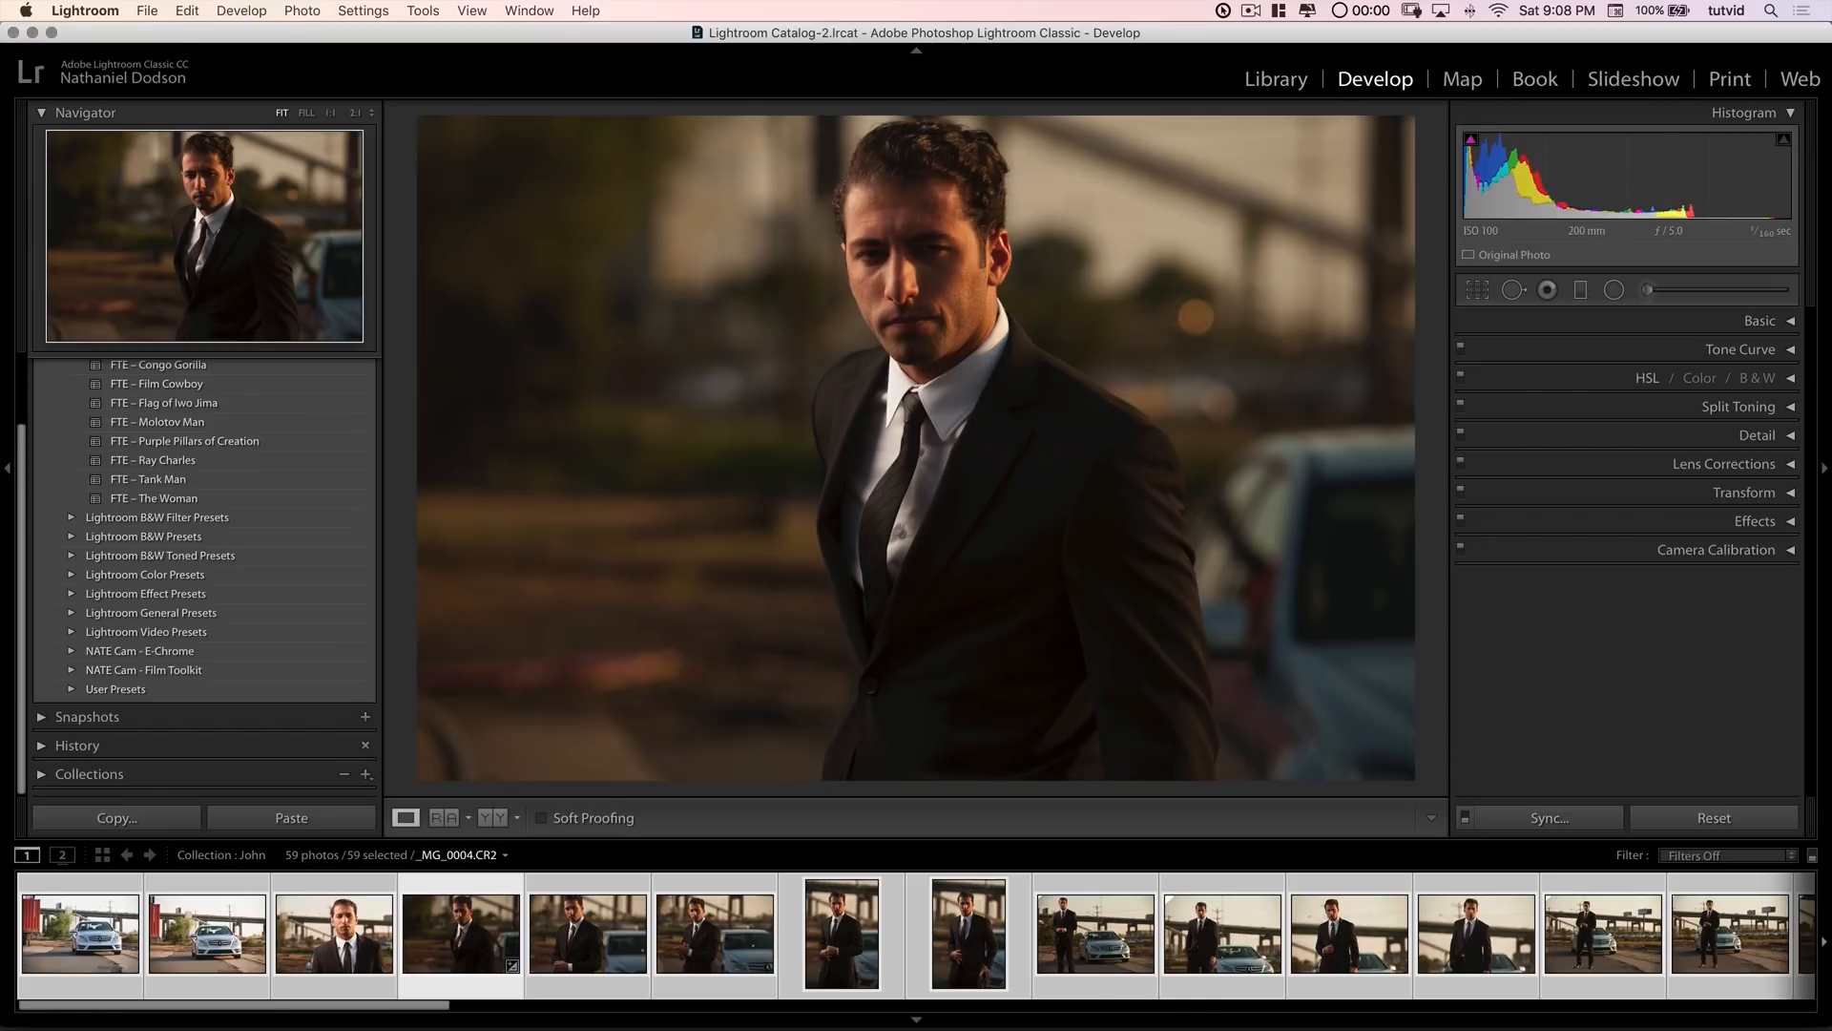
mouse_move(1334, 158)
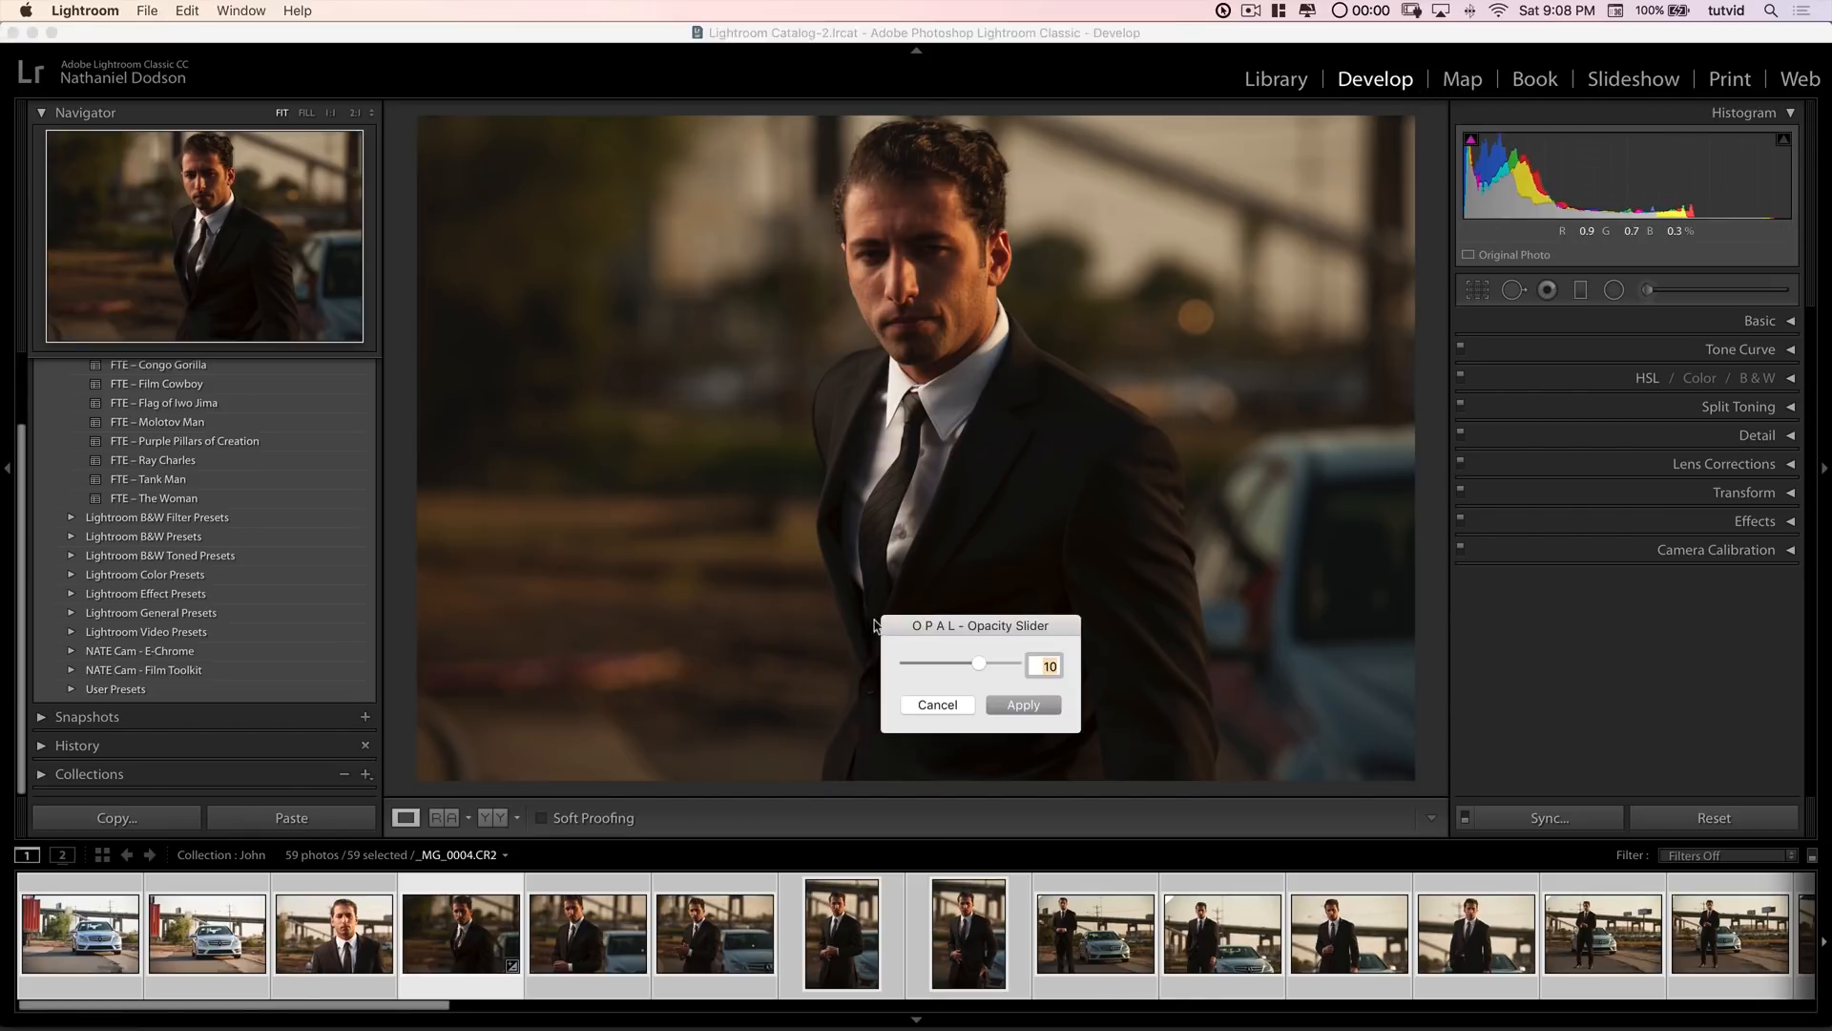
Step: Apply the FTE – The Woman preset to the portrait and bring up the OPAL opacity slider
left_click_drag(979, 626, 819, 456)
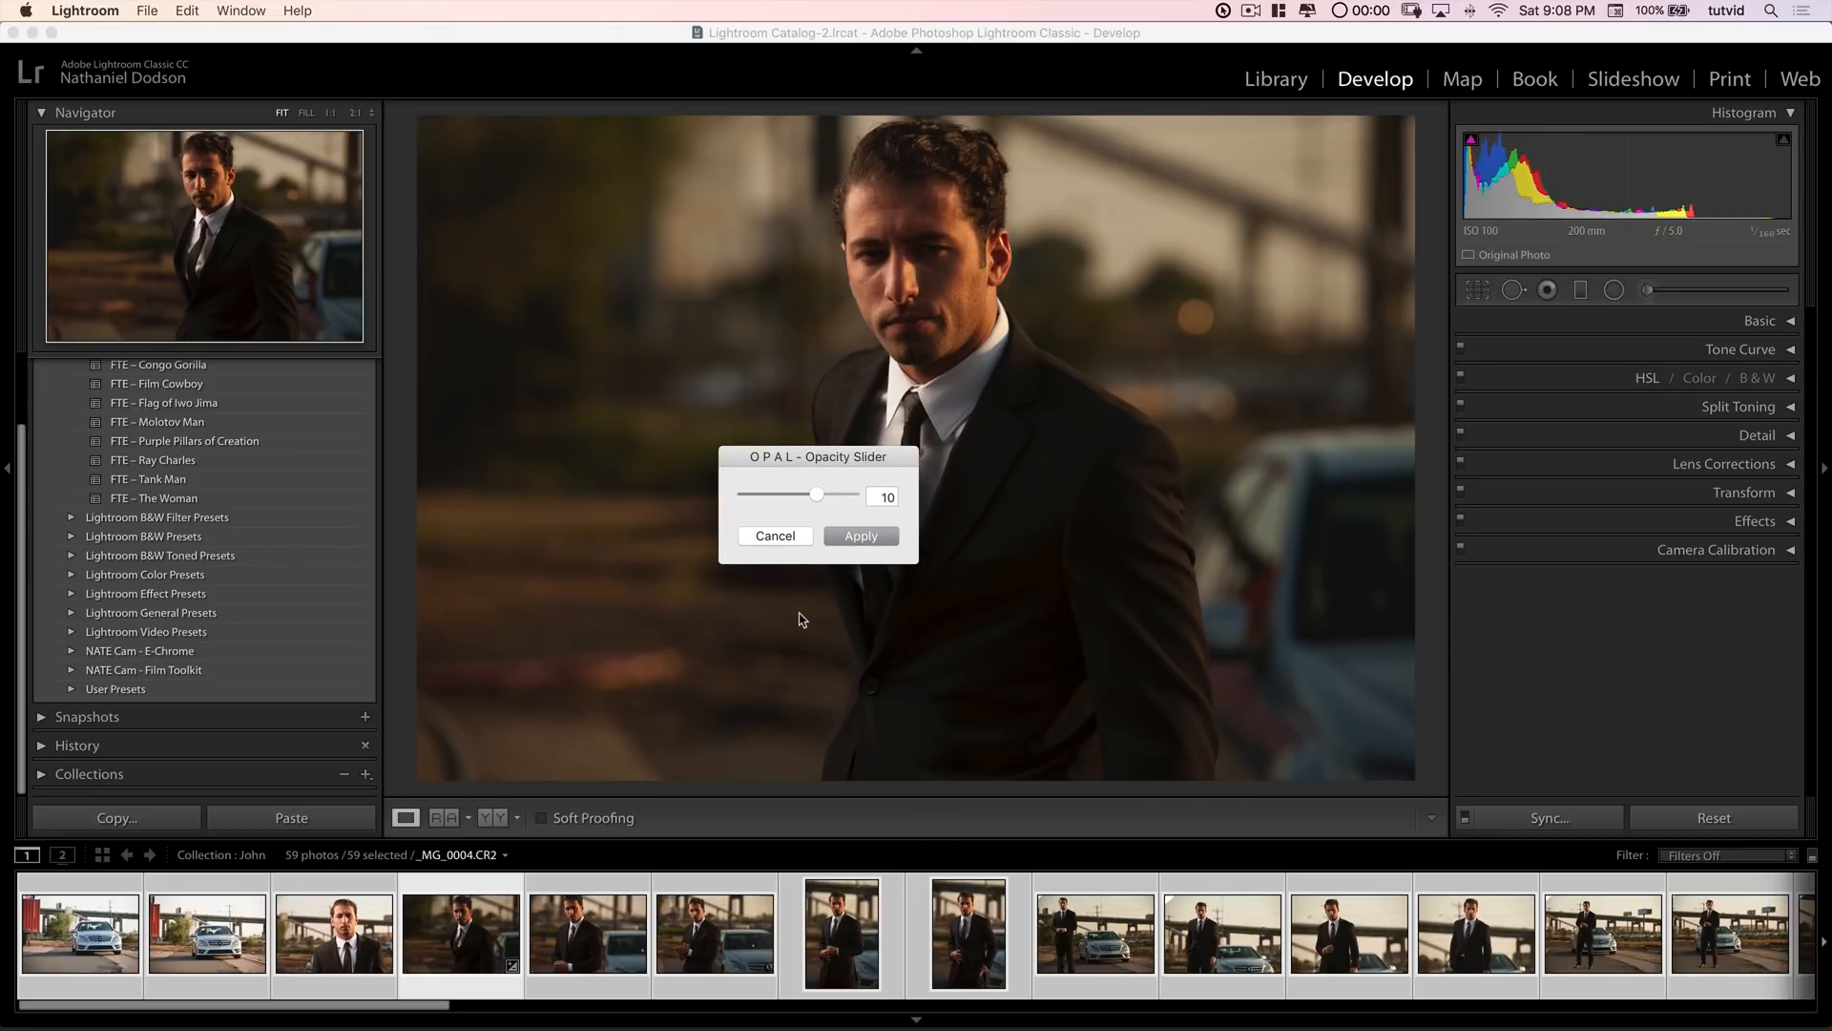
mouse_move(783, 540)
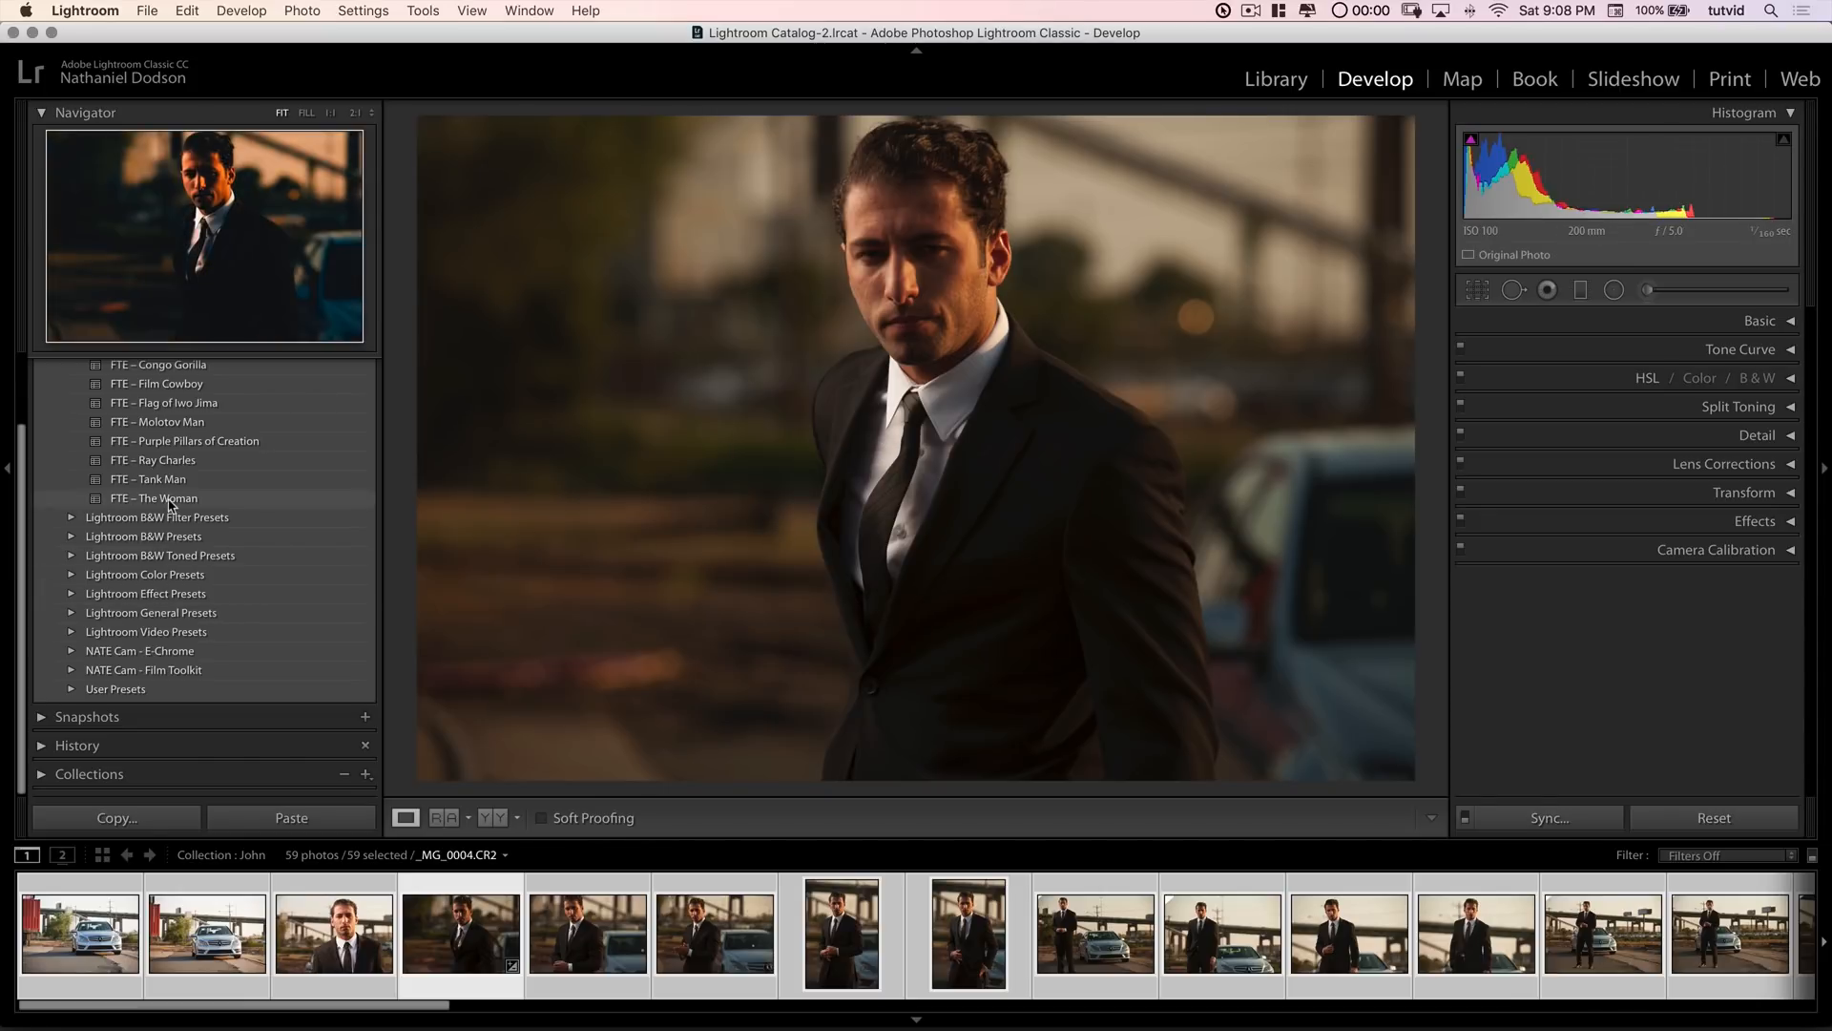
left_click(153, 498)
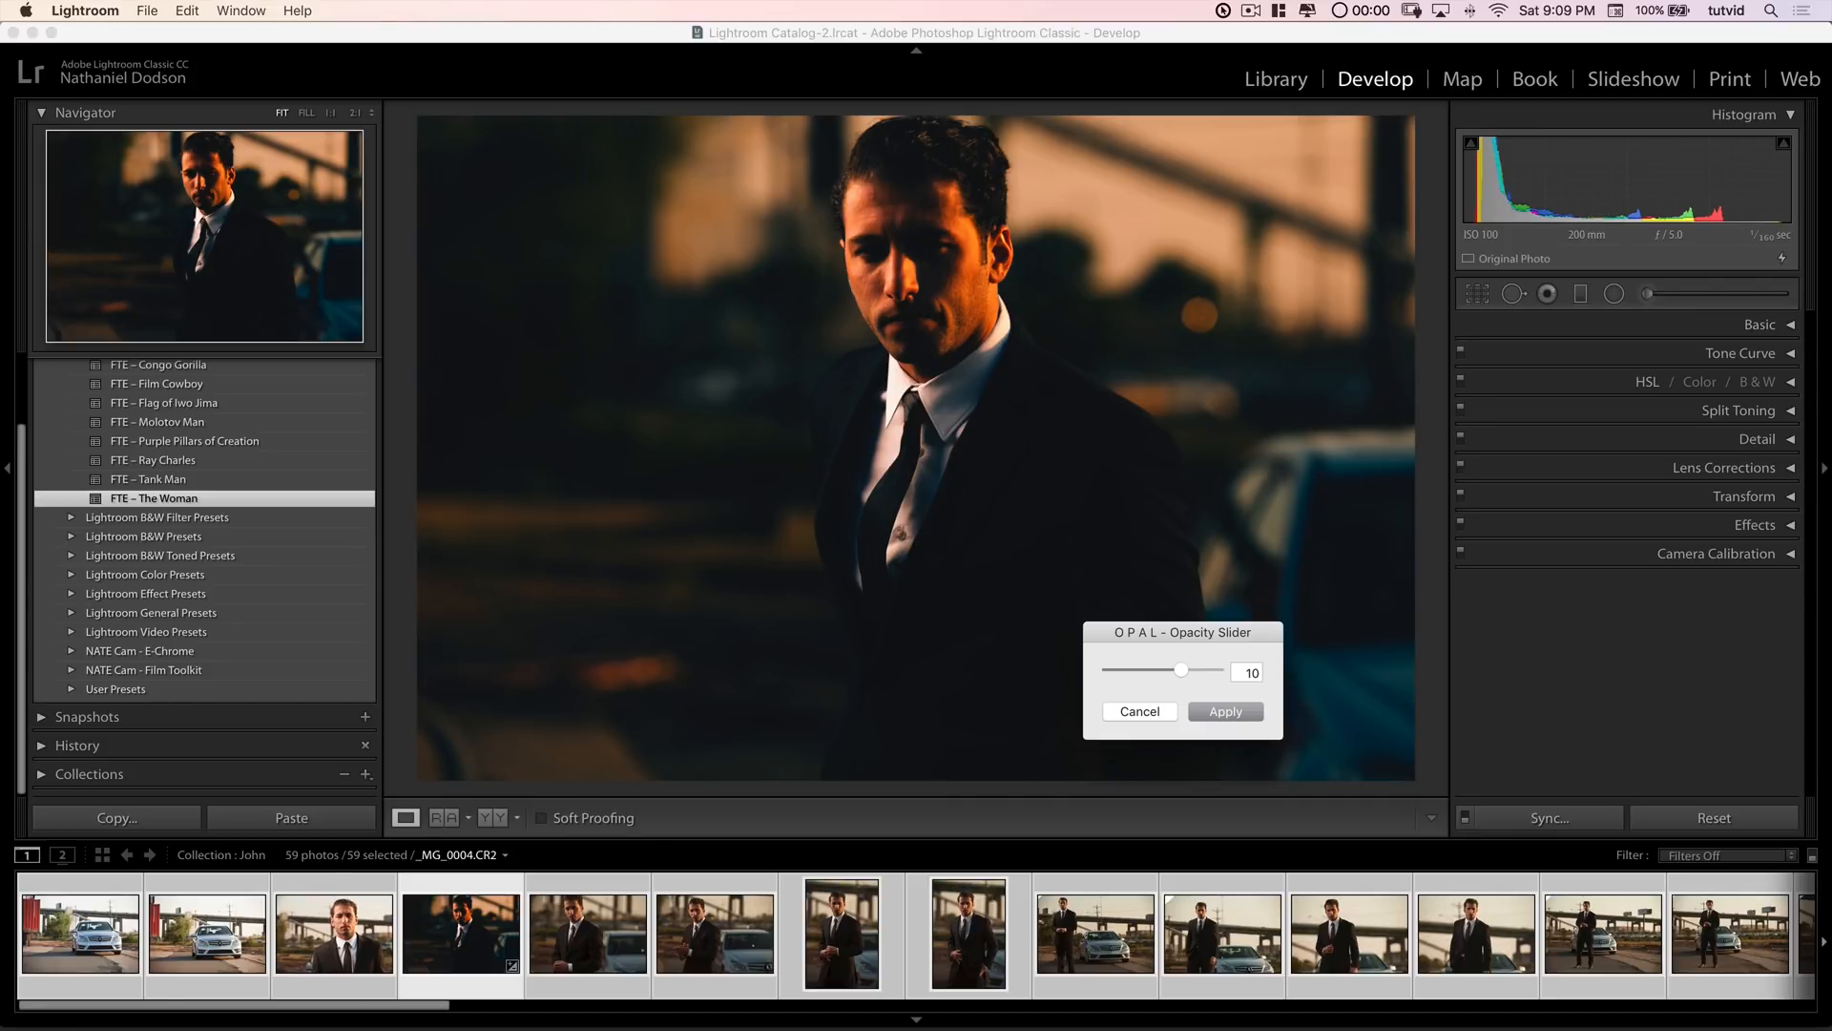
mouse_move(1242, 664)
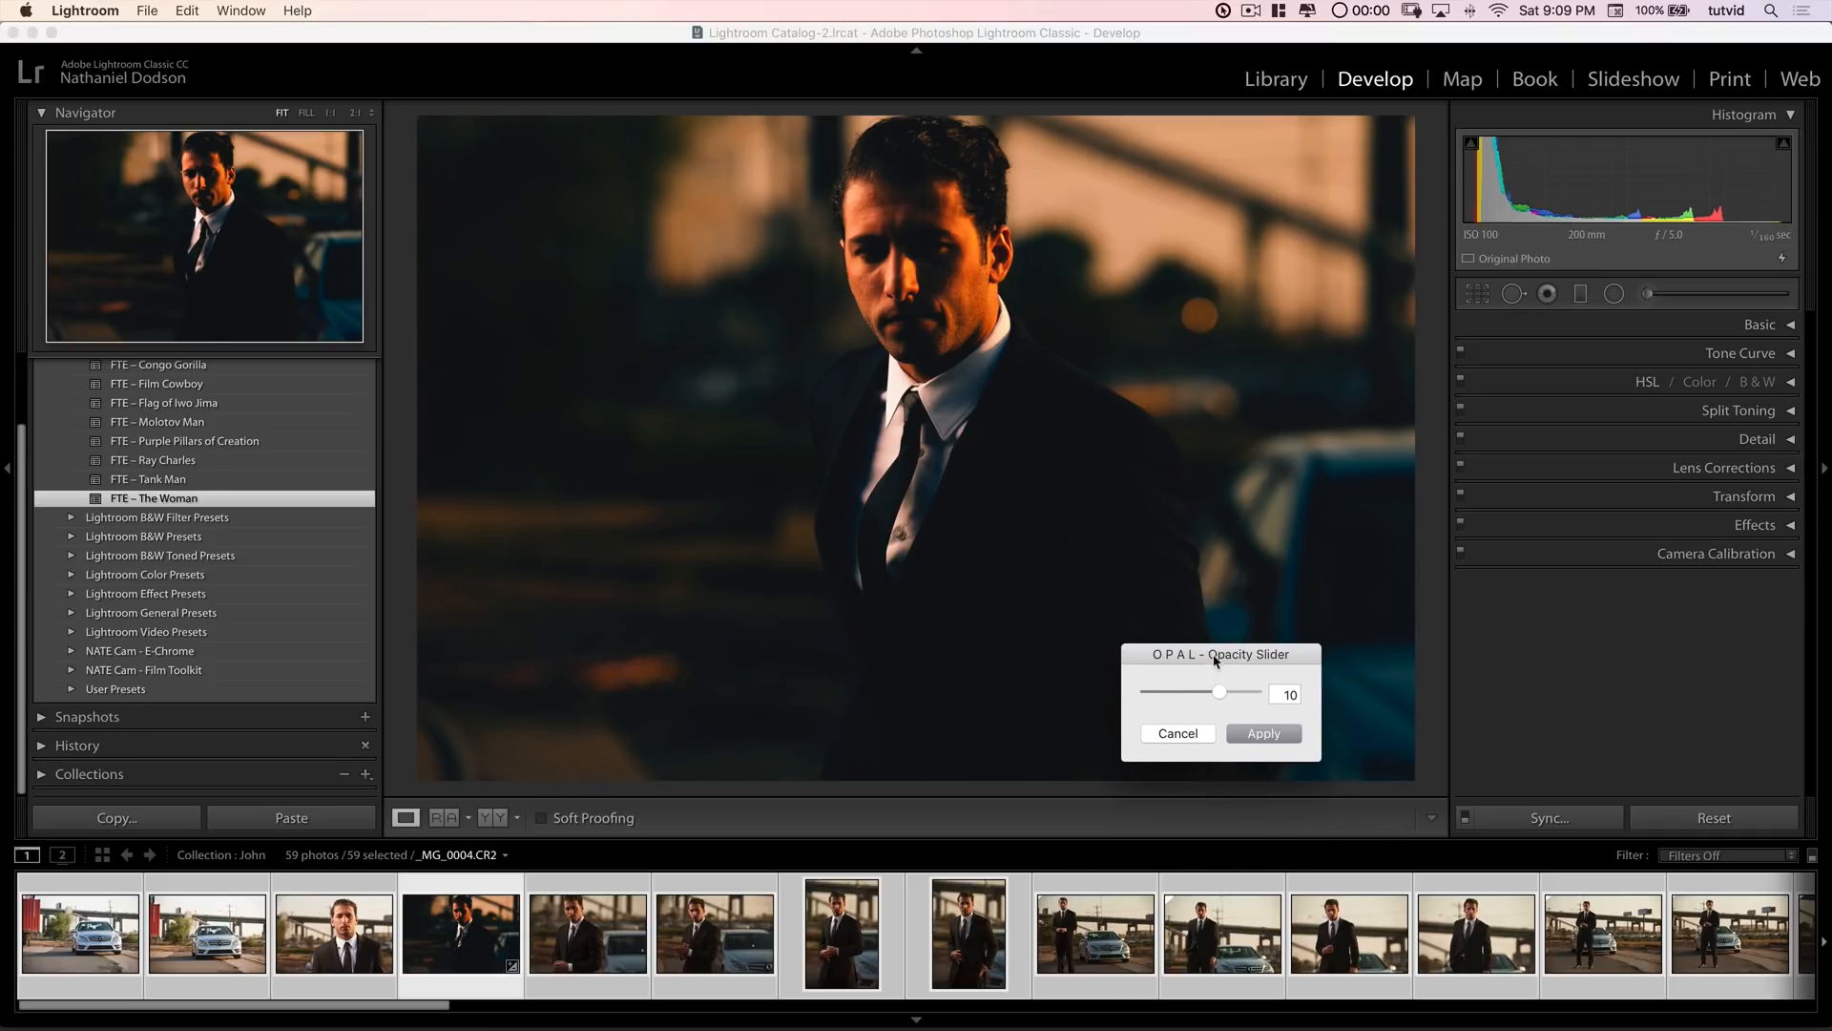
left_click_drag(1220, 653, 1143, 647)
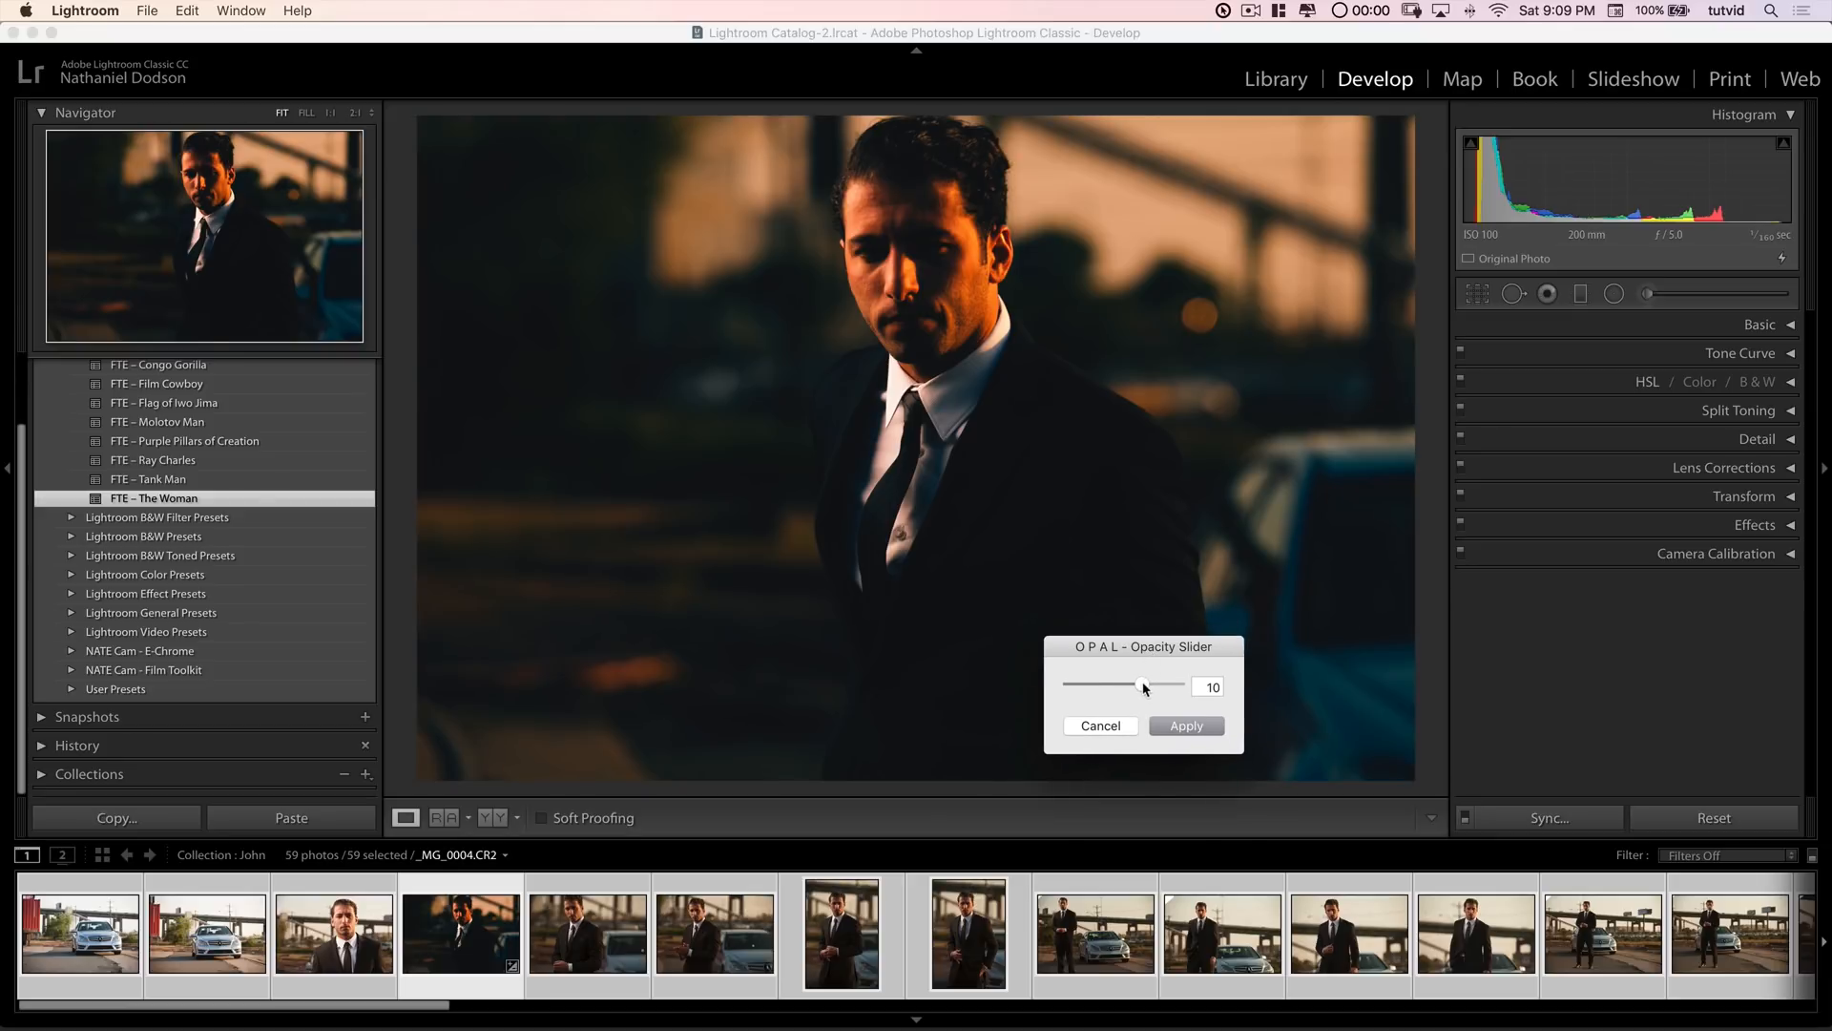
left_click_drag(1144, 685, 1065, 685)
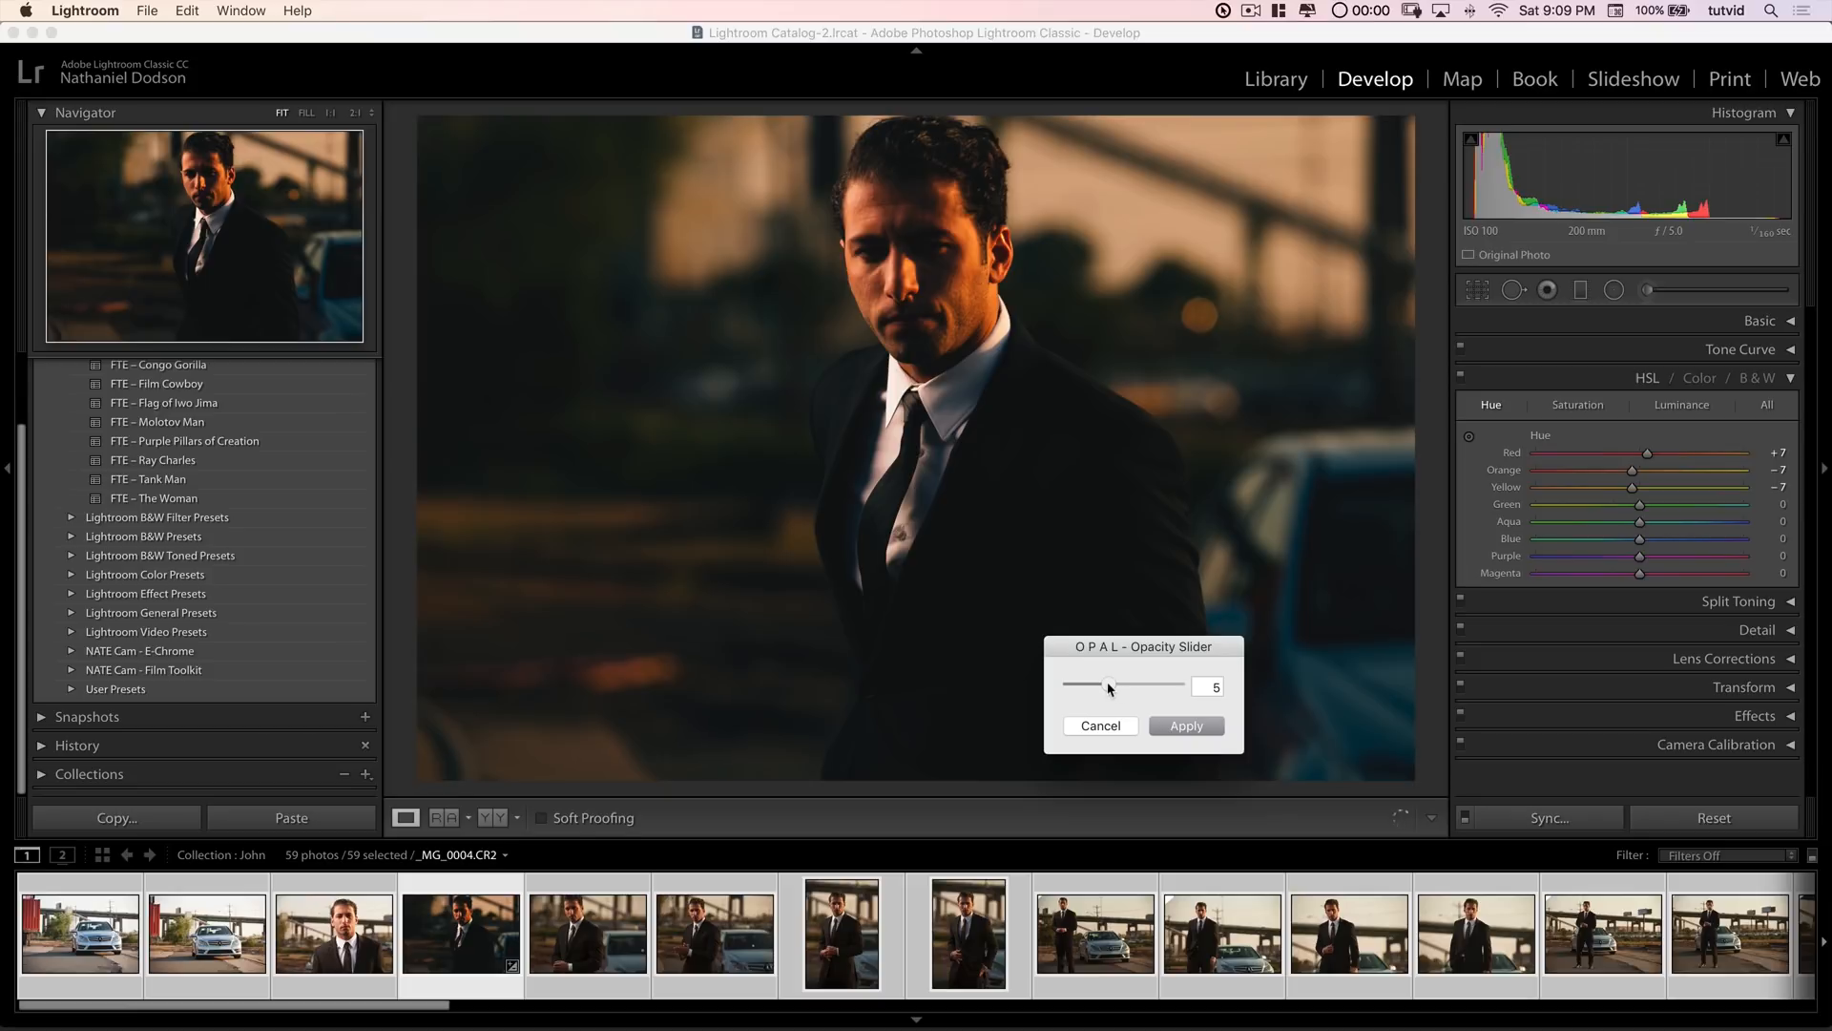
Step: Sweep the strength from 0 up to about 14, settle on 5, apply it and move to the silver Mercedes photo
left_click_drag(1107, 685, 1067, 685)
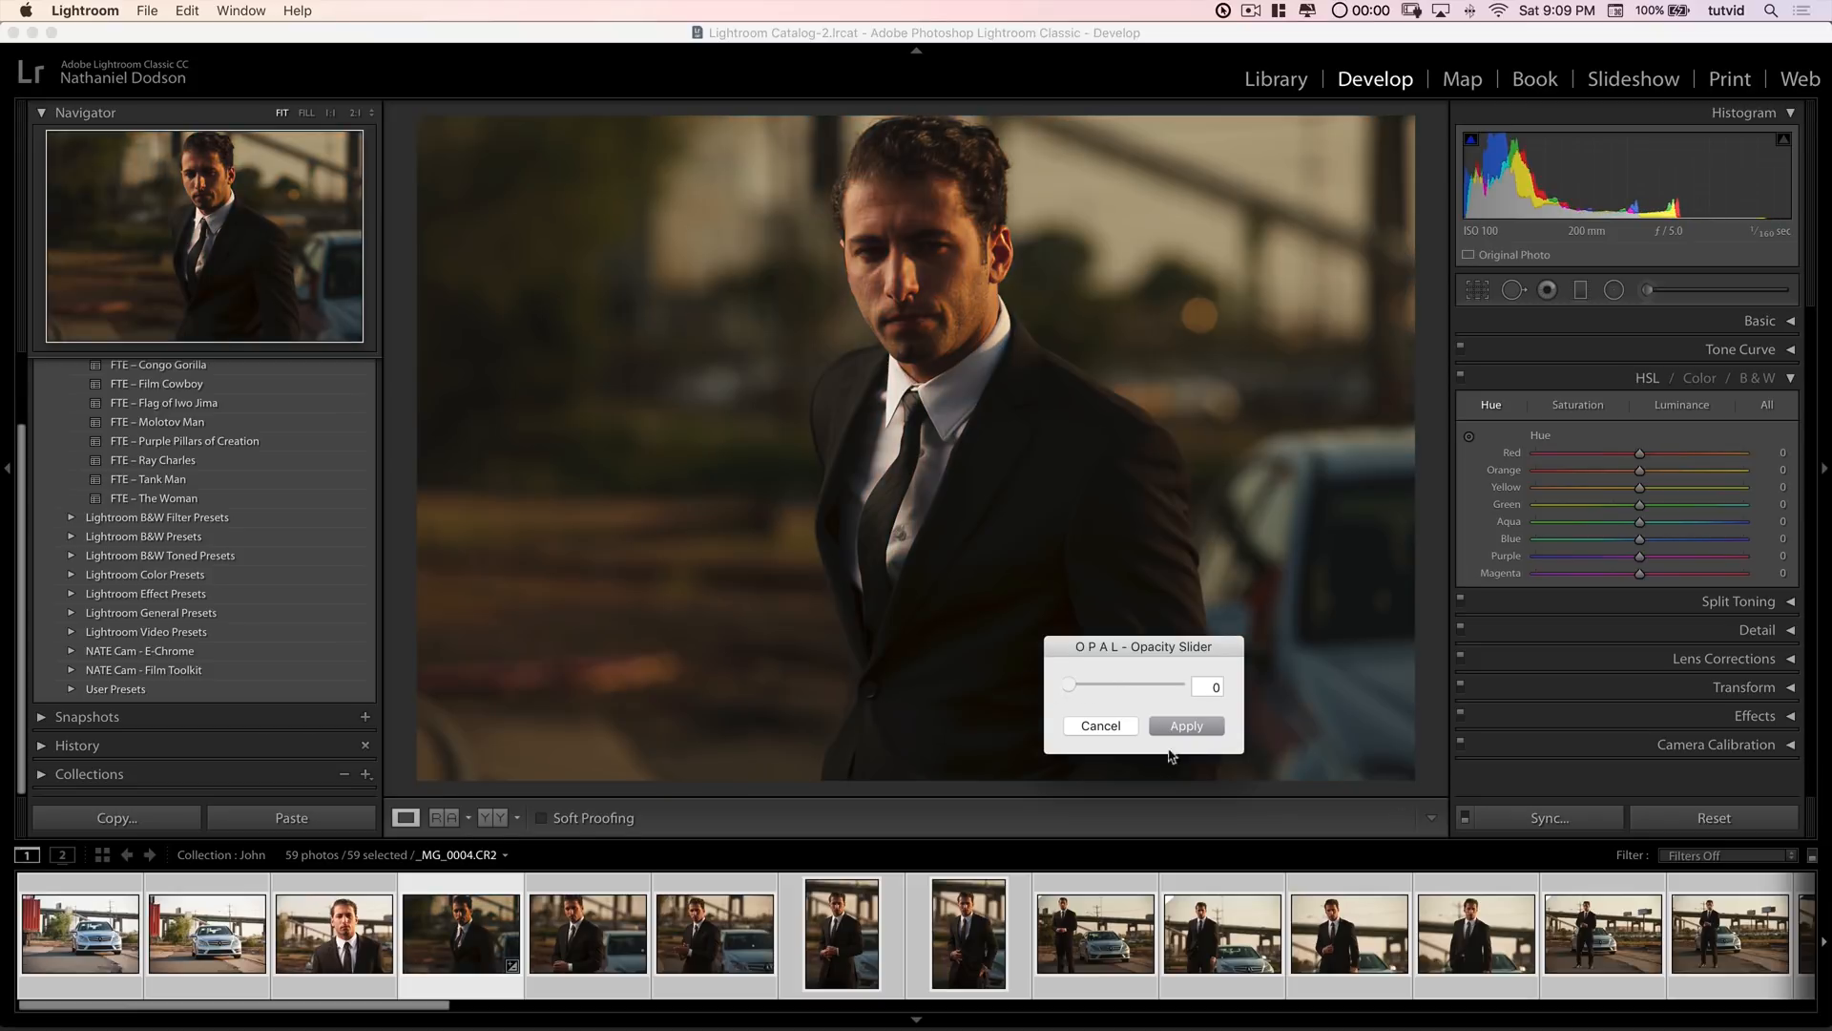
type("10")
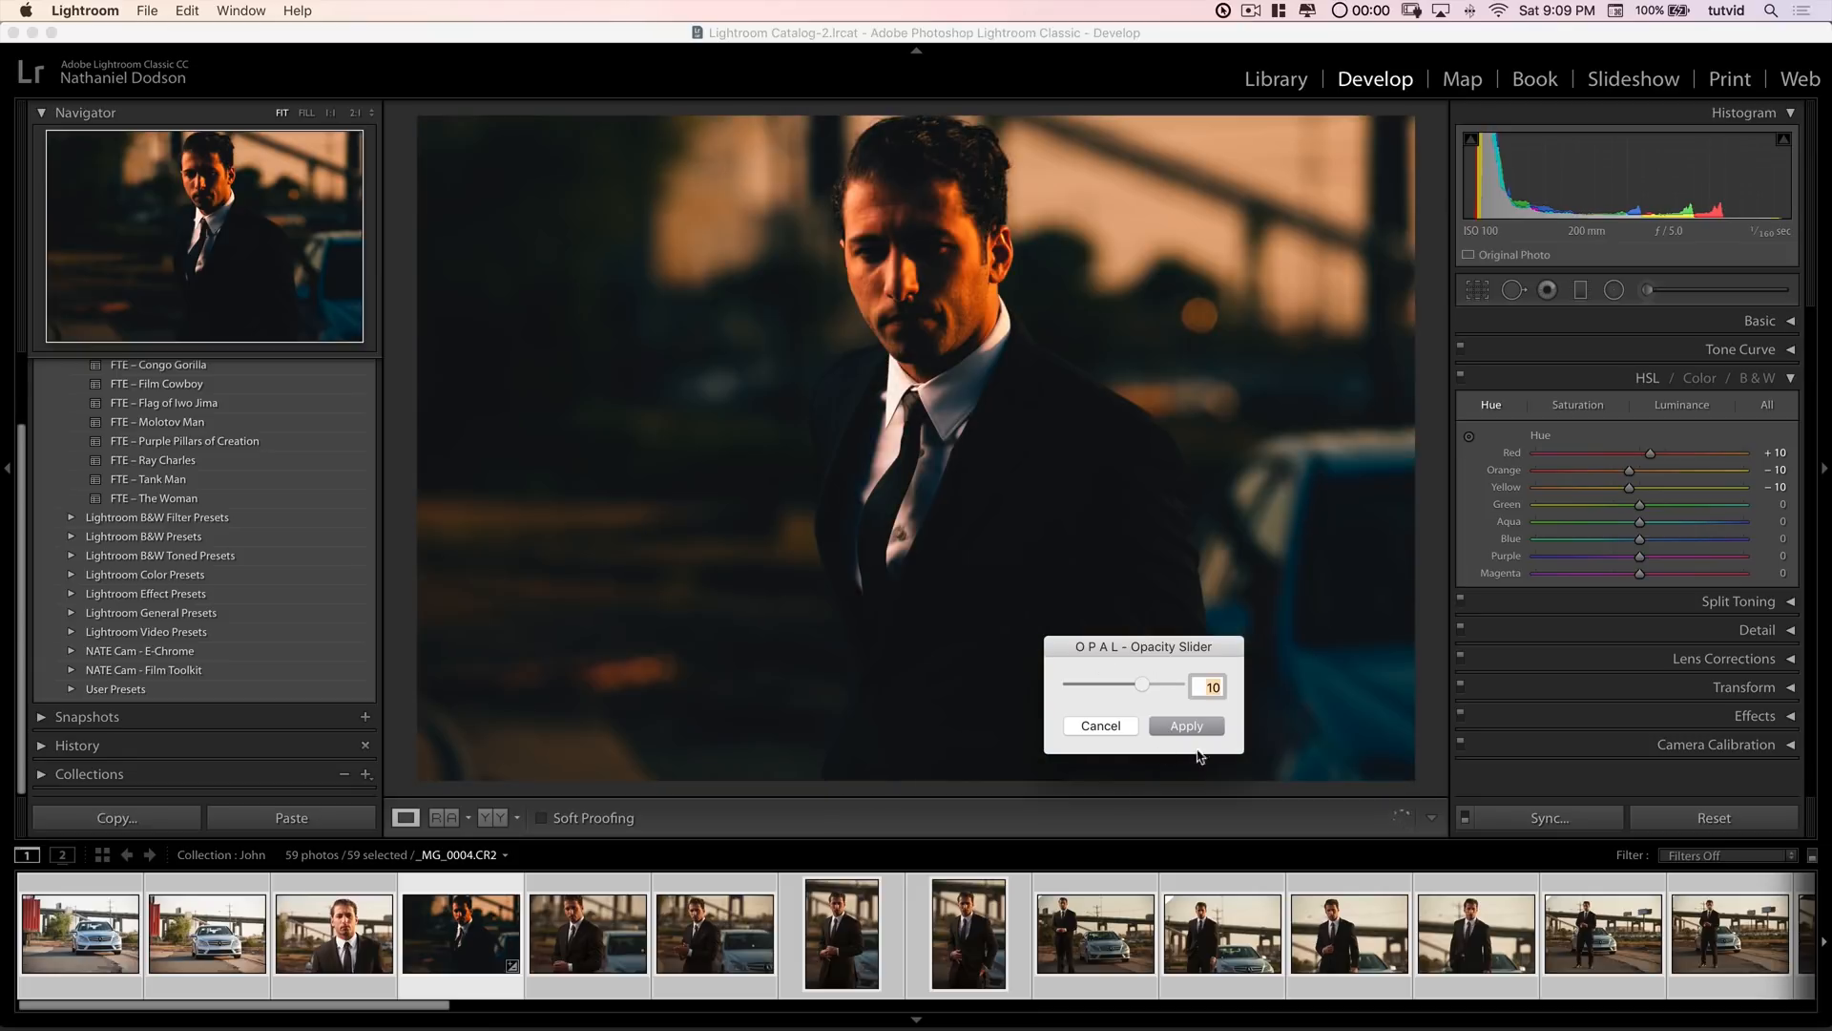
left_click_drag(1143, 685, 1156, 685)
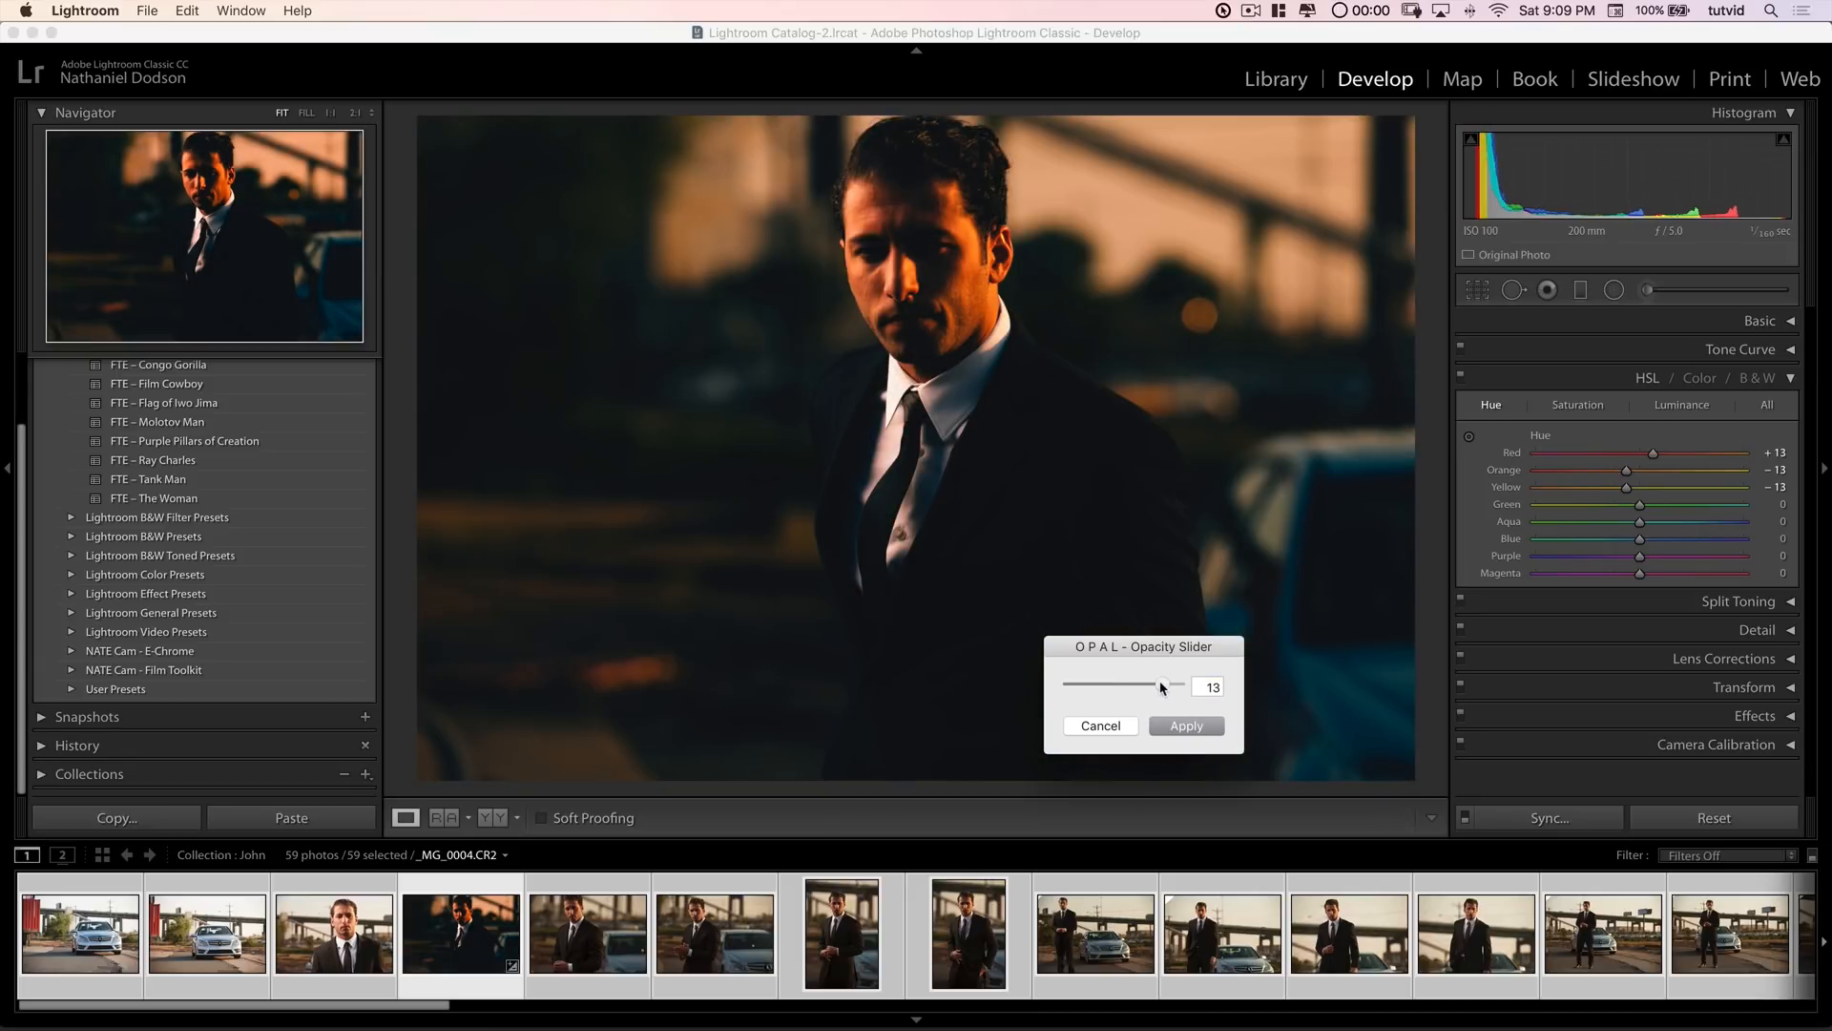
left_click_drag(1160, 685, 1174, 685)
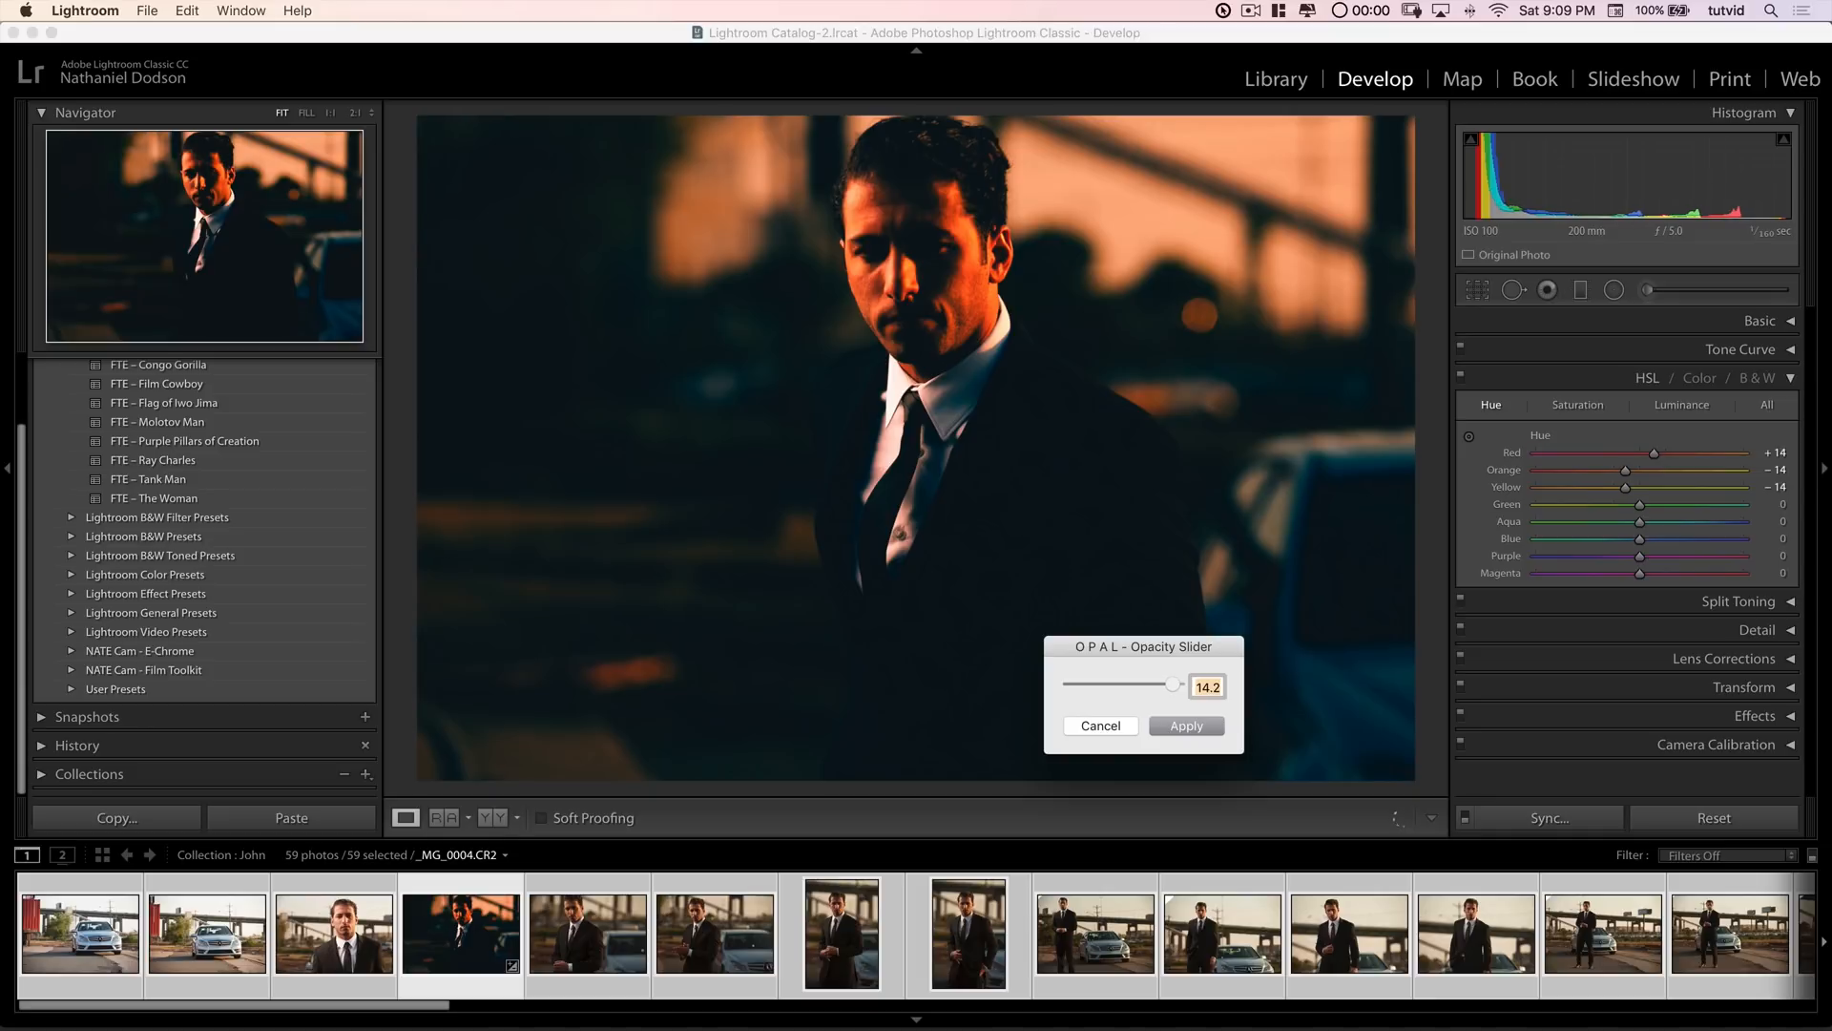
left_click_drag(1174, 685, 1165, 686)
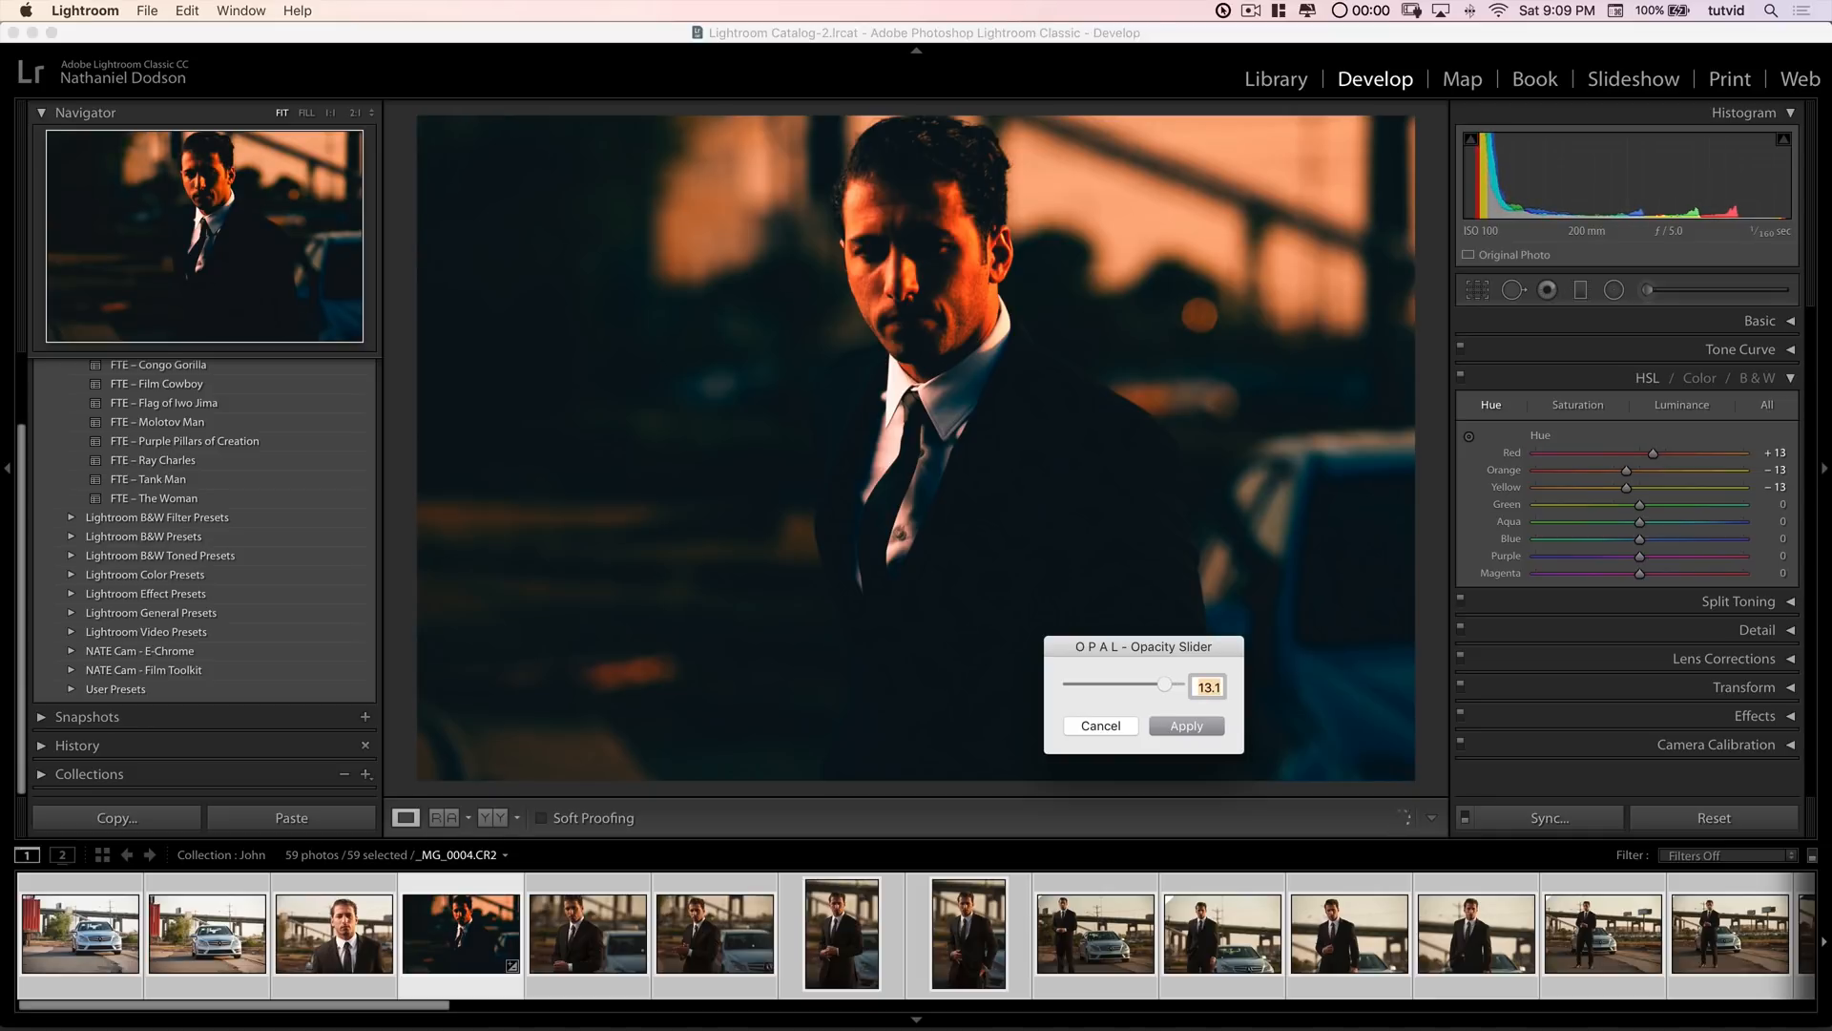
left_click_drag(1164, 685, 1134, 685)
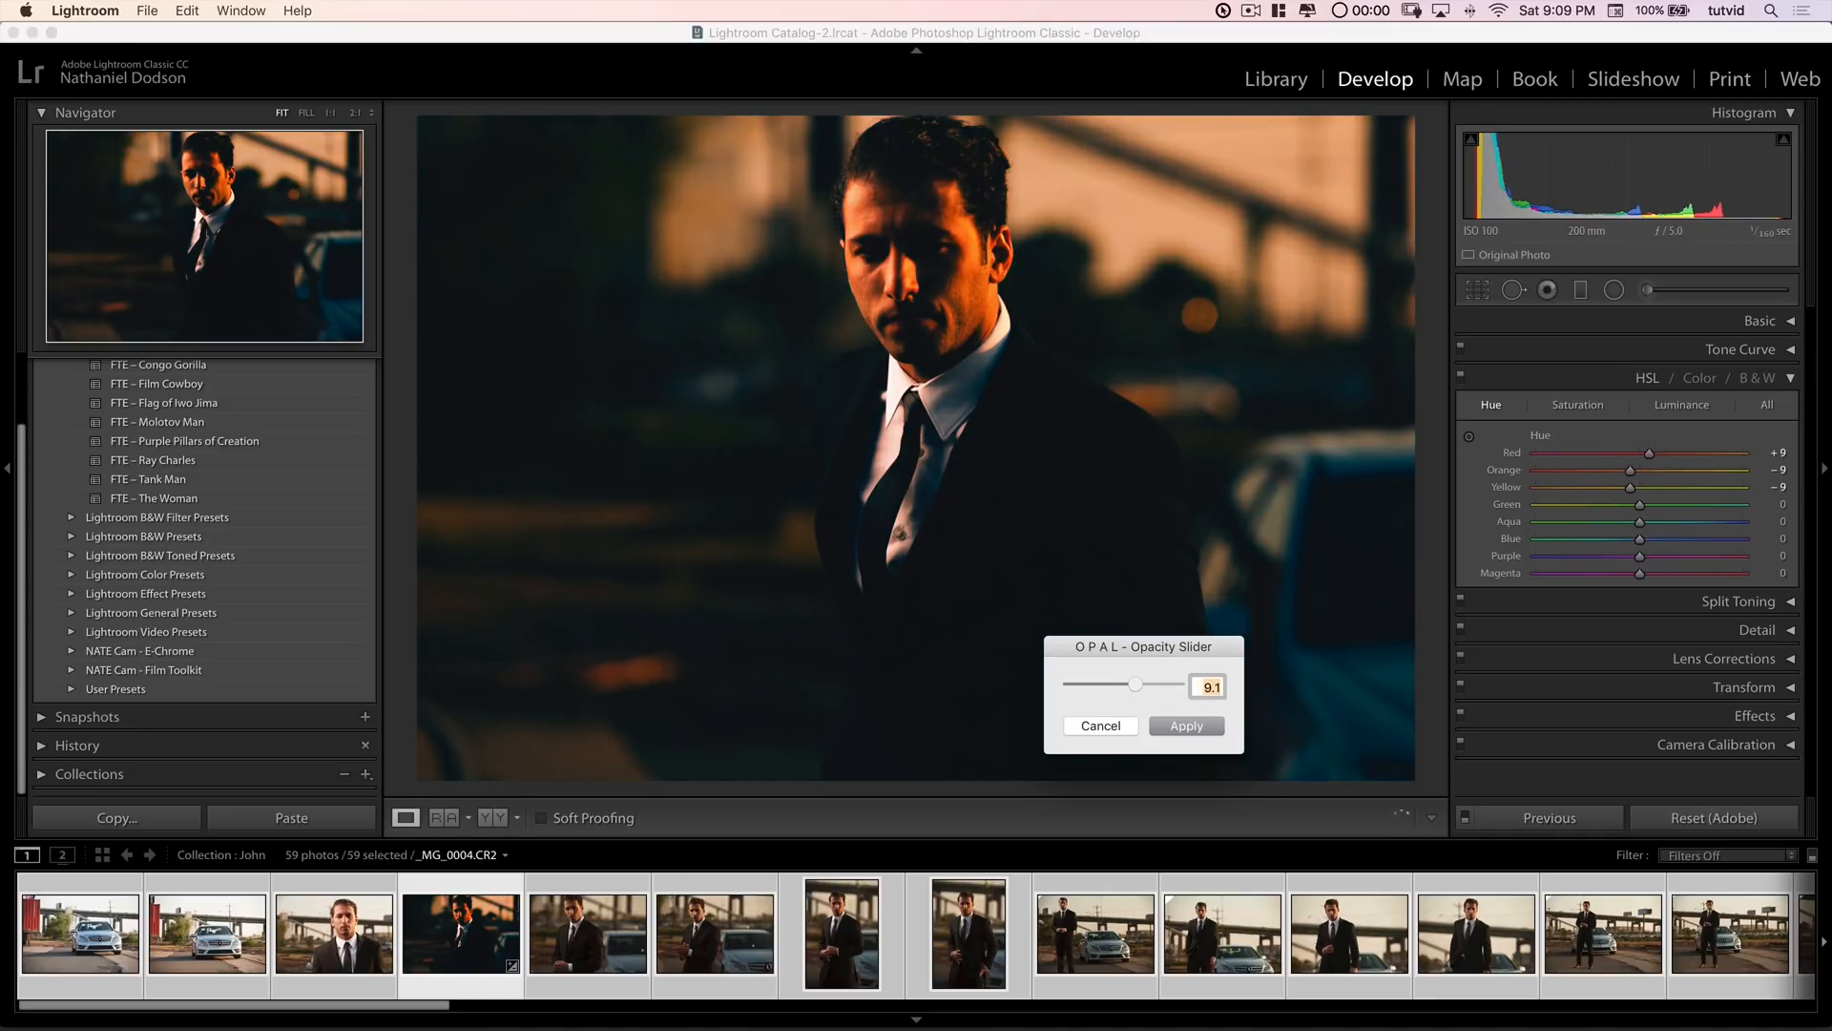
left_click_drag(1132, 683, 1105, 683)
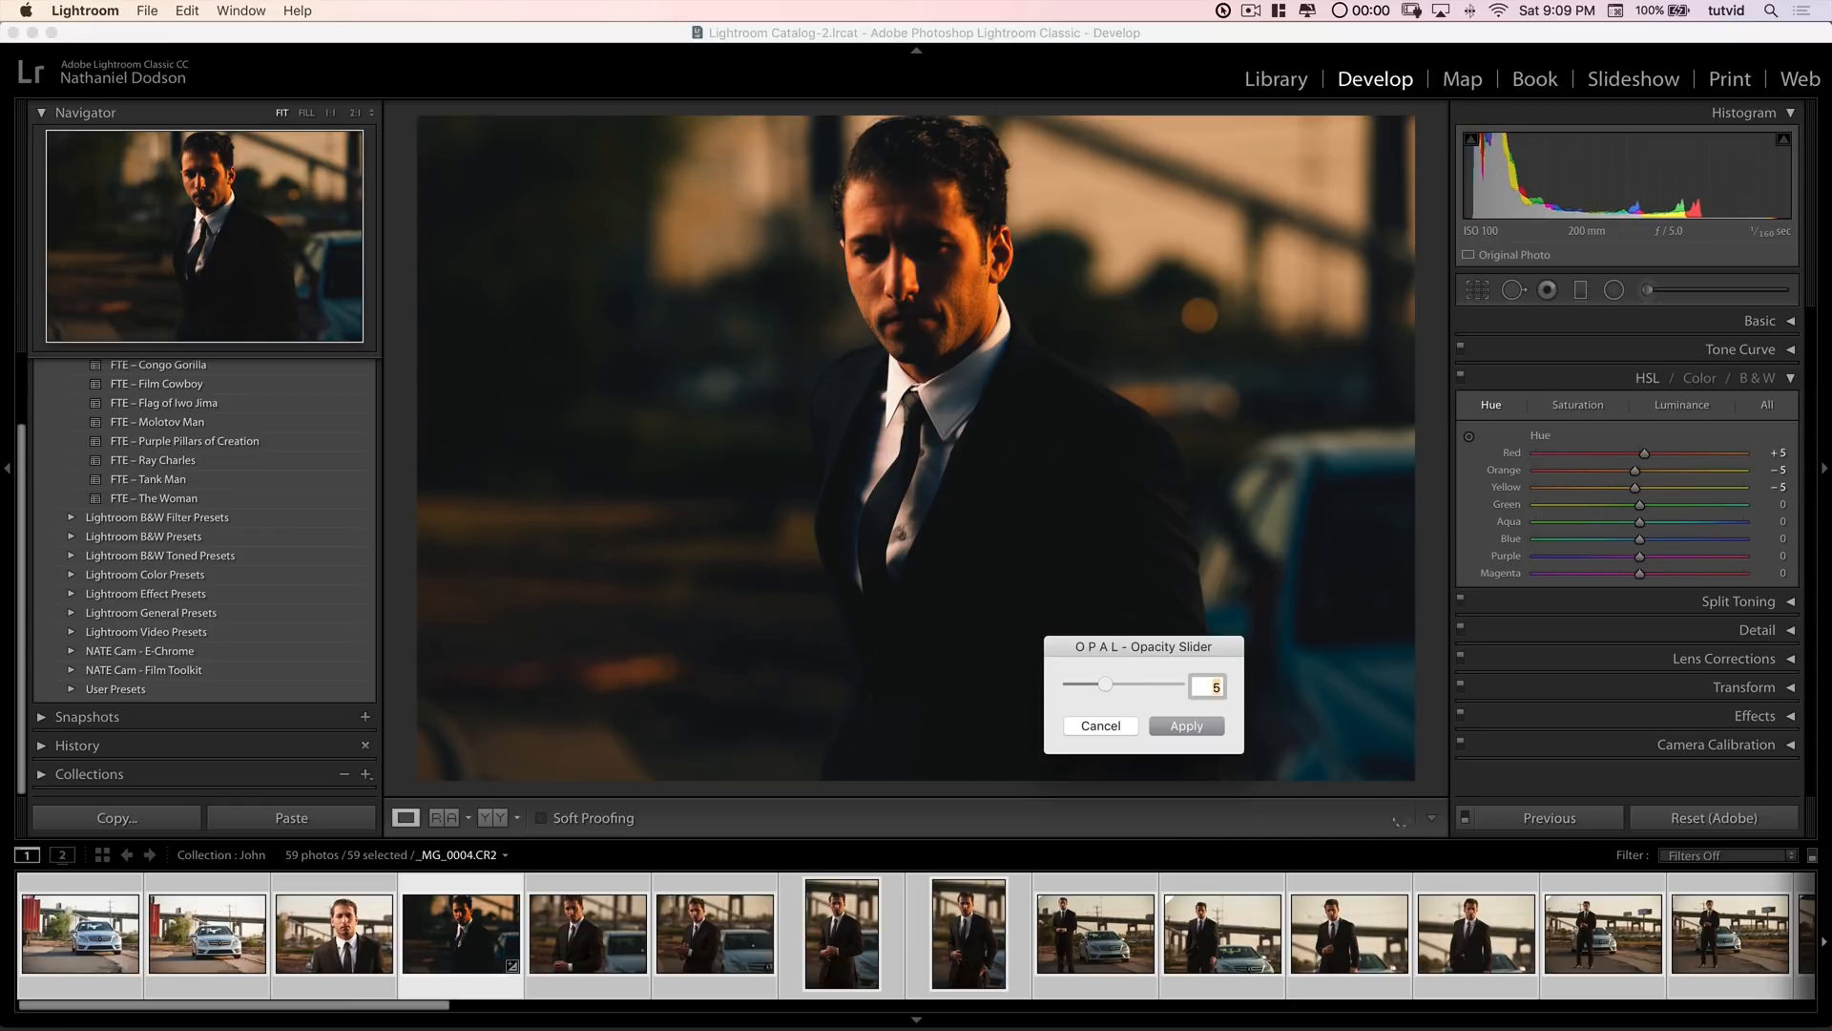
left_click(1184, 725)
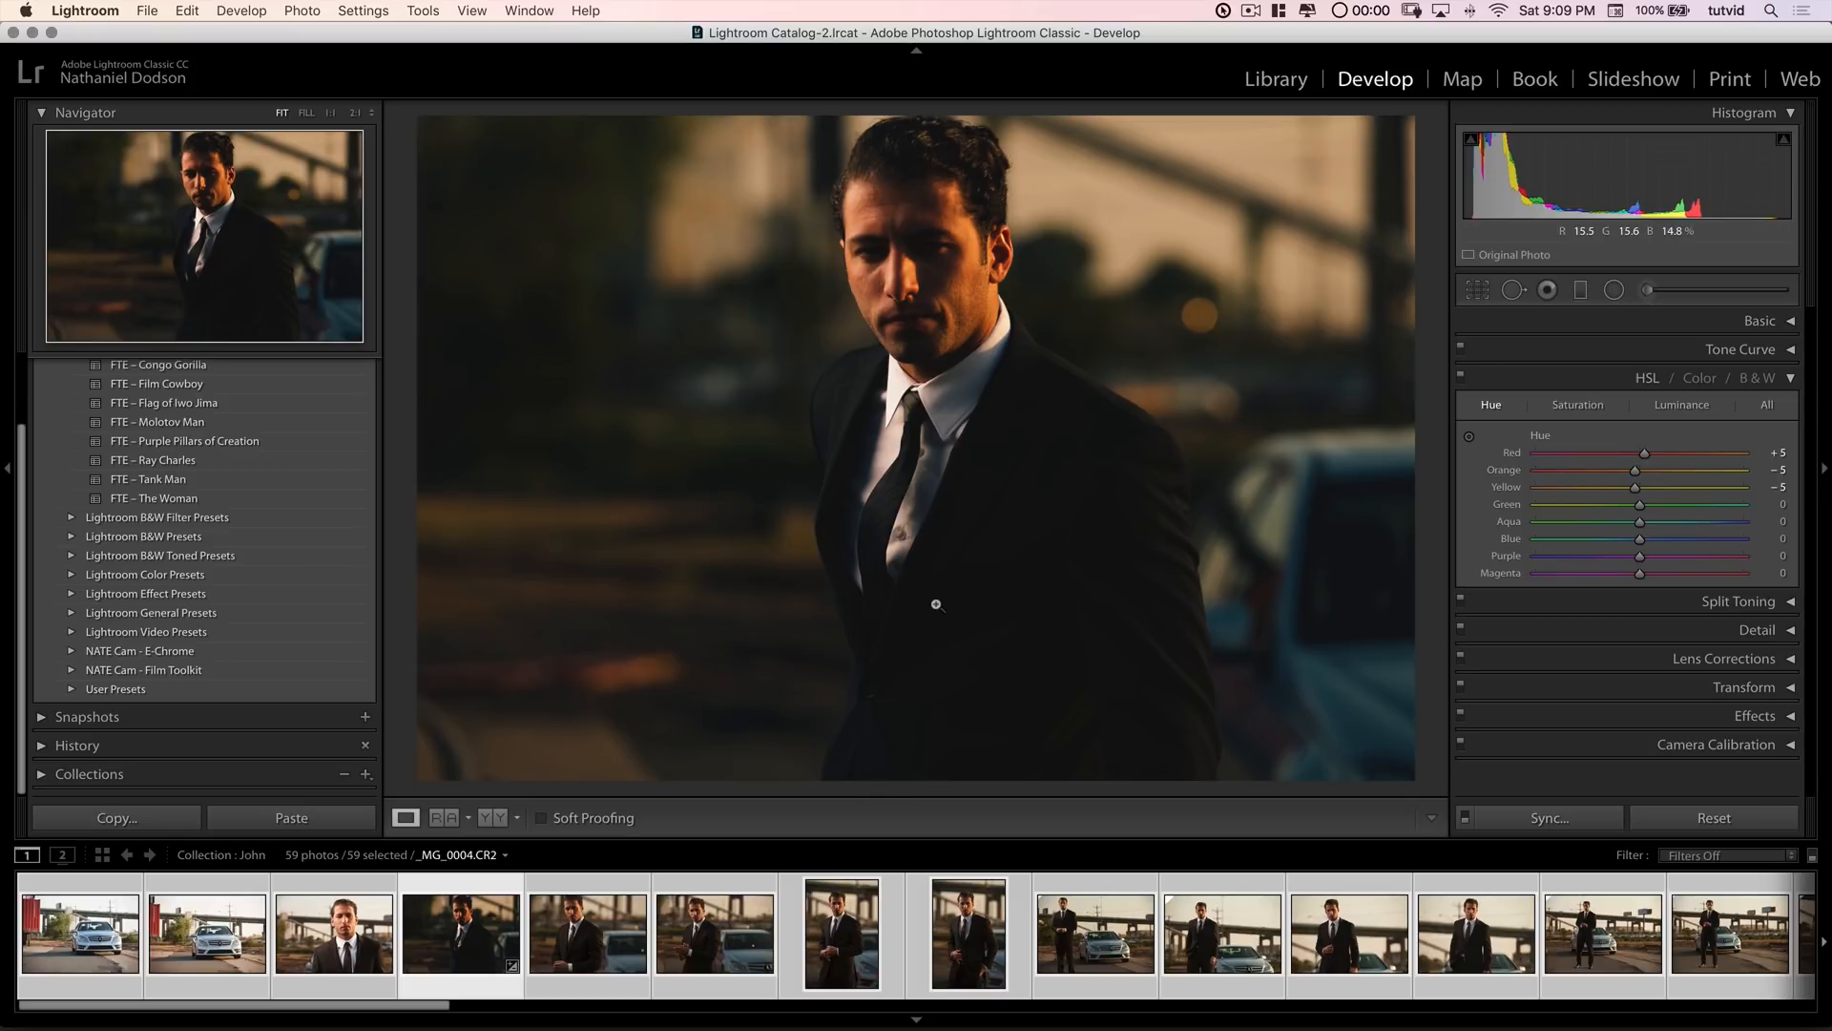
left_click(80, 933)
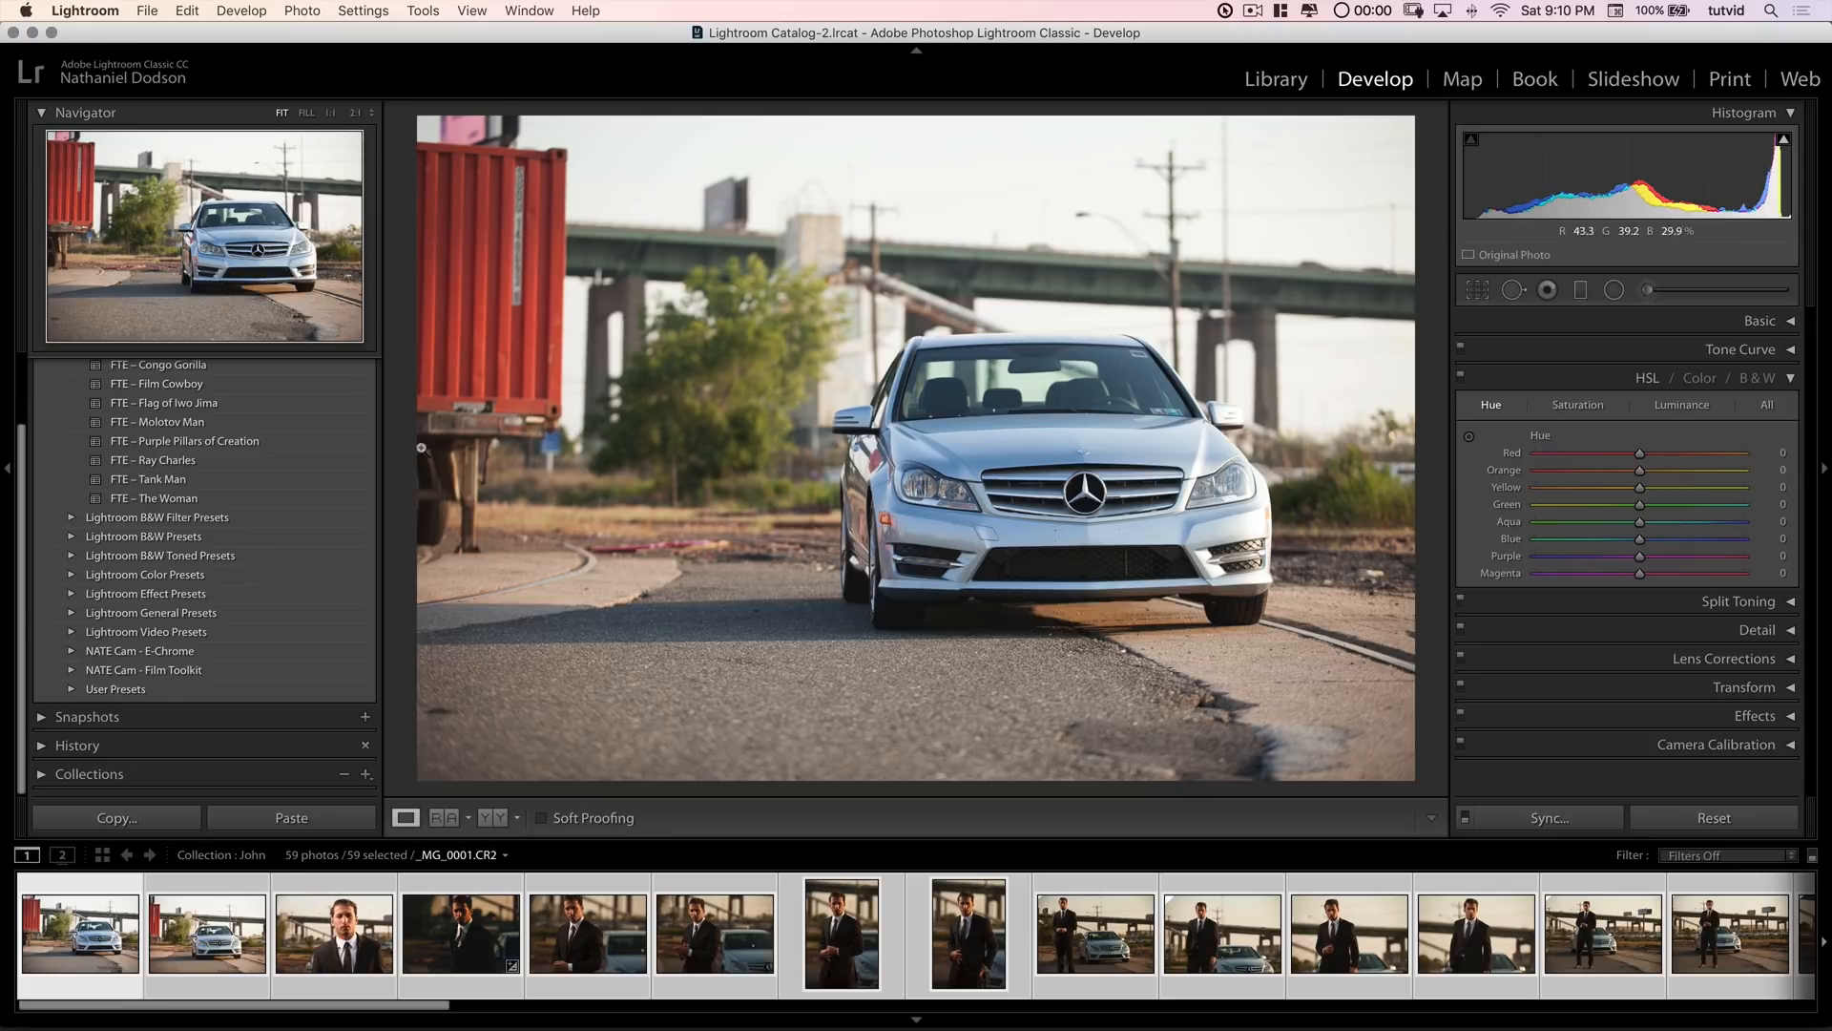
Step: Apply EX03 :: Perfect Portra from the NATE Cam – E-Chrome folder at full strength
left_click(137, 651)
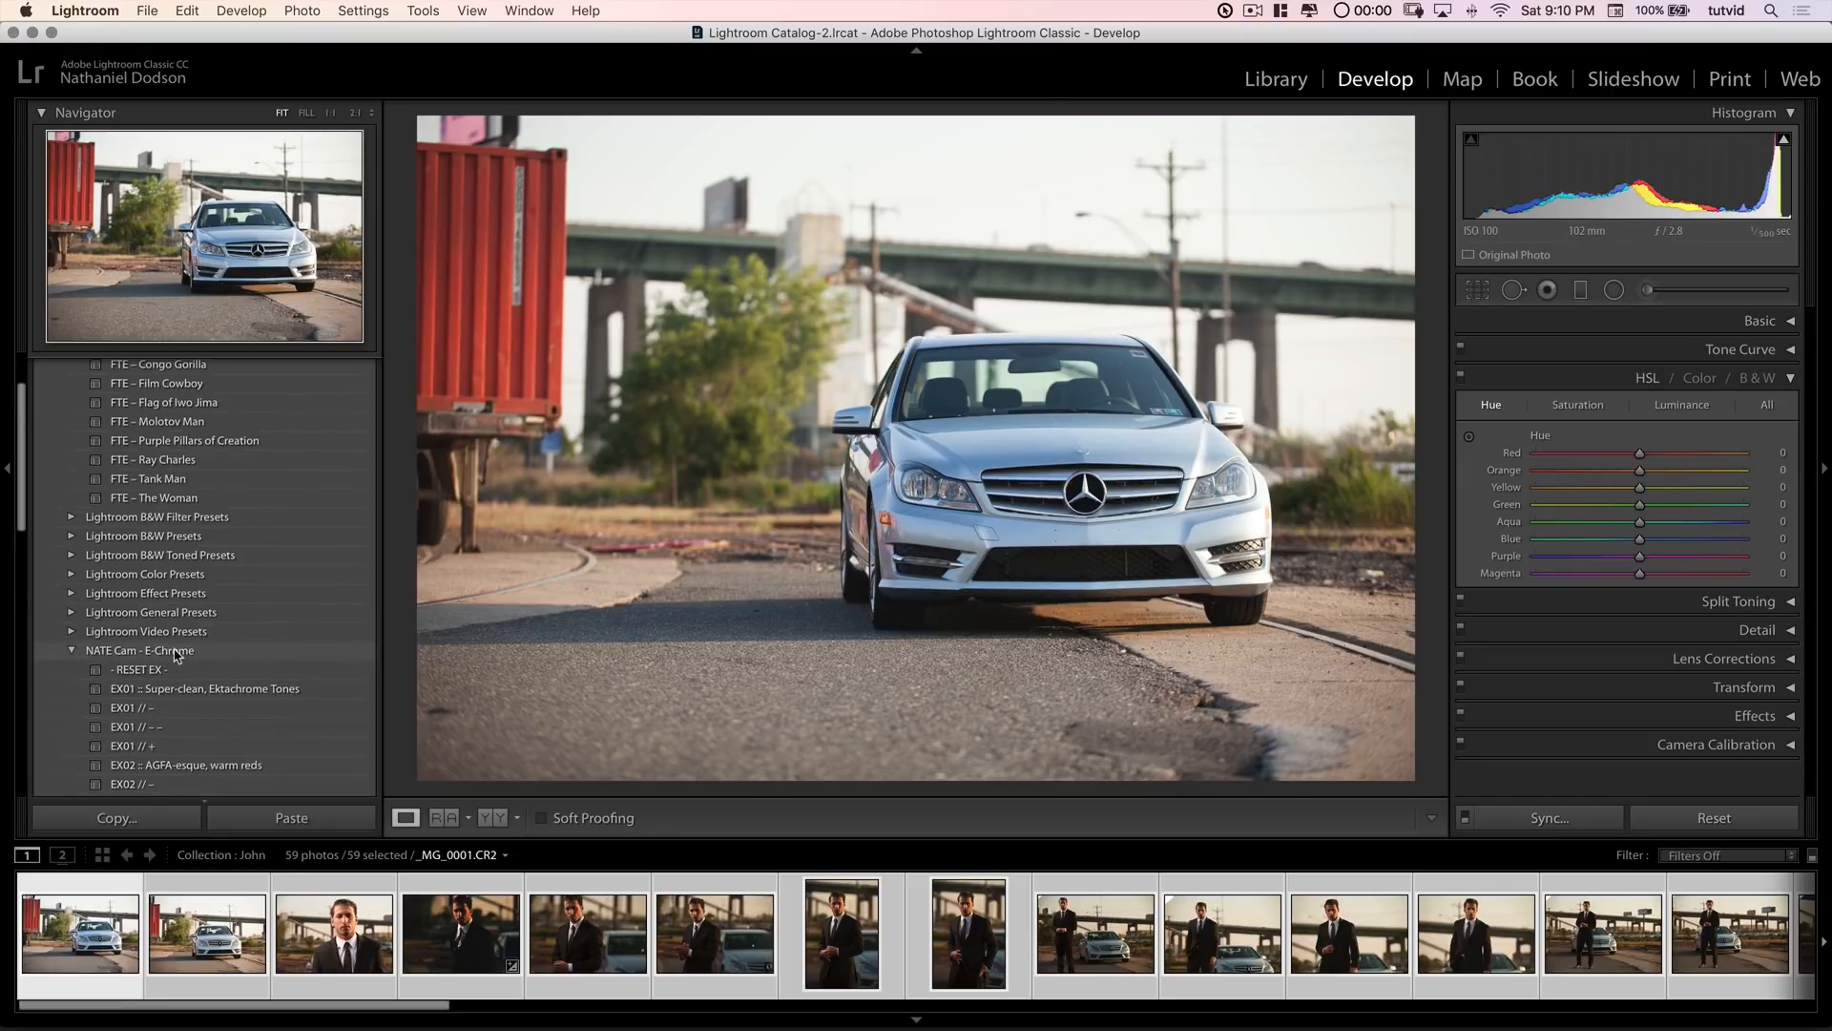
scroll("down", 3)
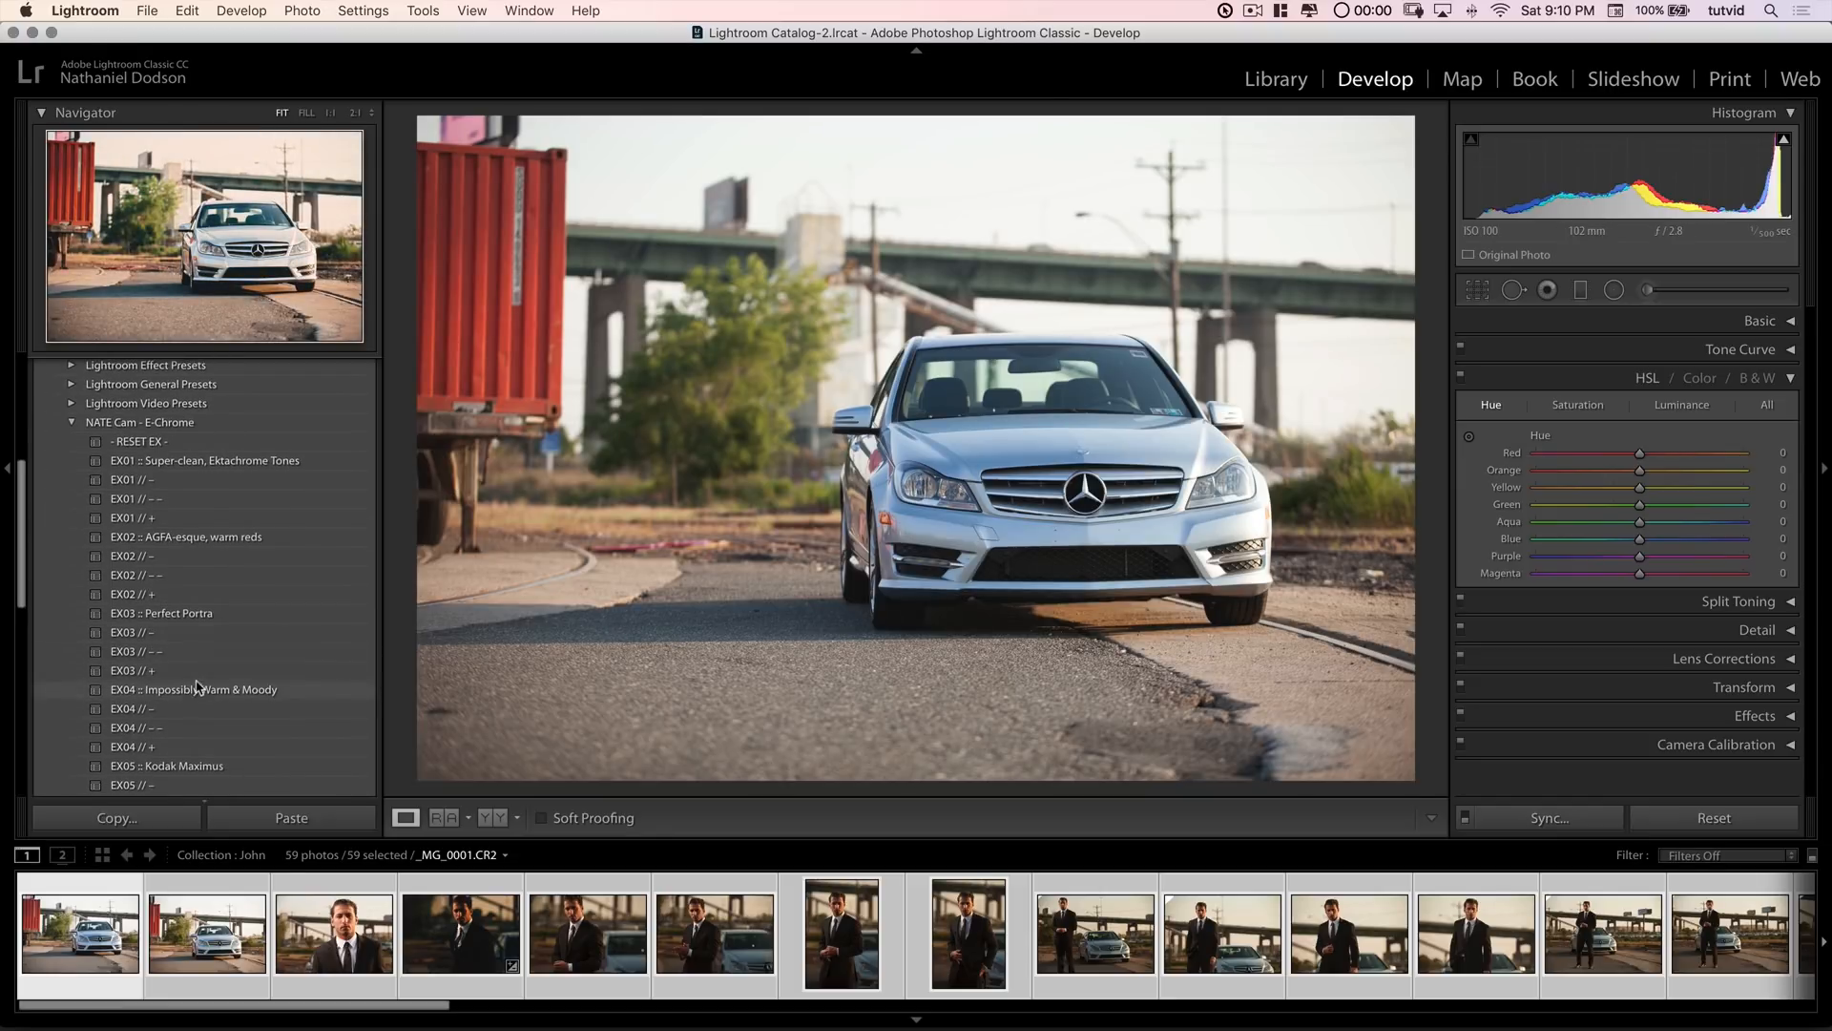
left_click(160, 612)
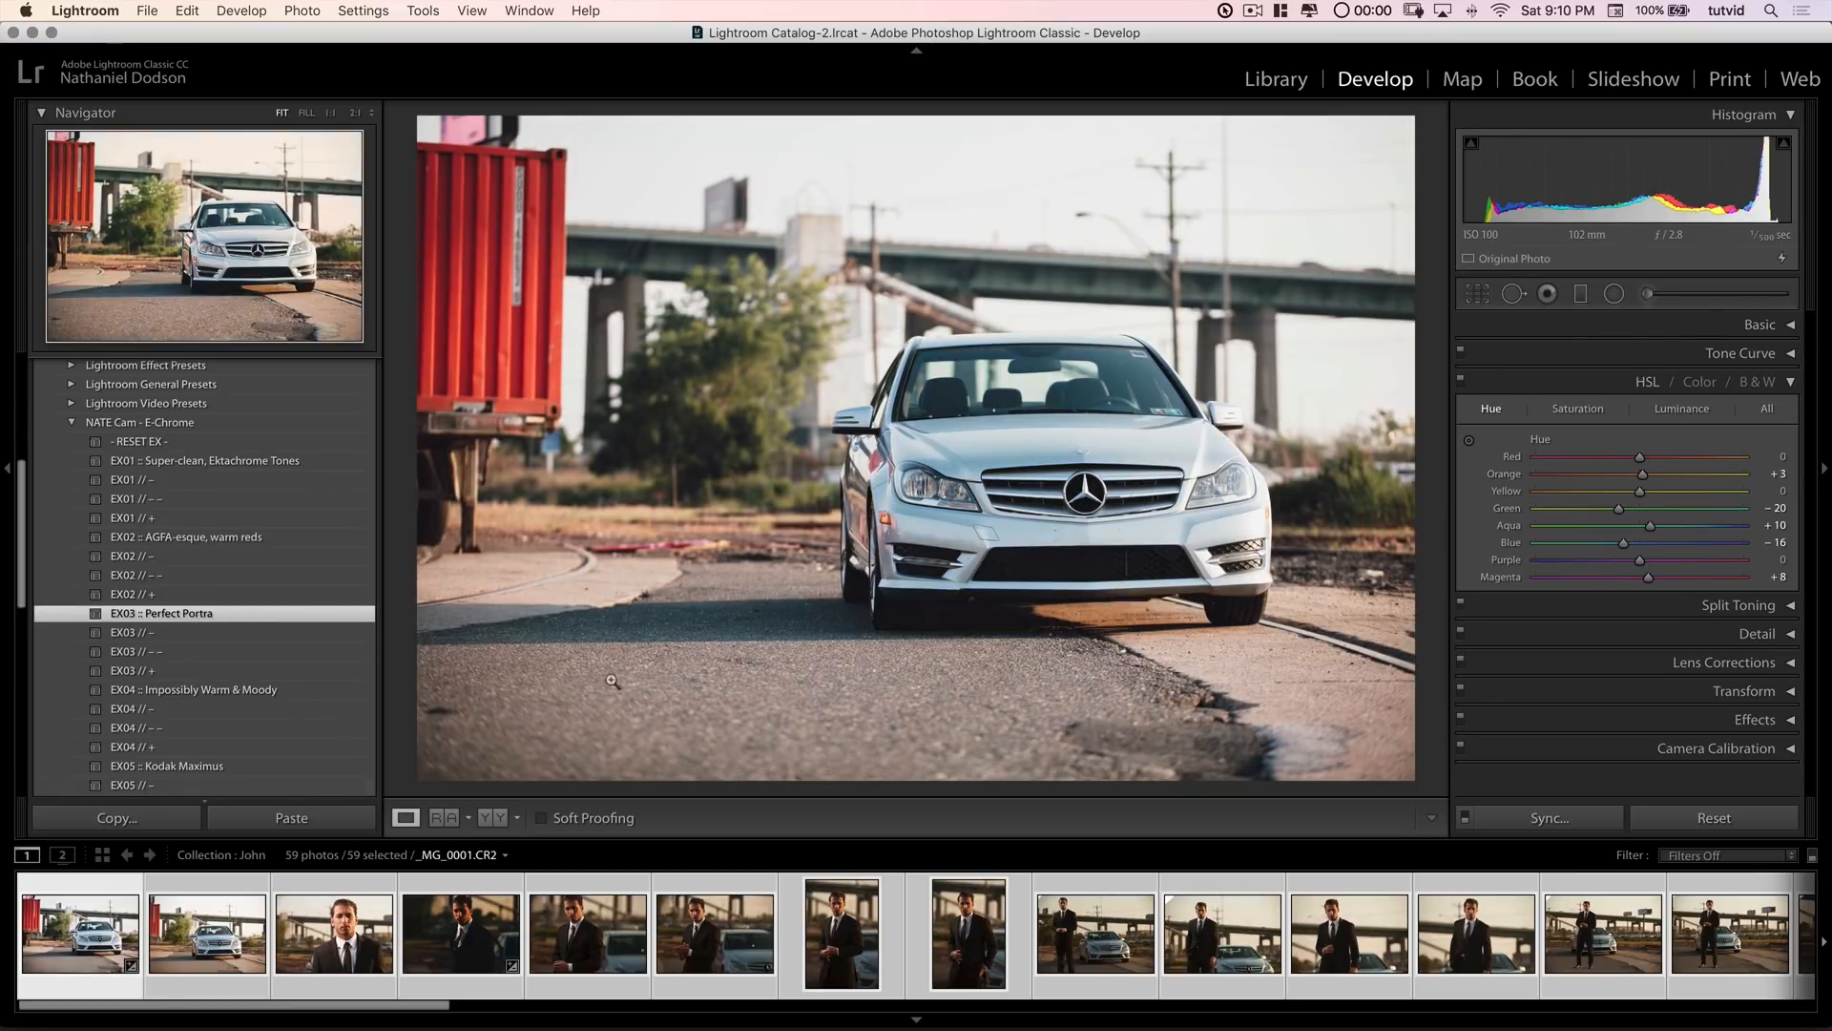
mouse_move(989, 330)
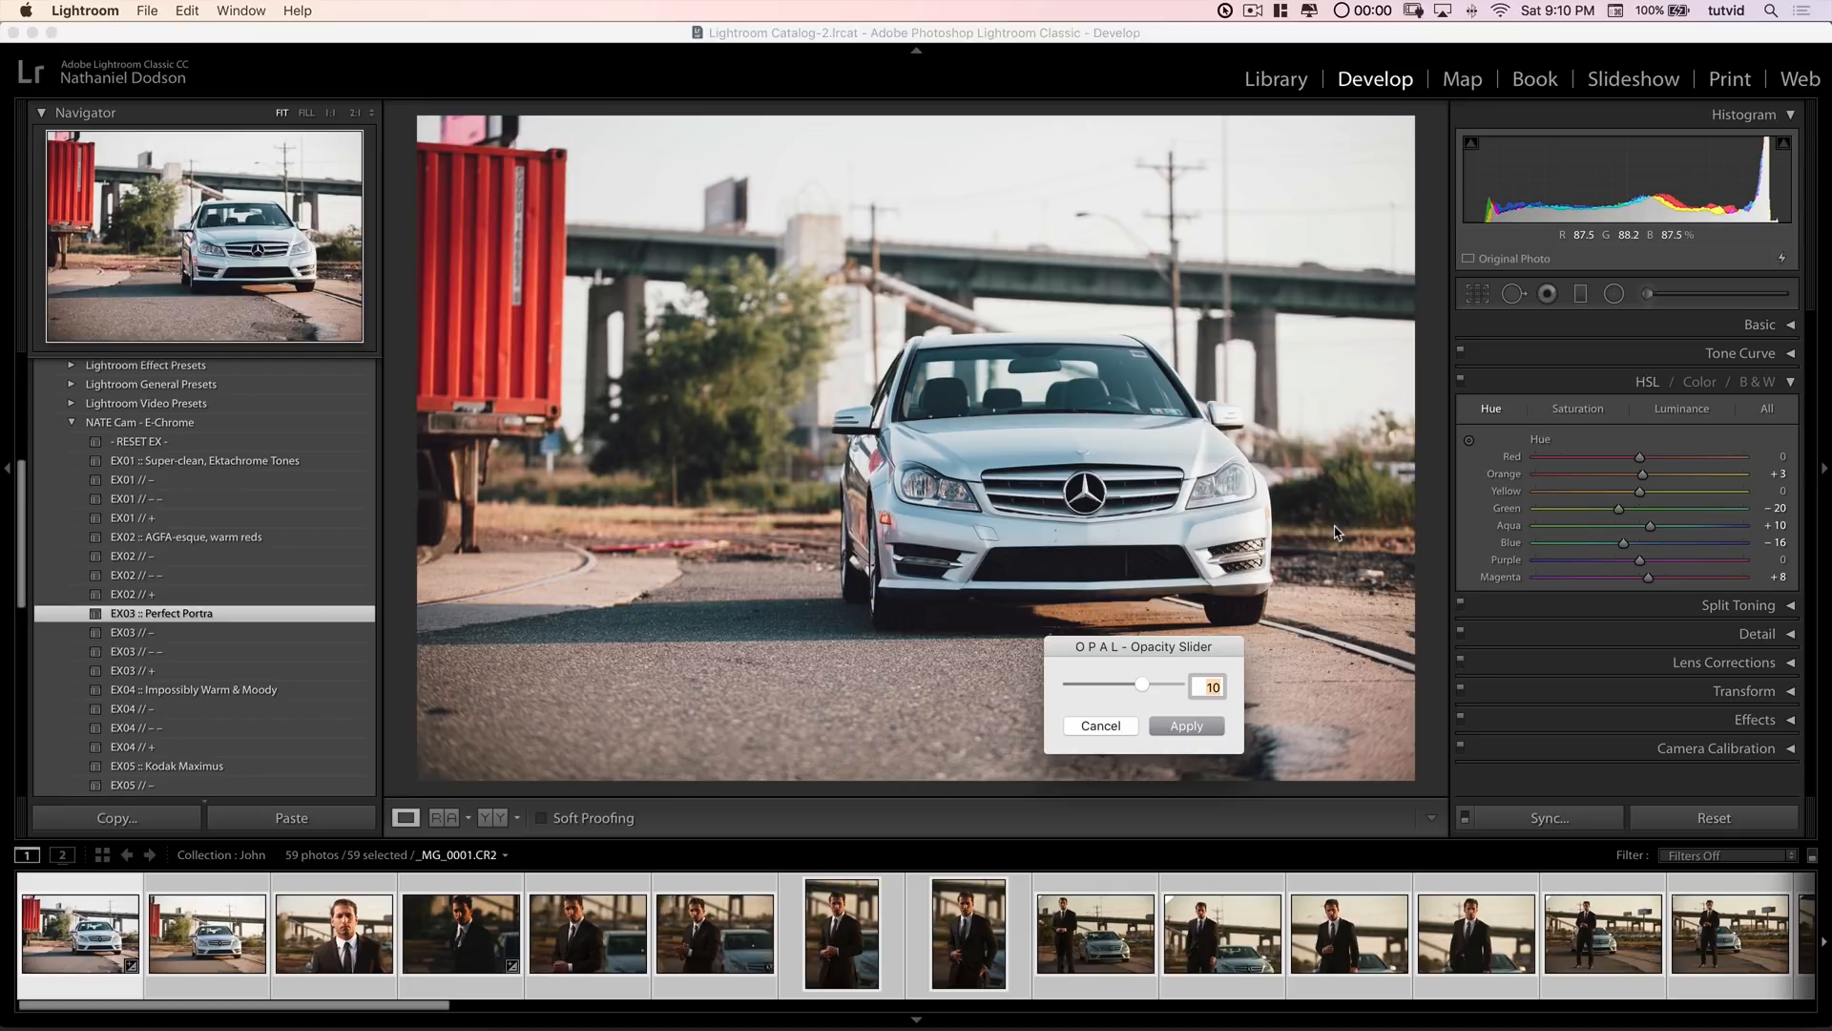
left_click_drag(1142, 683, 1177, 683)
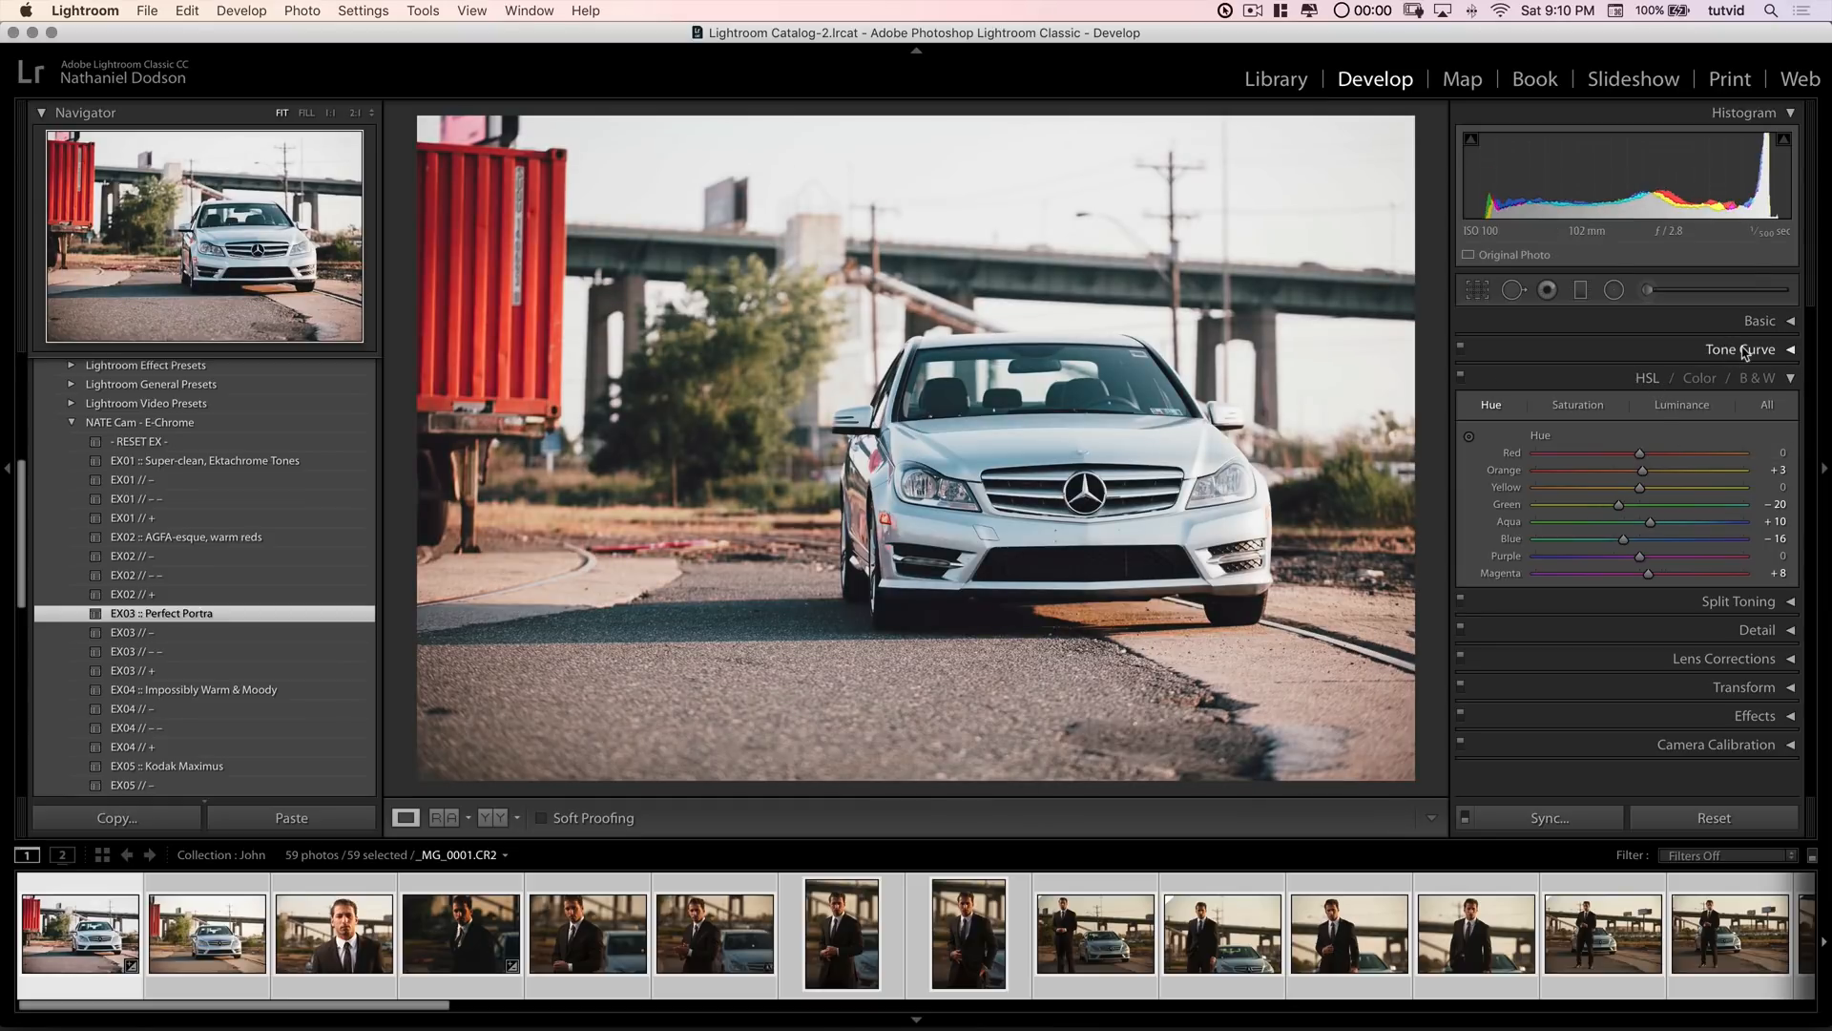
Step: Add a lower-midtone curve point and raise an upper point to about 70% to brighten the car photo
left_click(1741, 349)
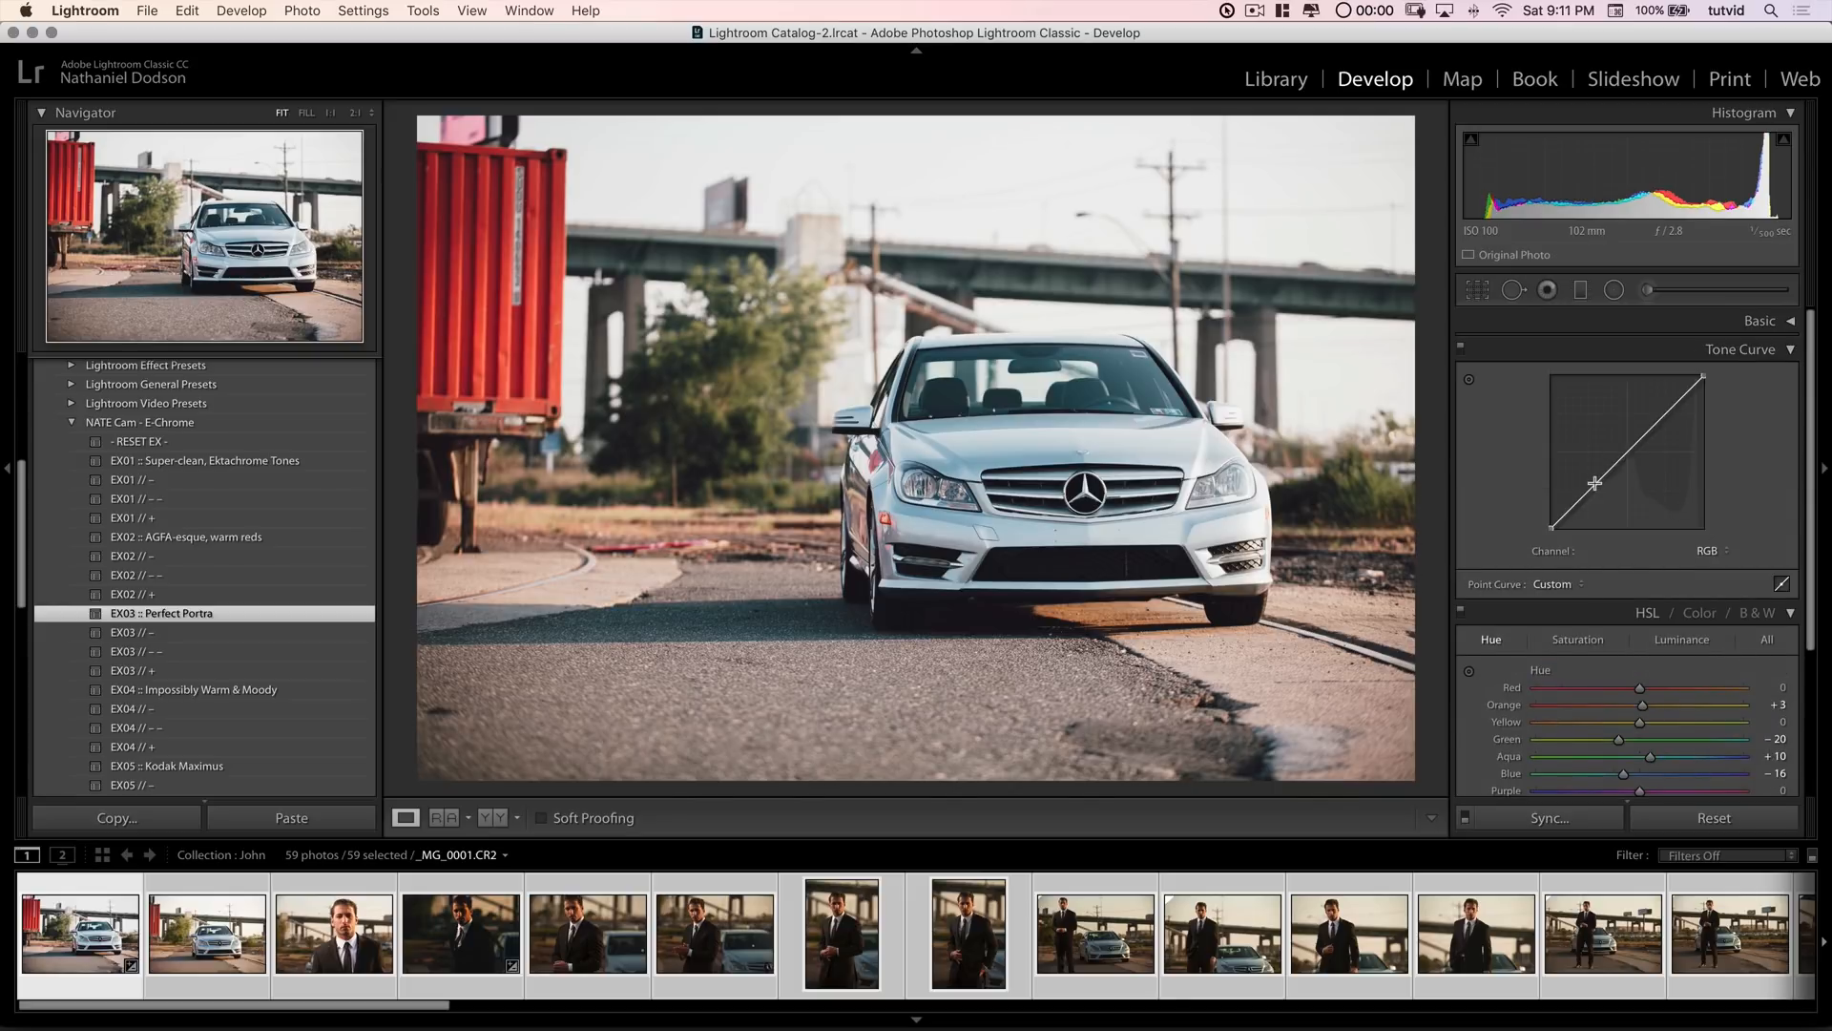
left_click_drag(1596, 482, 1634, 462)
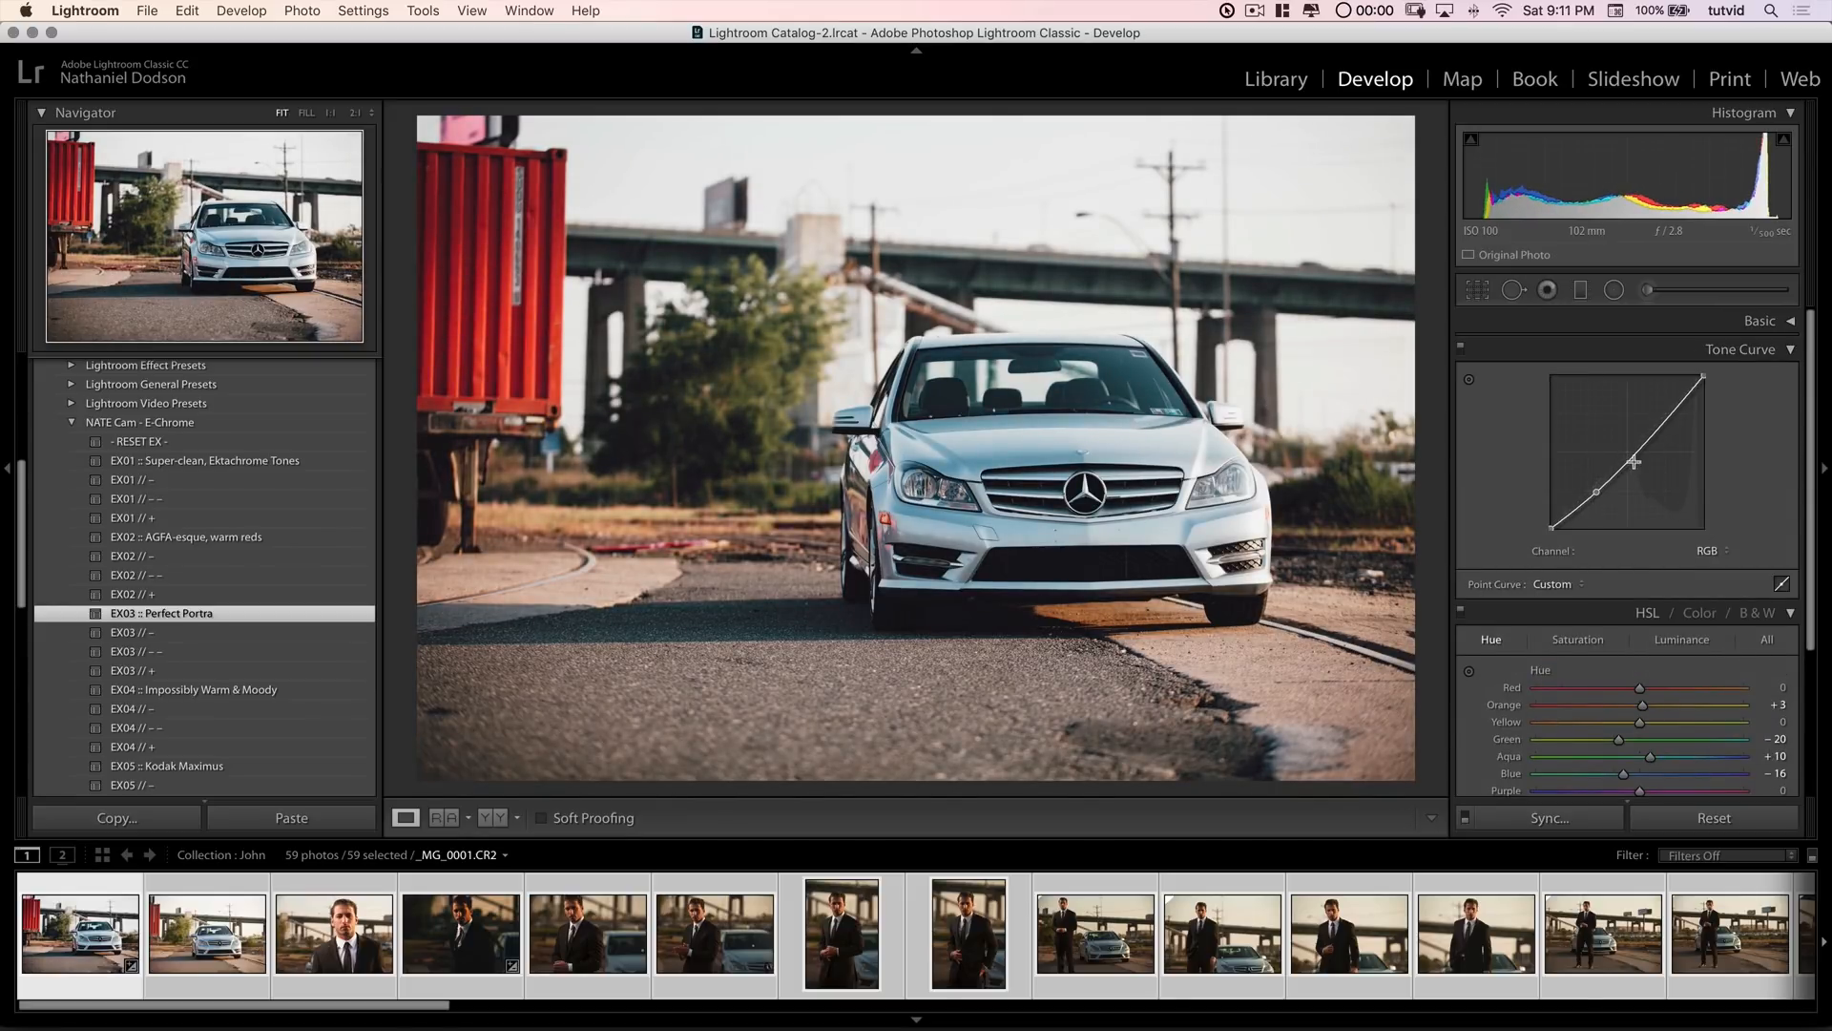
left_click_drag(1636, 462, 1659, 424)
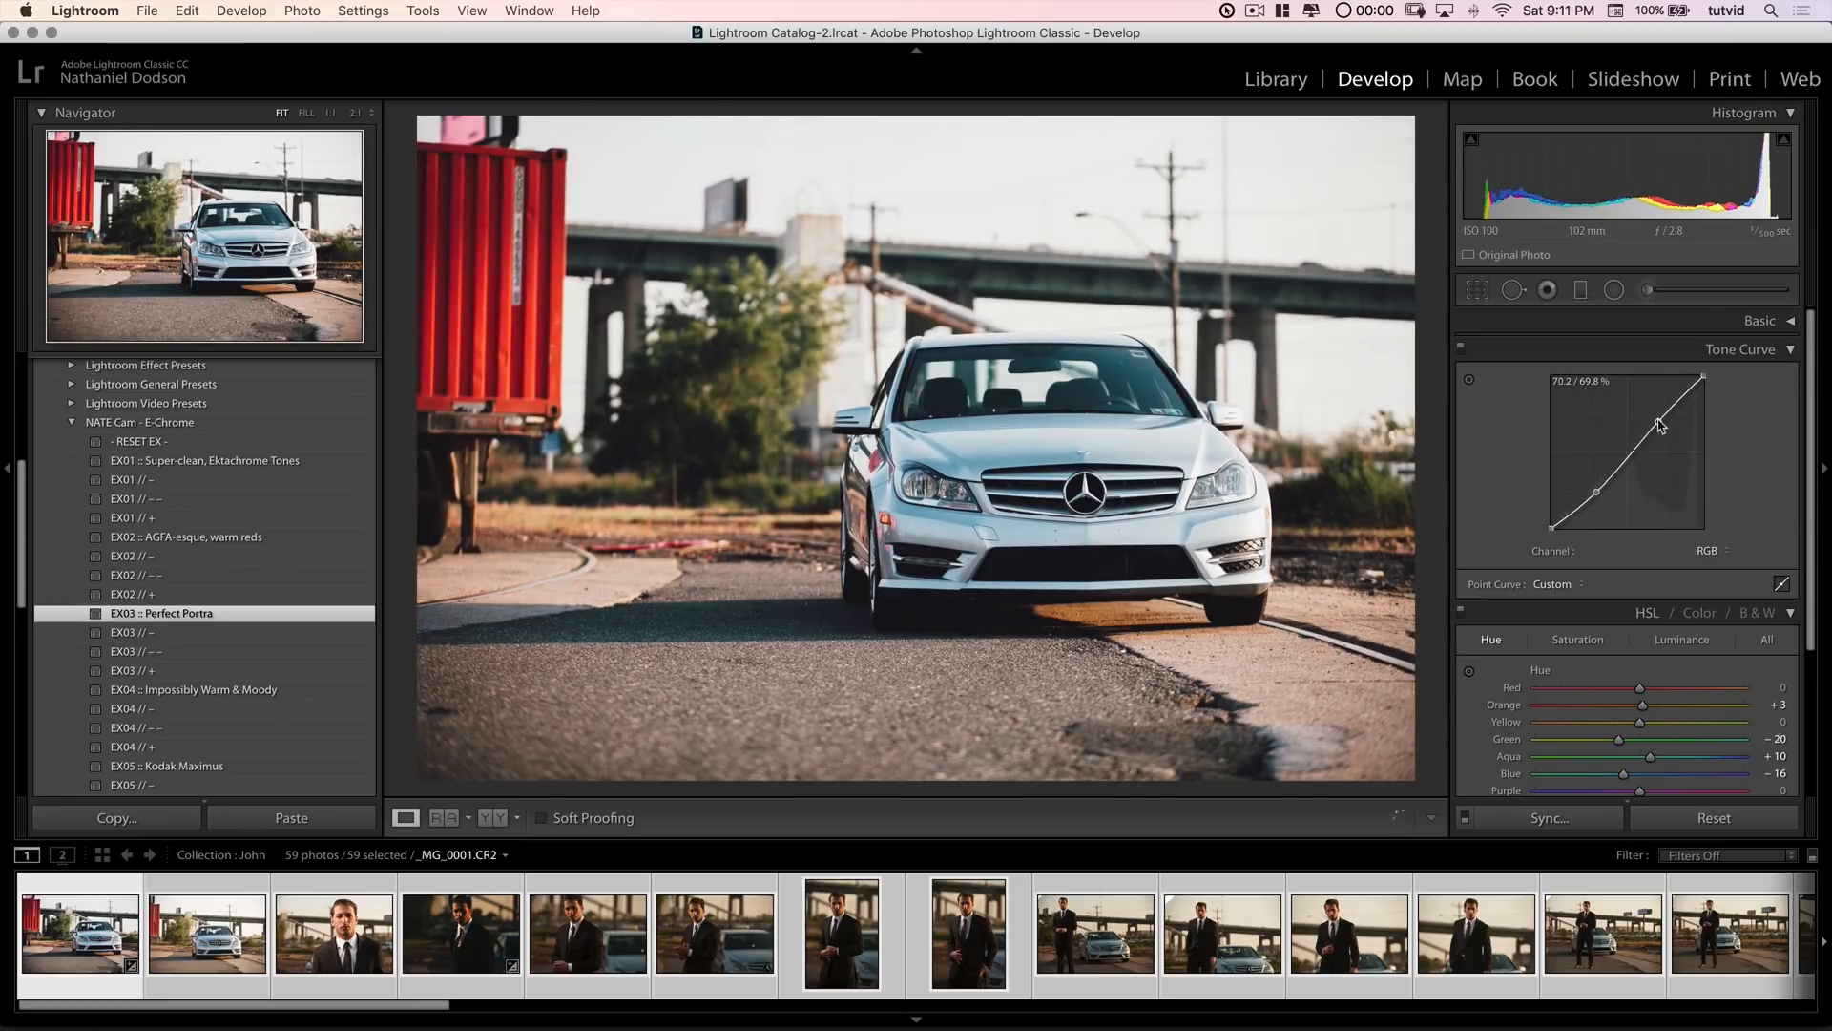
left_click_drag(1657, 424, 1708, 397)
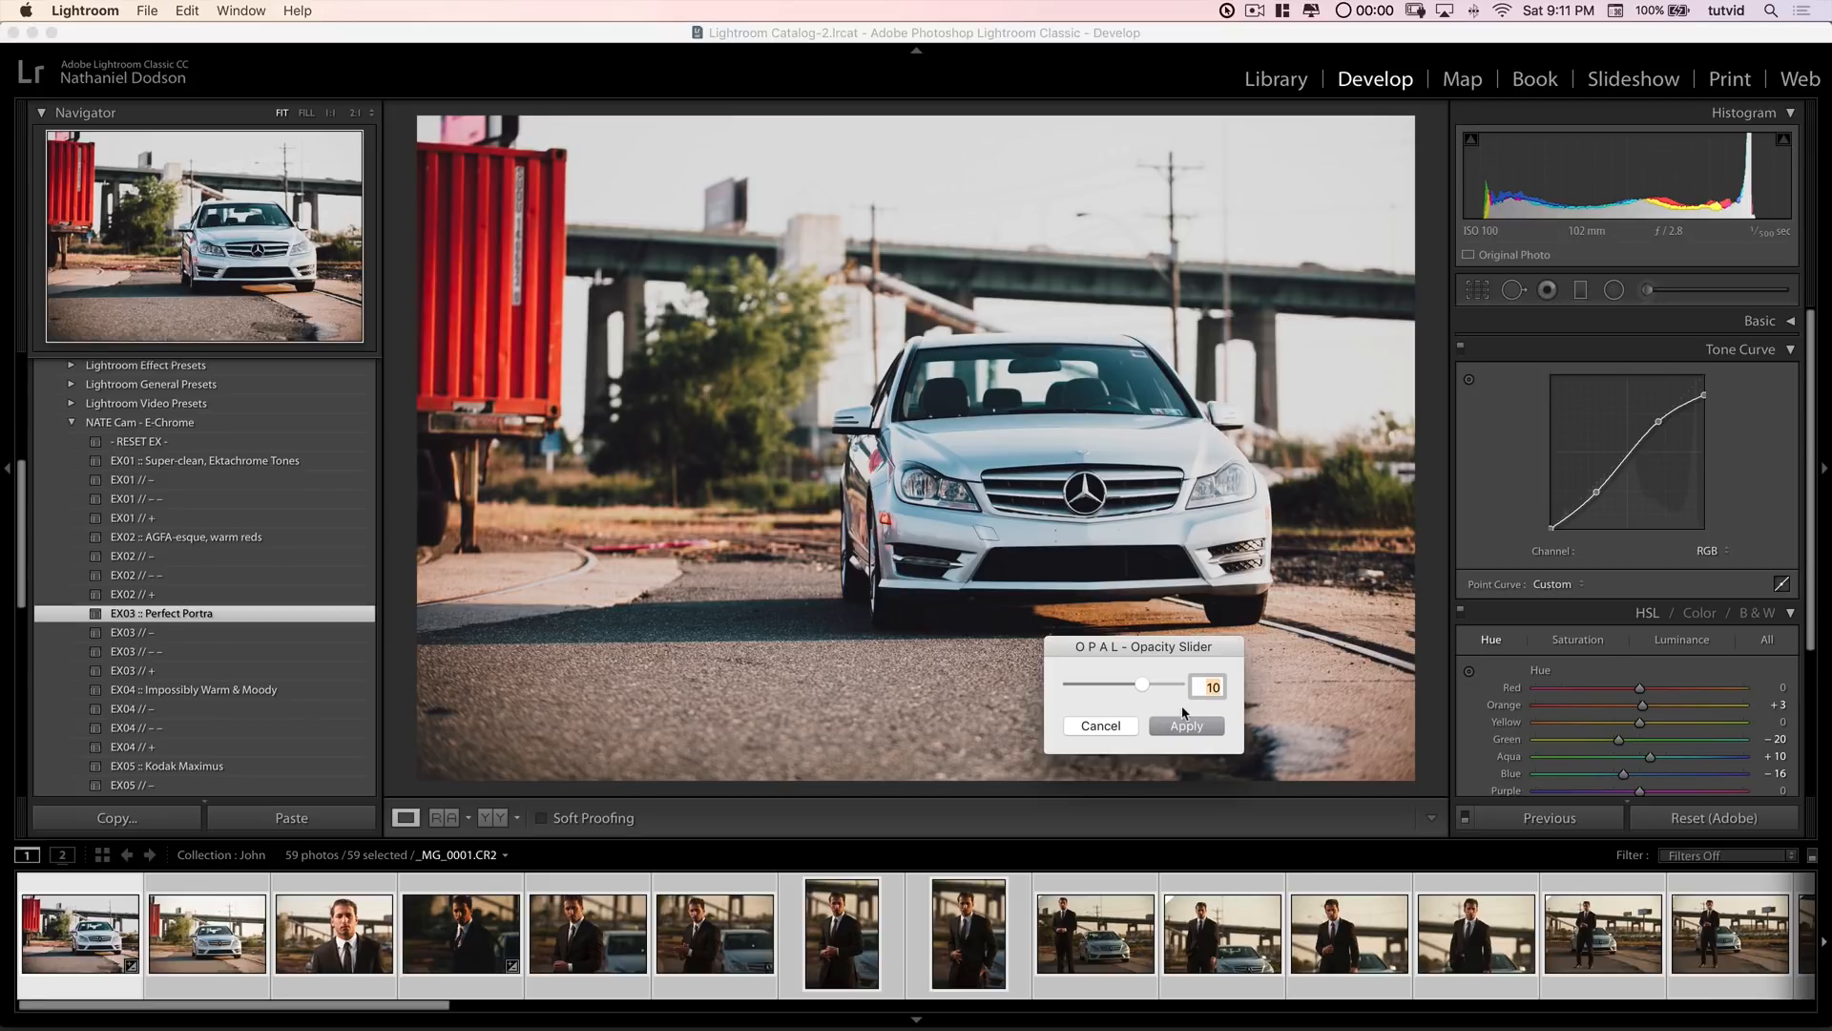
Step: Sweep the OPAL strength through 4, 8, 12 and 14, then apply the Perfect Portra look at 13
left_click_drag(1141, 685, 1162, 686)
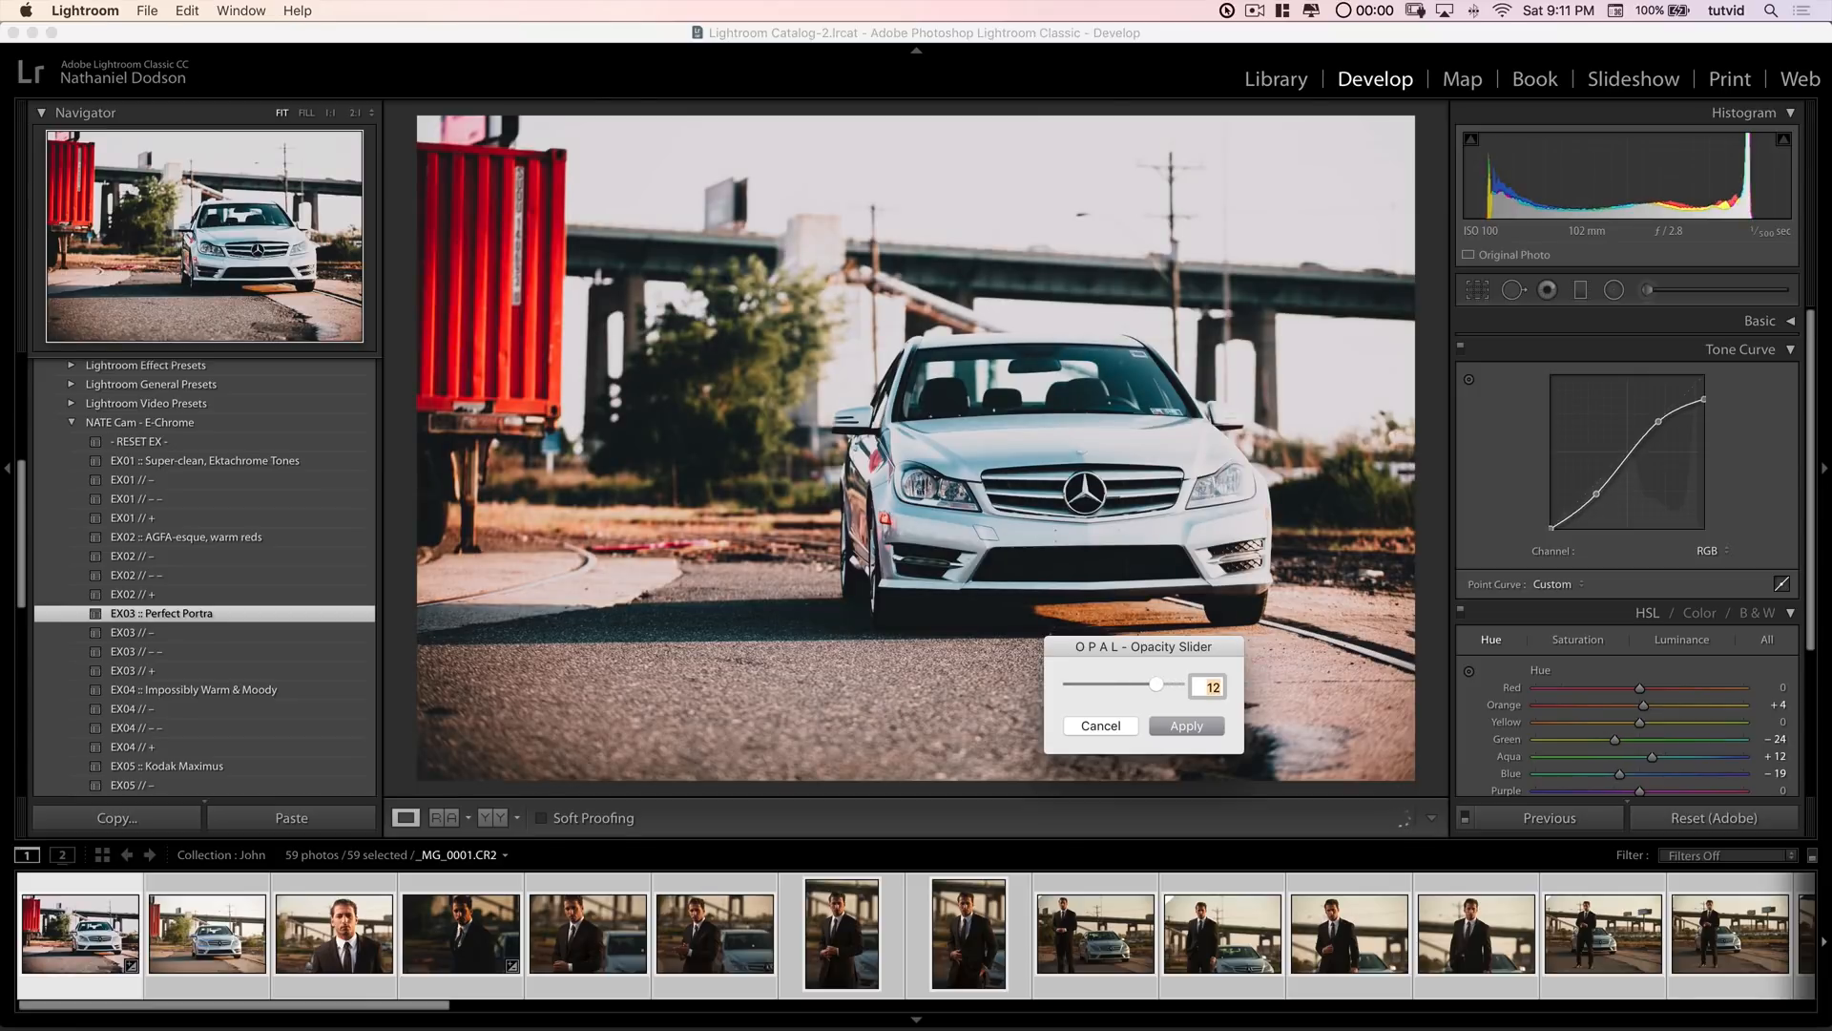
left_click_drag(1158, 684, 1095, 683)
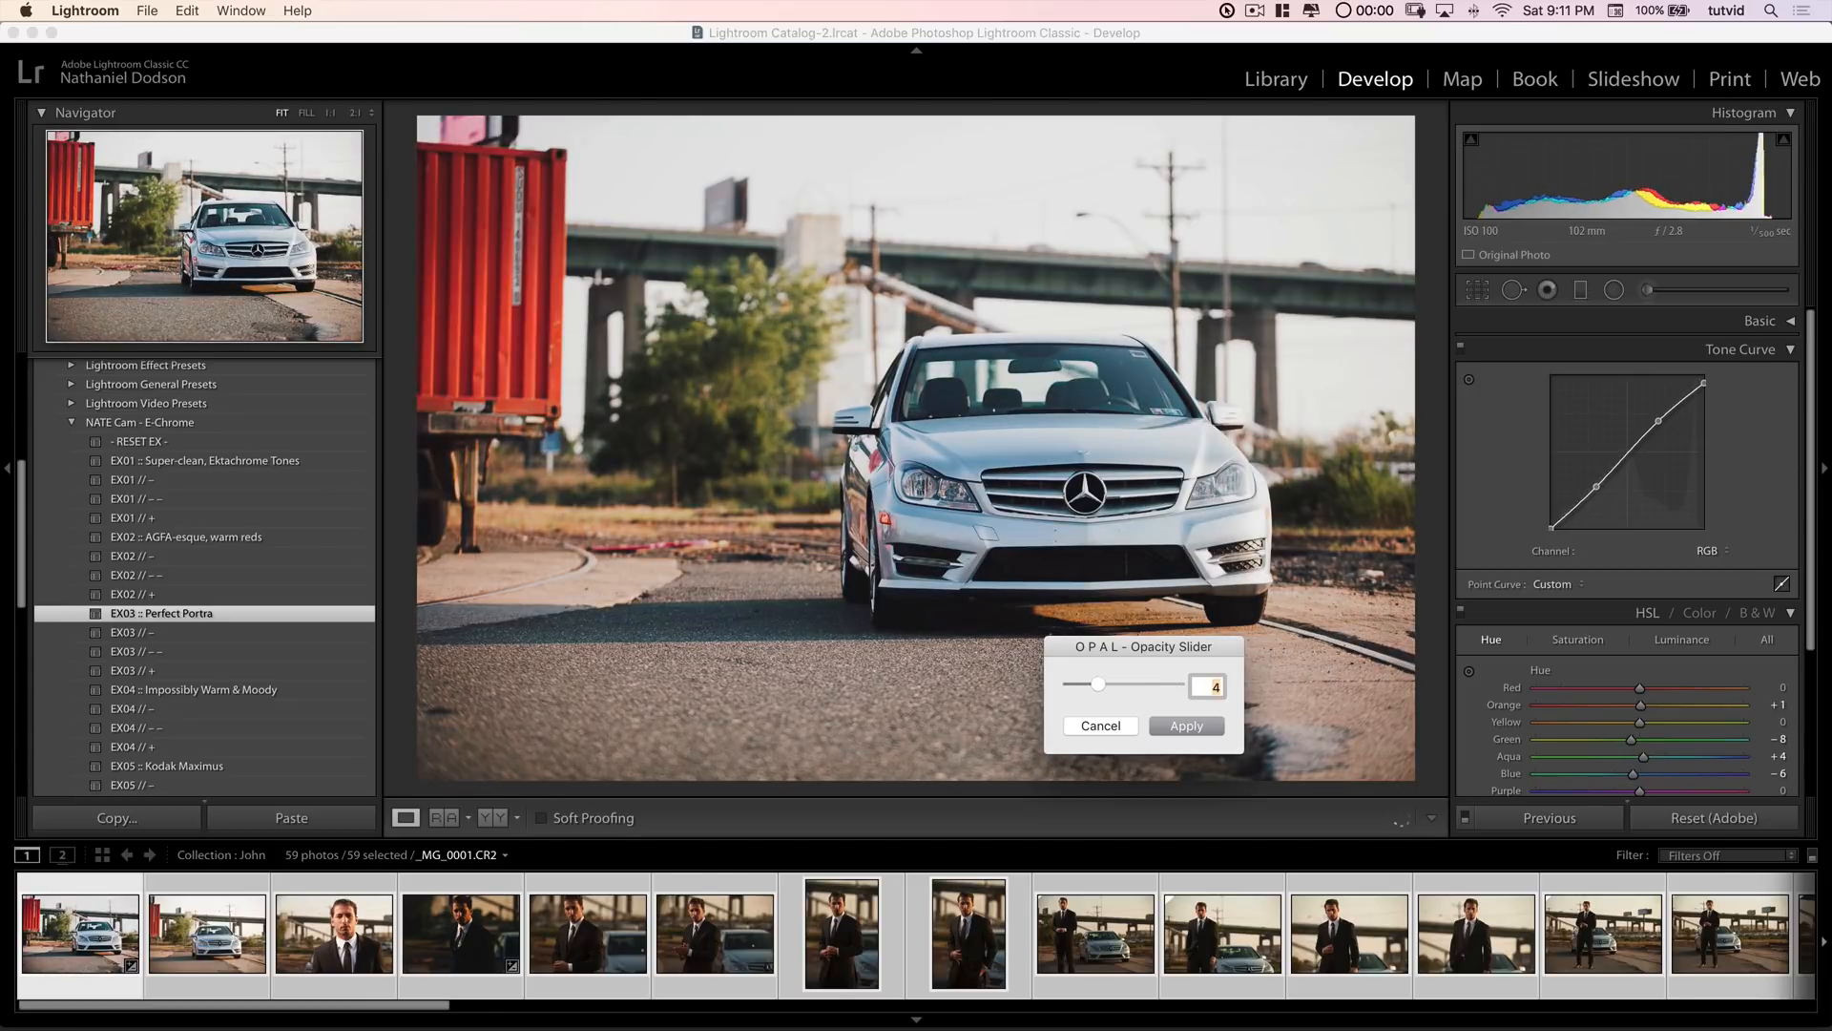
left_click_drag(1095, 683, 1126, 684)
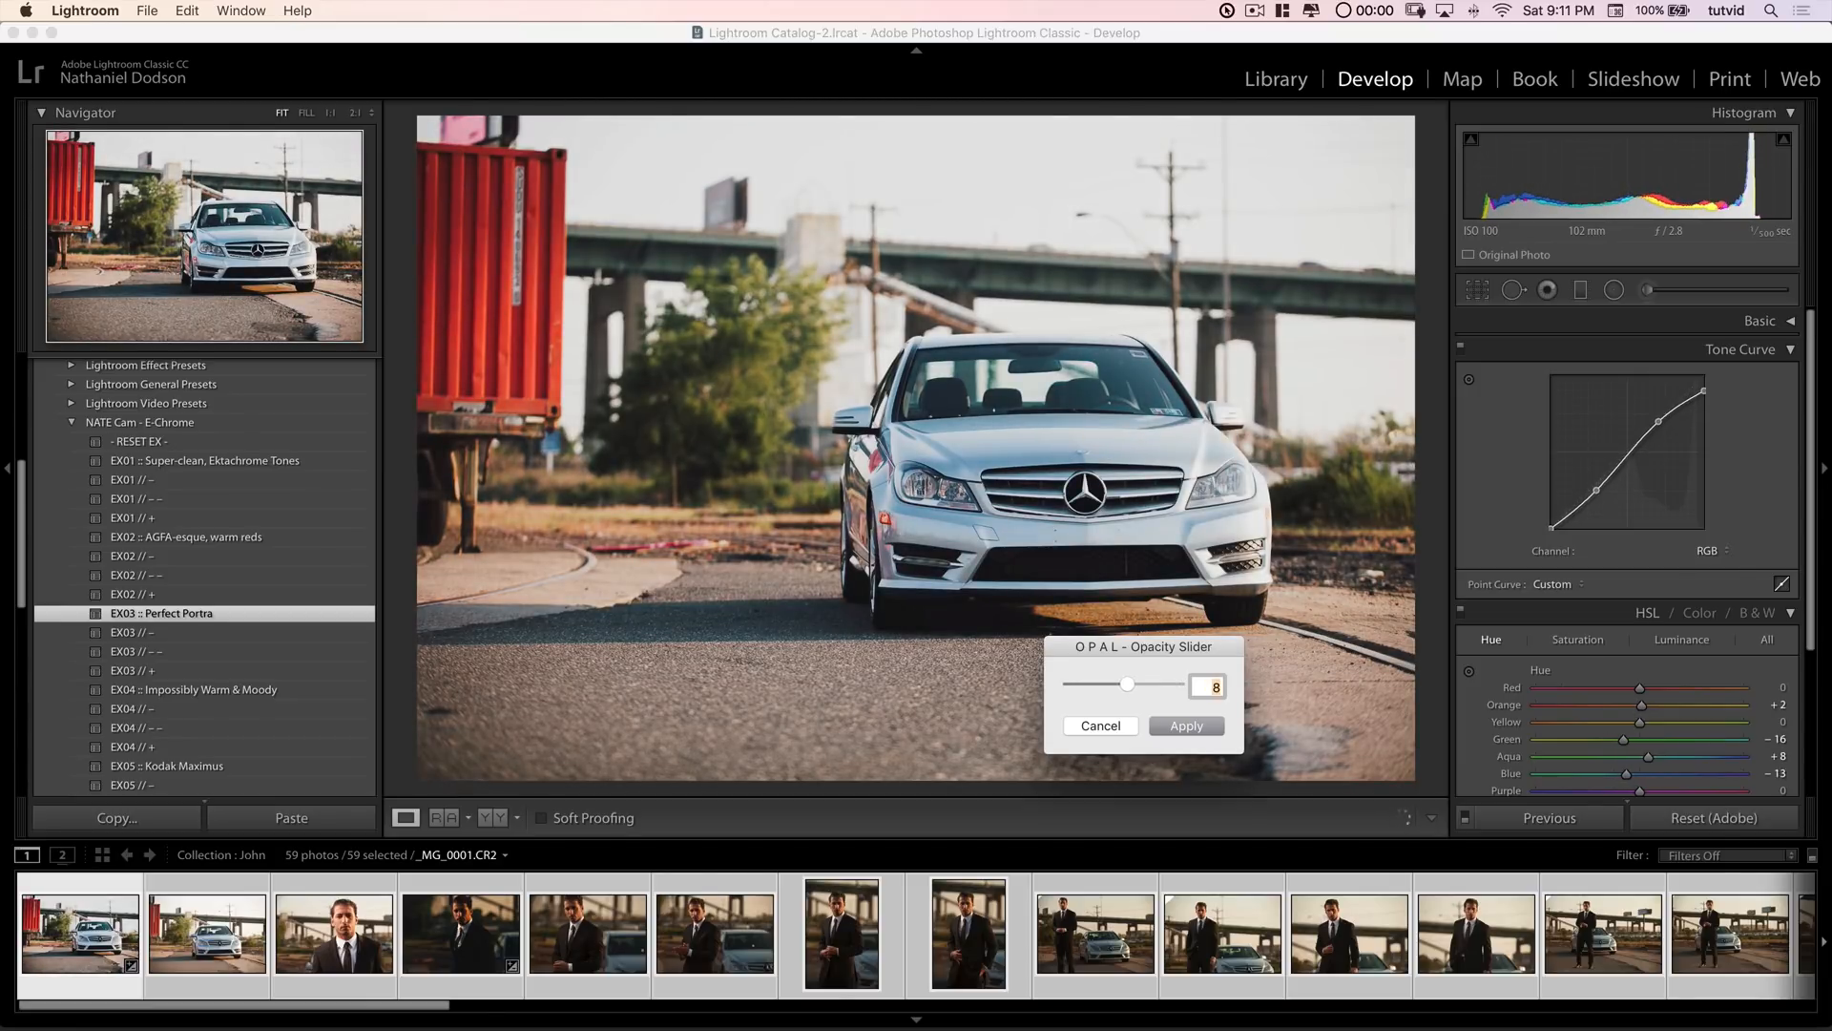
left_click_drag(1124, 684, 1156, 683)
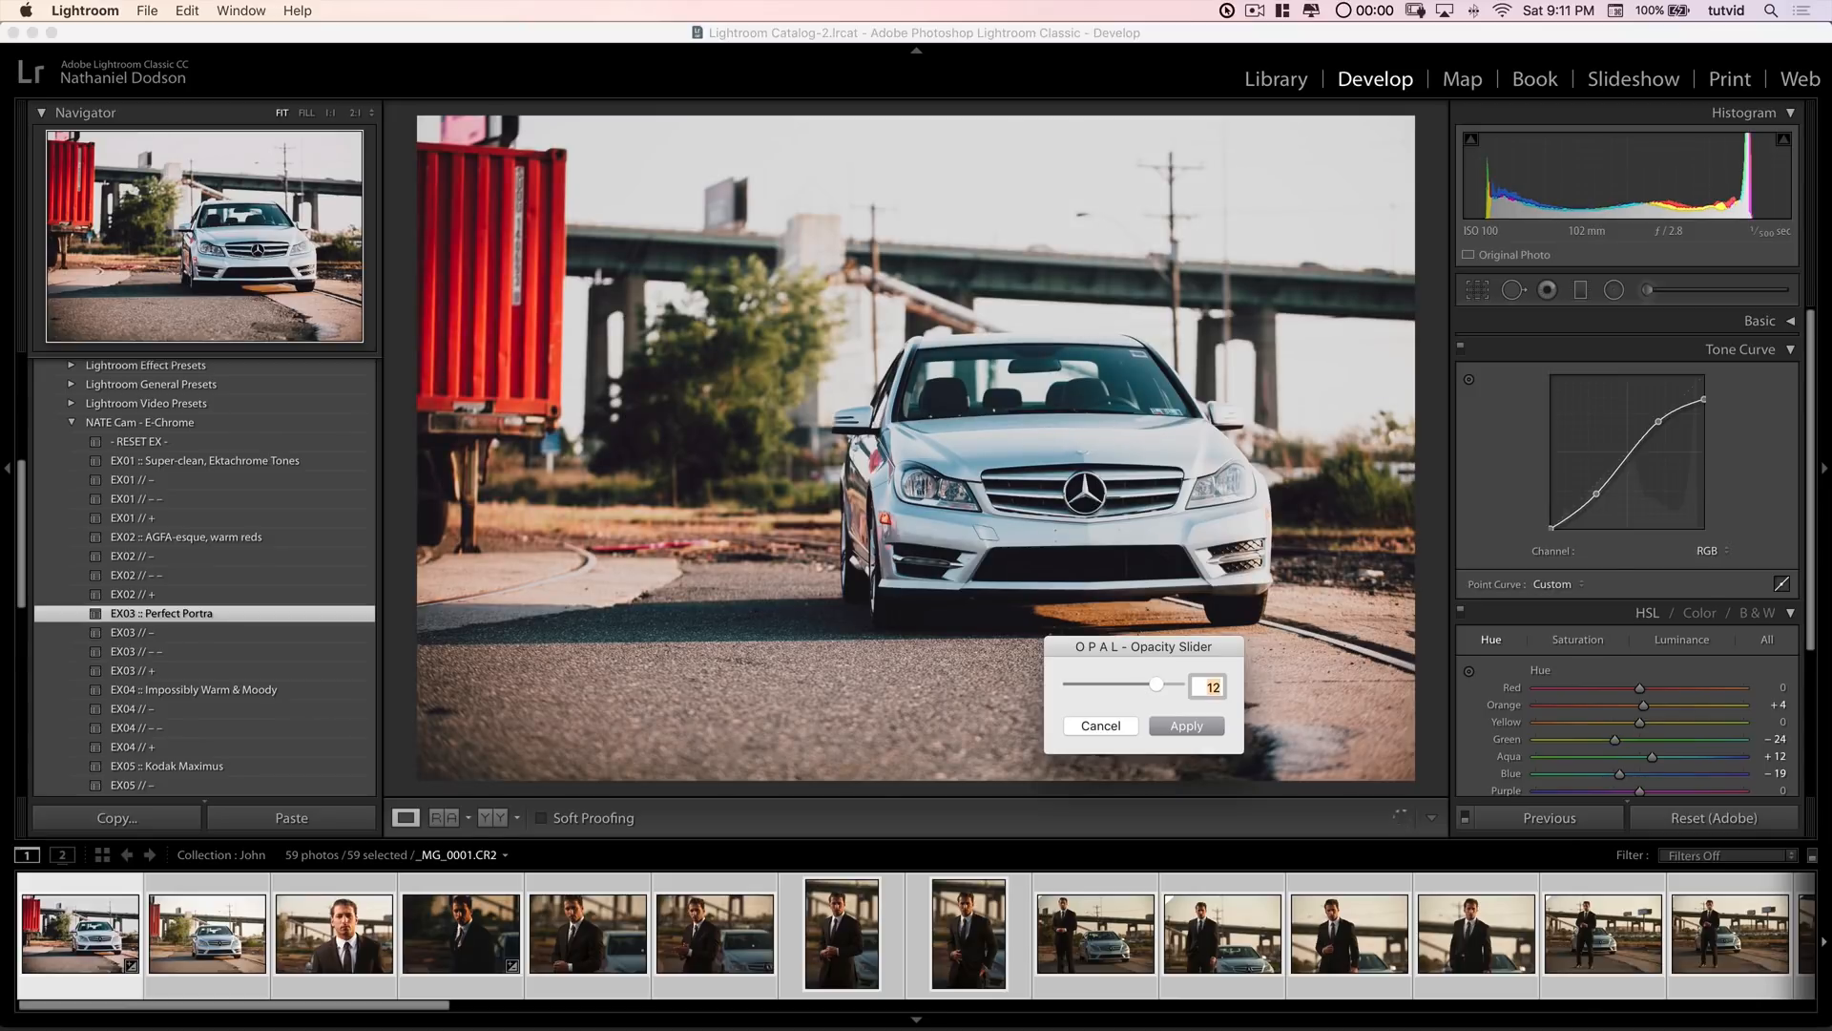
left_click_drag(1157, 683, 1172, 683)
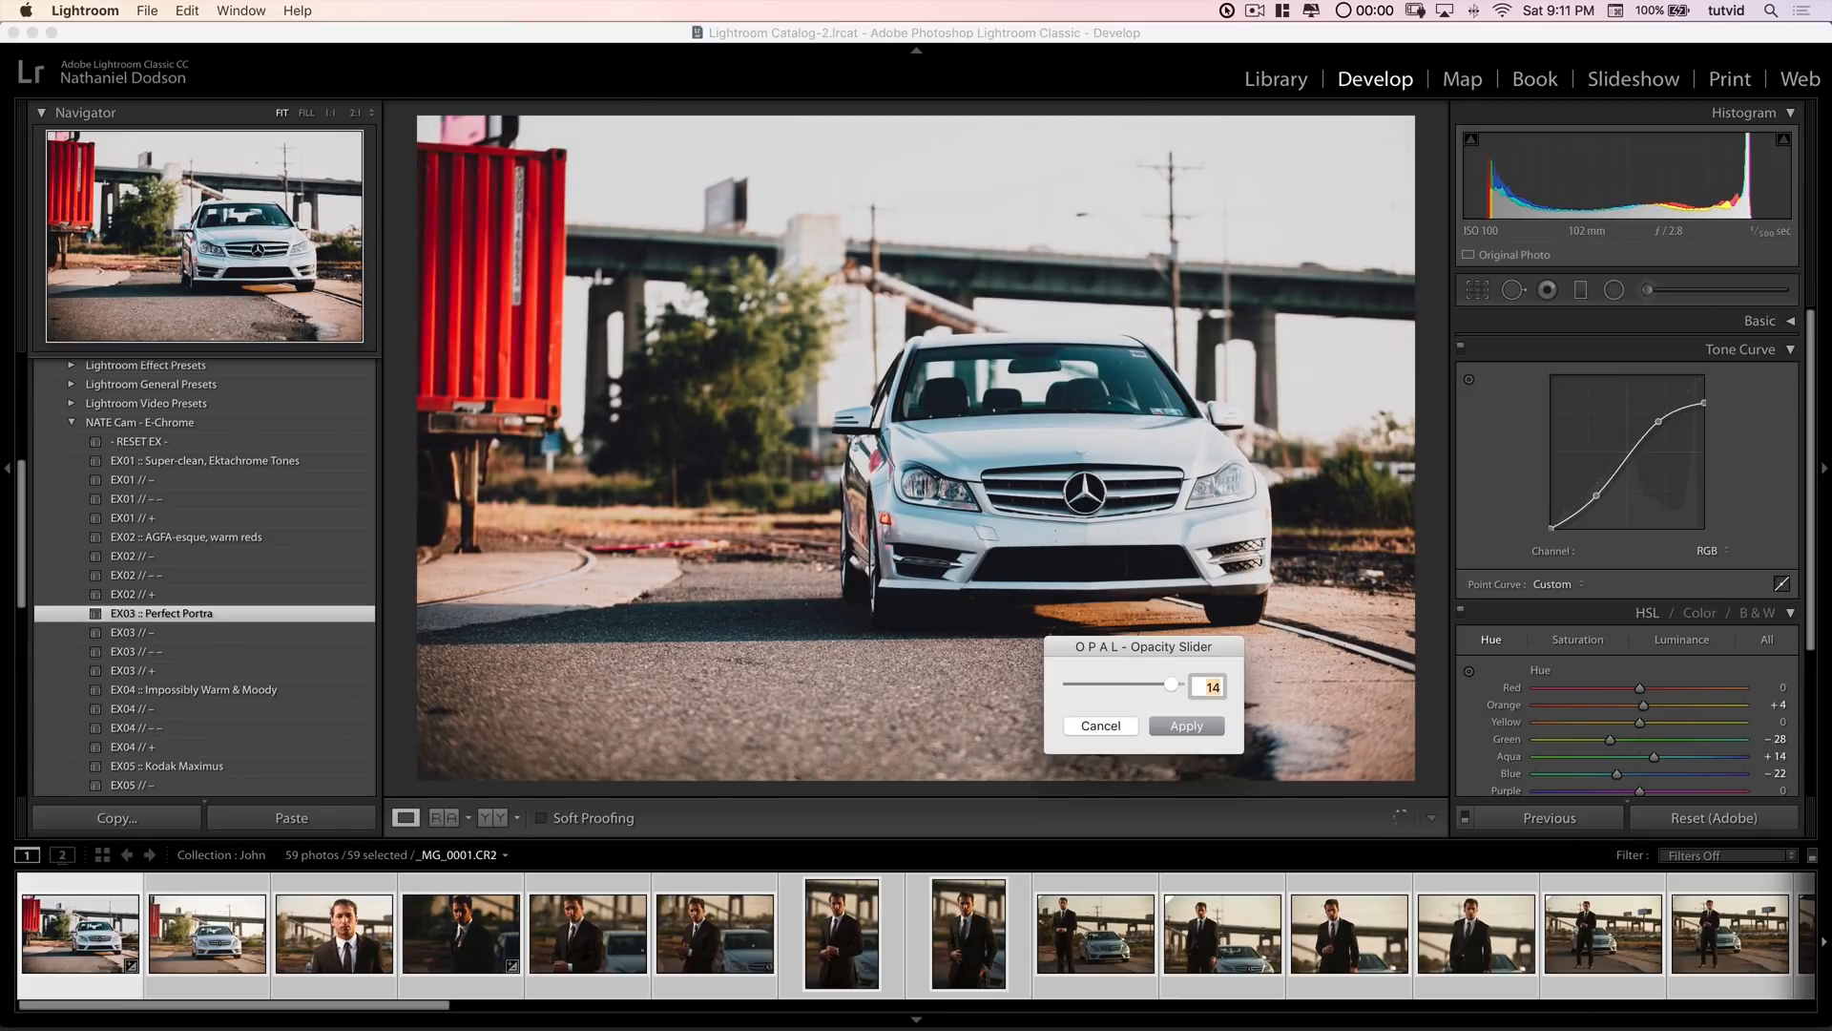
left_click_drag(1173, 685, 1163, 685)
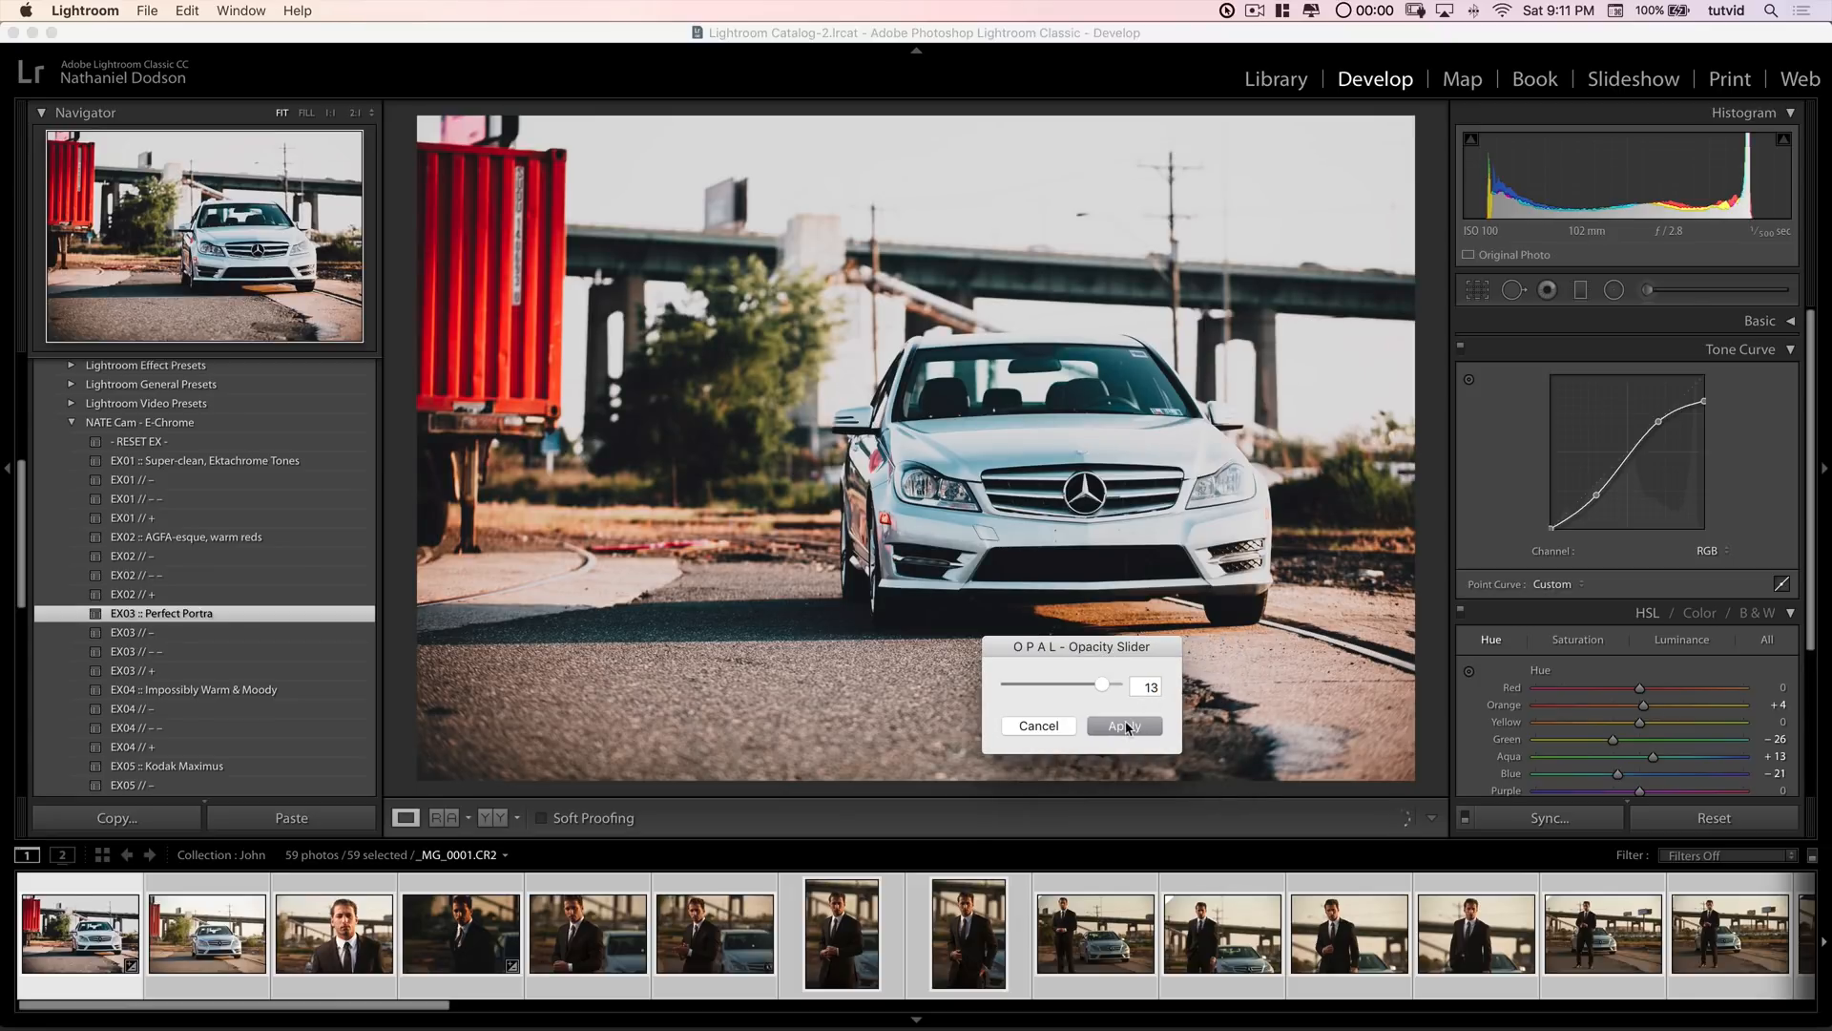
left_click(1122, 725)
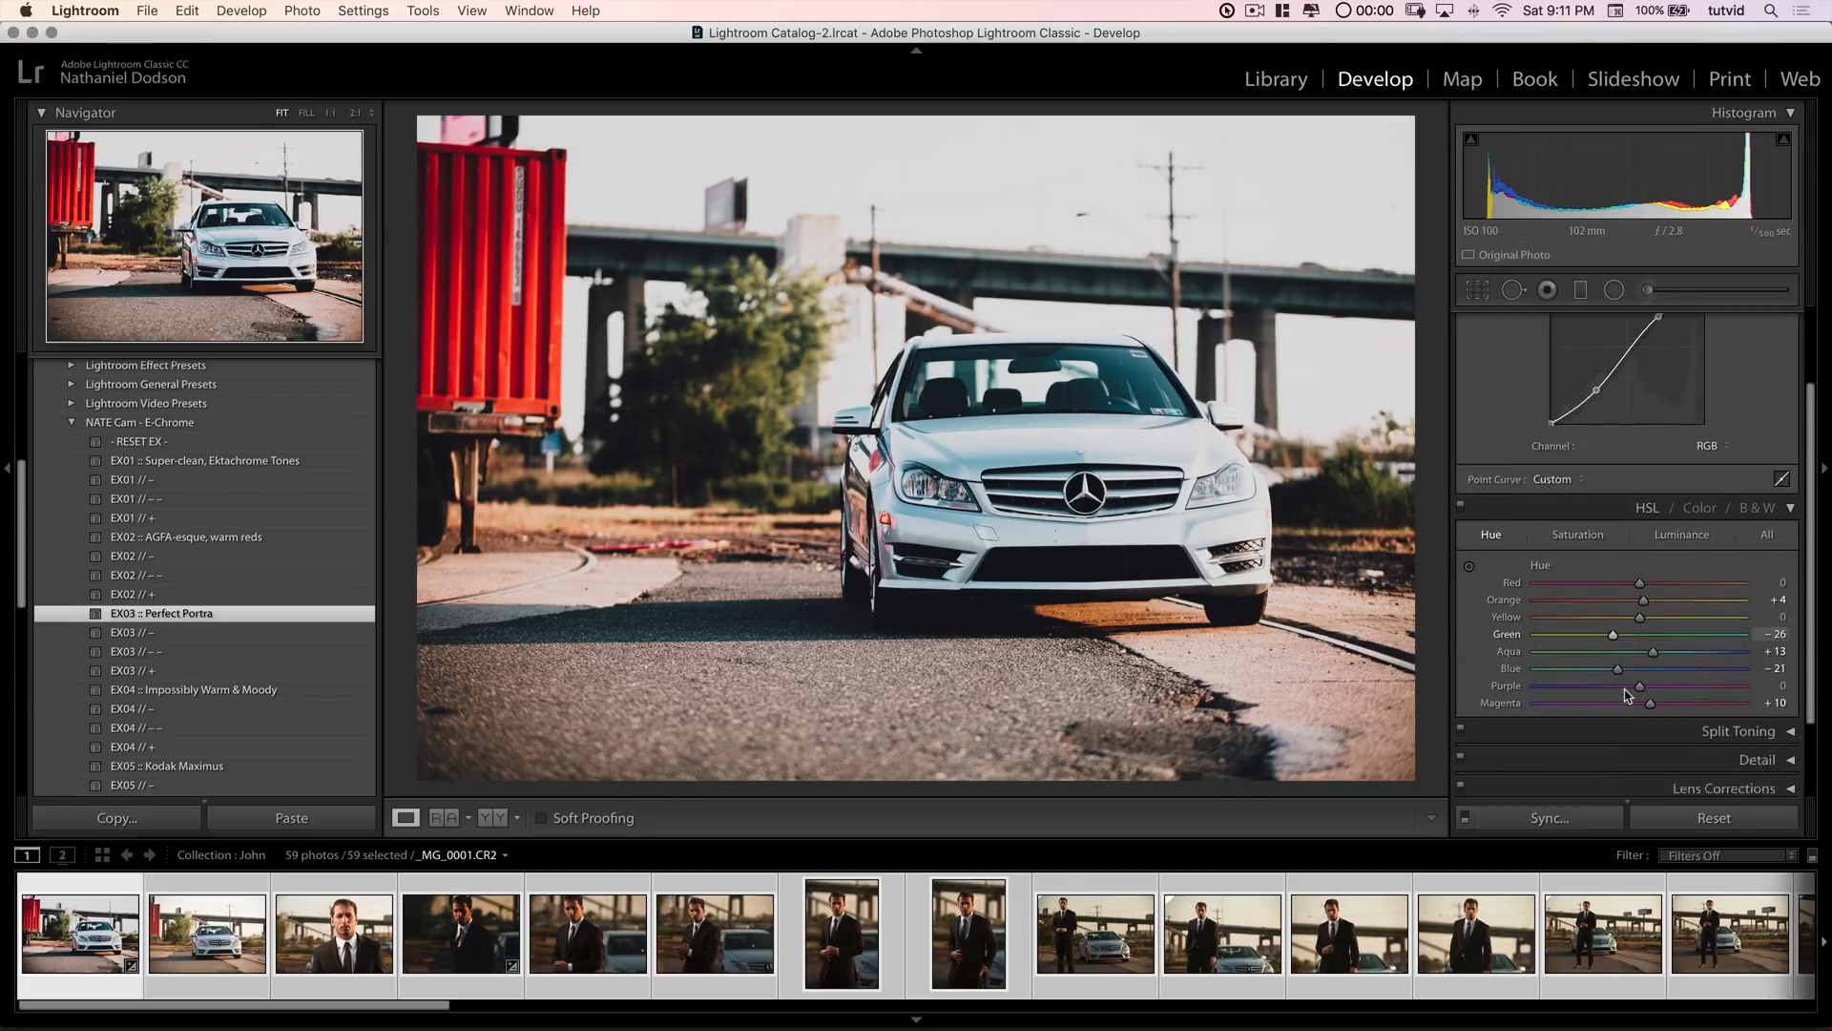
Step: Collapse the Tone Curve and all other adjustment sections in the Develop panel
left_click(1740, 348)
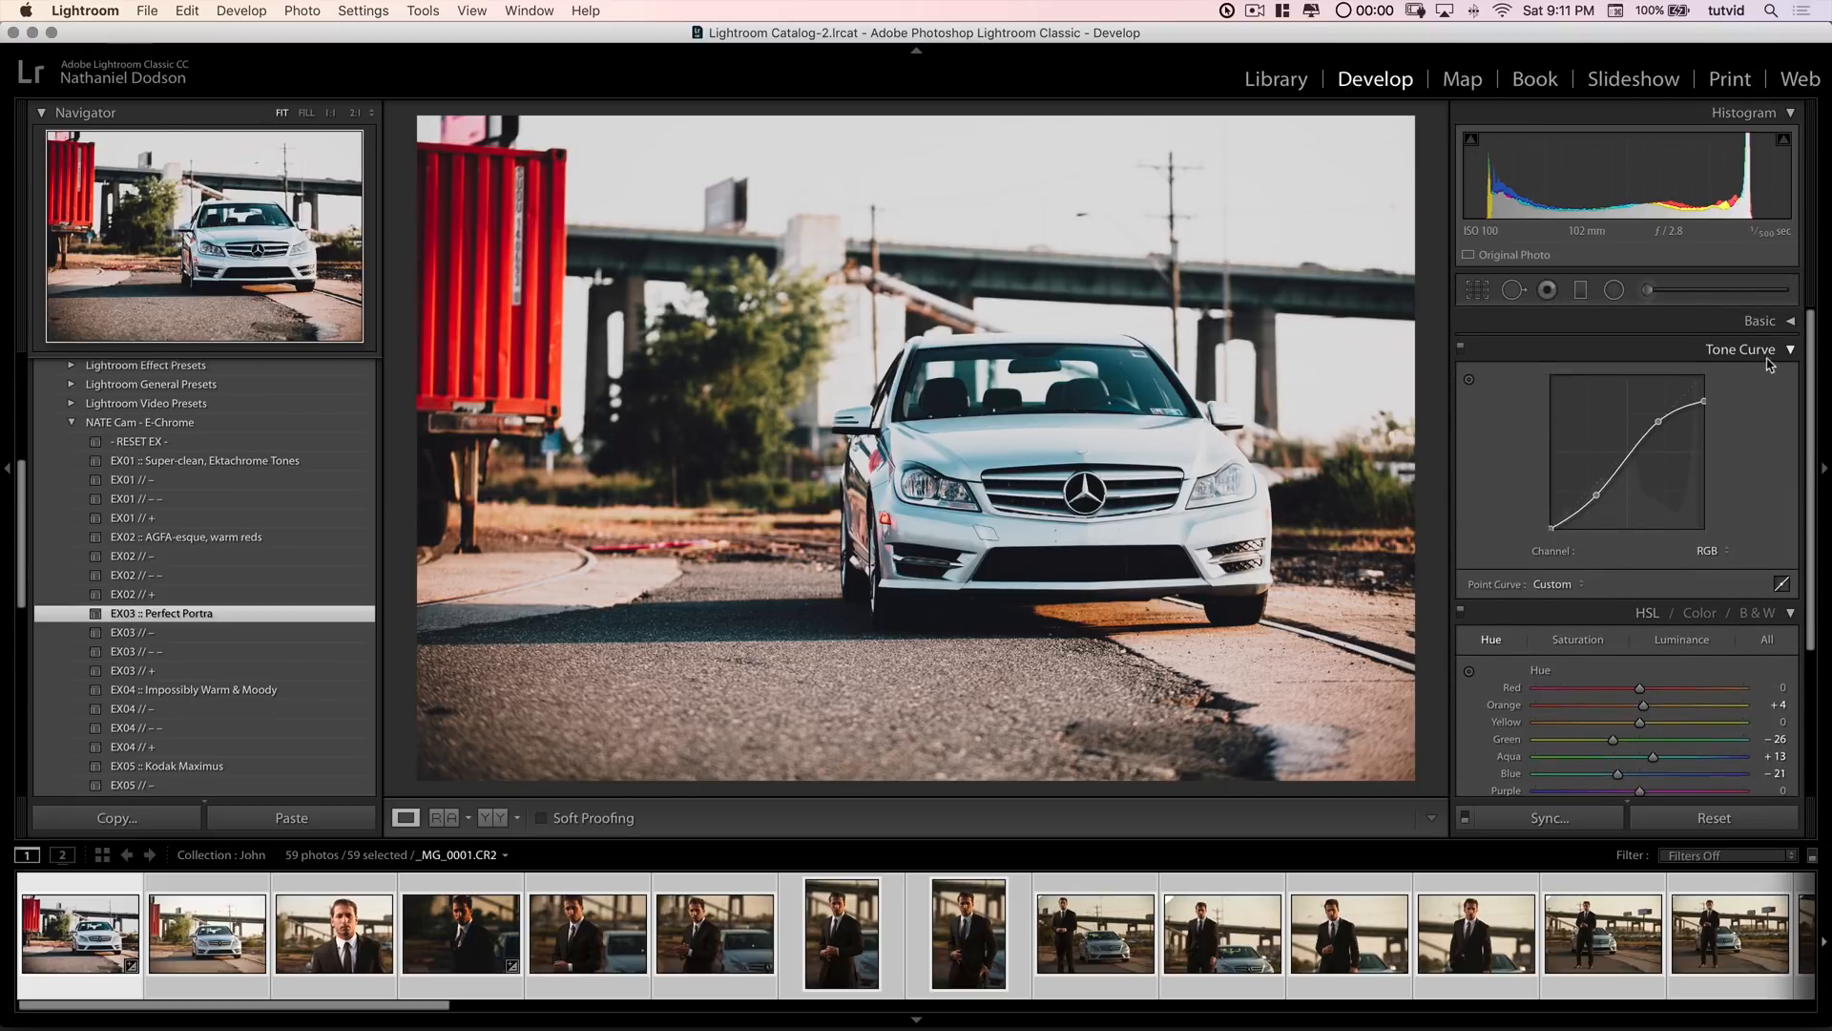
left_click(1788, 348)
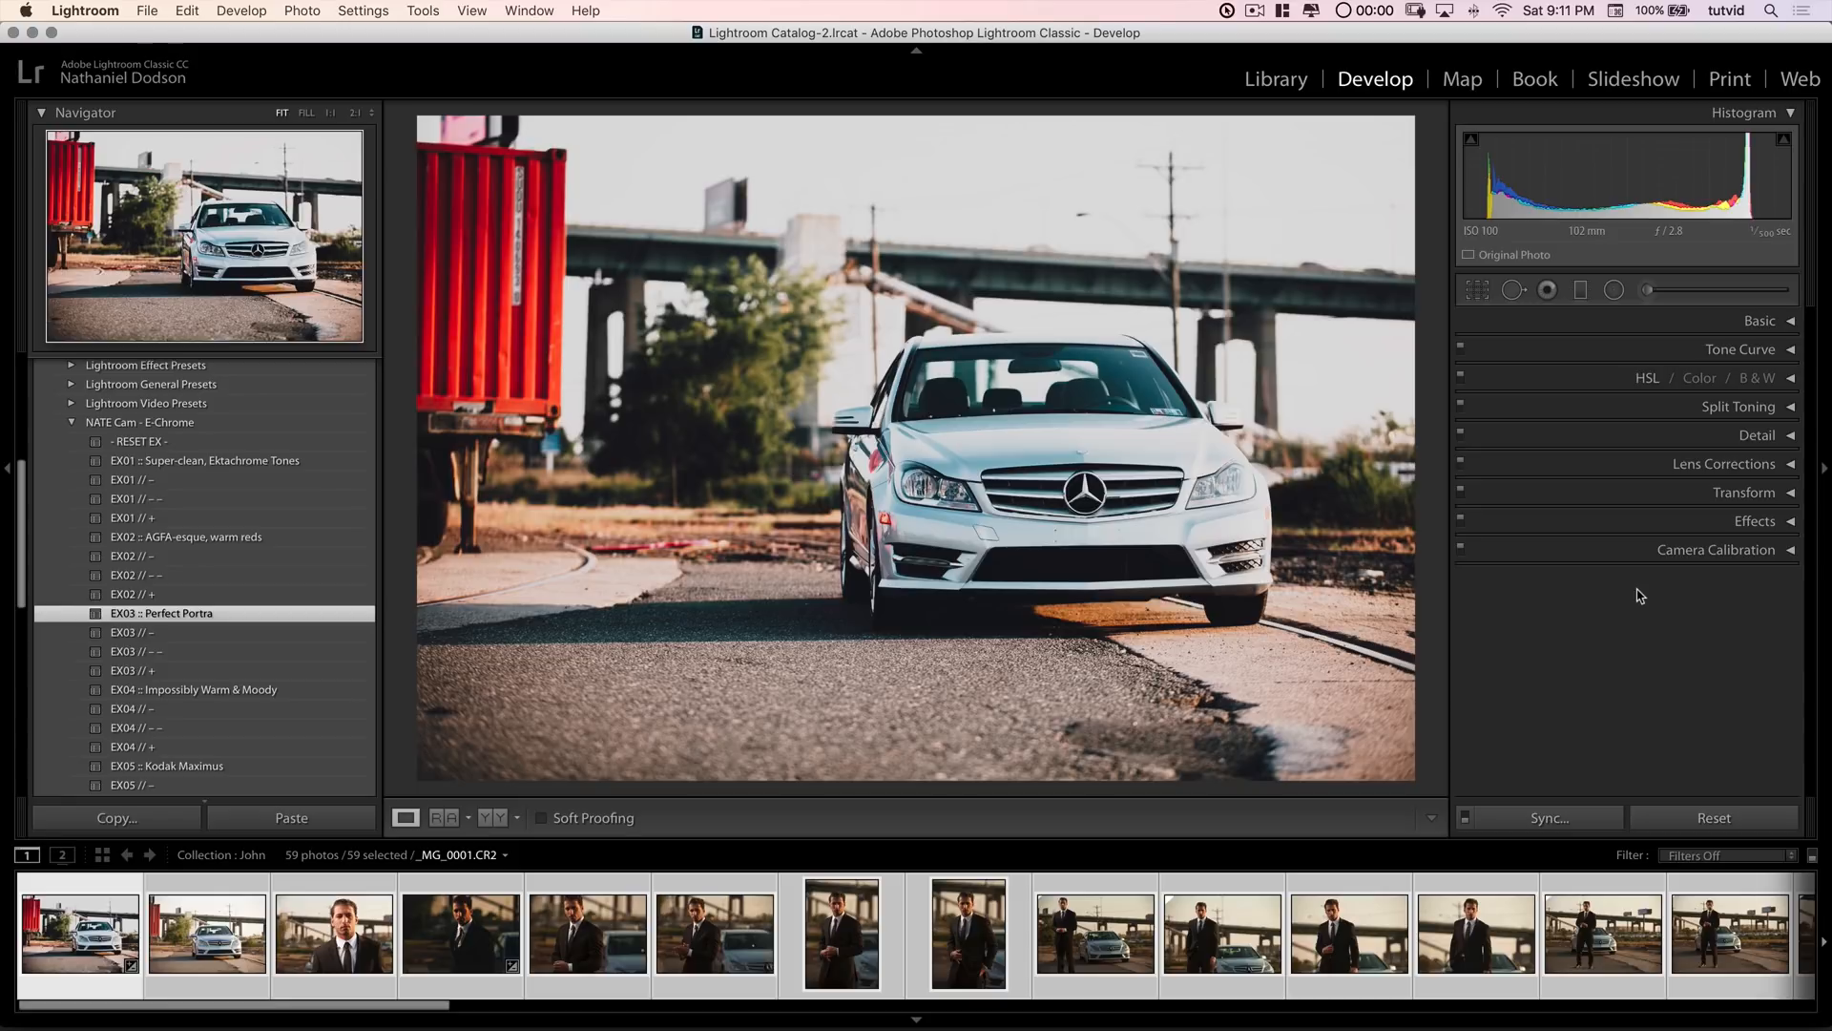
Step: Apply EX04 Impossibly Warm & Moody to the man-and-car photo and push Temp to 10,000
scroll("right", 3)
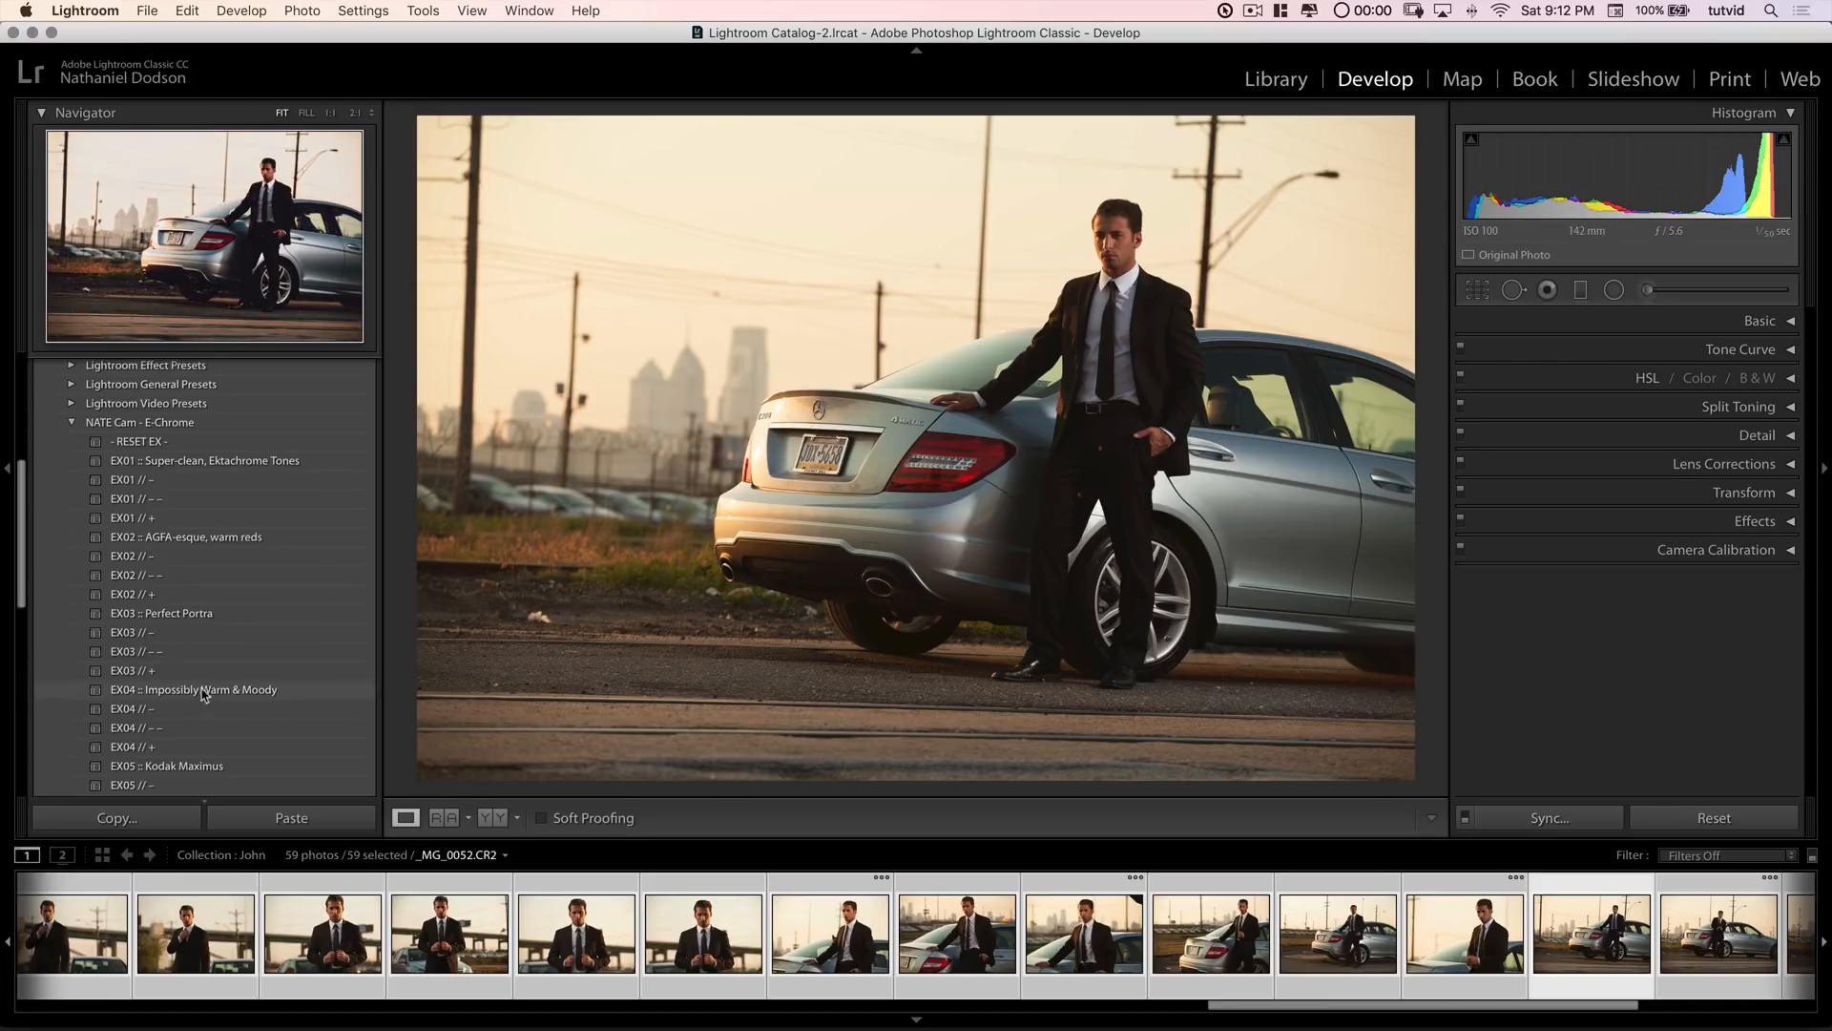
left_click(193, 689)
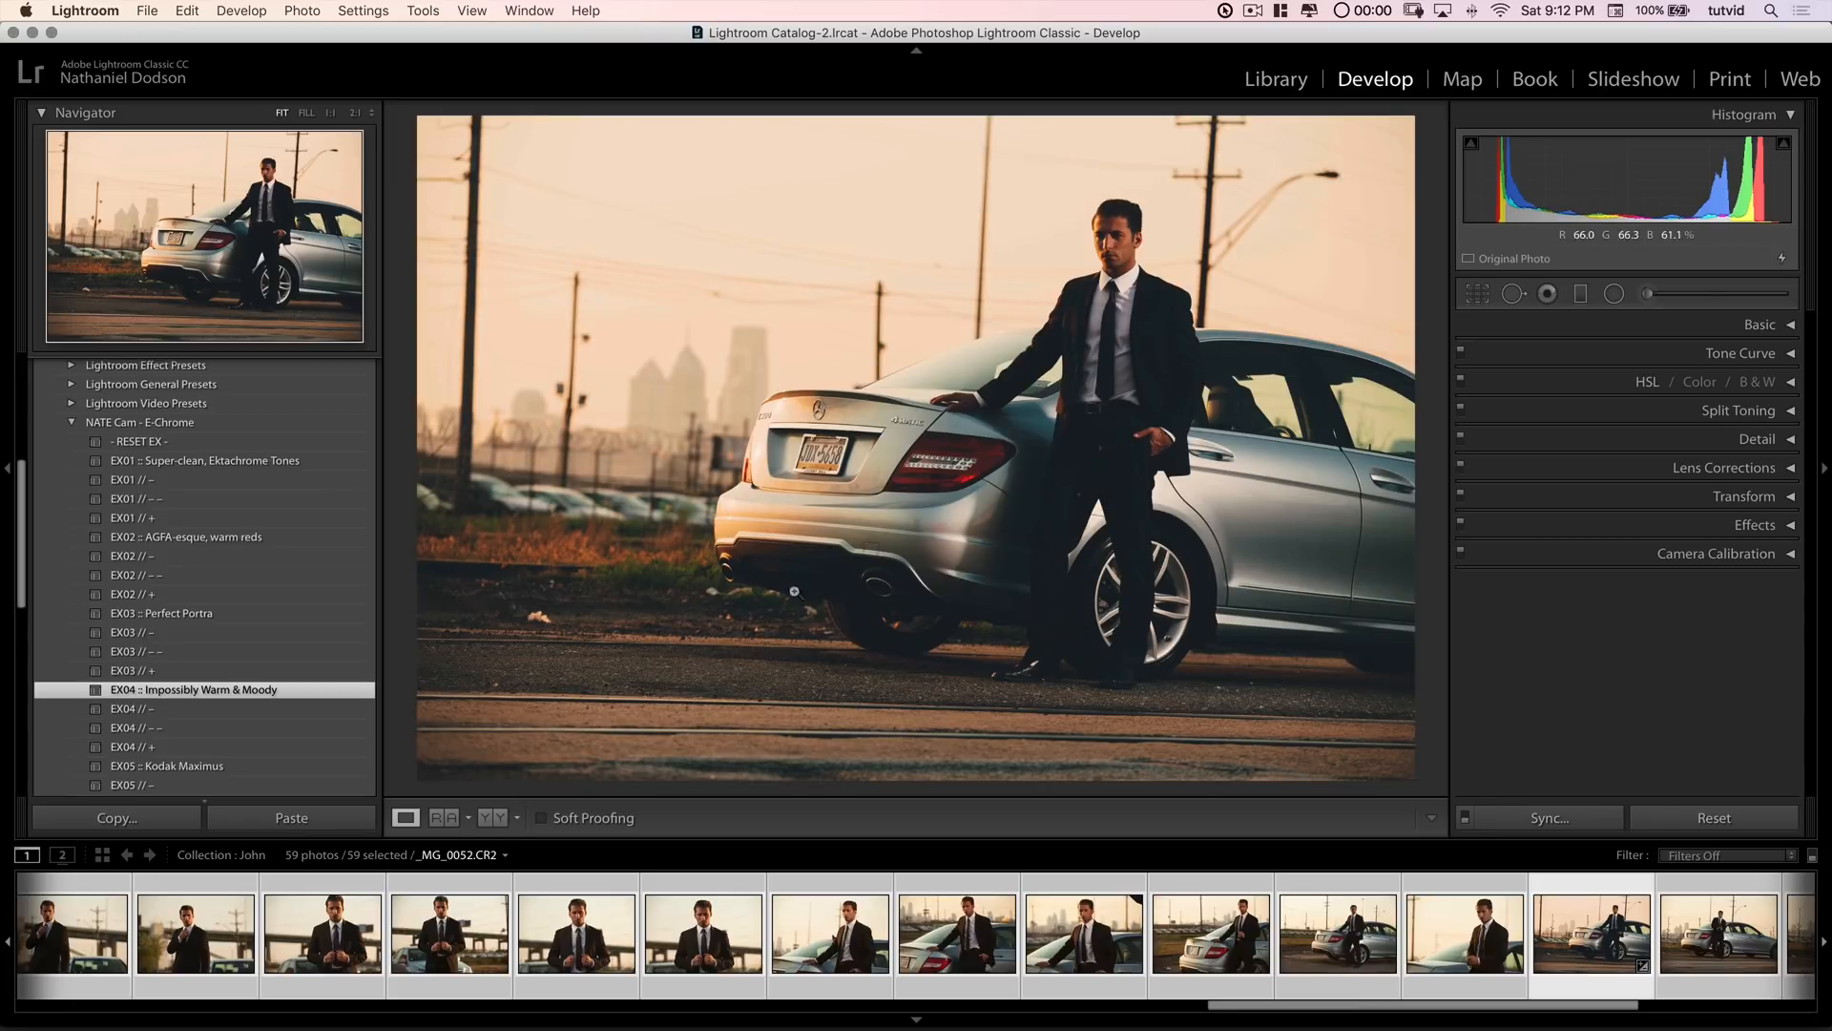
left_click(1758, 324)
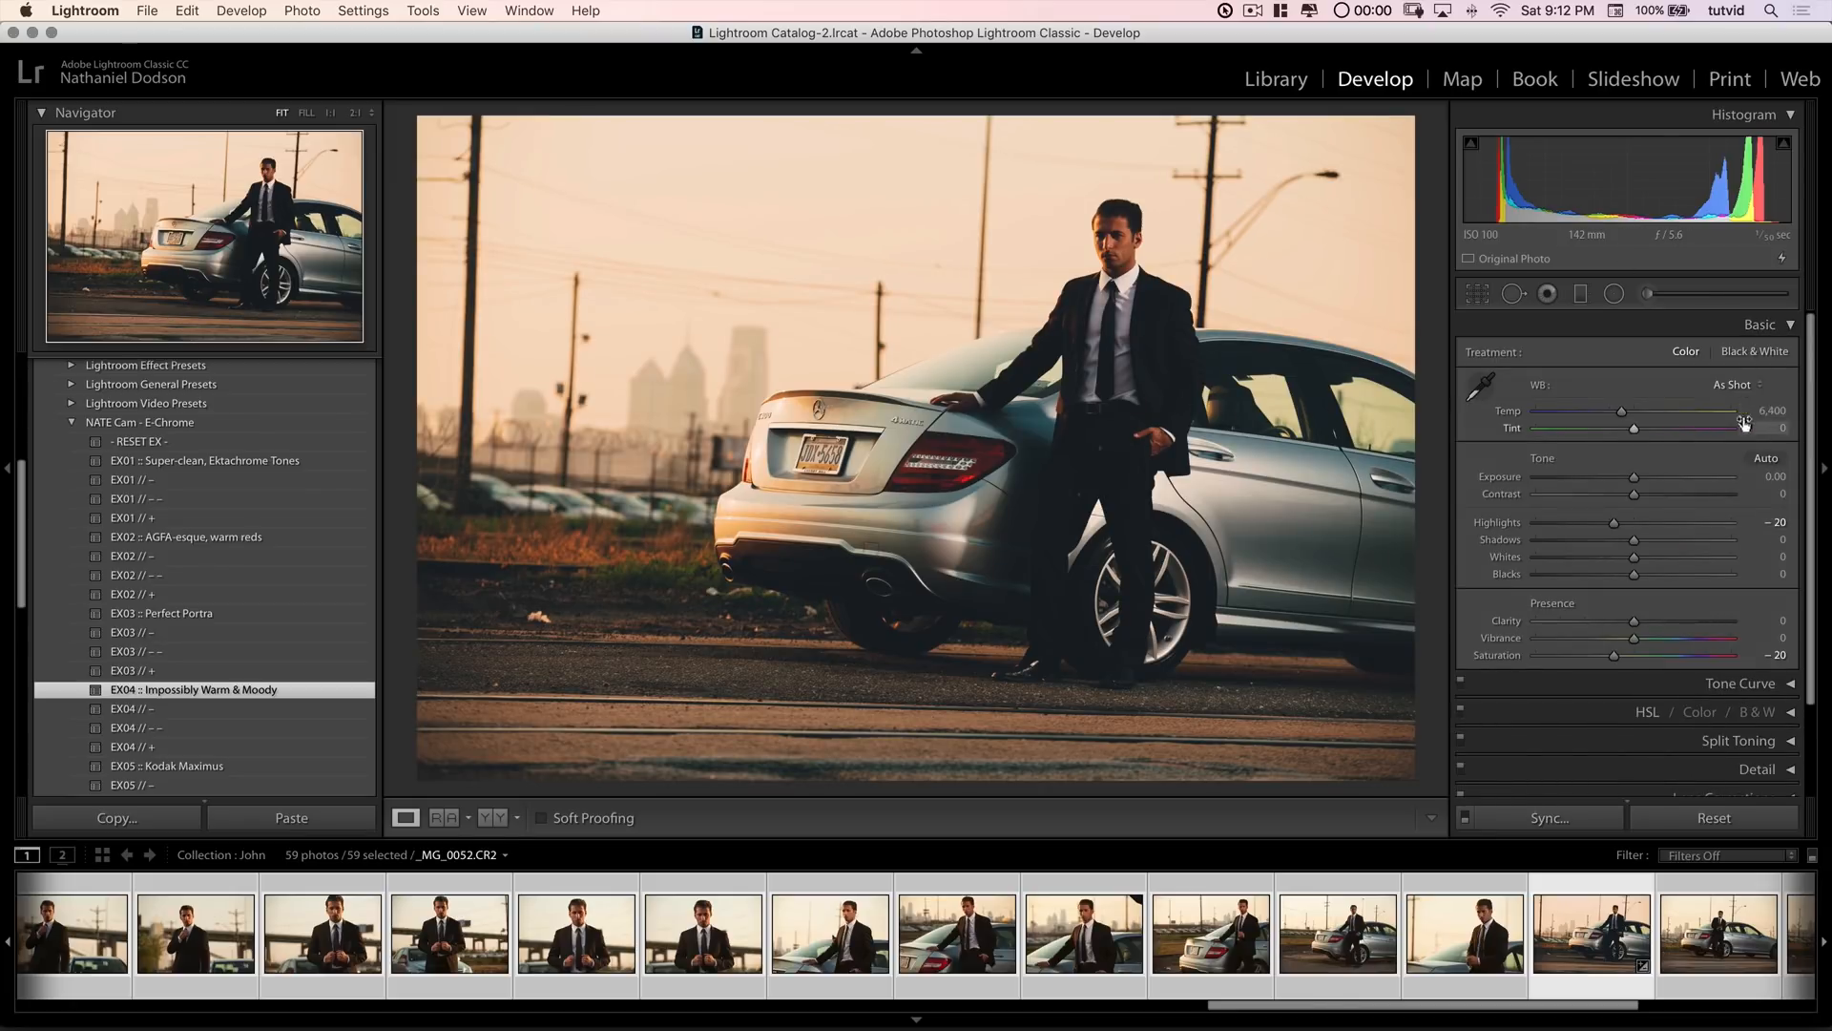
left_click_drag(1623, 412, 1628, 413)
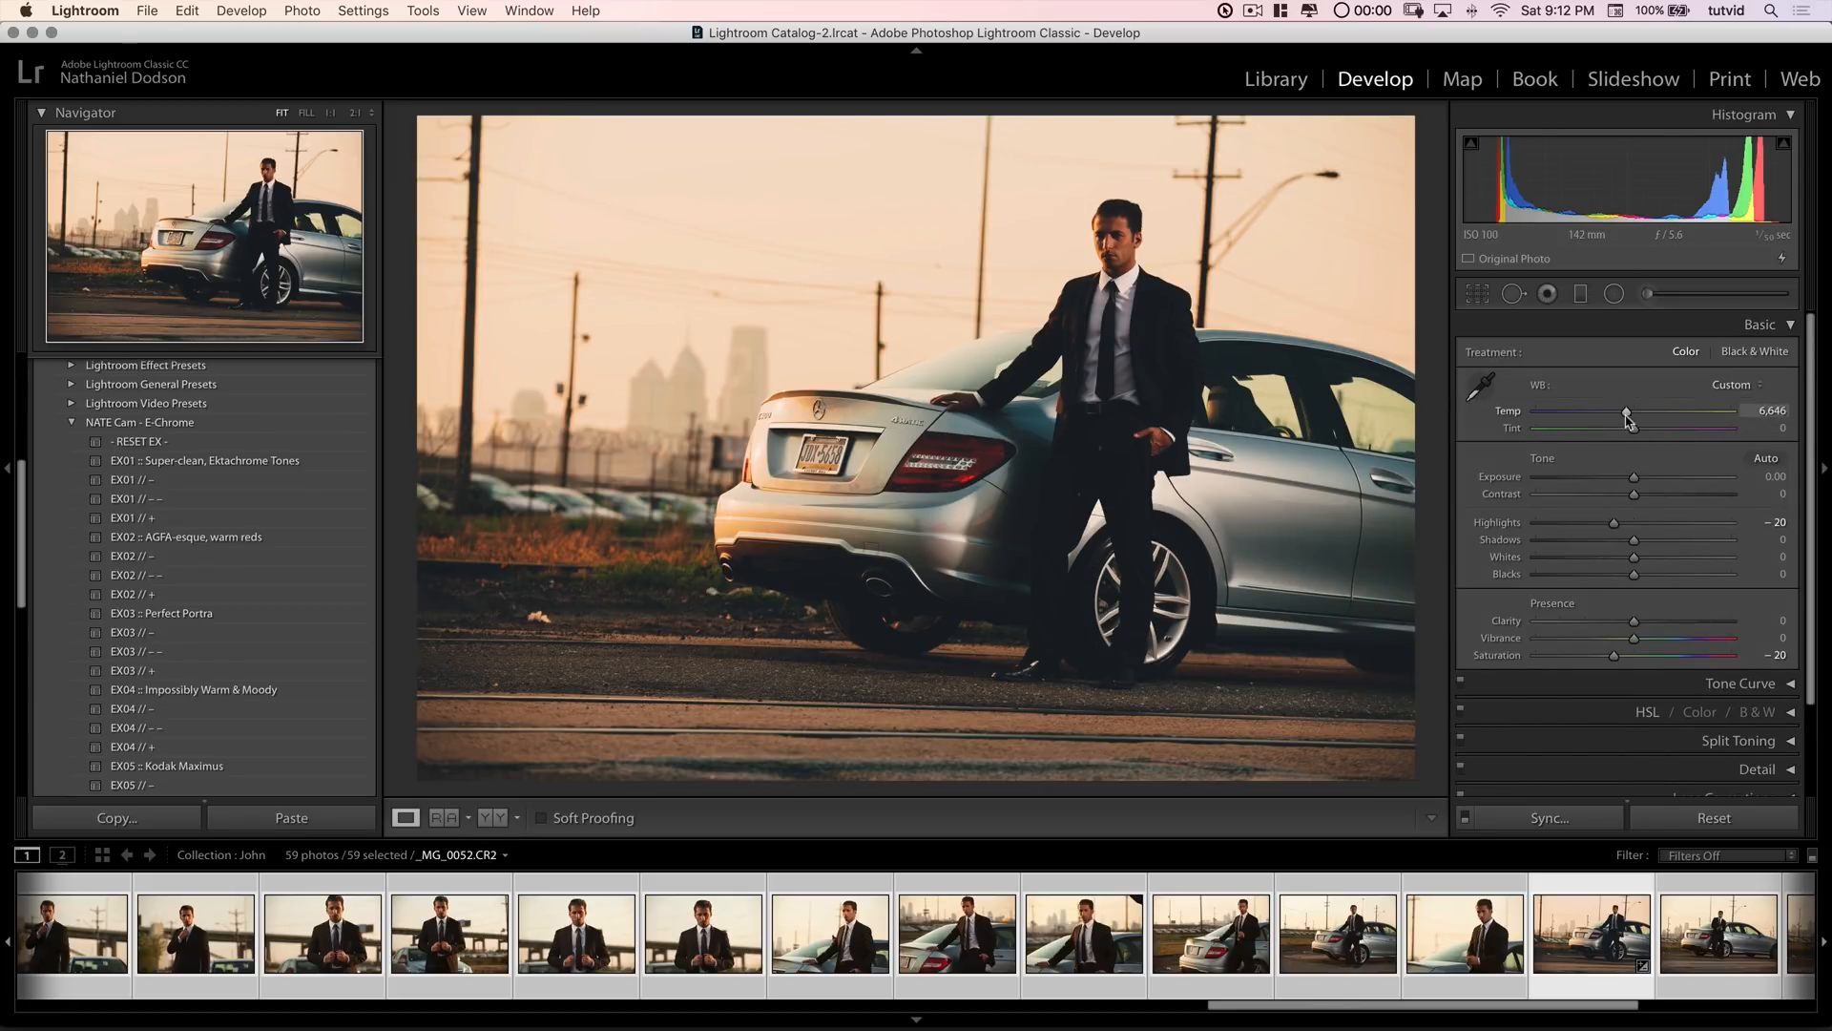
left_click_drag(1626, 418, 1668, 418)
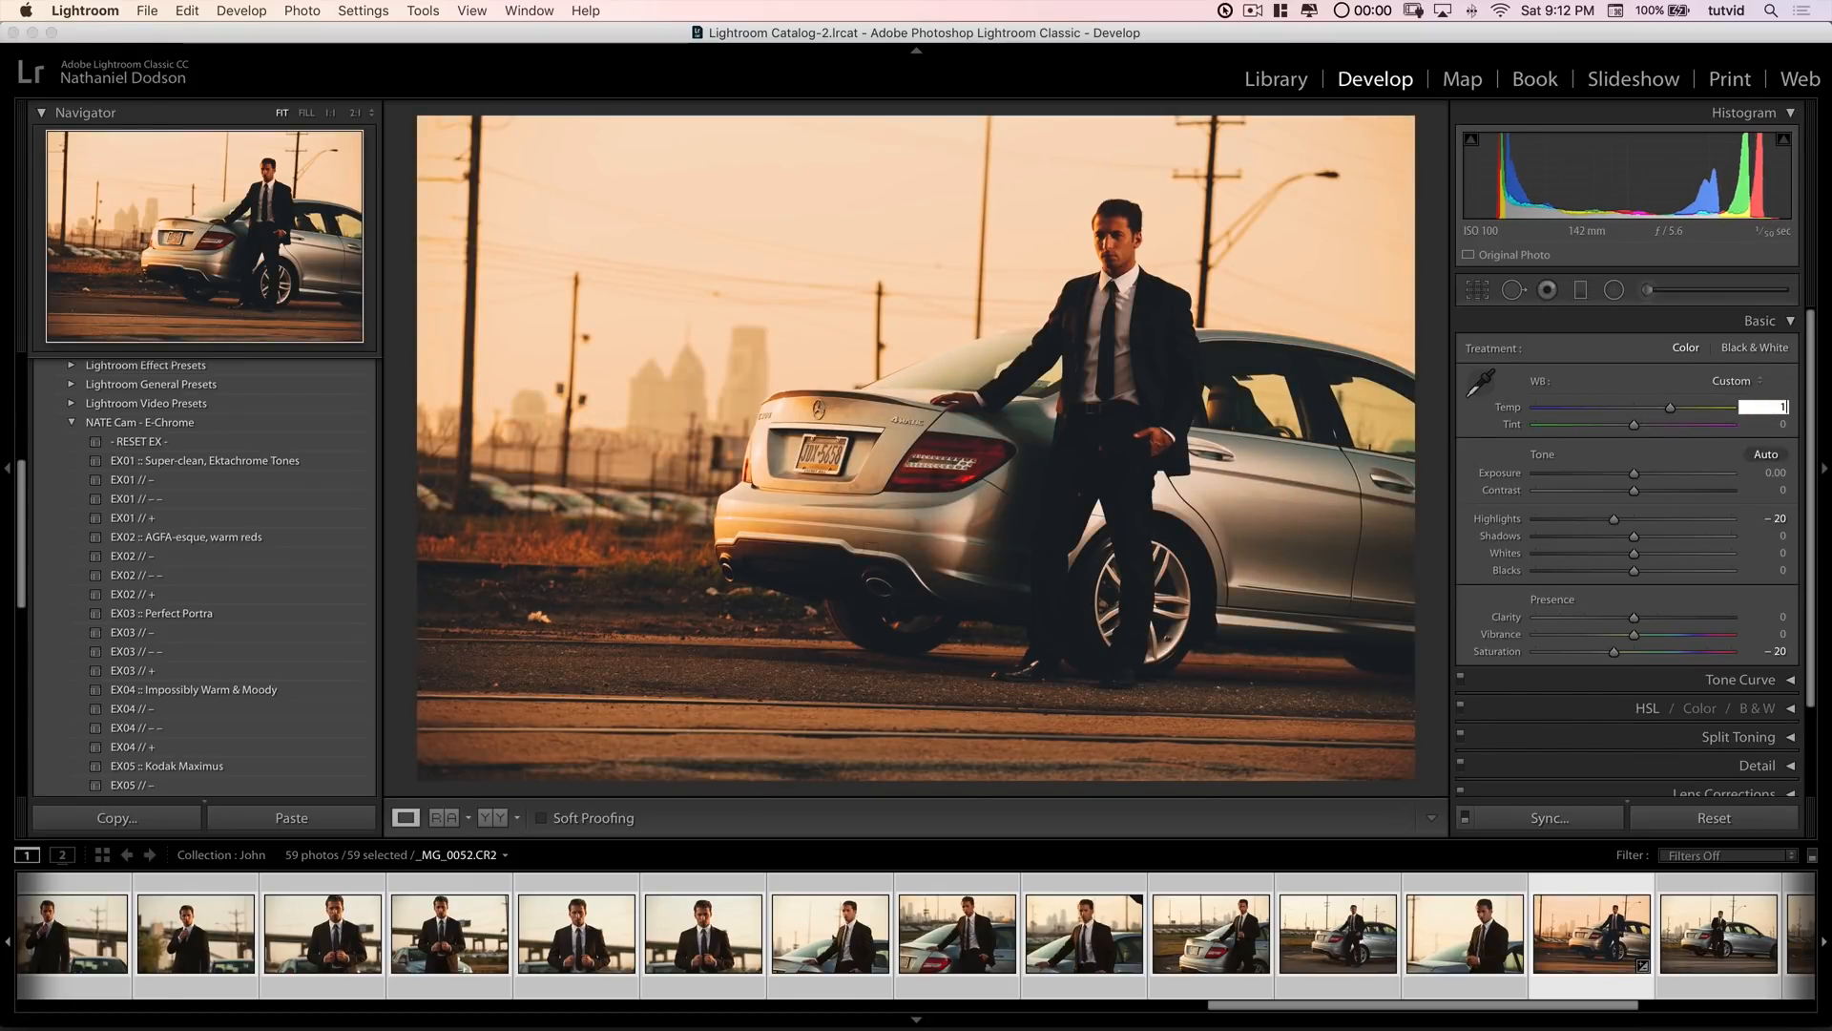
left_click_drag(1670, 407, 1777, 406)
type("0,000")
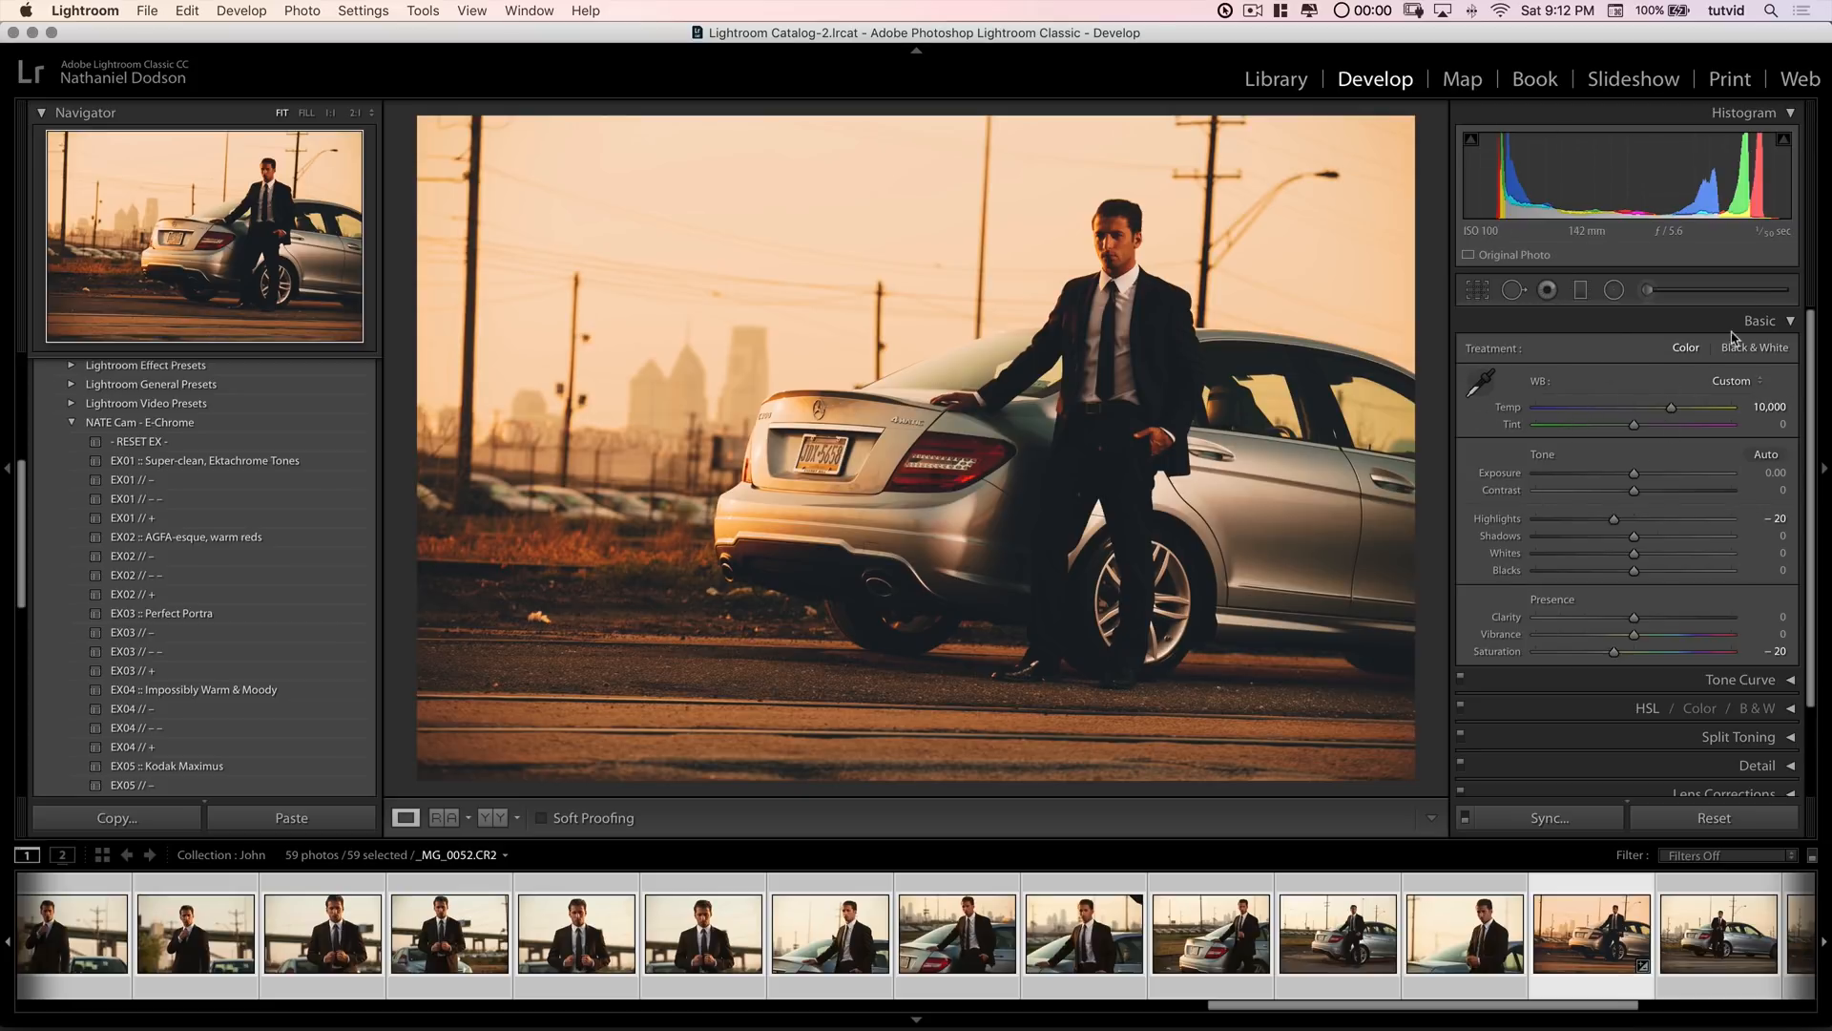
mouse_move(605, 162)
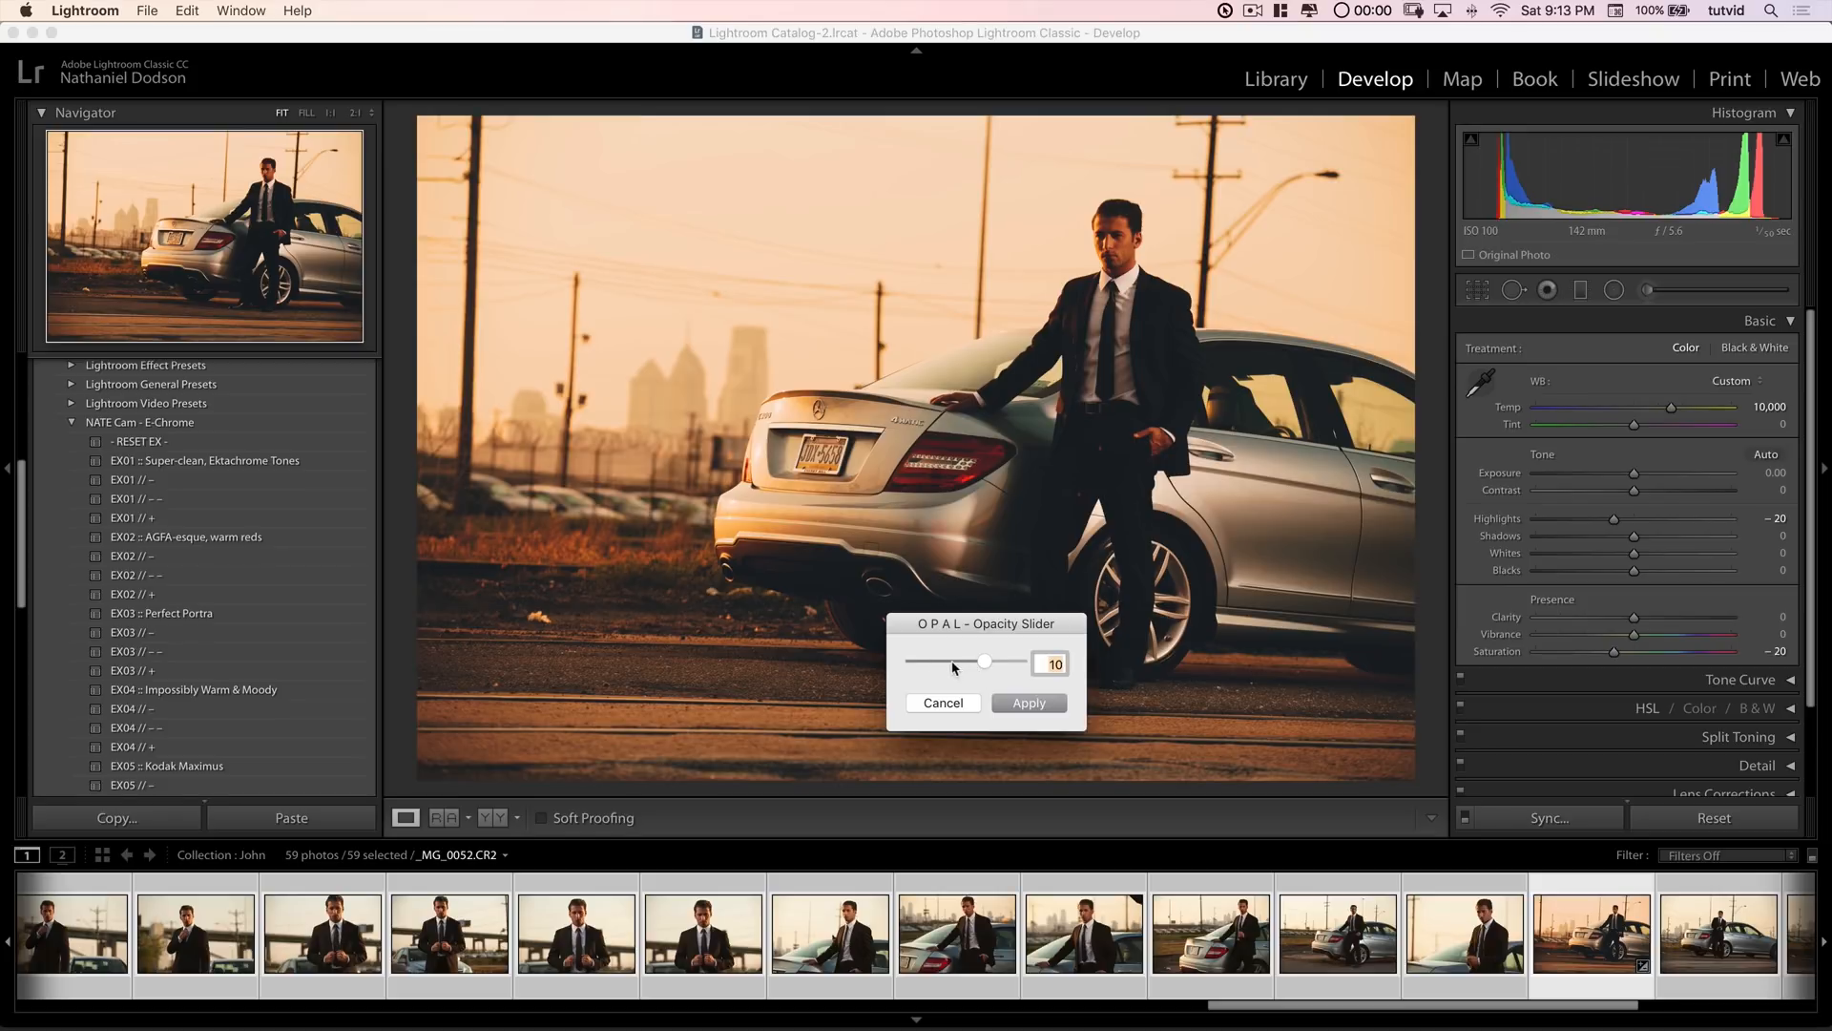
left_click_drag(985, 662, 950, 662)
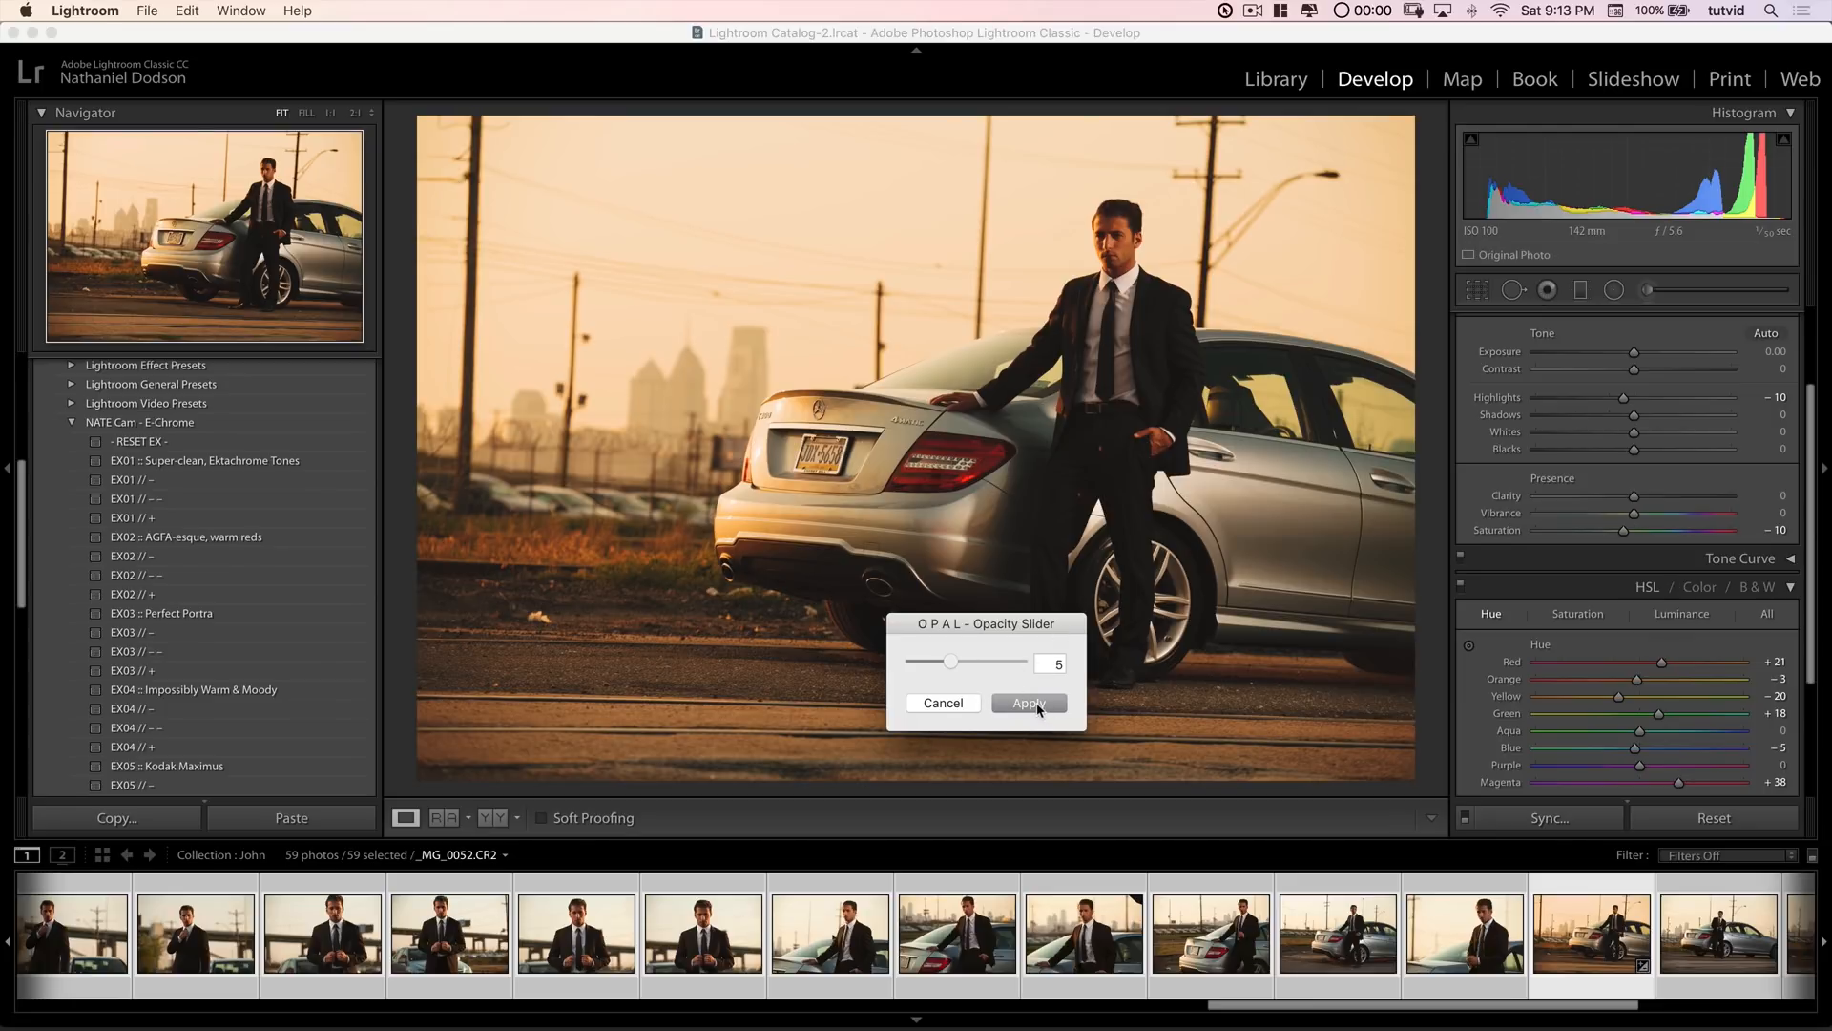
left_click(1026, 703)
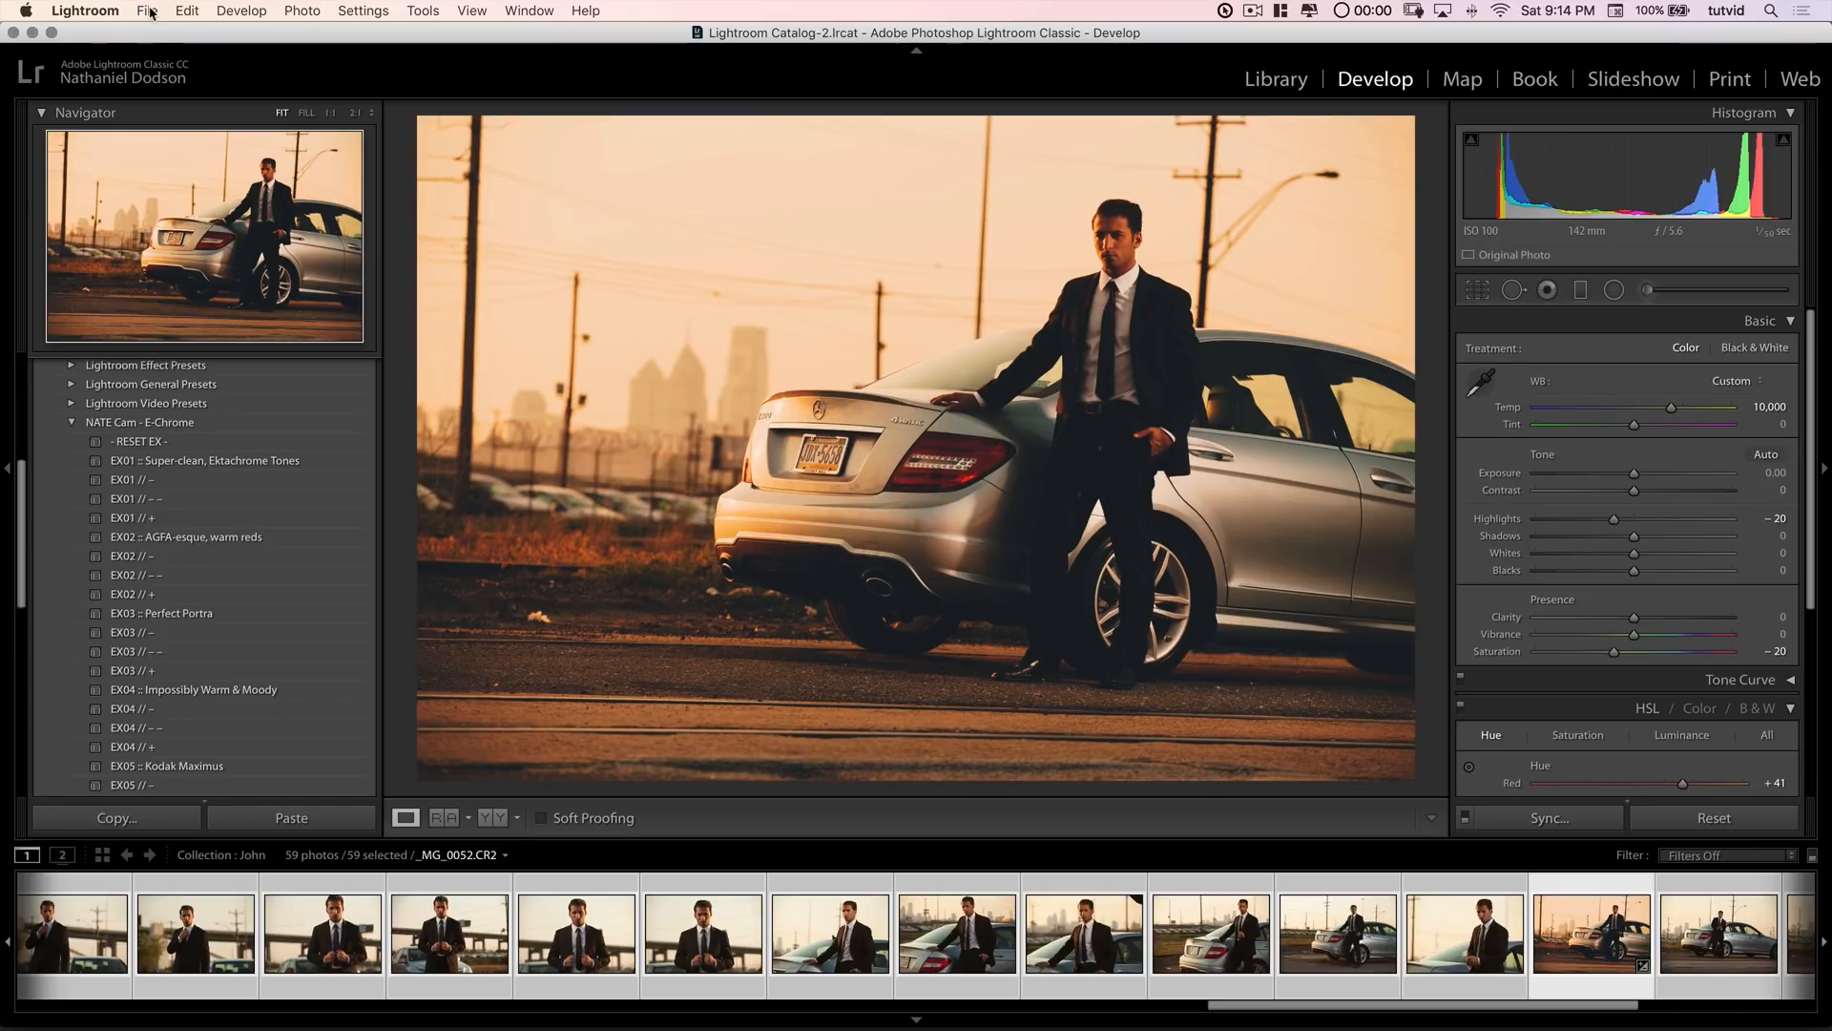
Step: Enable Advanced Mode for the OPAL plug-in in the Plug-in Manager and close it
left_click(147, 11)
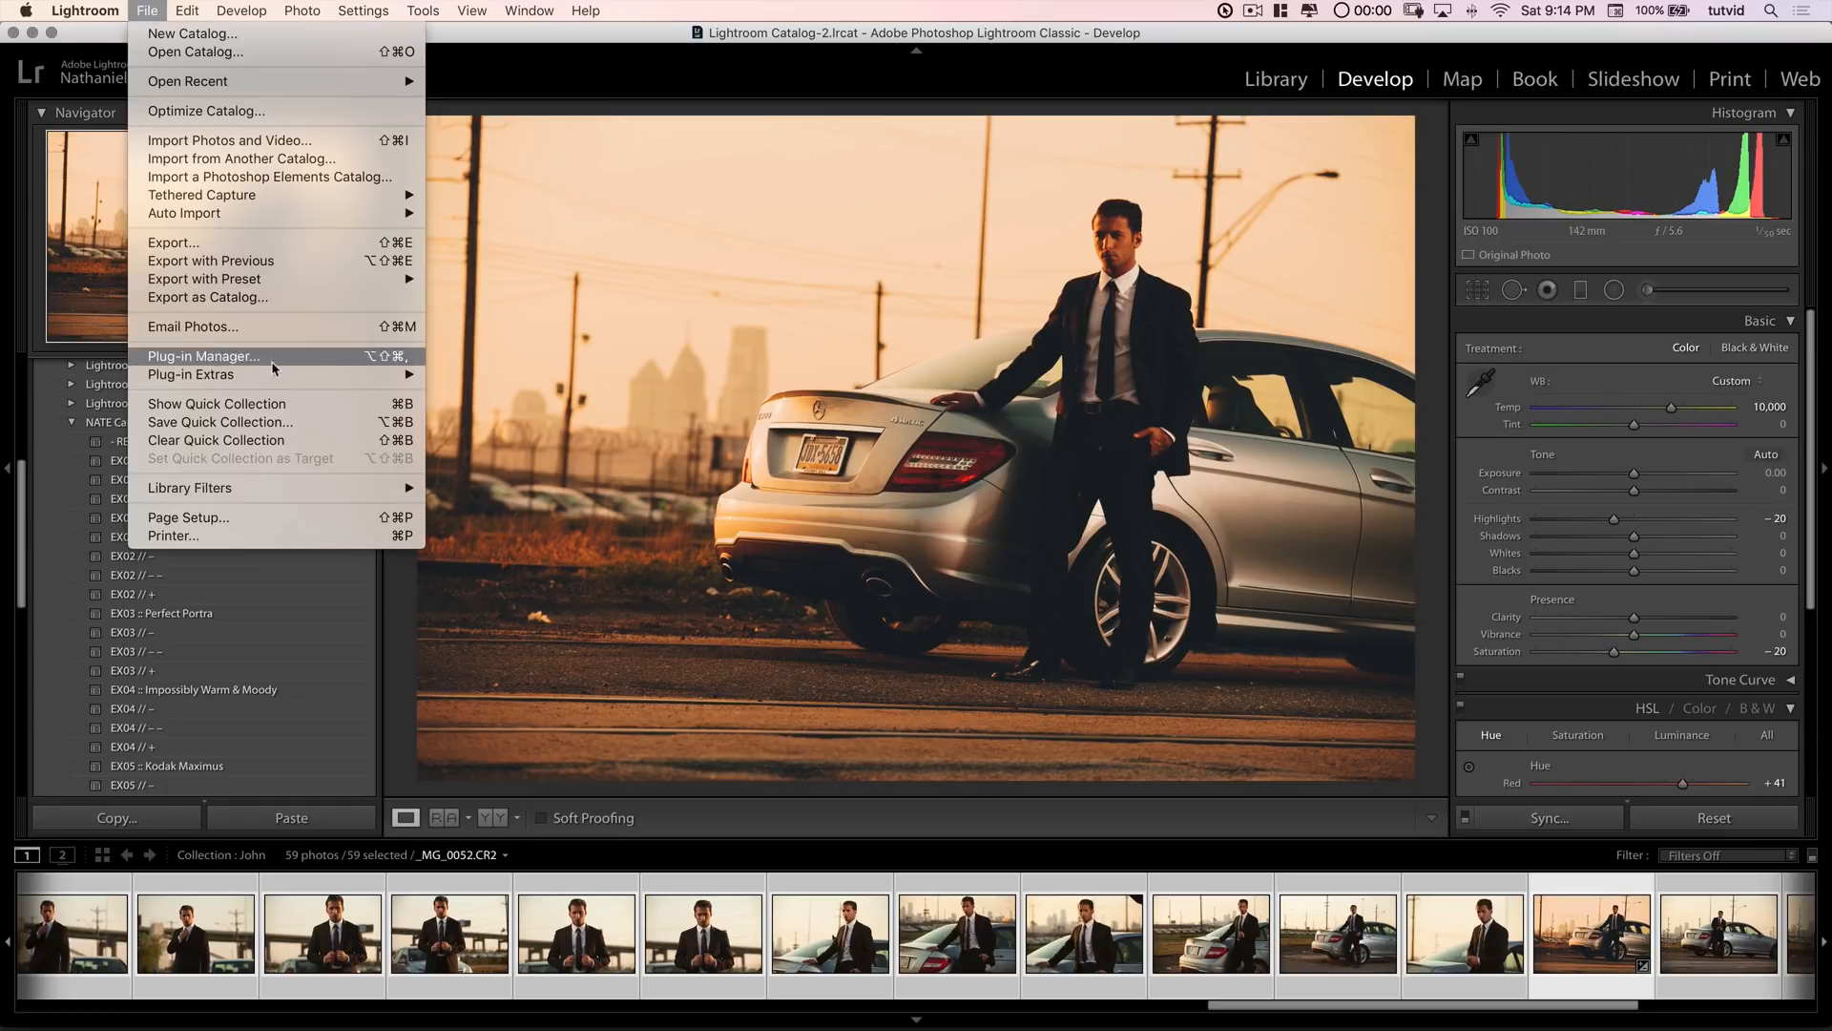
left_click(204, 357)
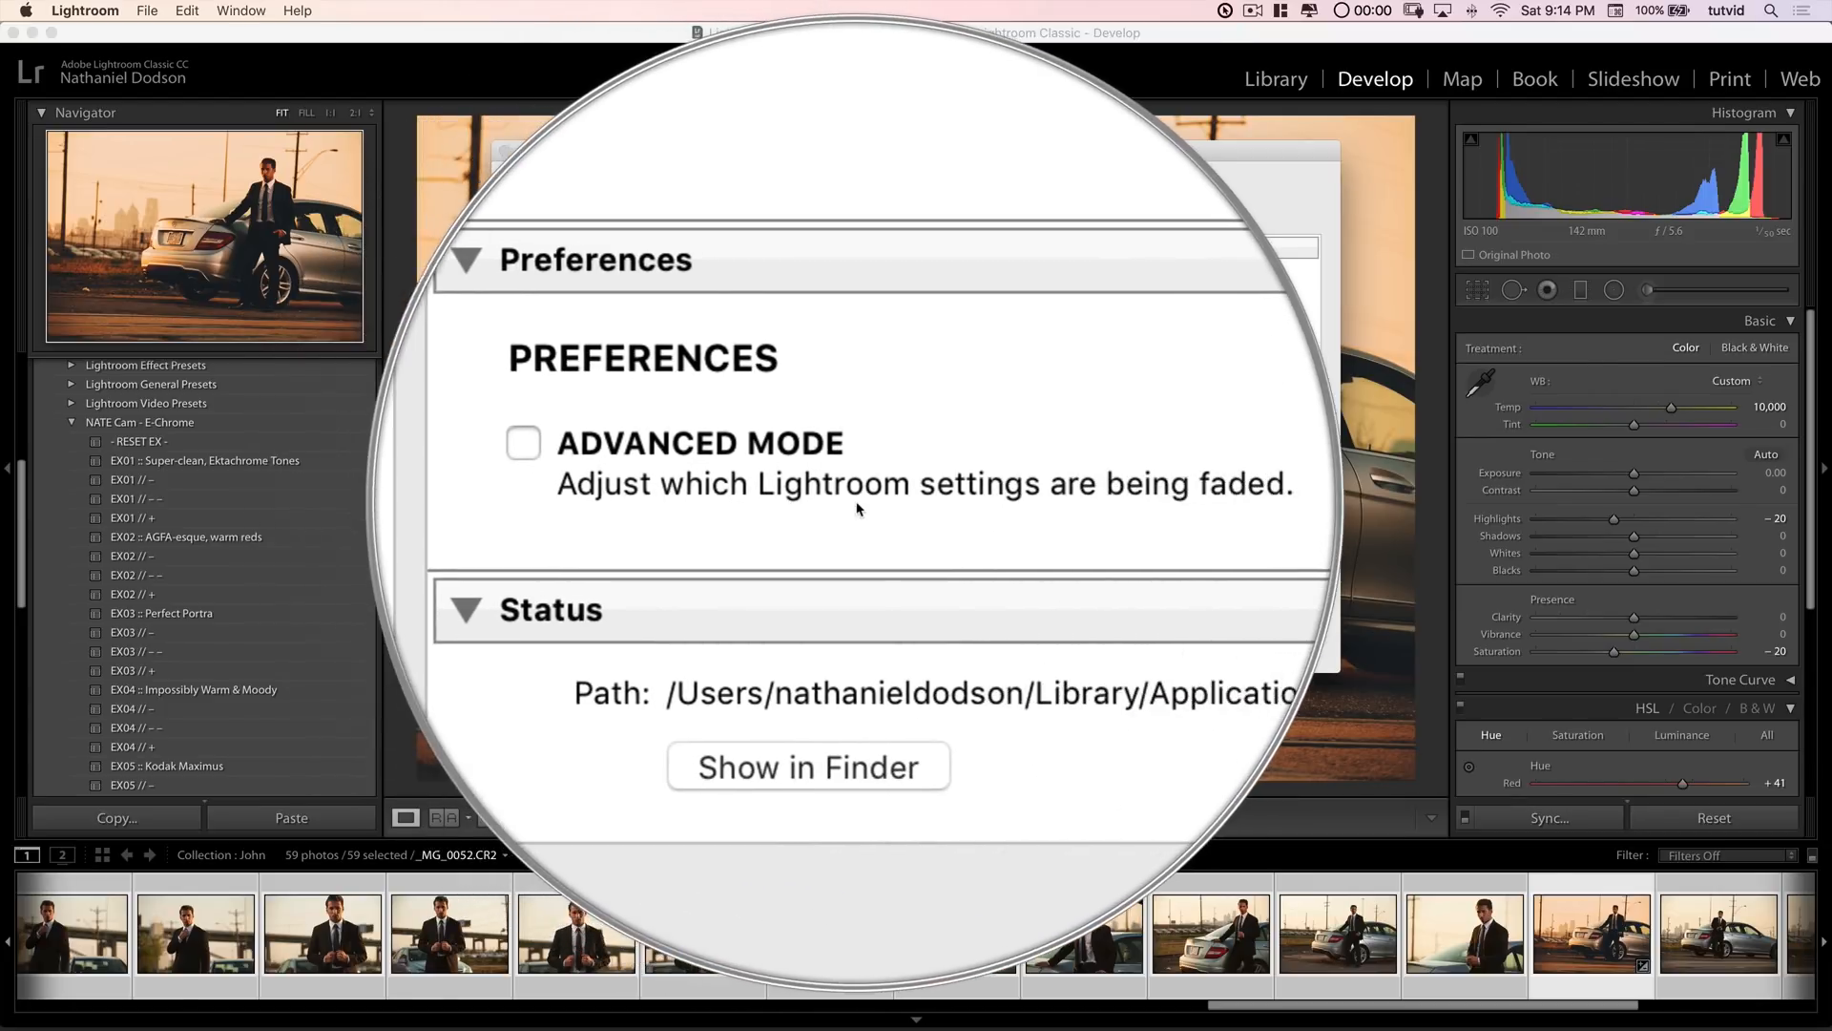
left_click(742, 481)
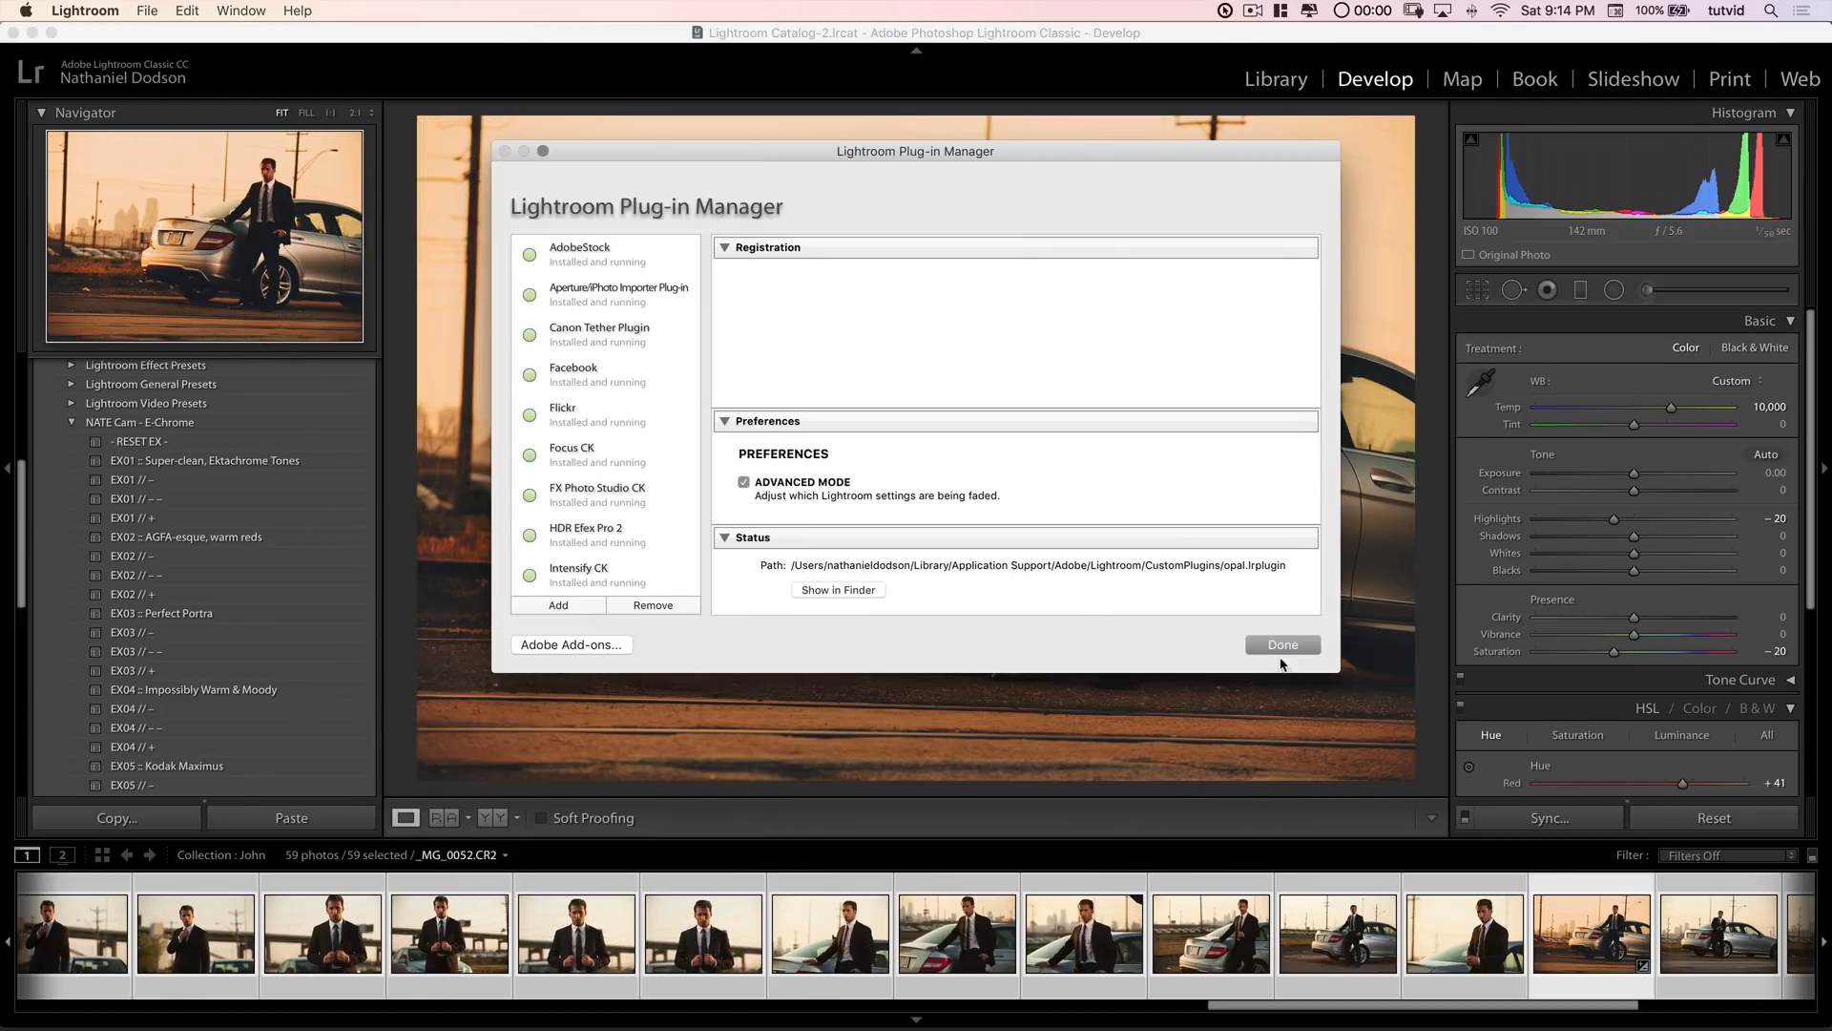
left_click(1280, 644)
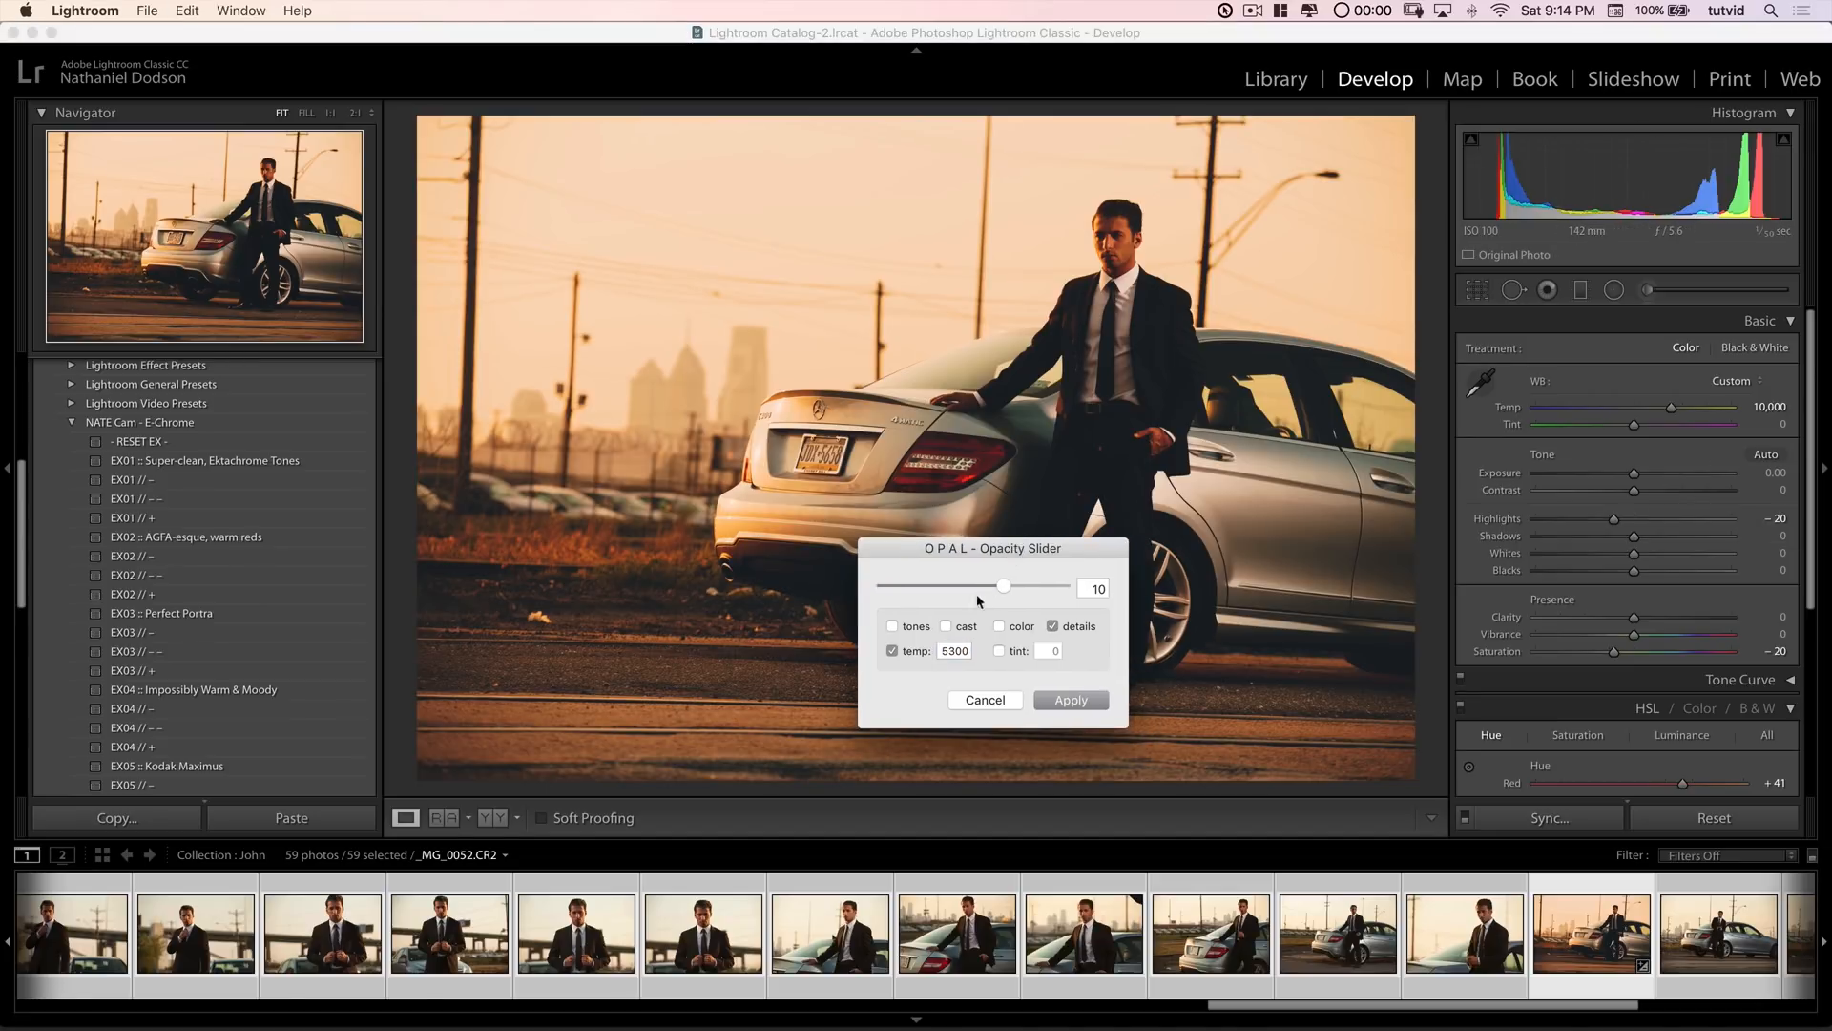
Step: Tick tones, cast, color and details in the advanced OPAL fade while leaving temp unticked
left_click(893, 626)
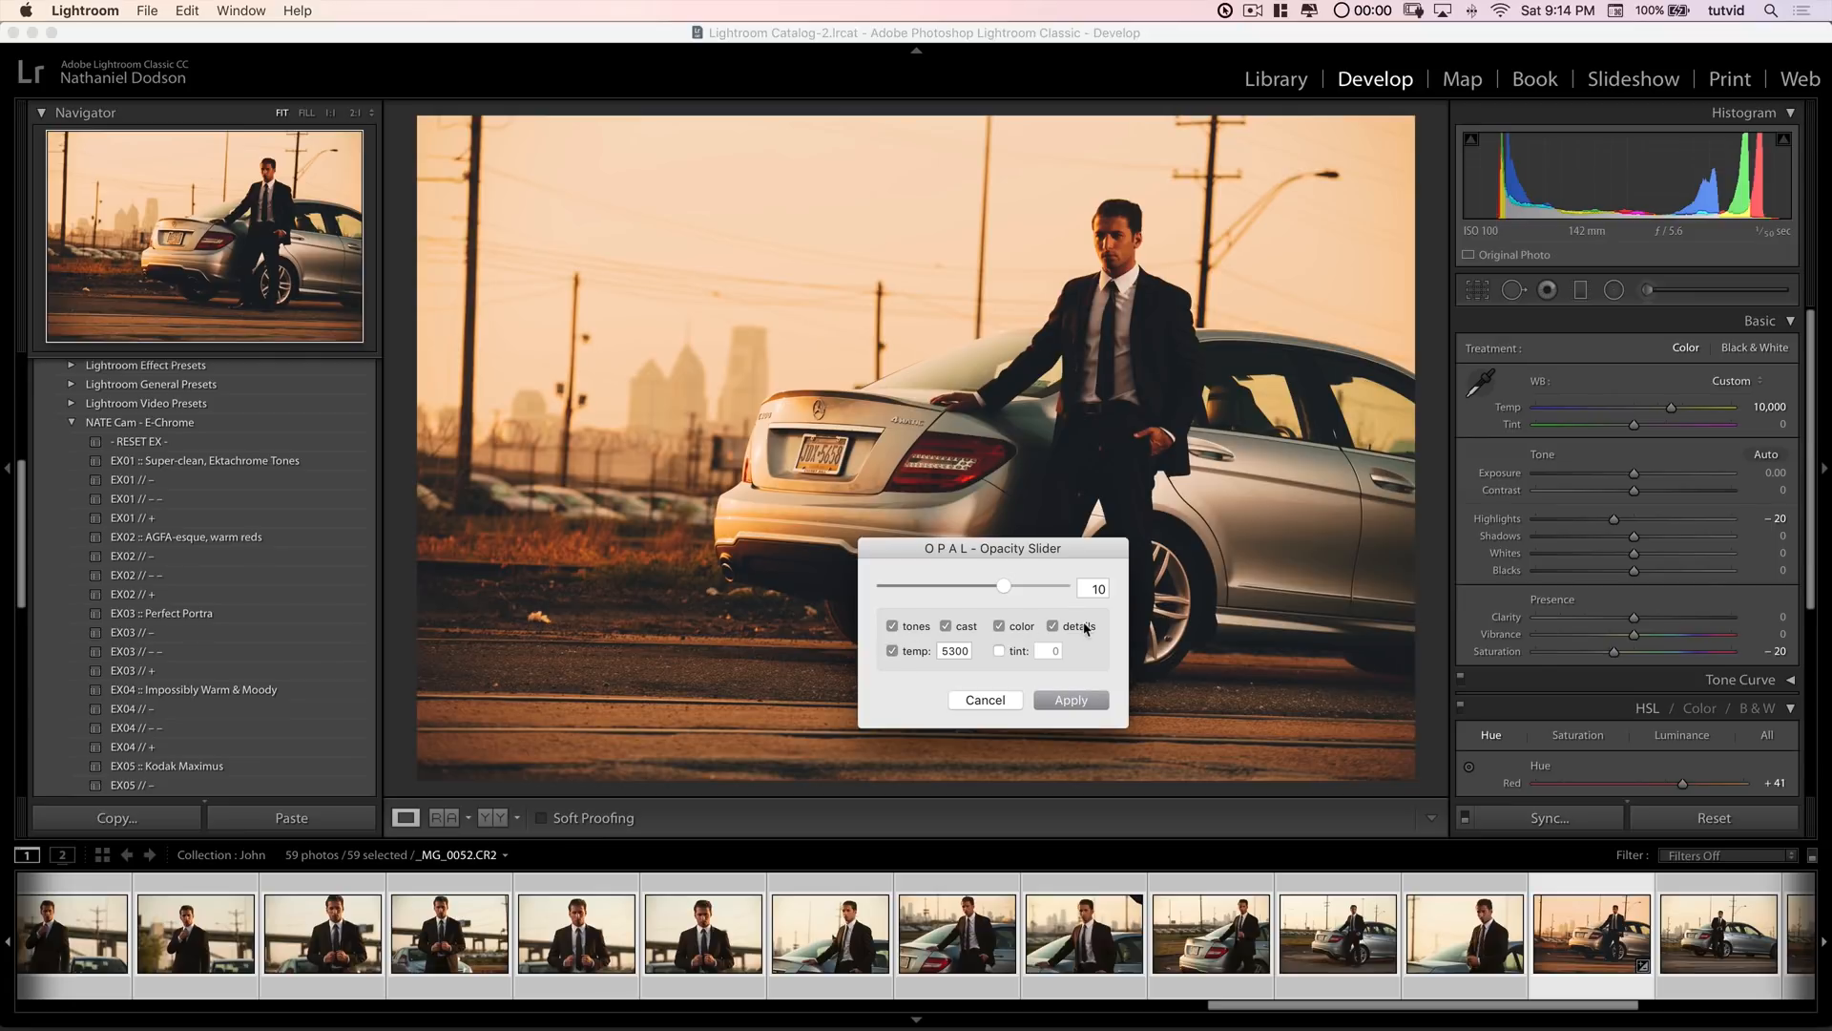
left_click(998, 626)
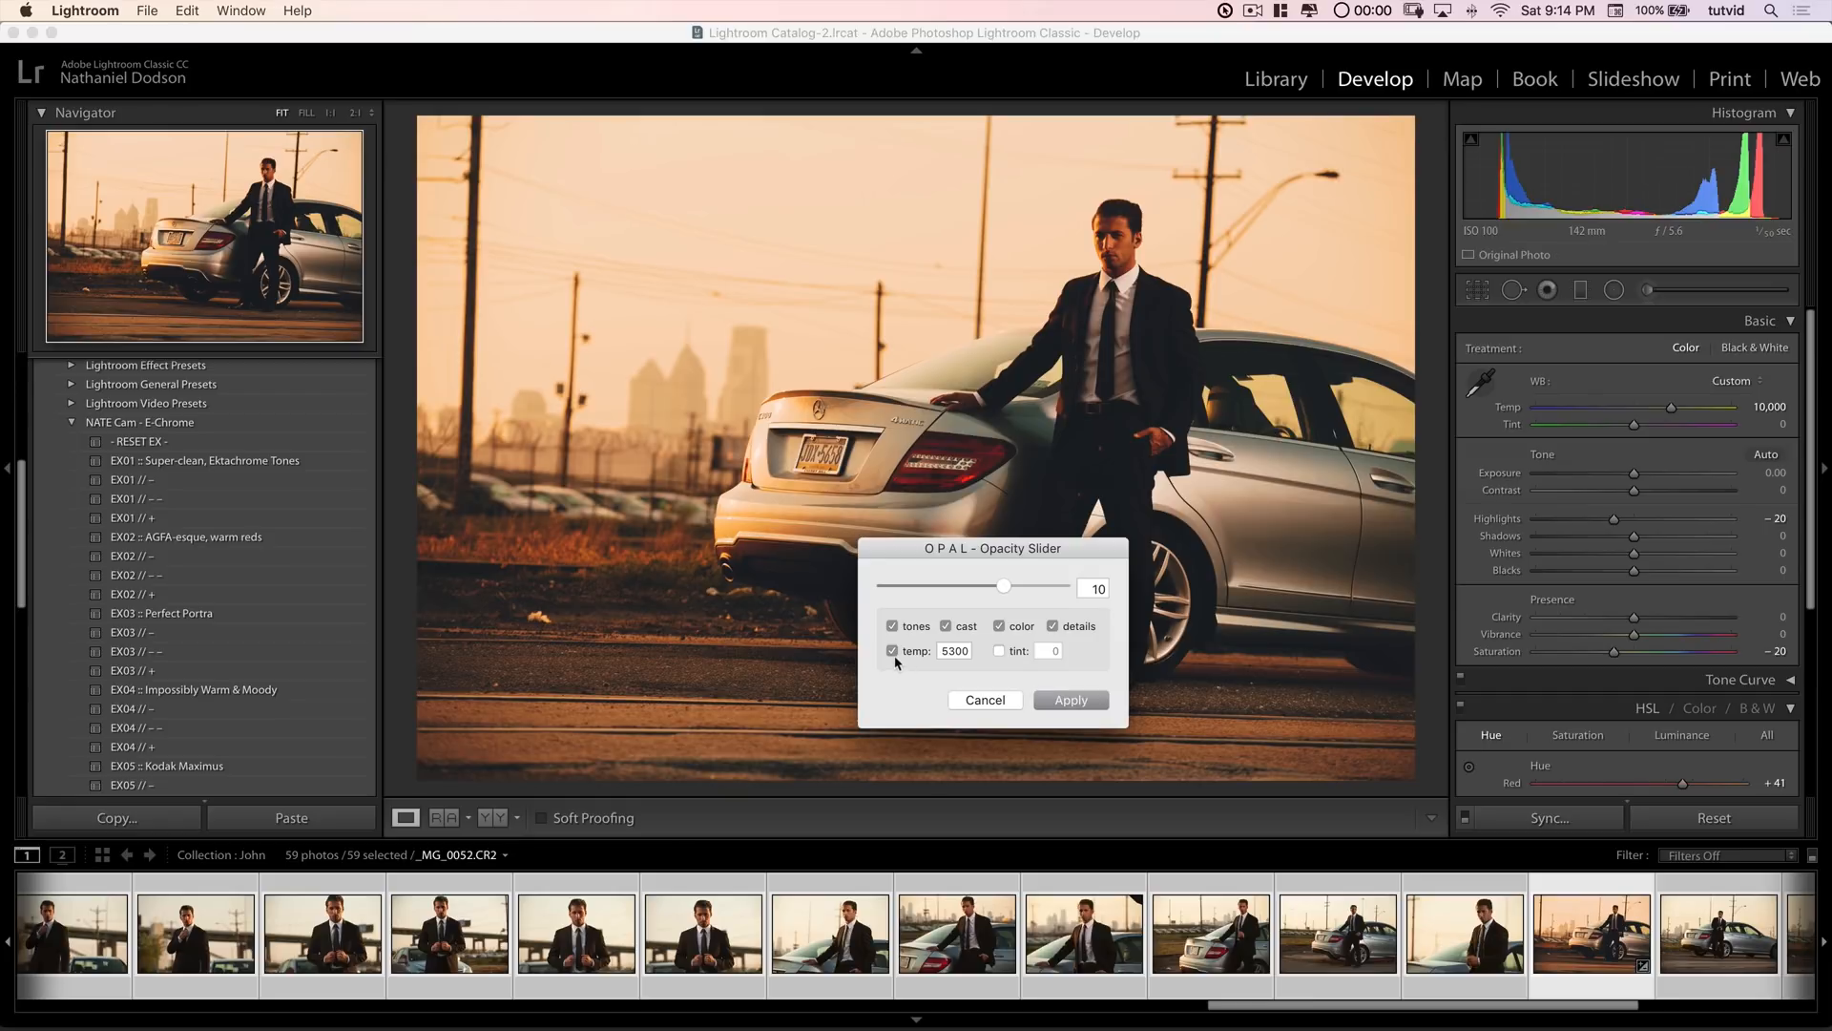
left_click(891, 651)
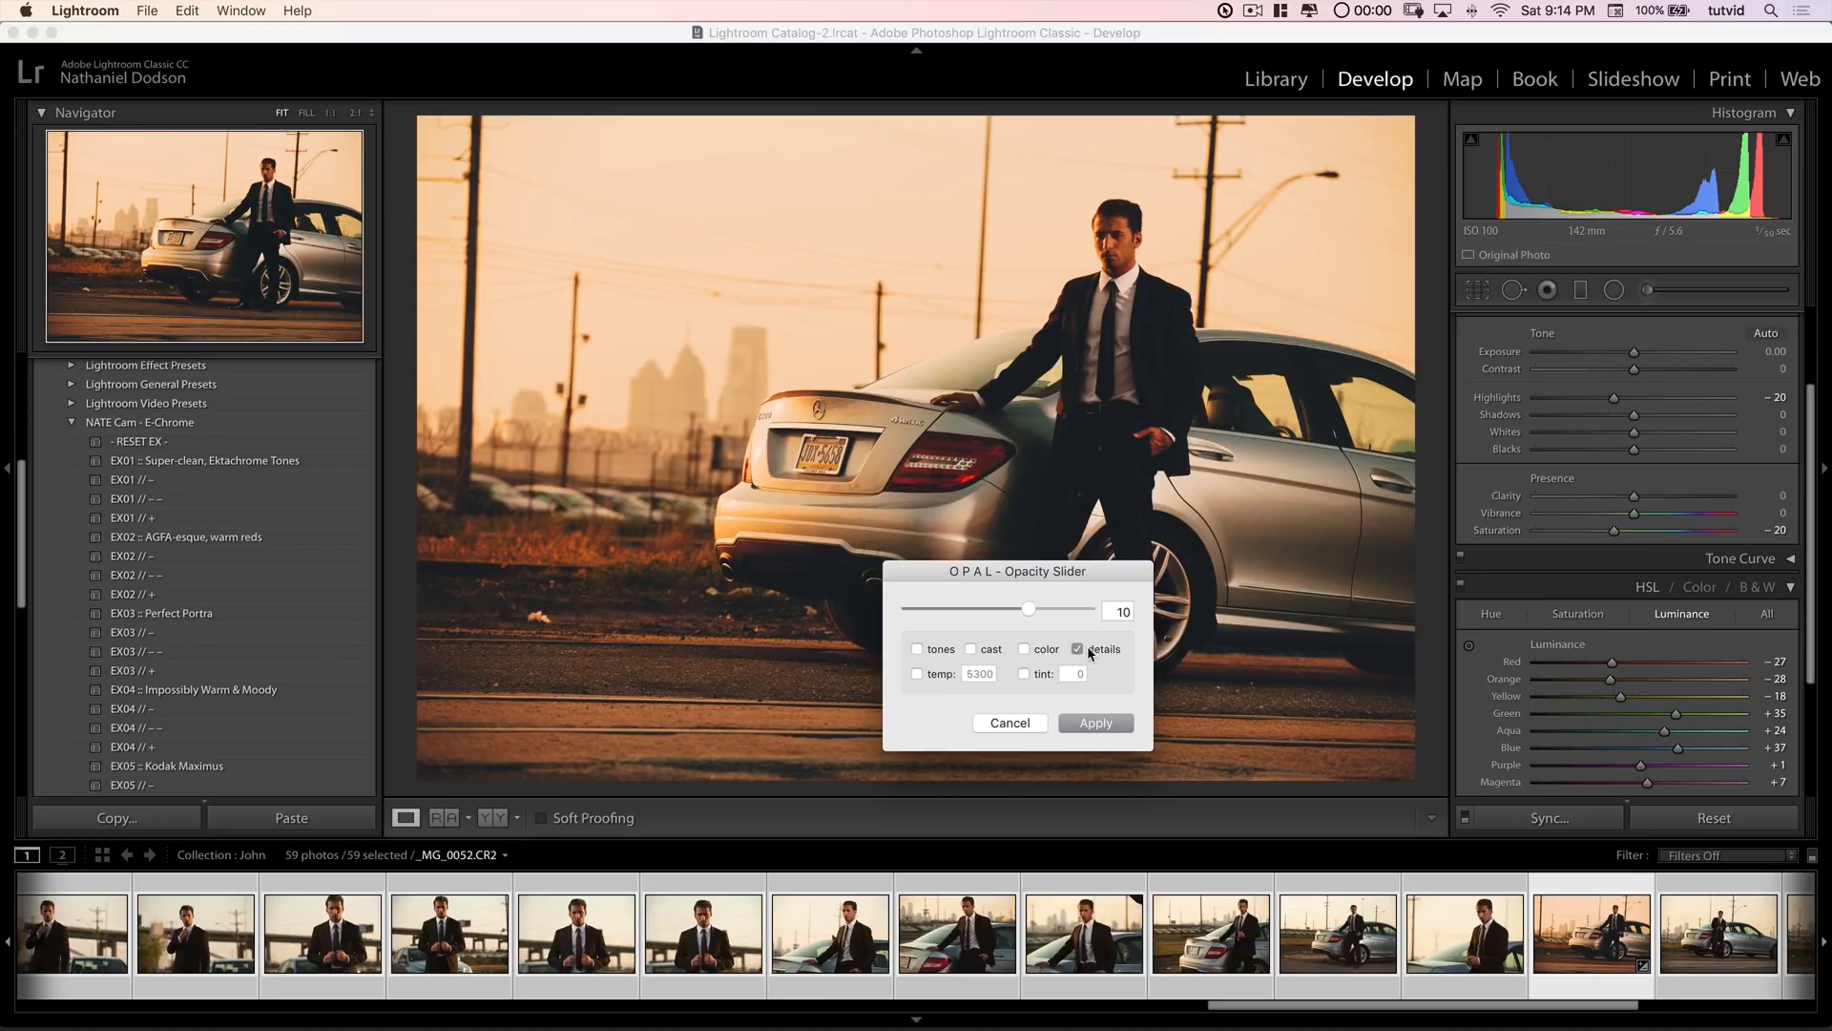
mouse_move(1091, 649)
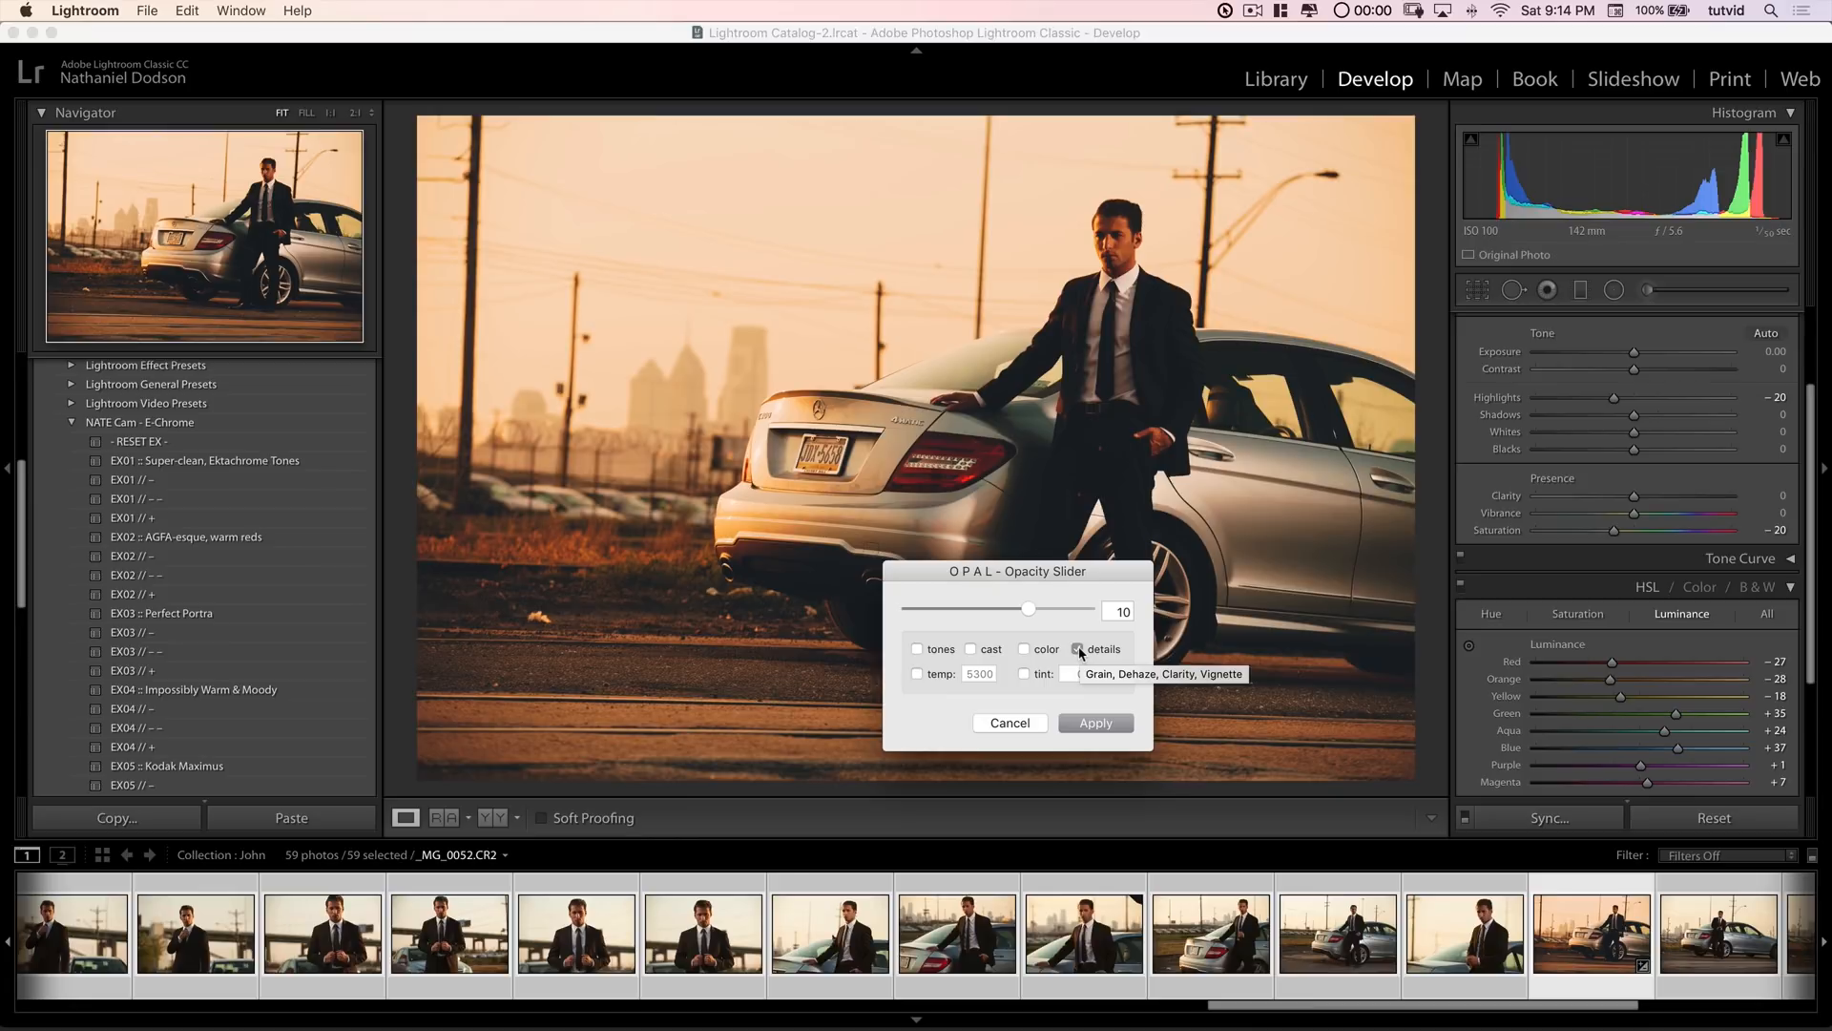
left_click(1023, 648)
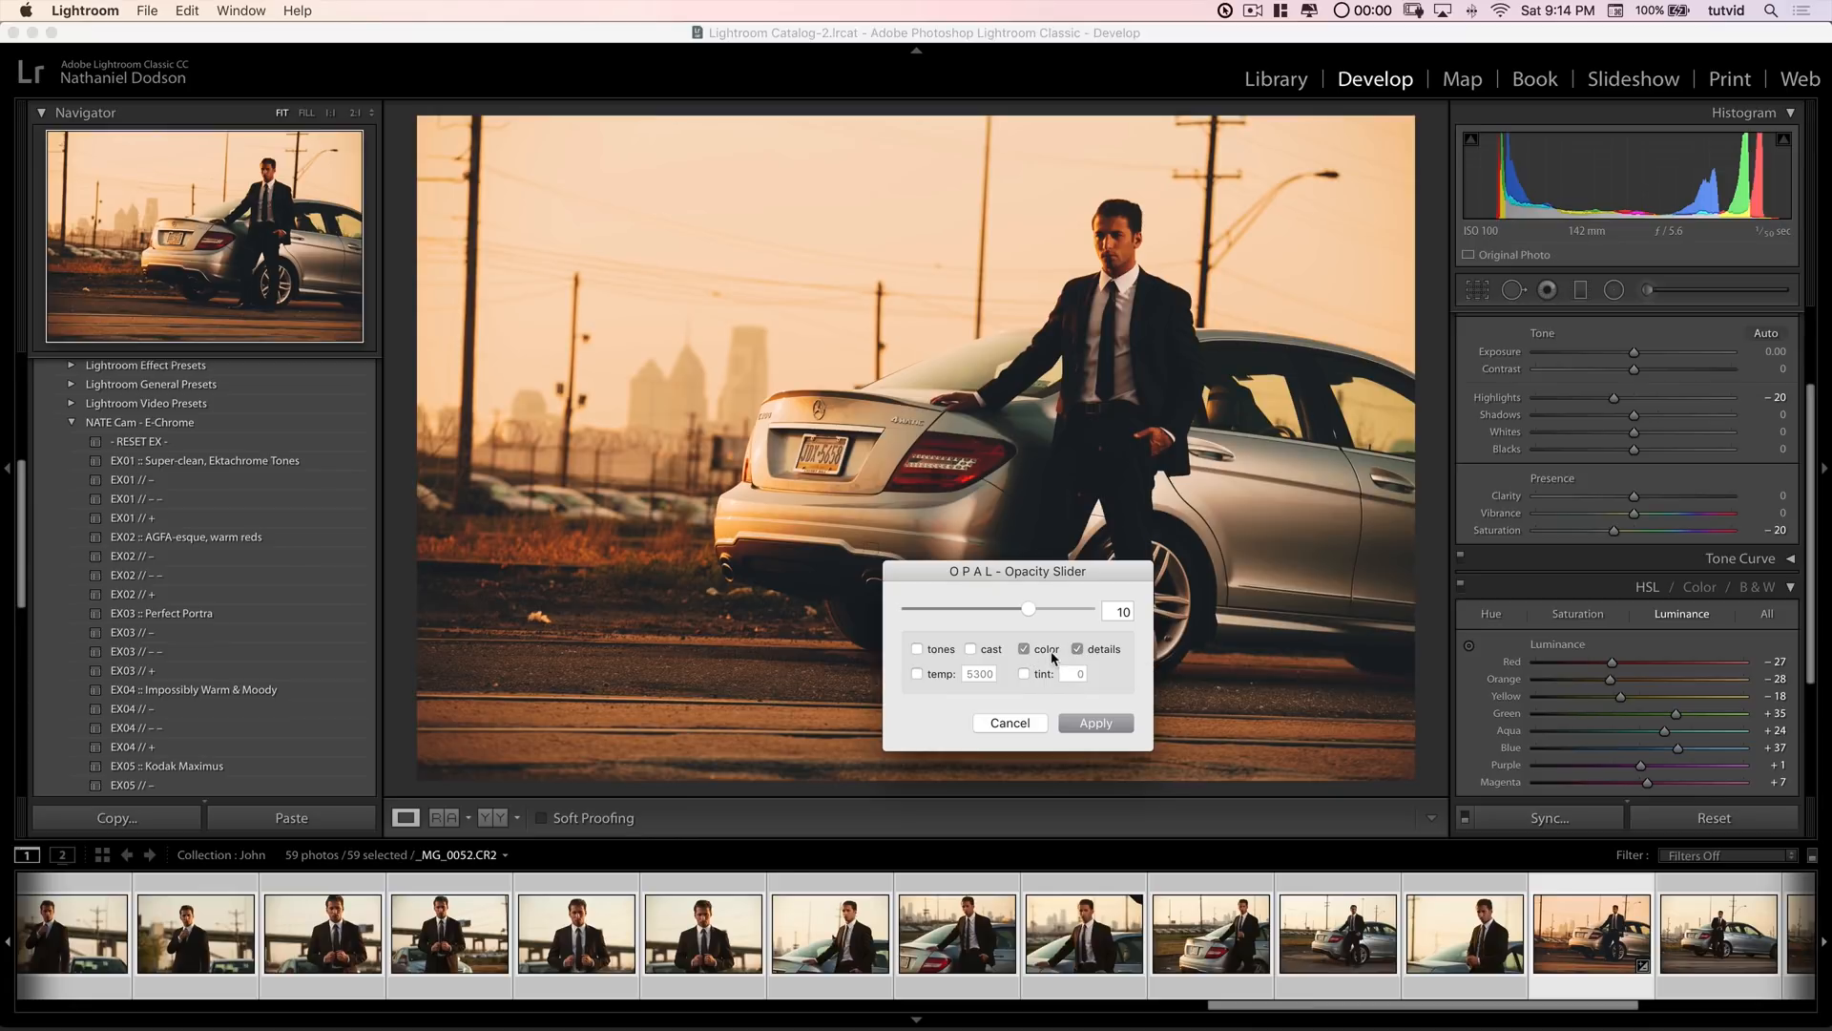
mouse_move(1048, 655)
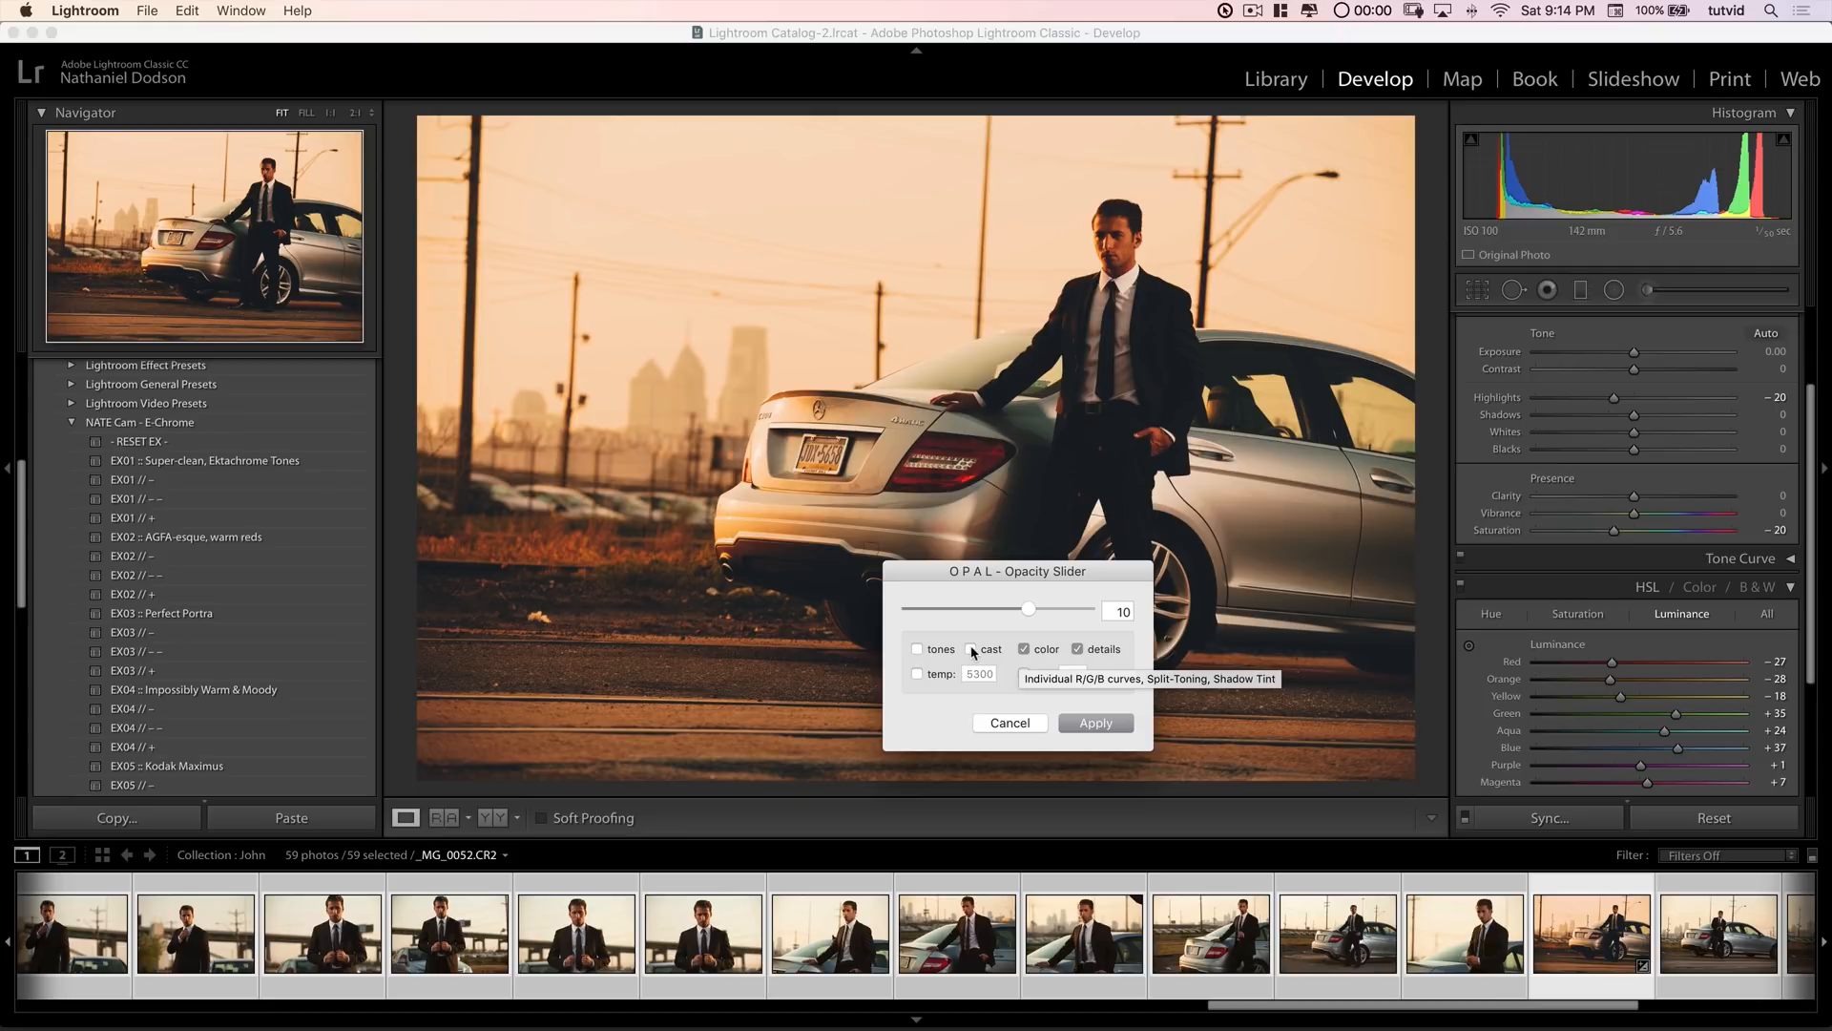
left_click(918, 649)
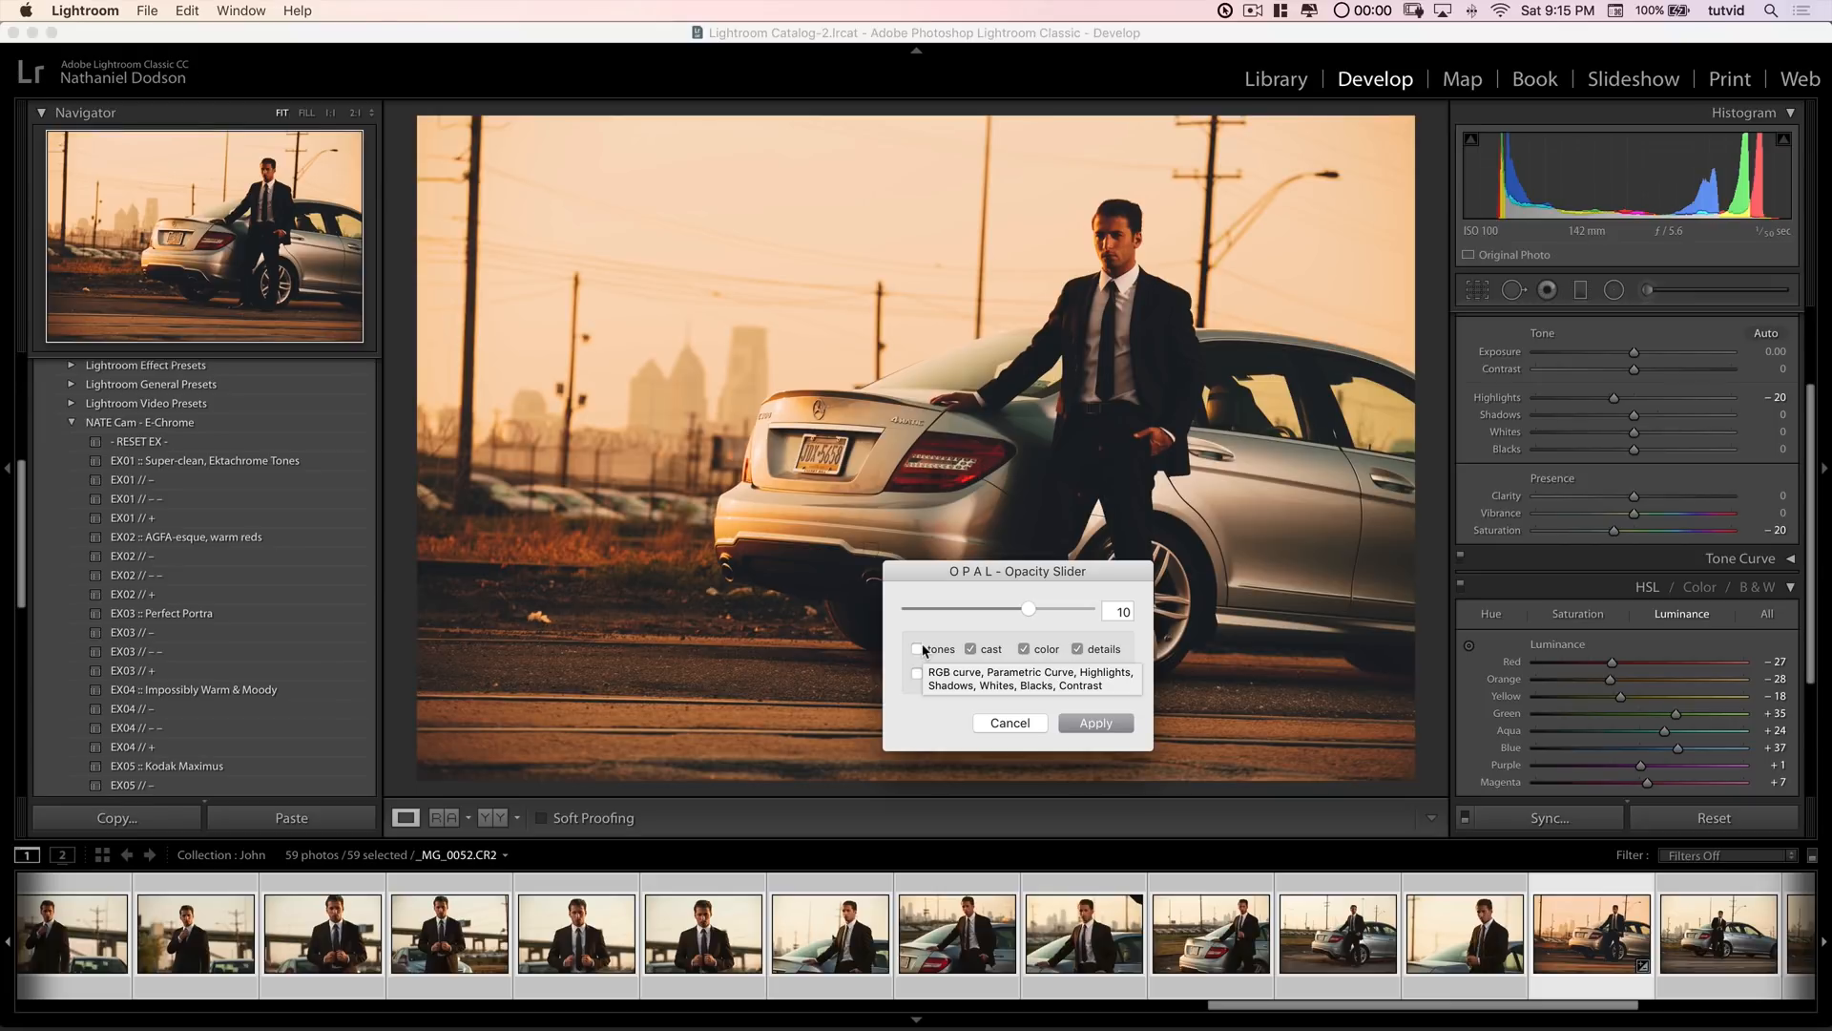
left_click(918, 649)
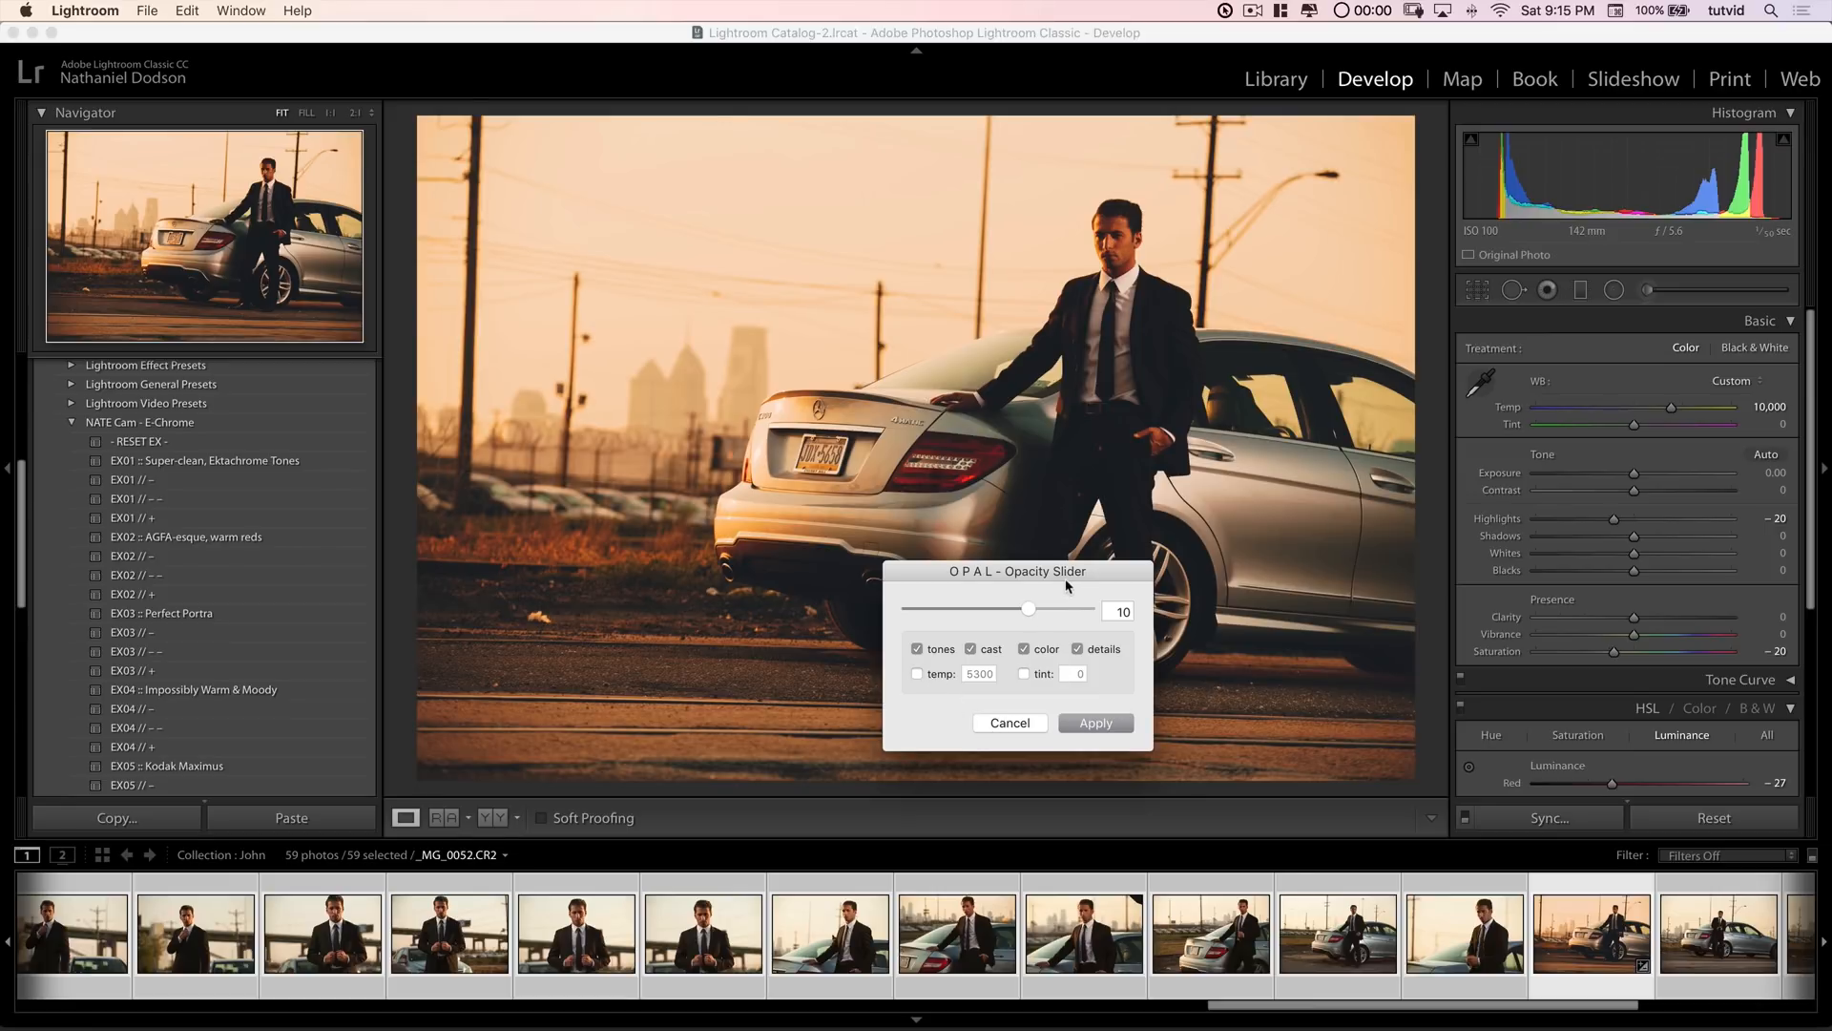
Step: Enable the temp target at 5700, drag strength to 0 and apply the neutral result
left_click_drag(1017, 570, 1080, 605)
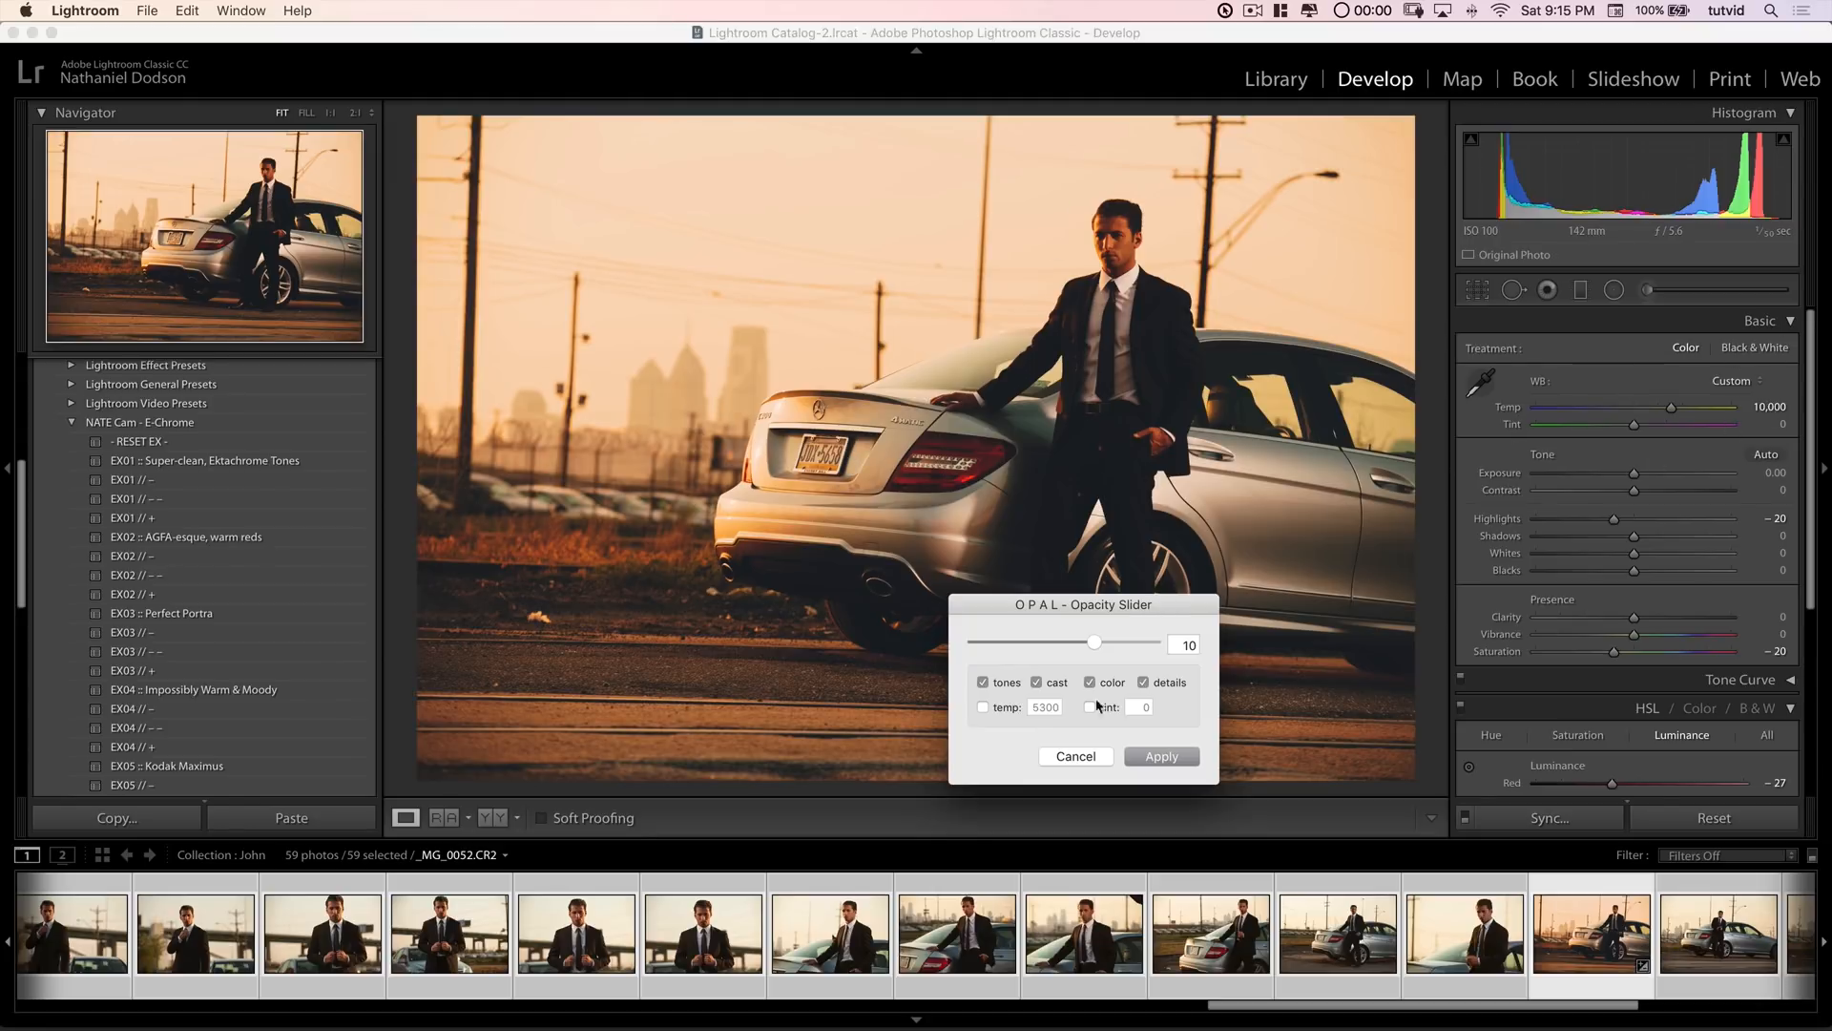
left_click(983, 707)
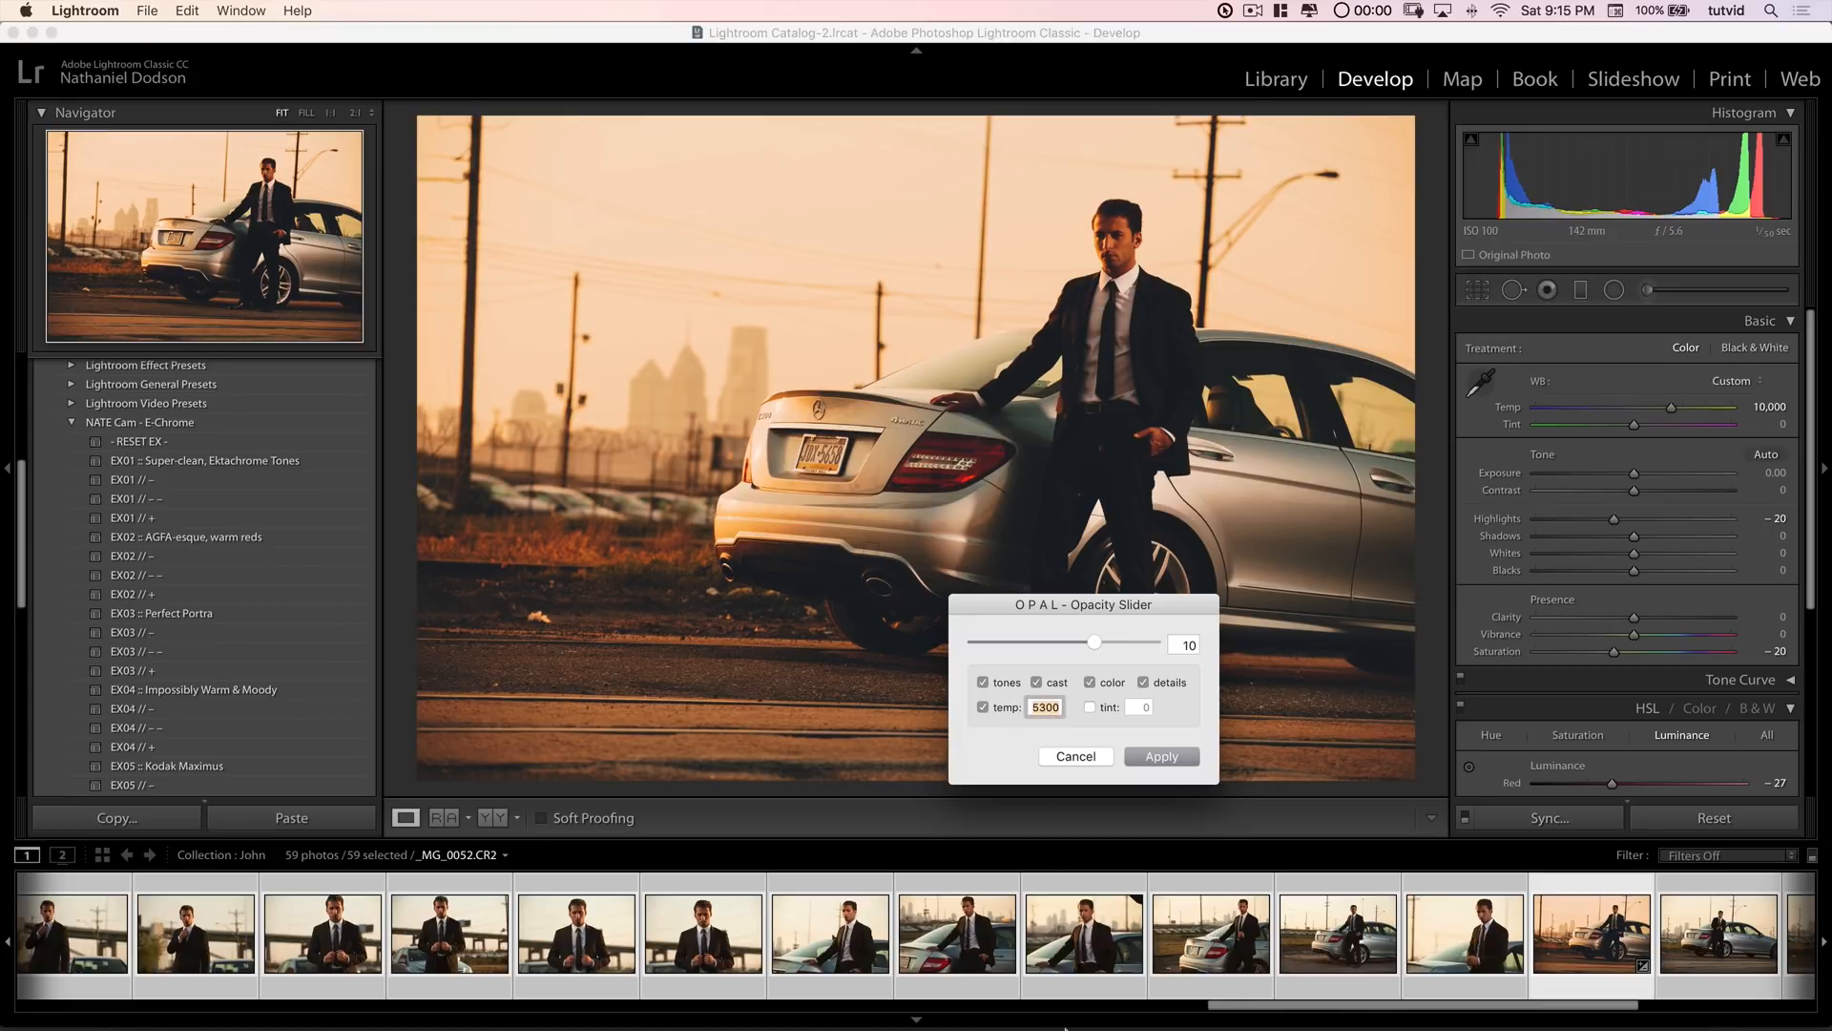
type("5700")
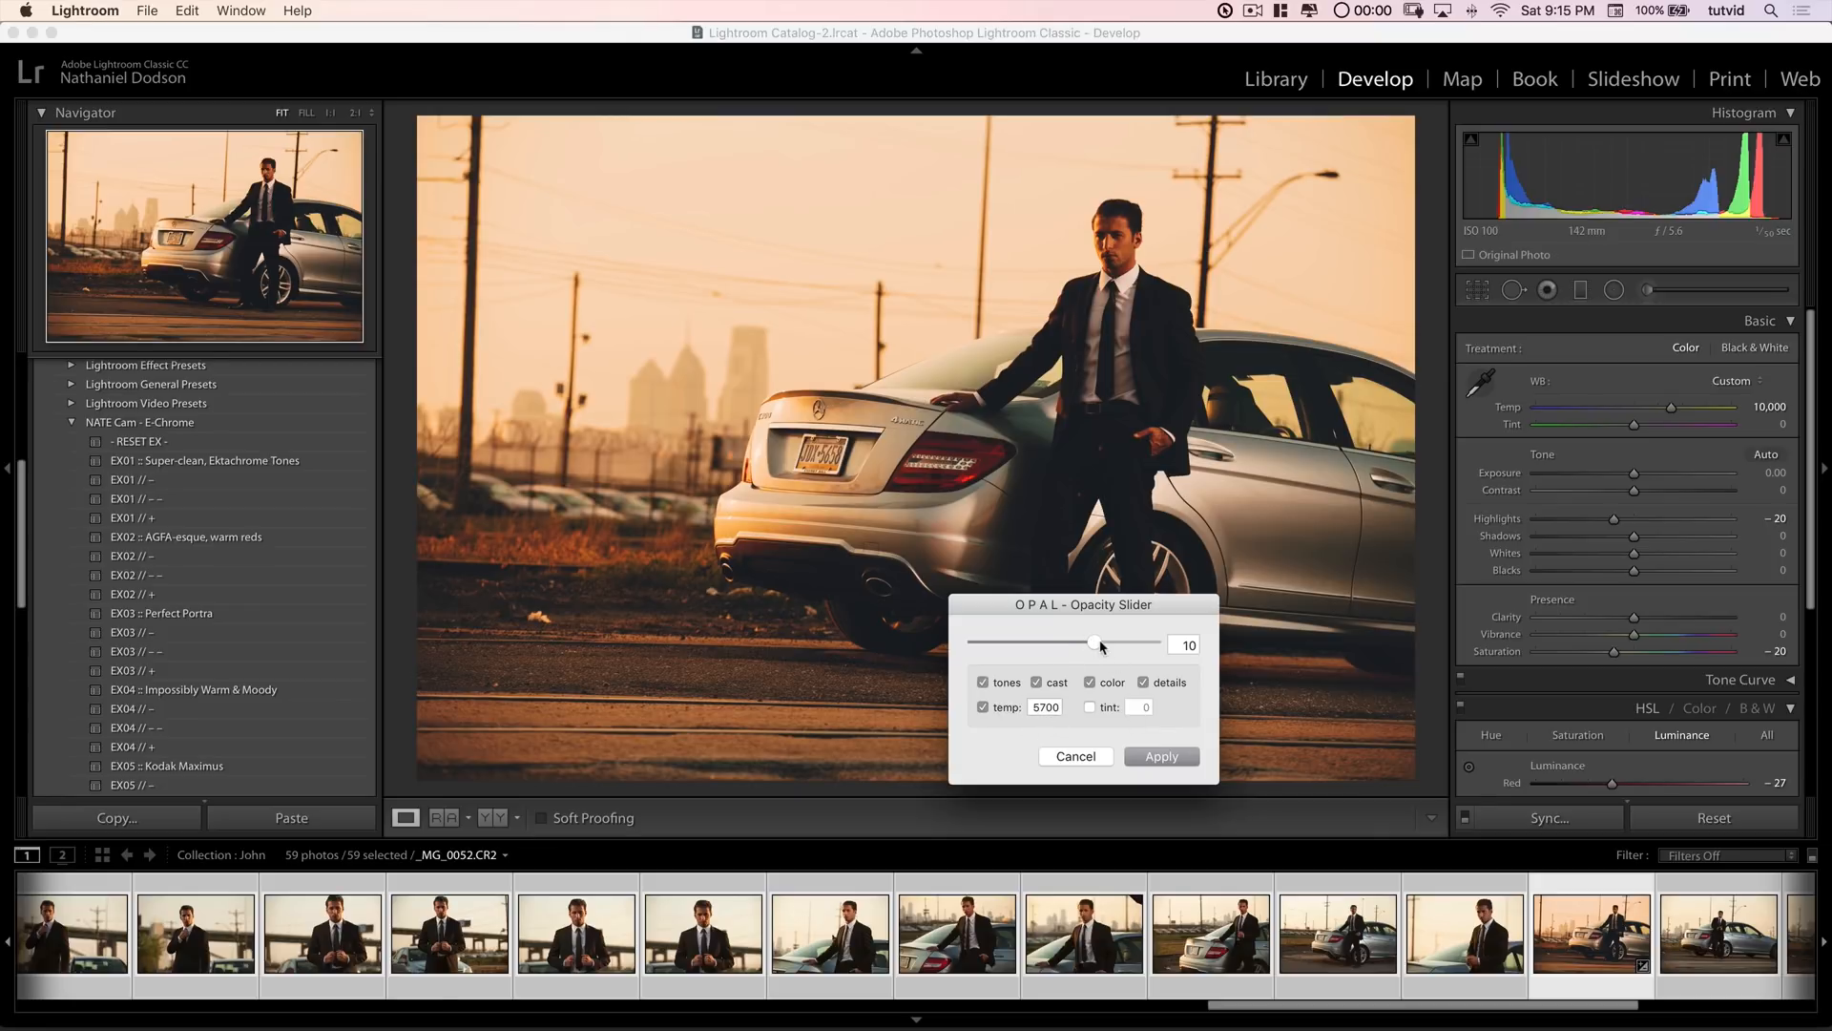
mouse_move(1095, 649)
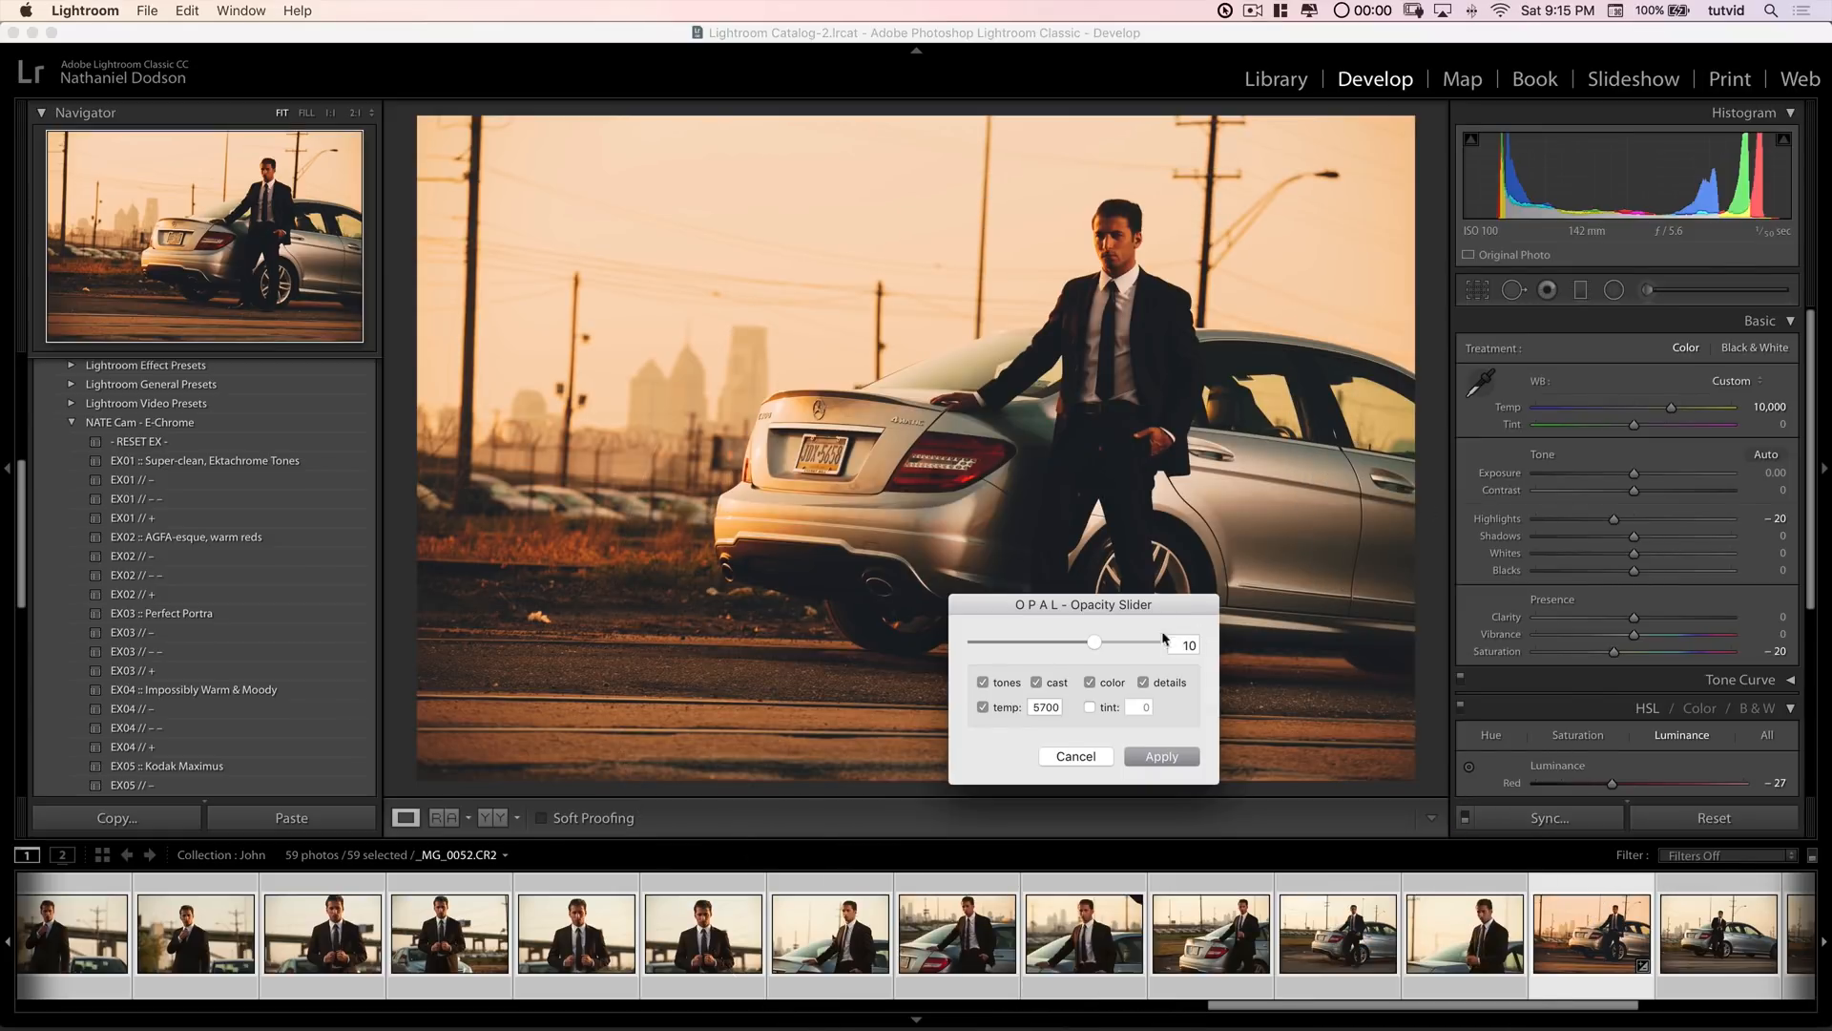
left_click_drag(1092, 641, 970, 643)
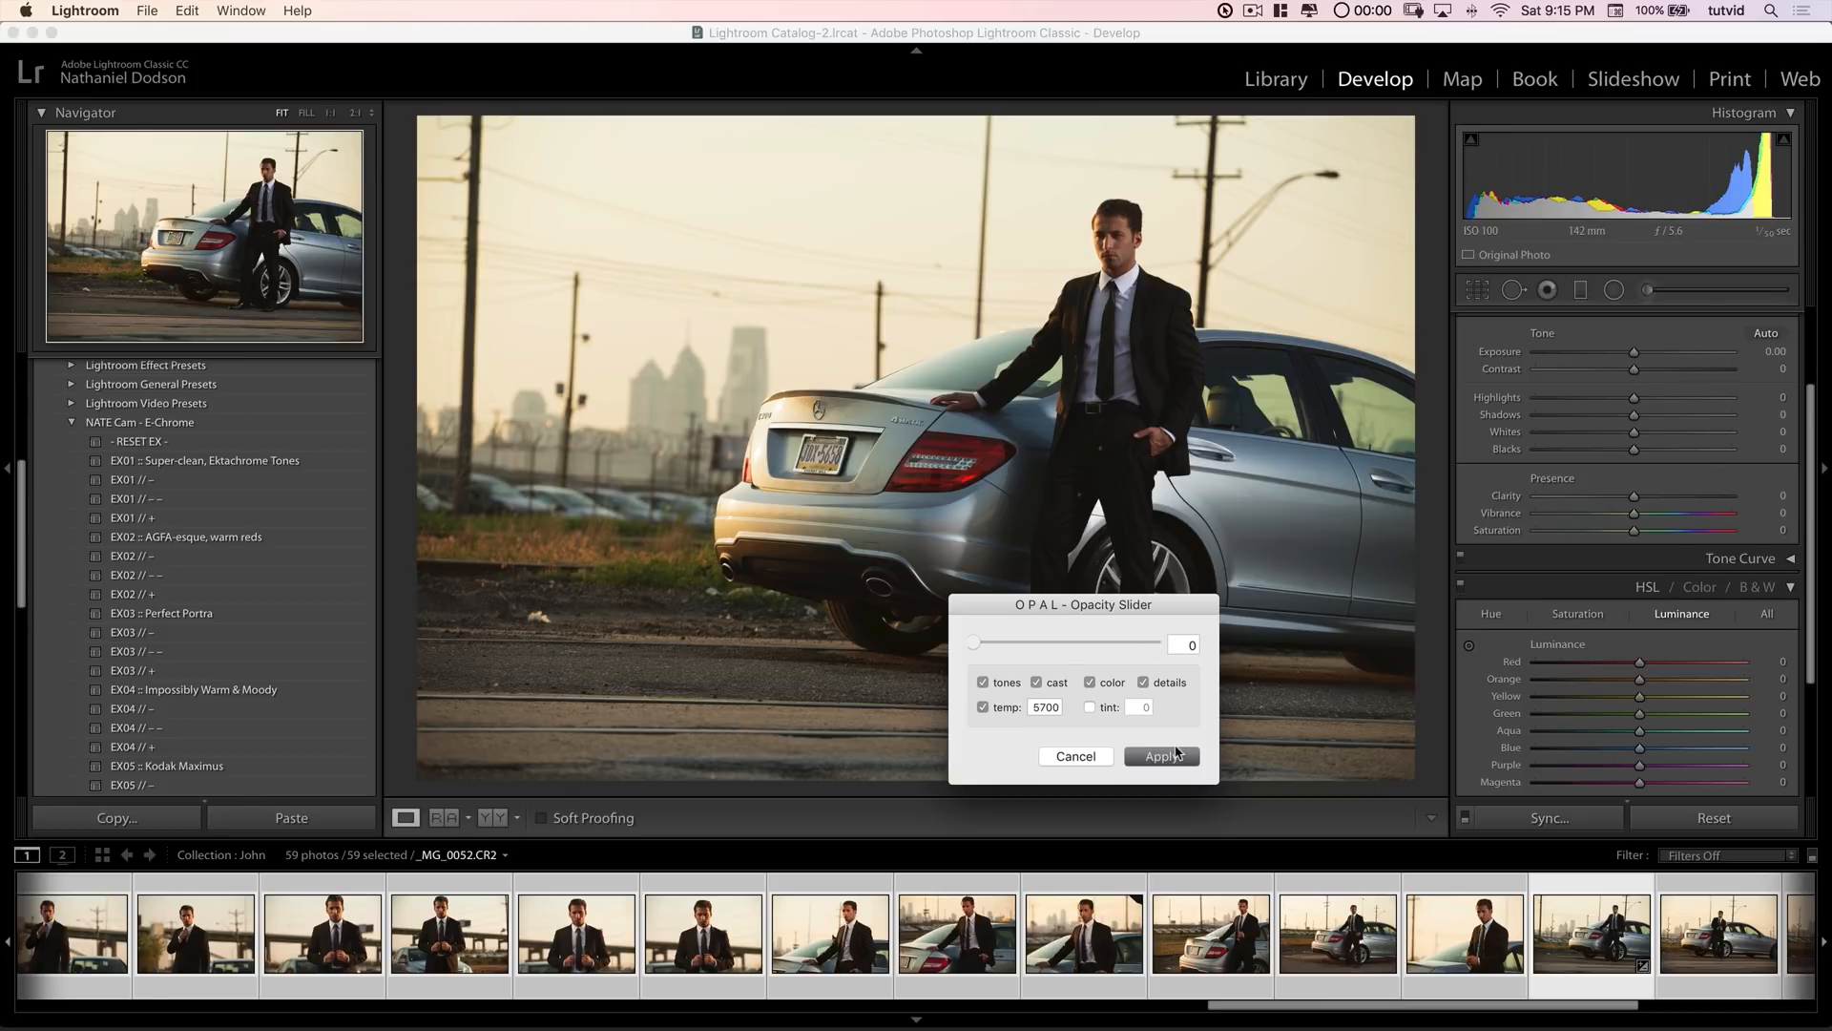
left_click(1161, 756)
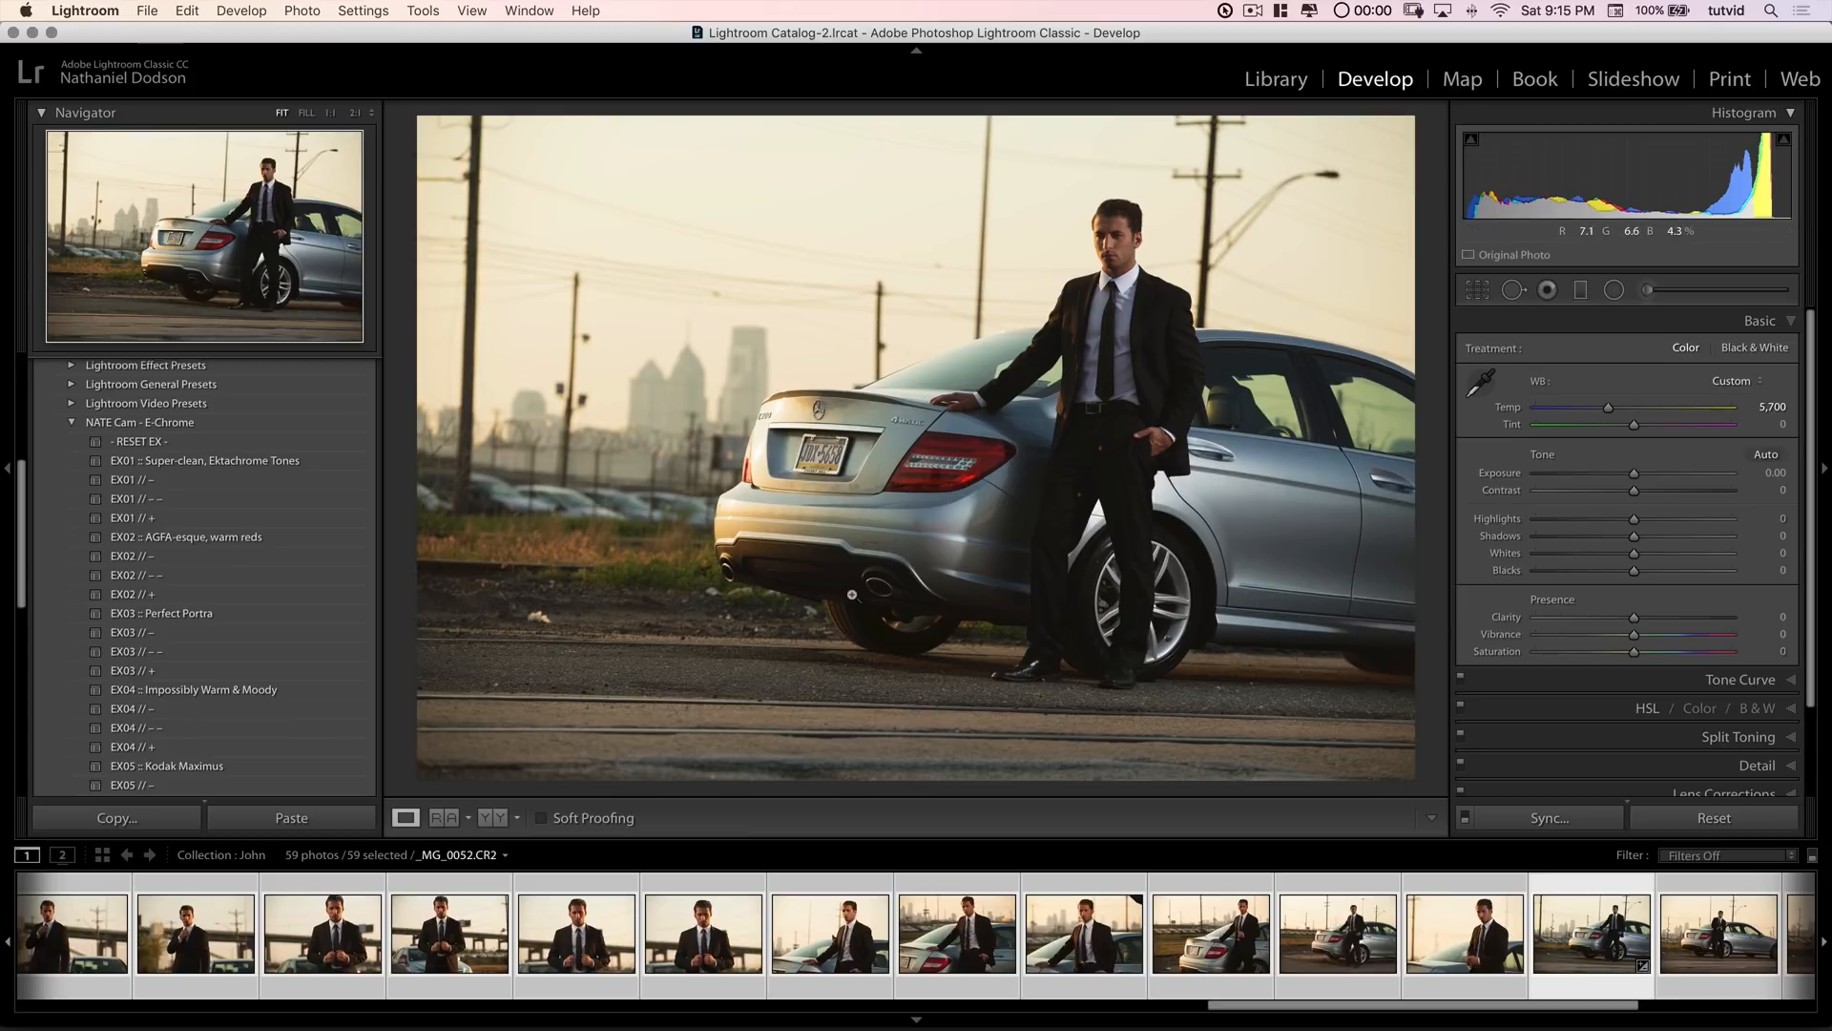
Step: Reapply EX04 :: Impossibly Warm & Moody at Temp 10,000 and reopen the OPAL strength dialog
left_click(194, 689)
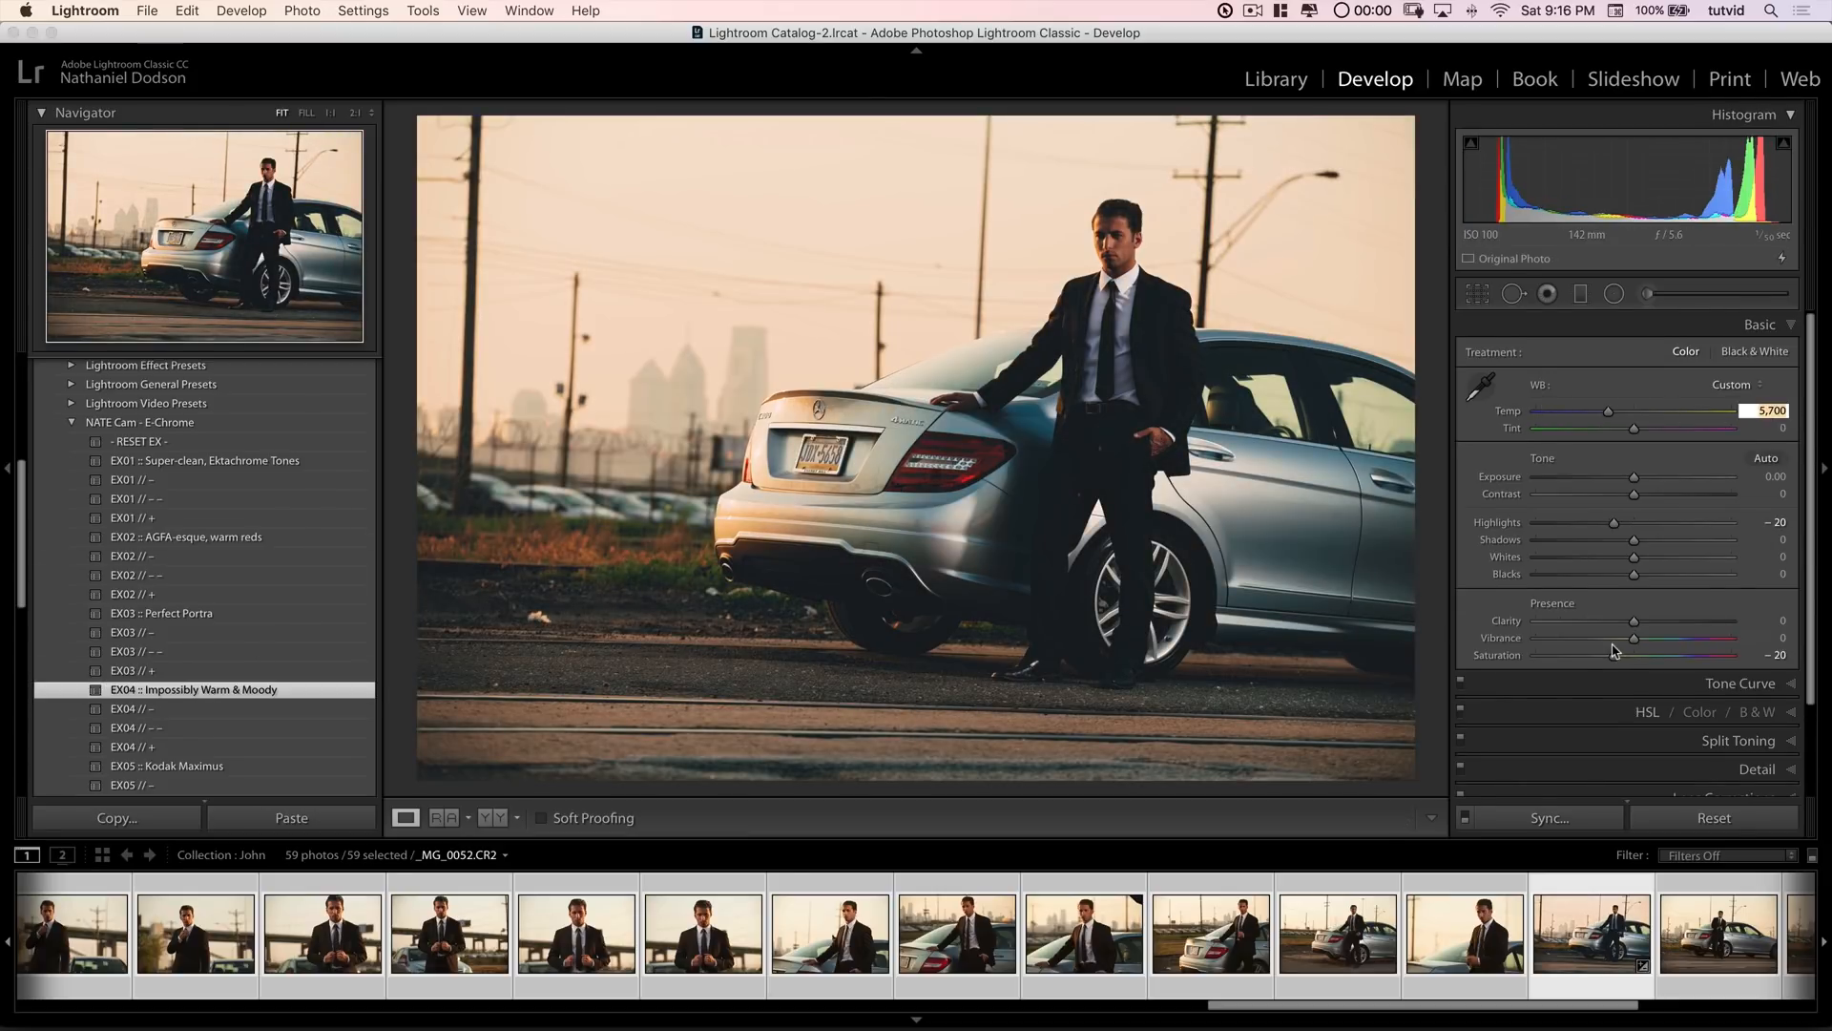
left_click_drag(1609, 410, 1705, 410)
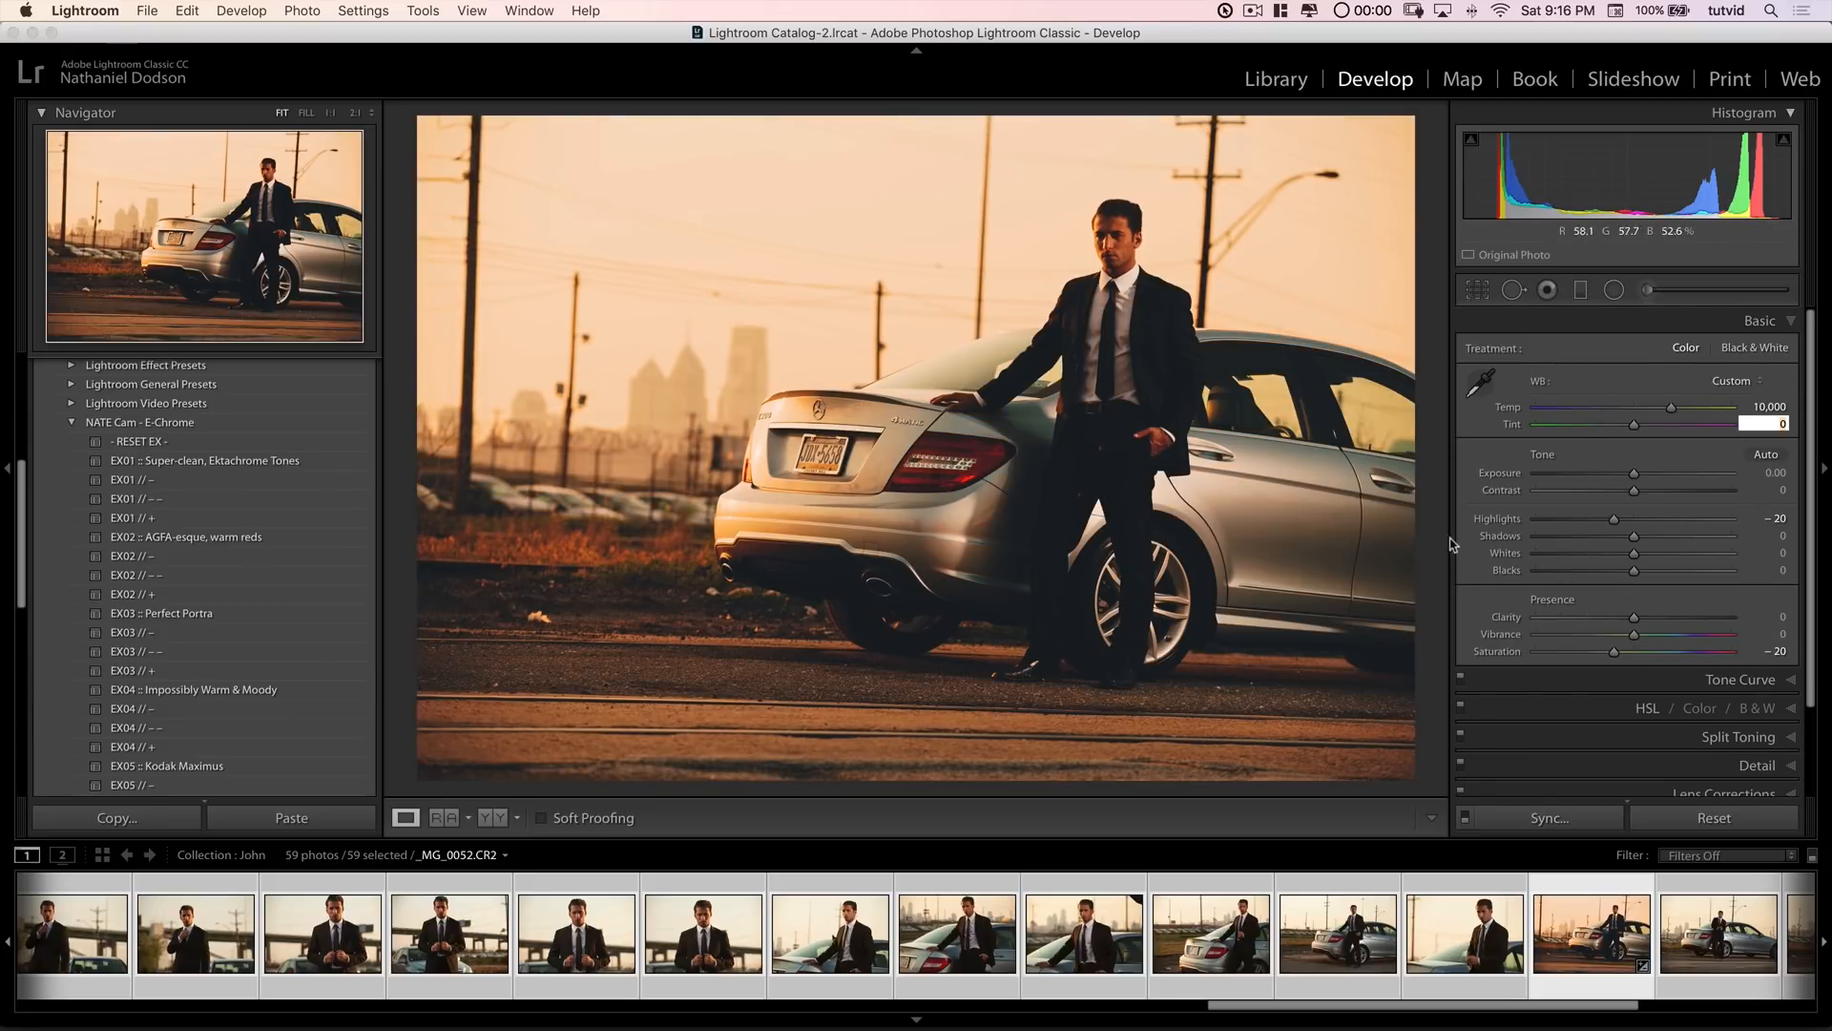
left_click(912, 450)
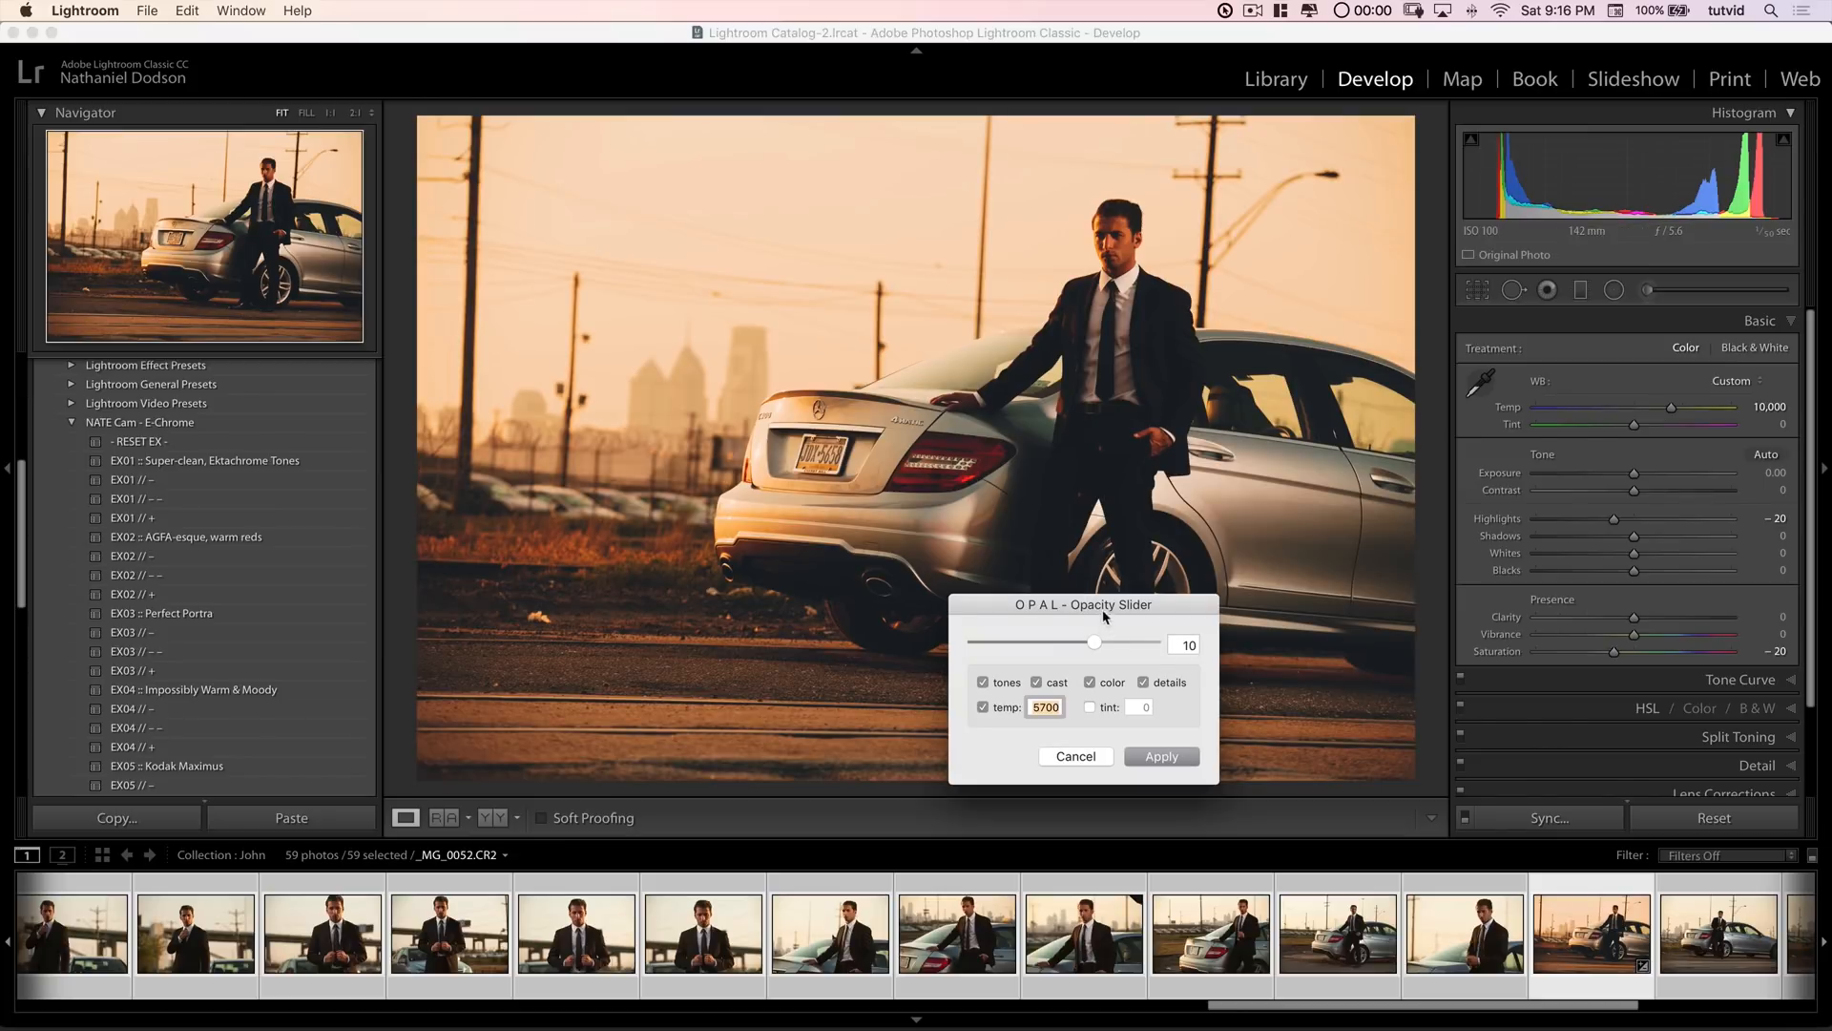
Step: Move the OPAL dialog aside and restrict the fade to tones and temperature only
left_click_drag(1084, 605, 969, 527)
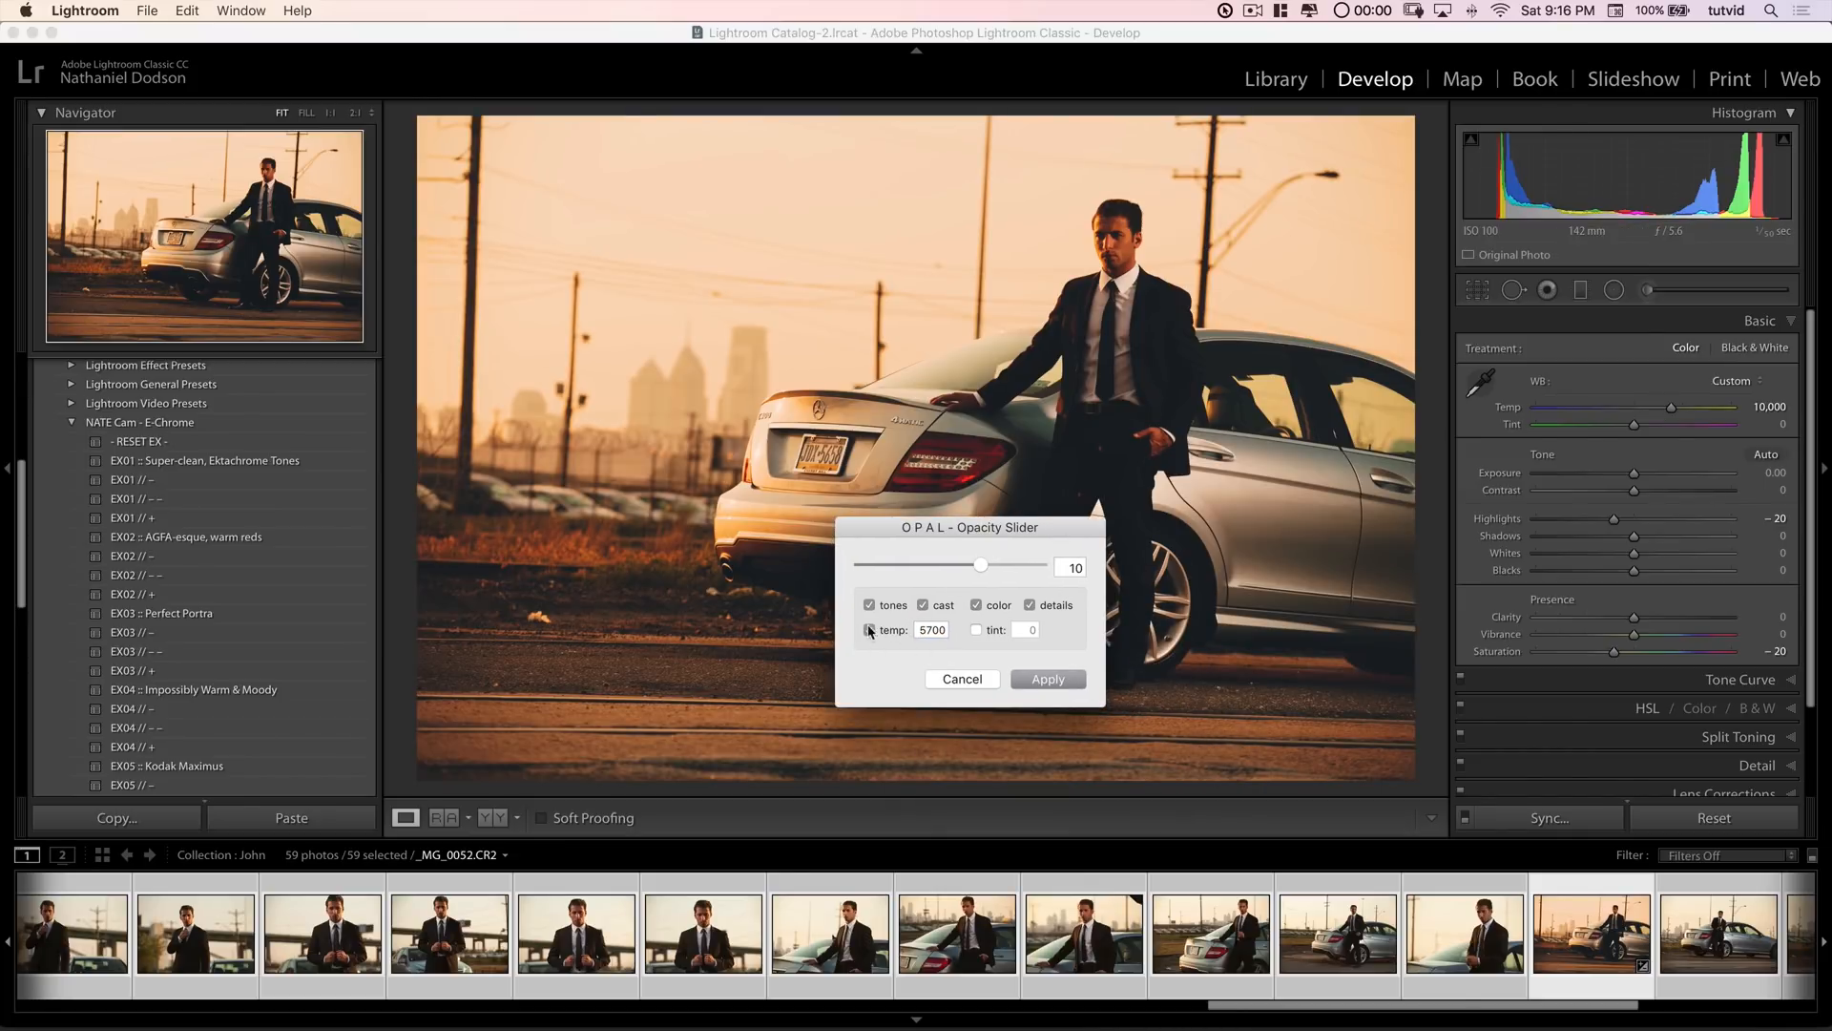
left_click(870, 630)
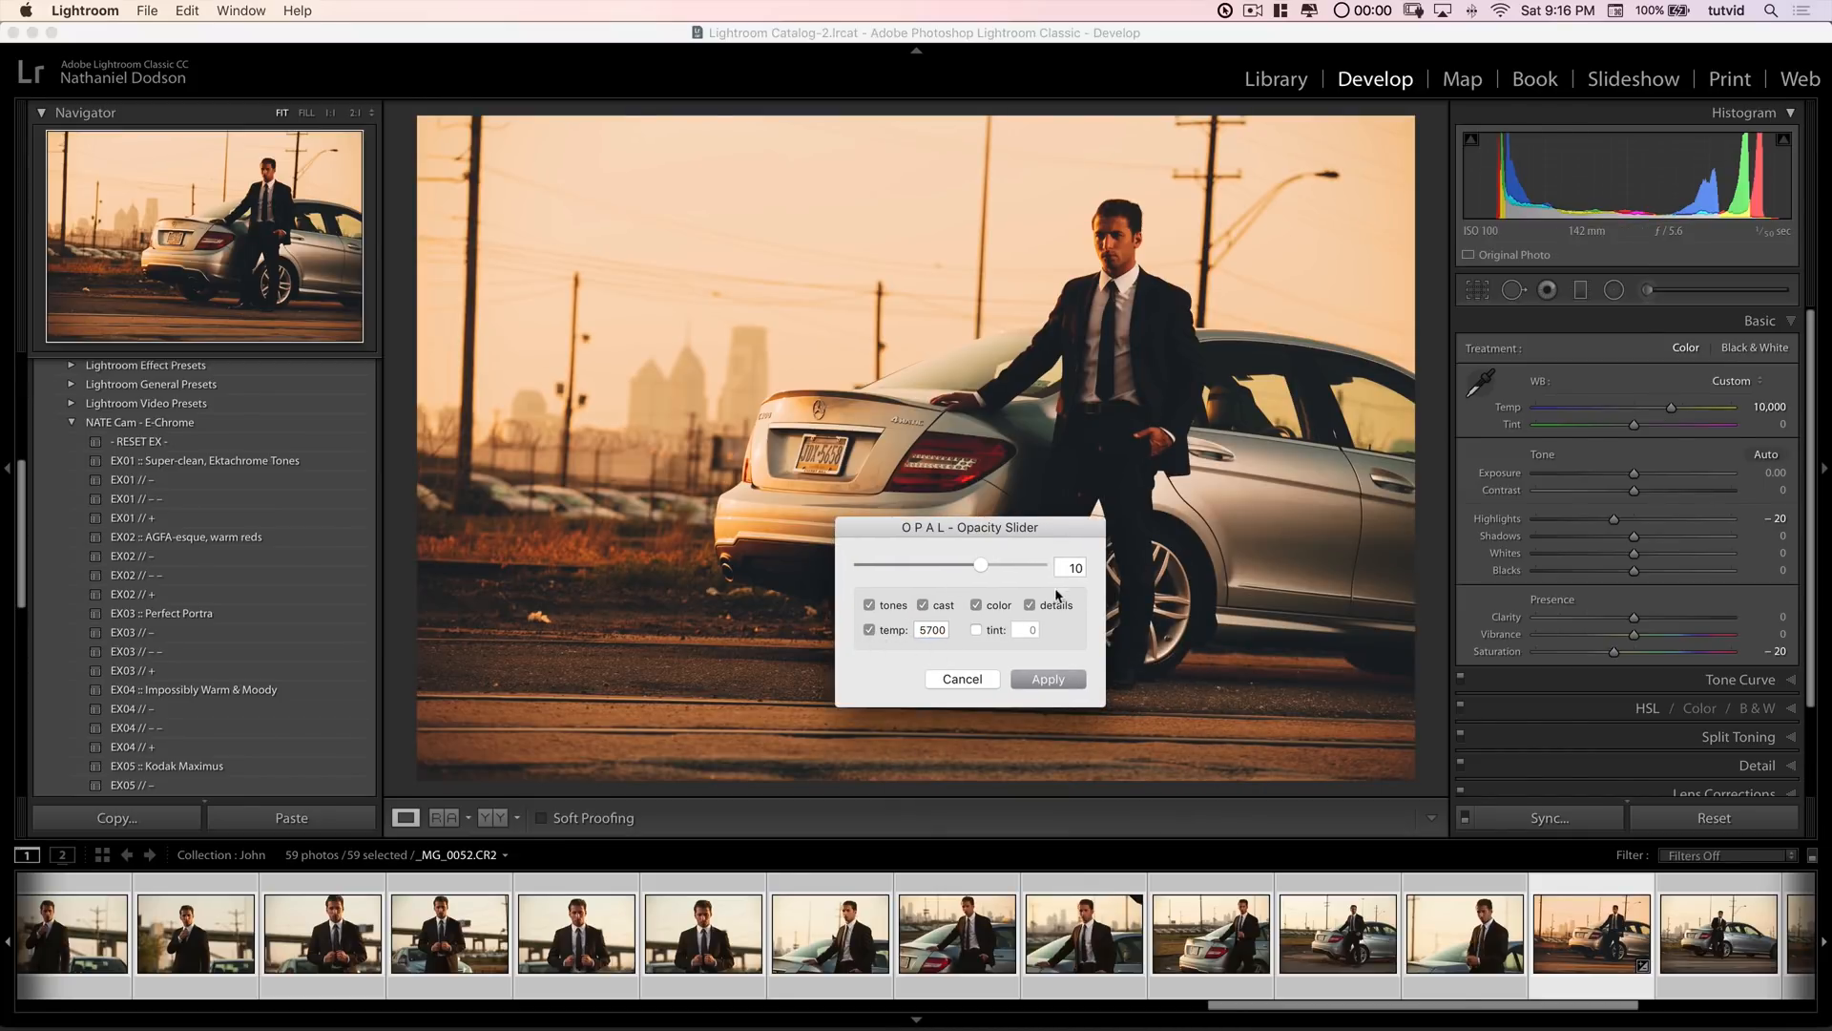
left_click_drag(981, 565, 937, 565)
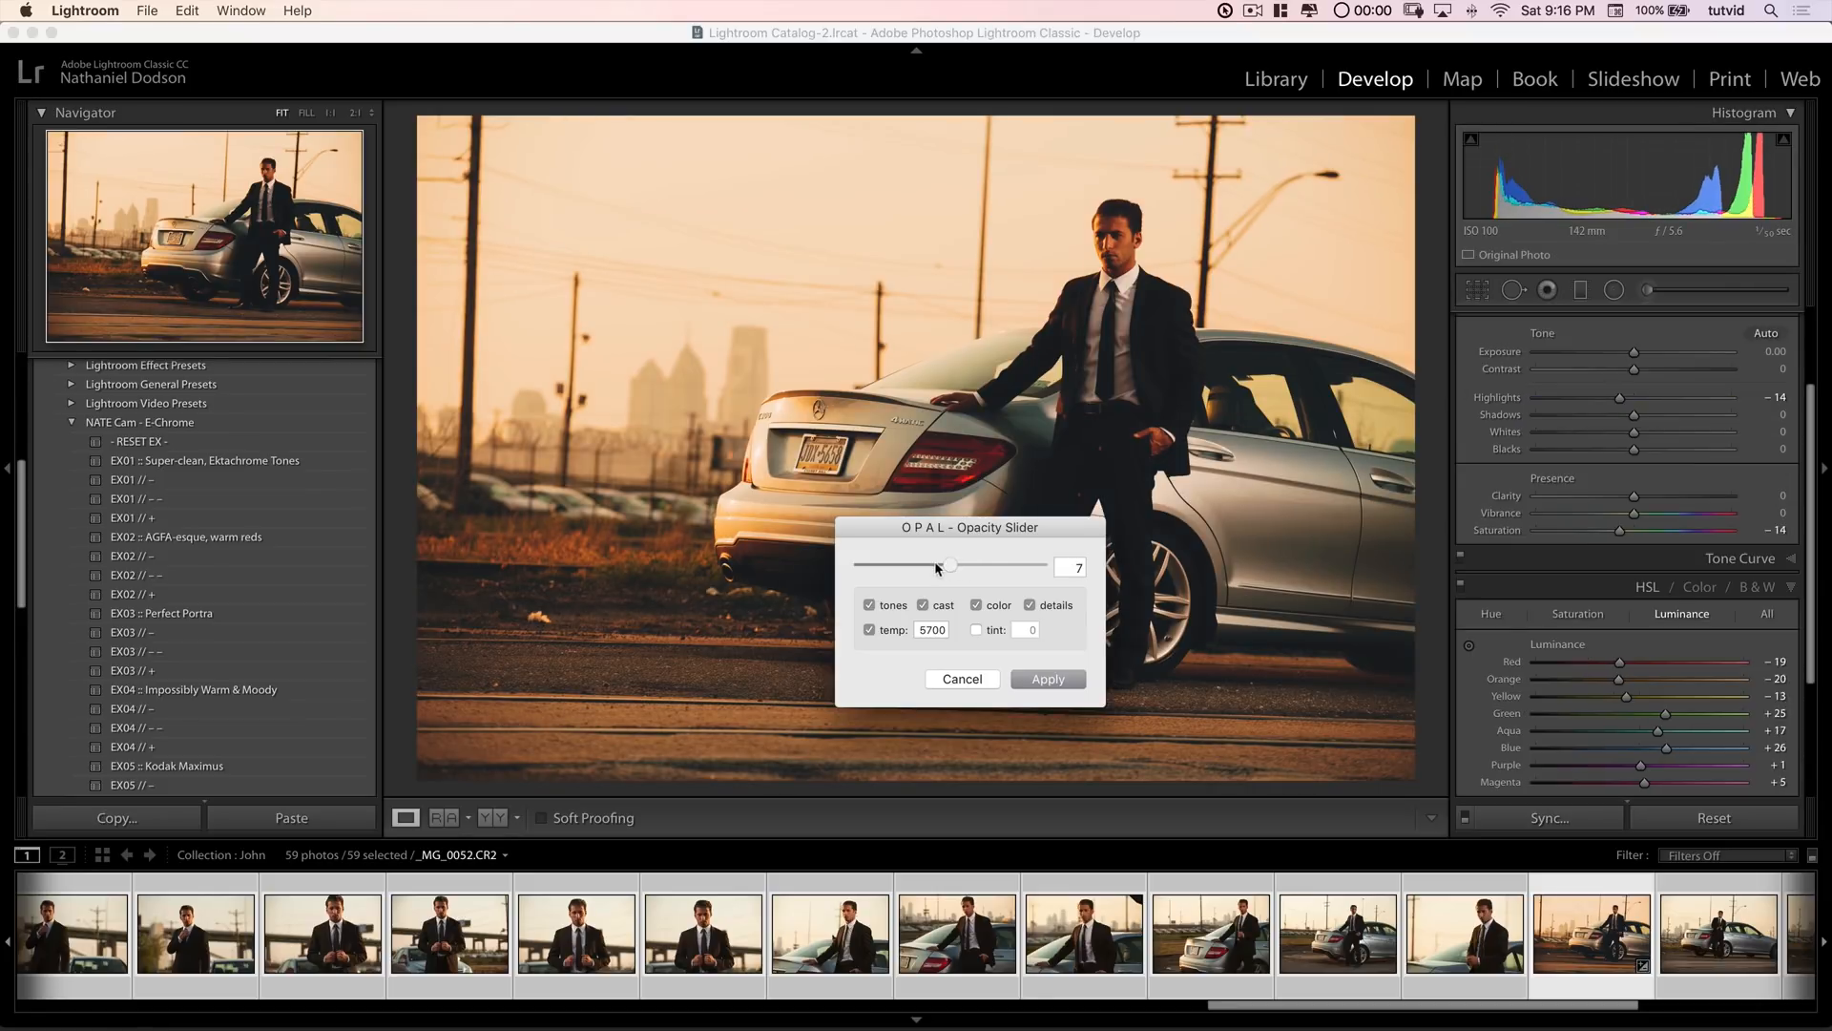
left_click_drag(935, 565, 981, 565)
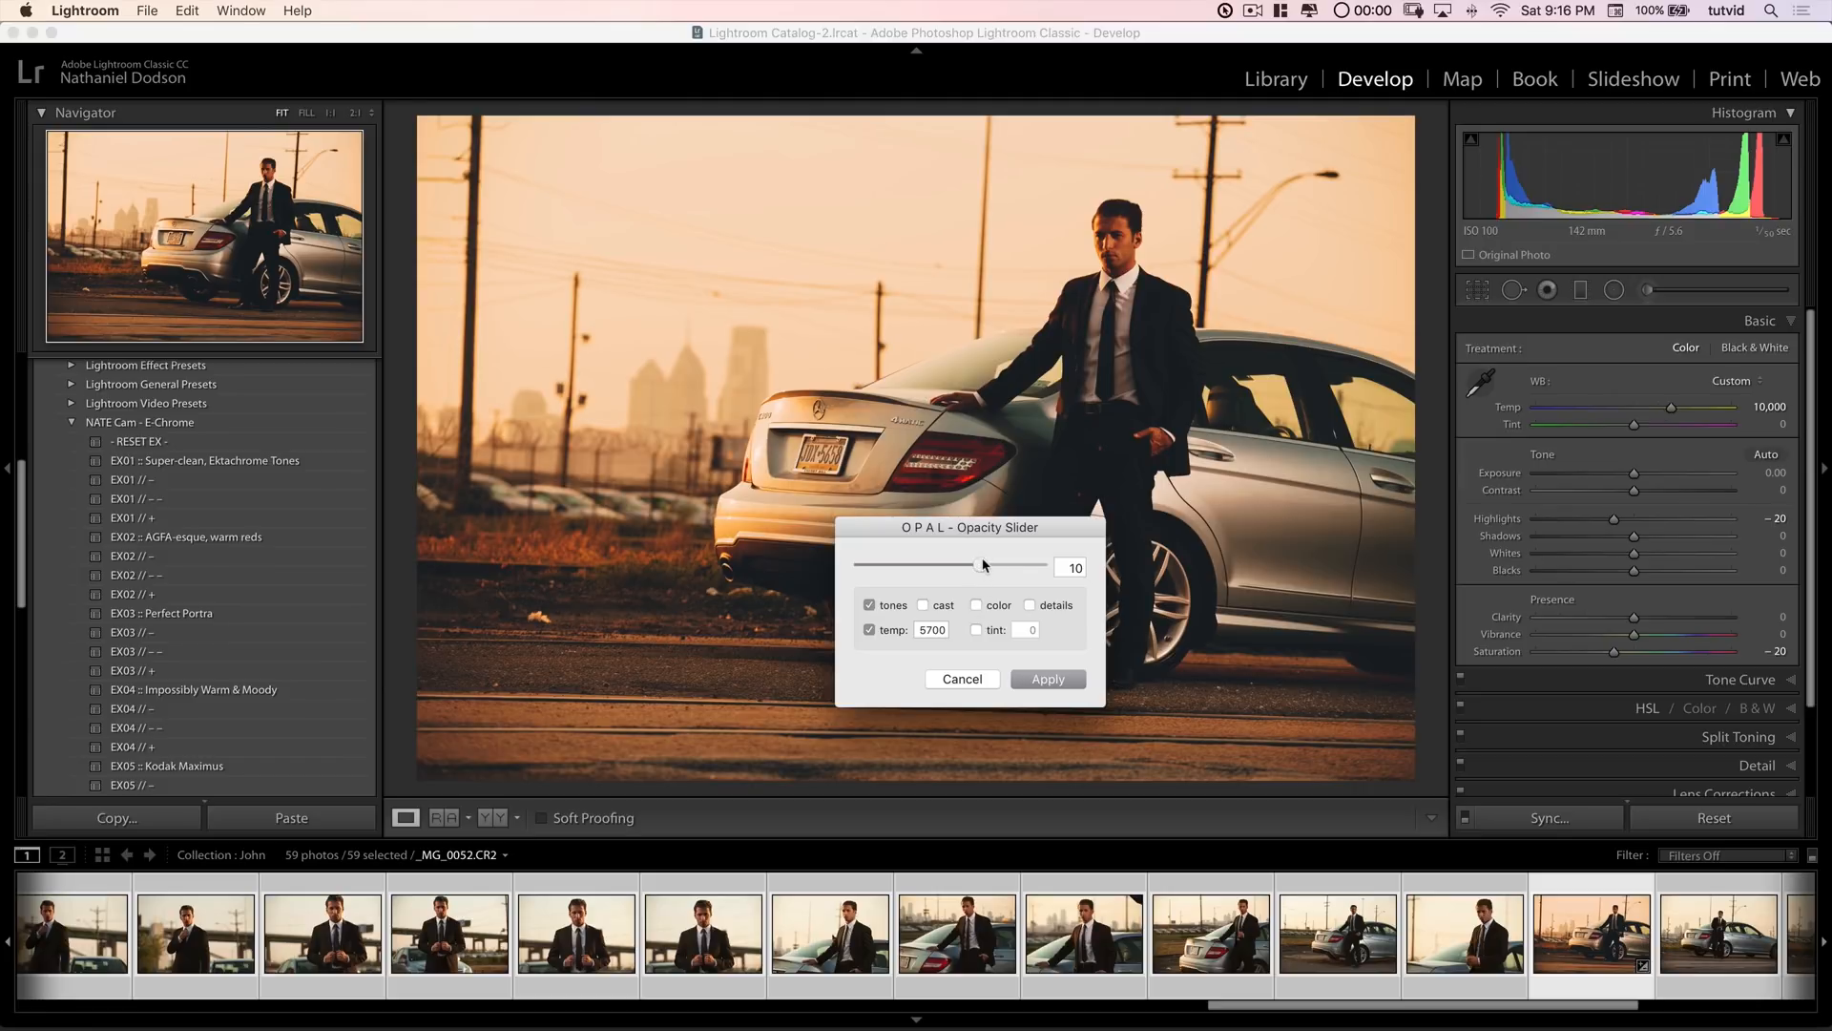
Step: Preview the preset from 0 through full strength and push it to 15, warming to about 12,150 K
left_click_drag(981, 564, 904, 567)
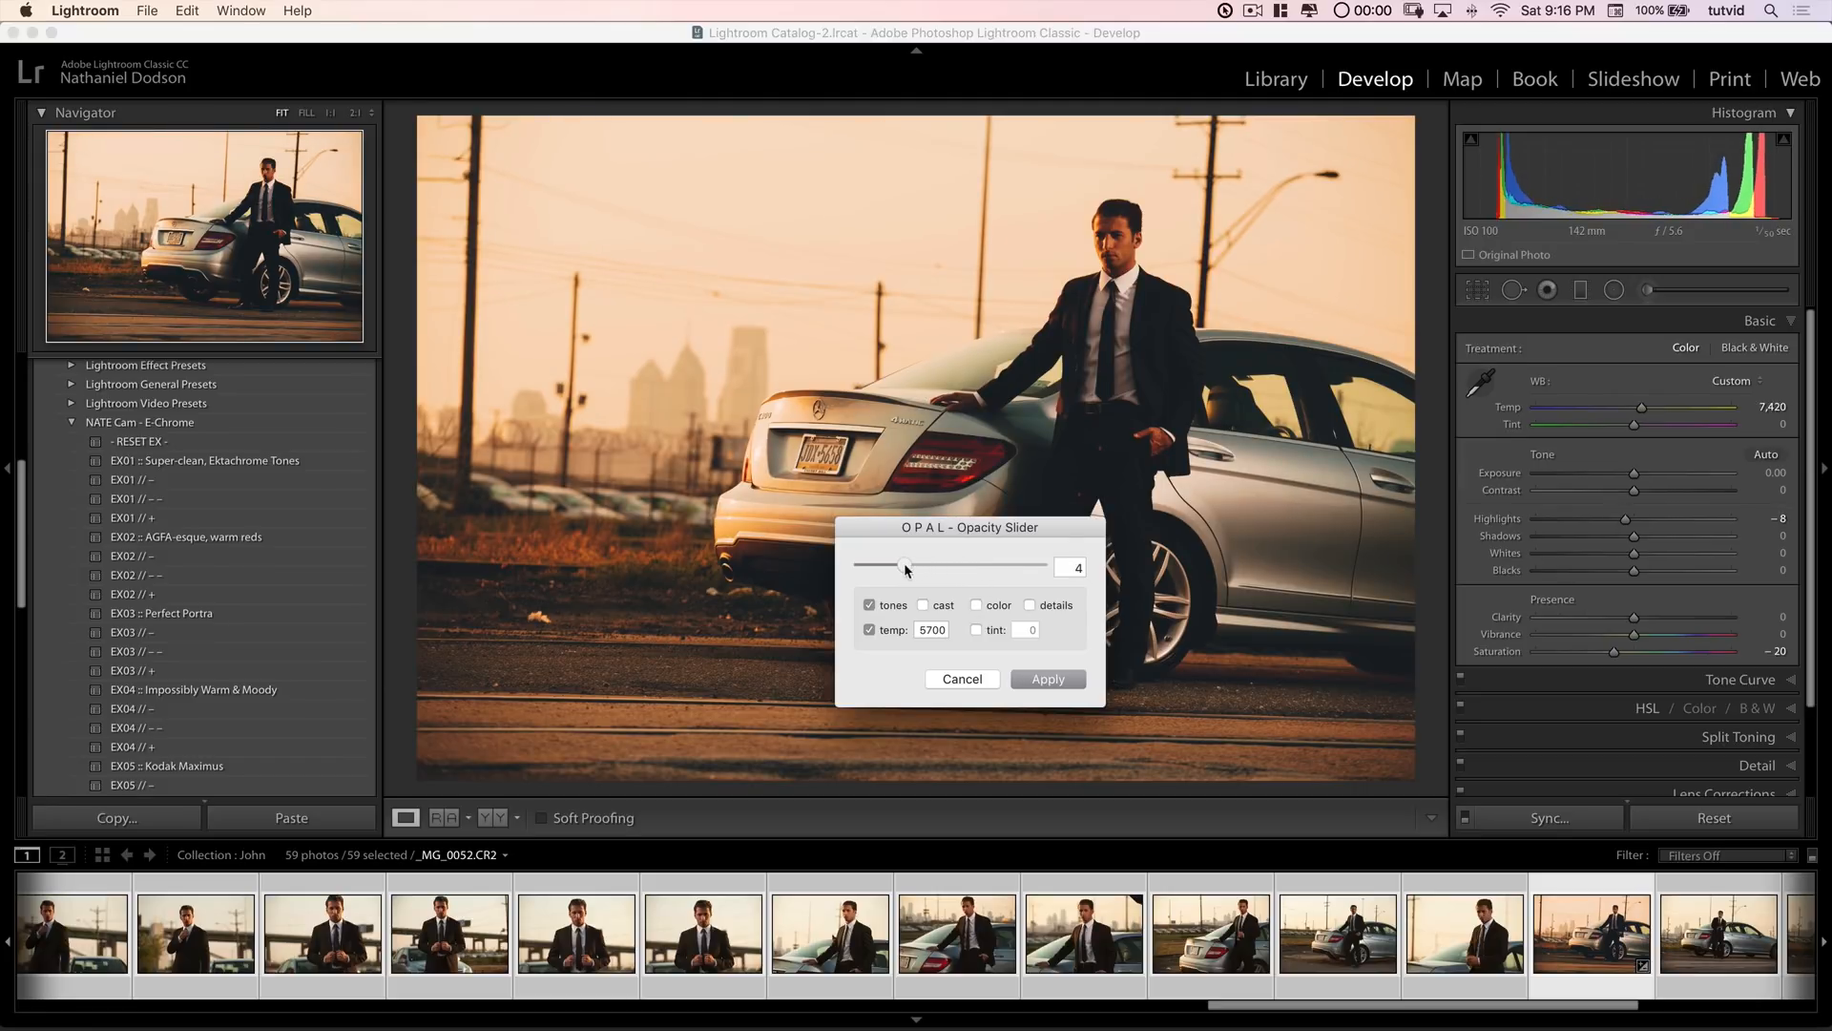
left_click_drag(905, 567, 861, 567)
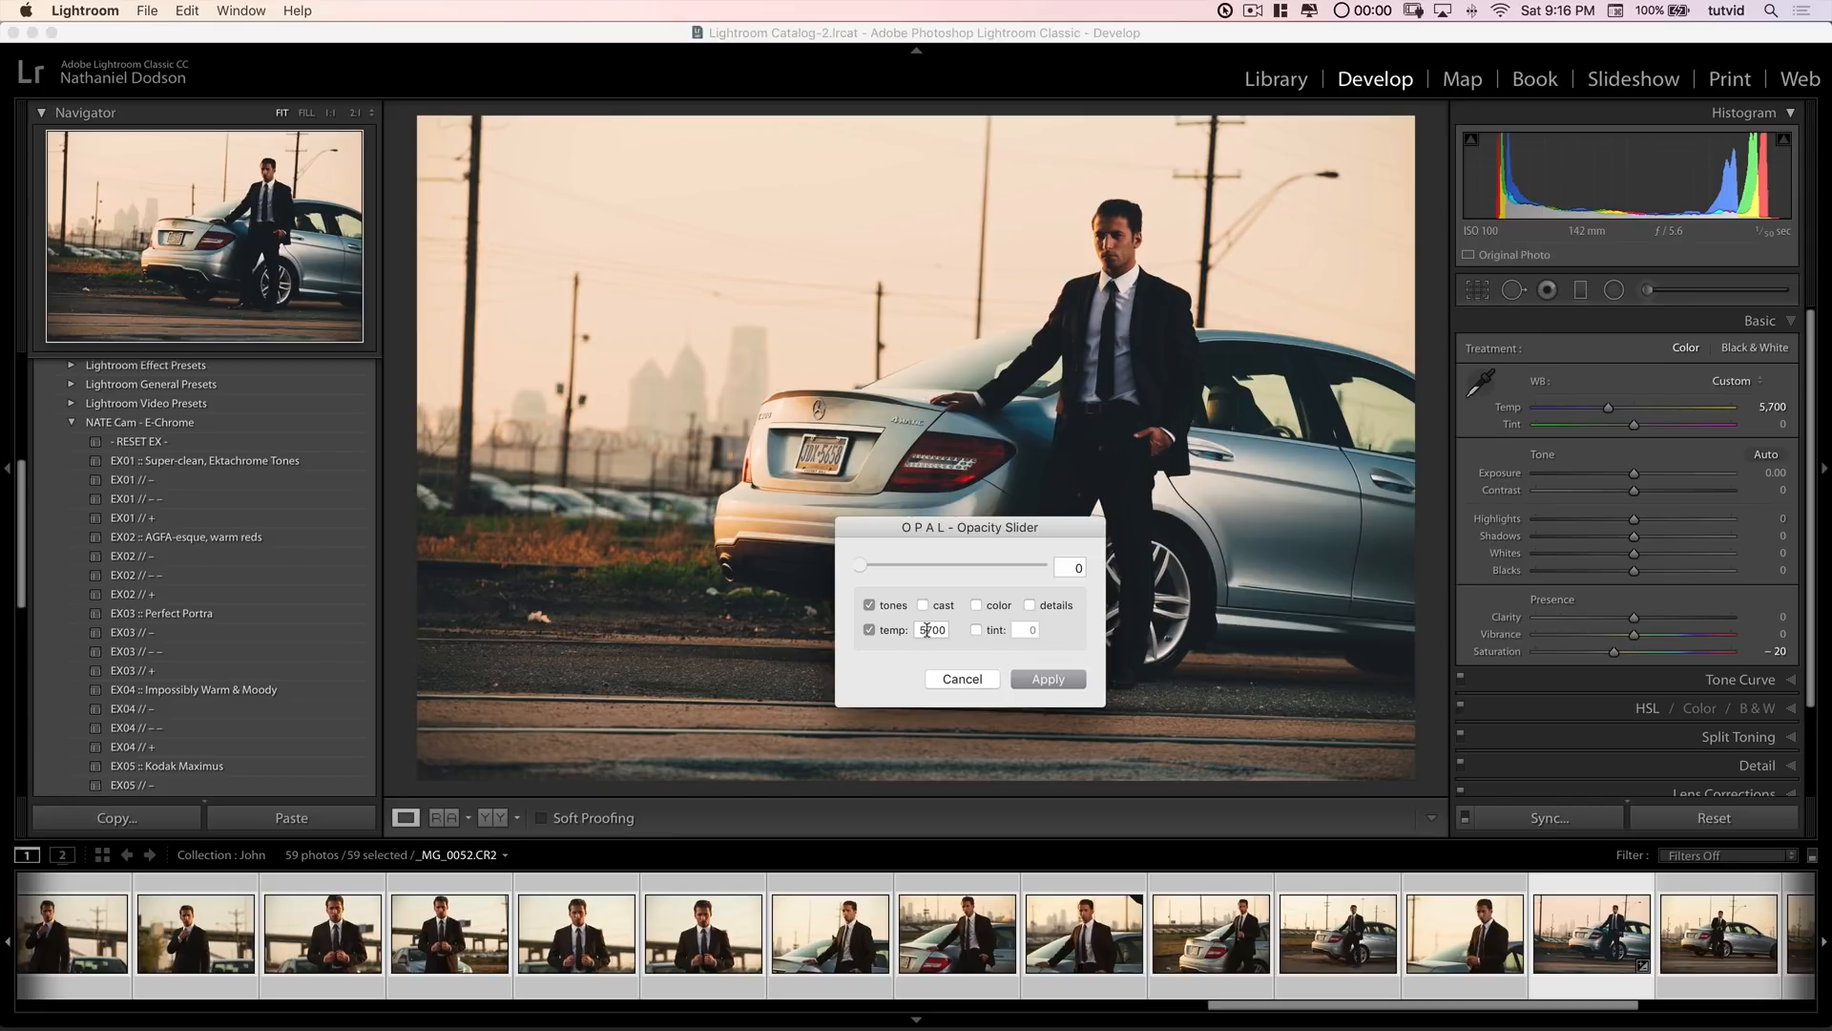
left_click_drag(861, 567, 998, 567)
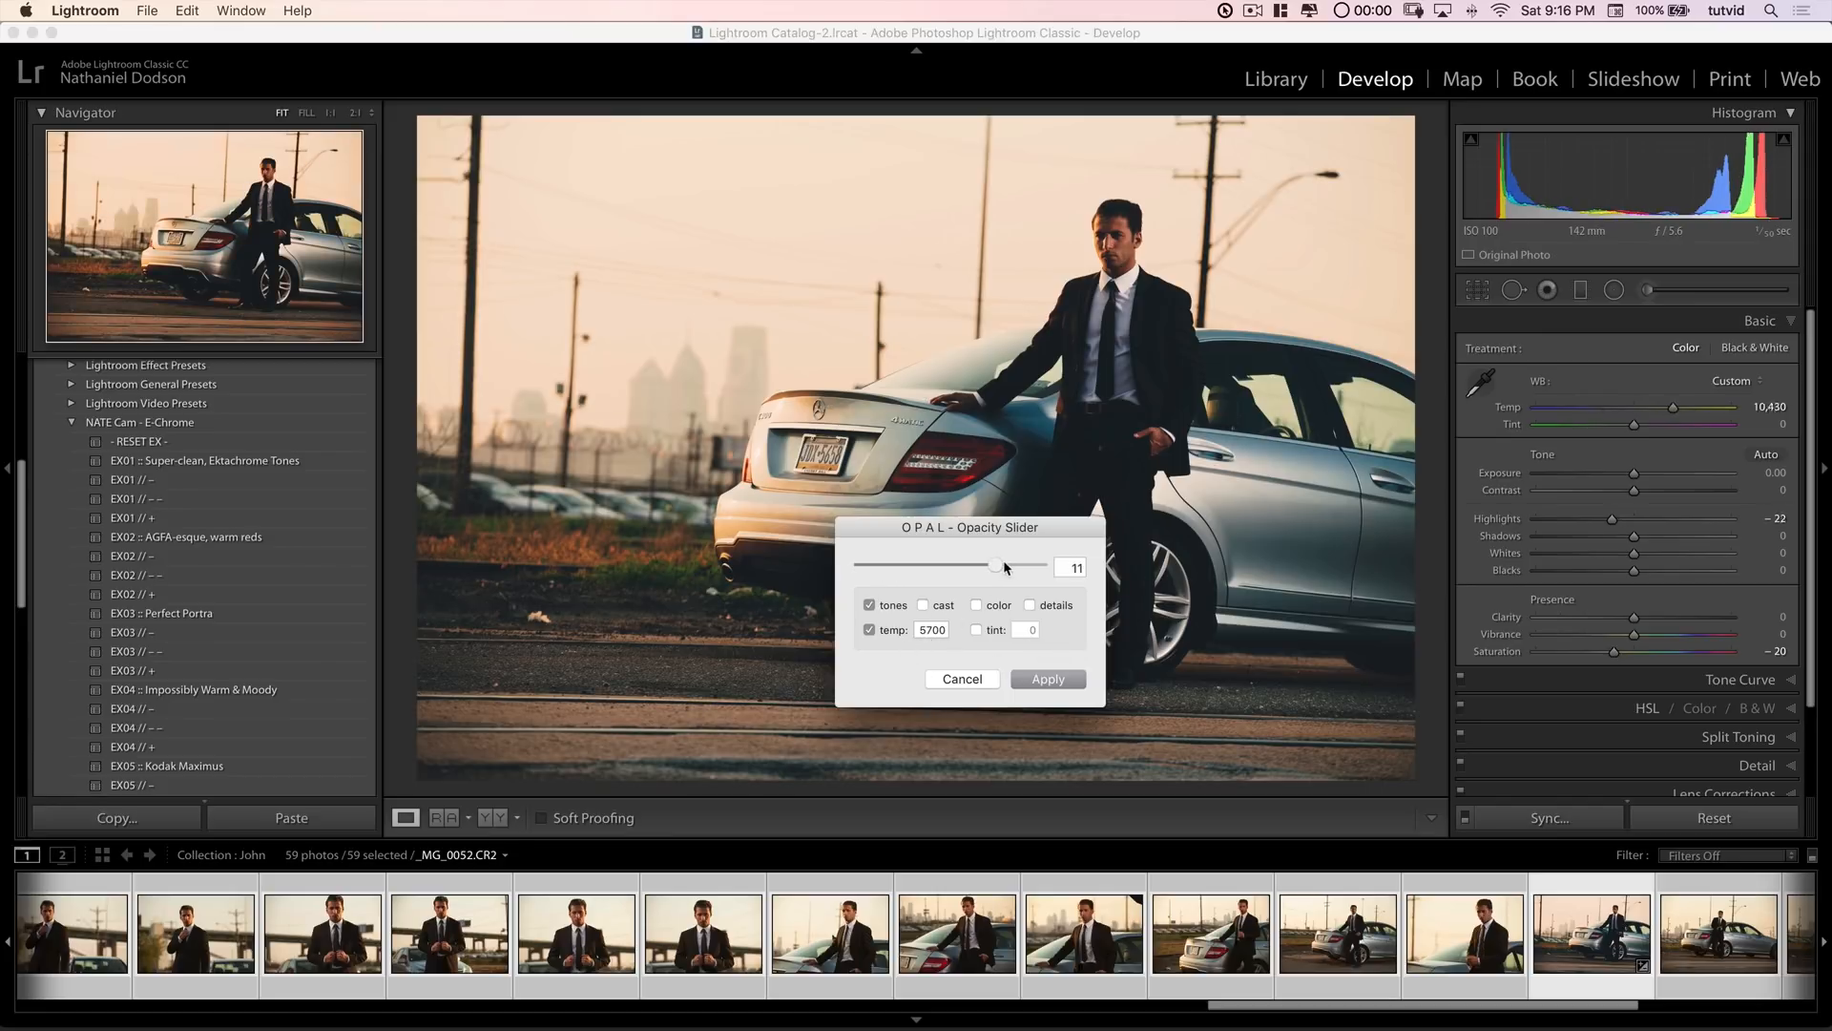
left_click_drag(994, 567, 1031, 567)
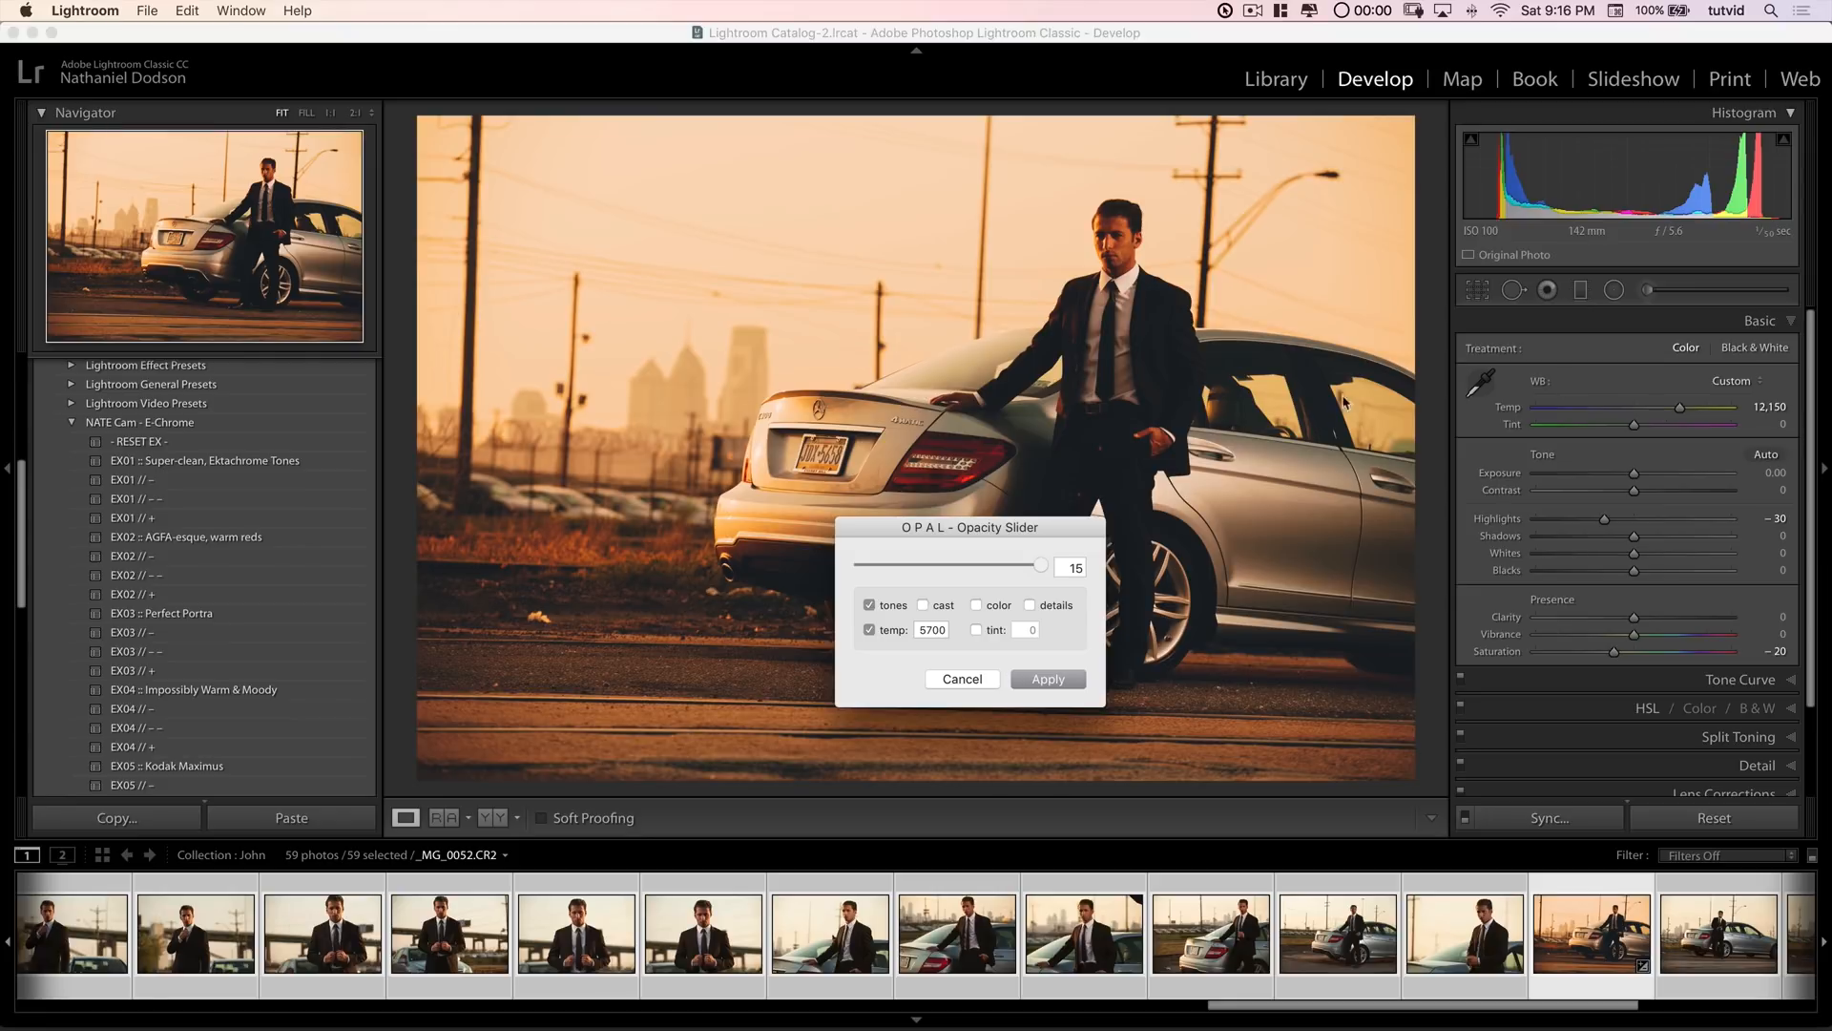
mouse_move(1069, 424)
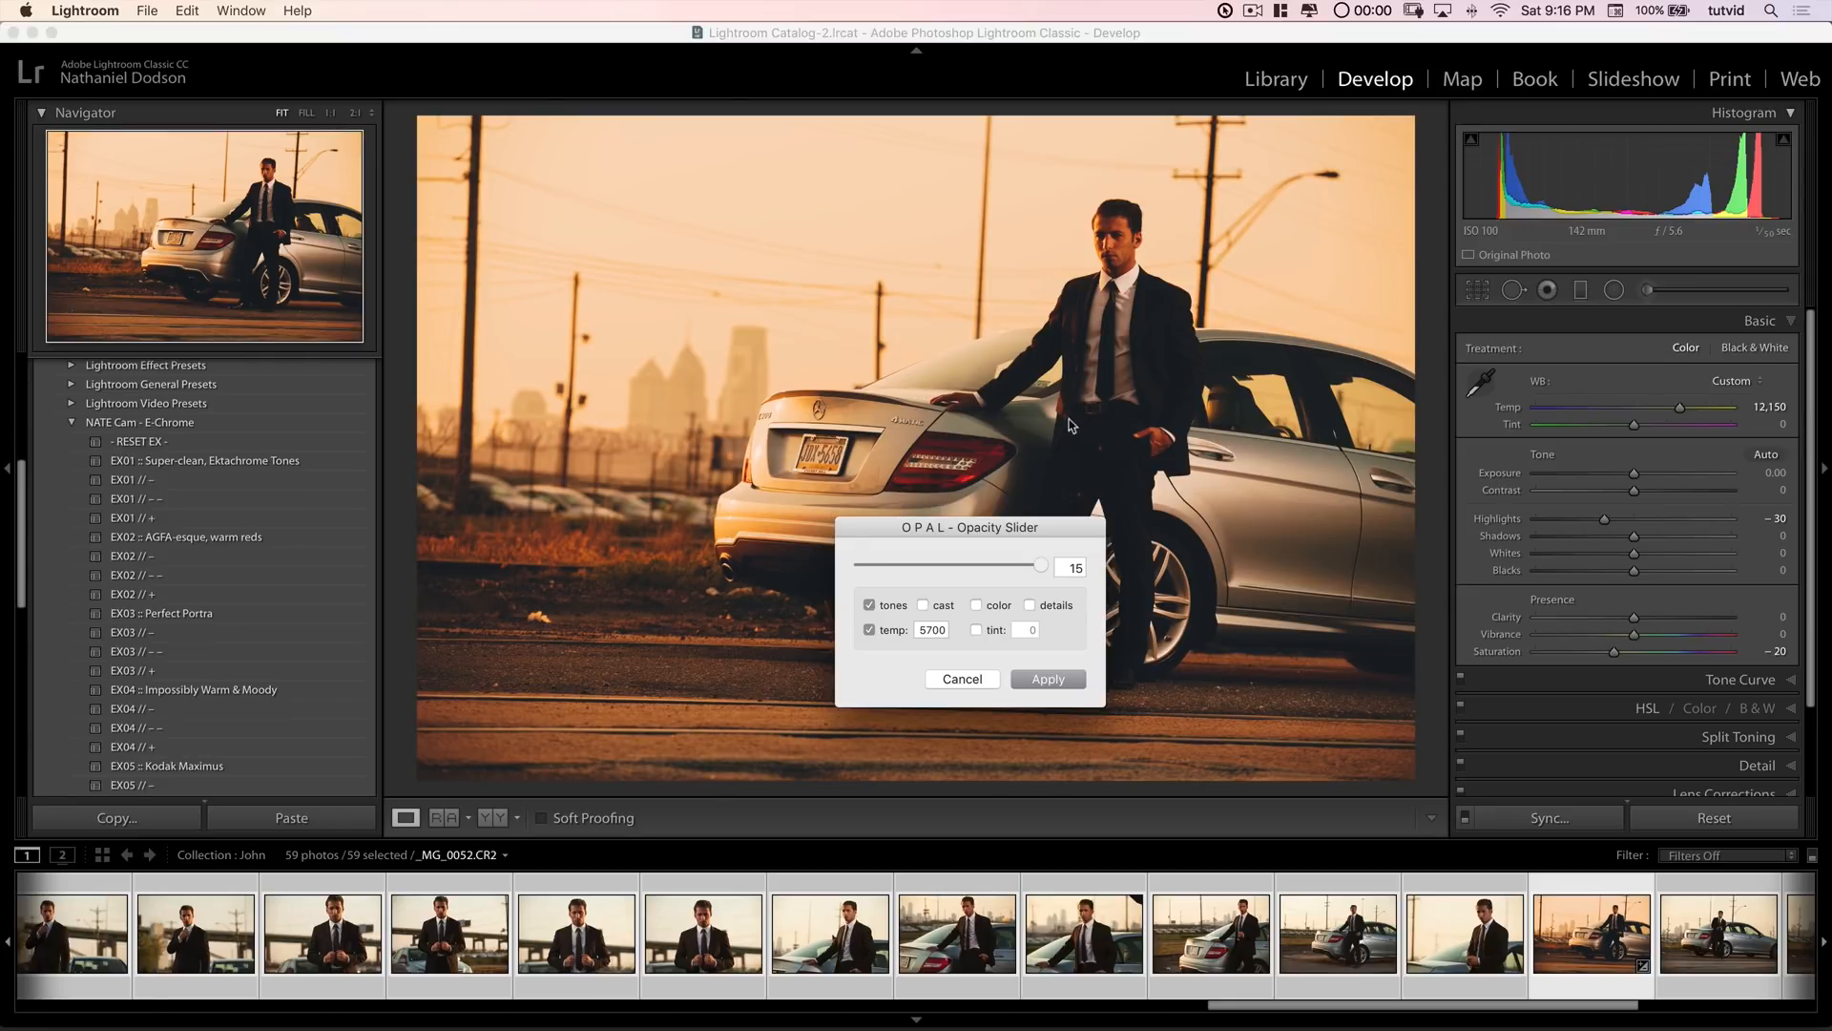
mouse_move(1200, 652)
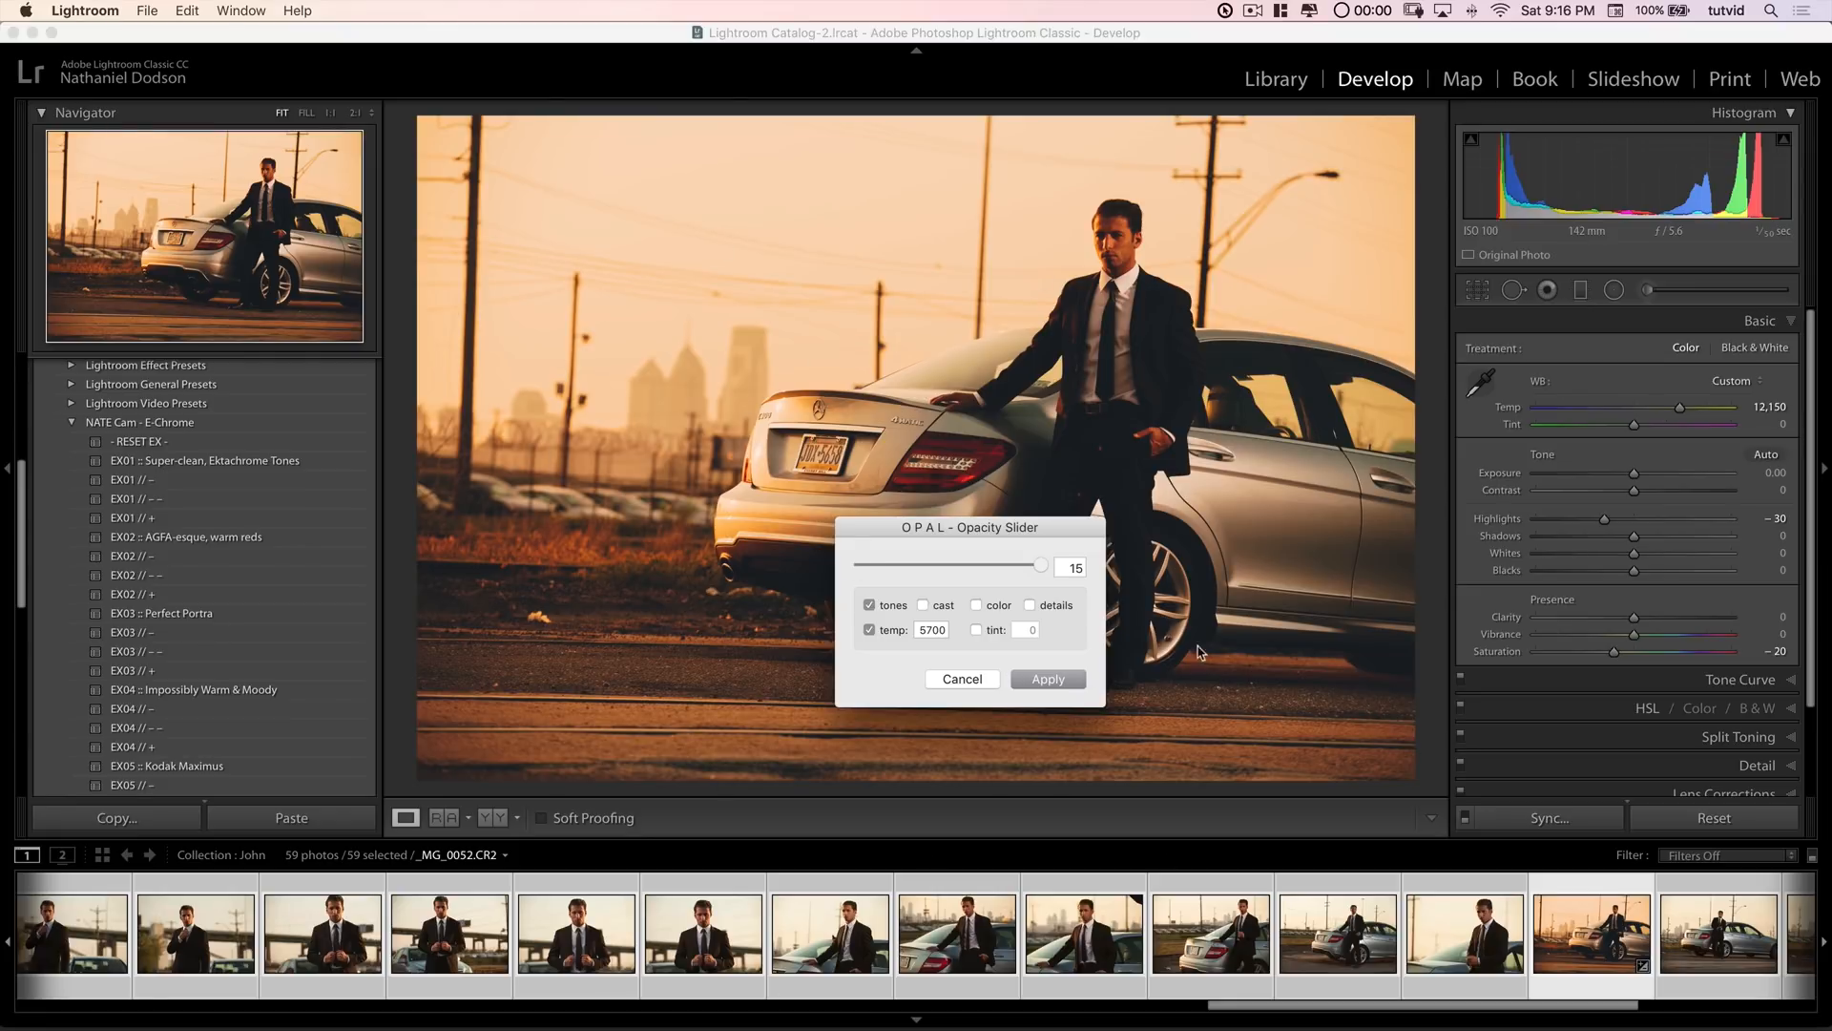
Step: Apply the OPAL warm moody fade at strength 15 with cast, colour, details and temperature, excluding tint
left_click(924, 605)
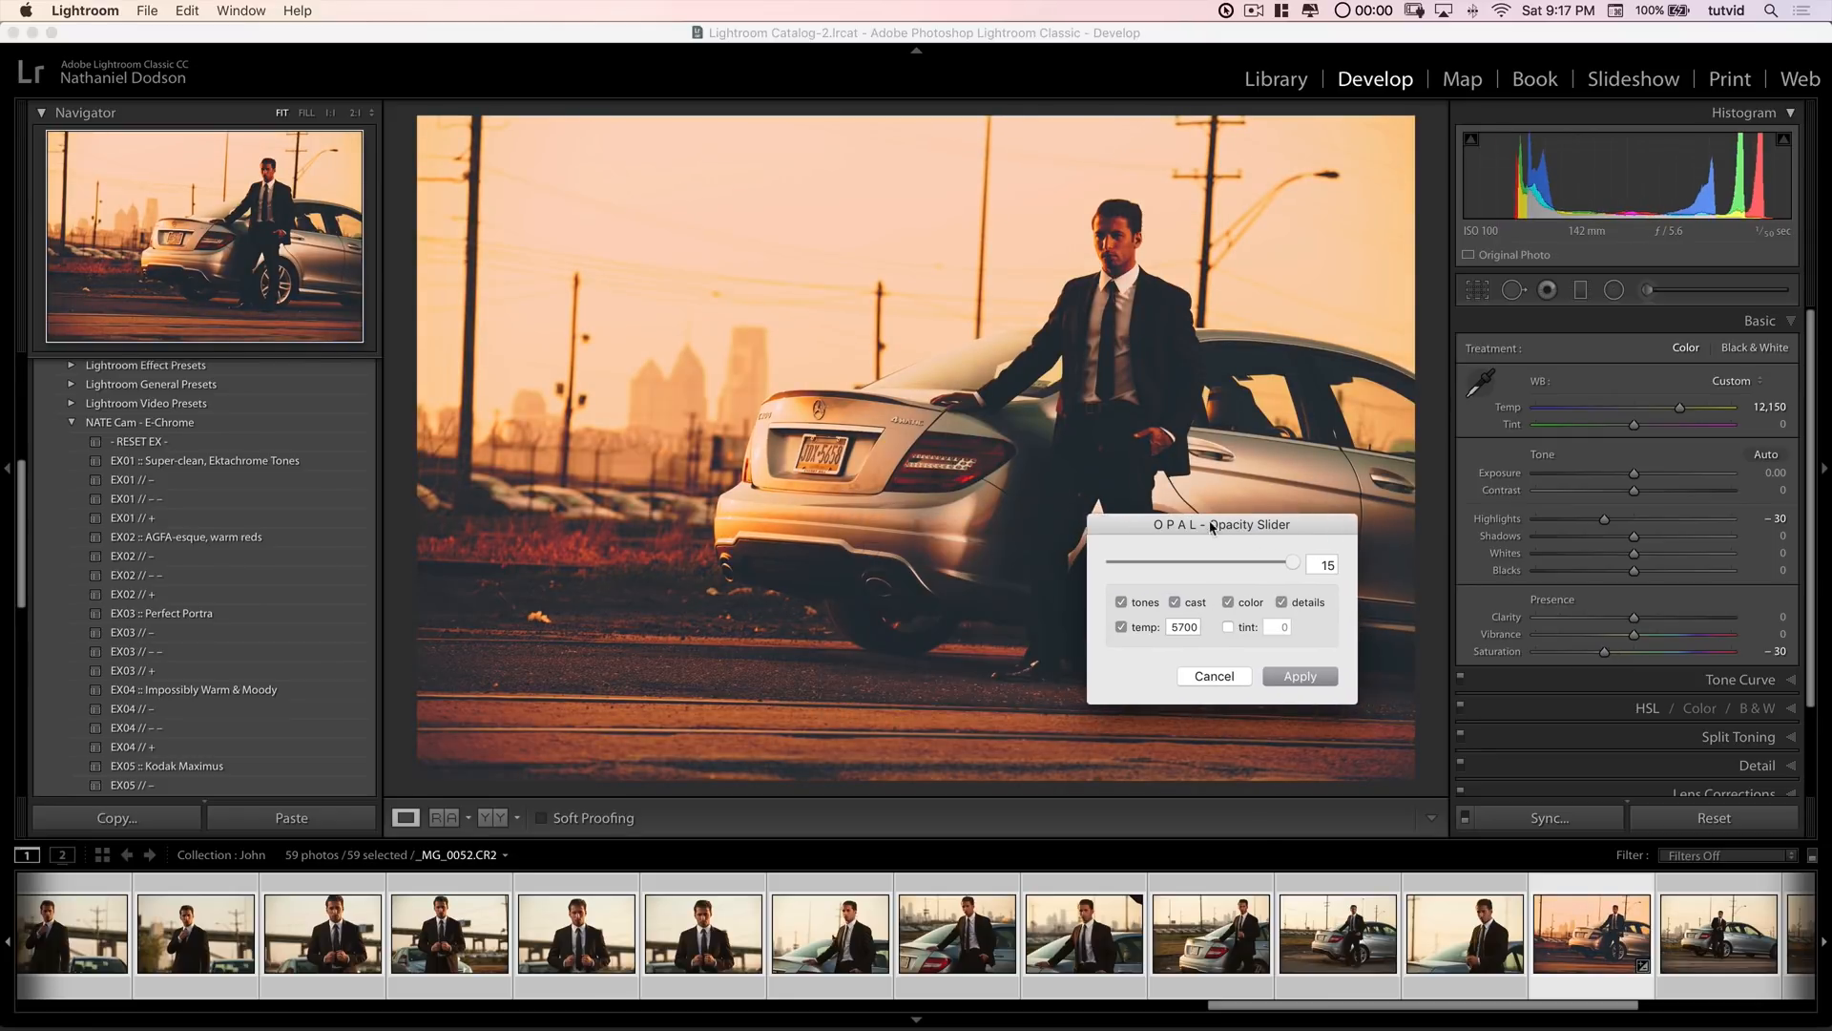
left_click_drag(1220, 523, 782, 511)
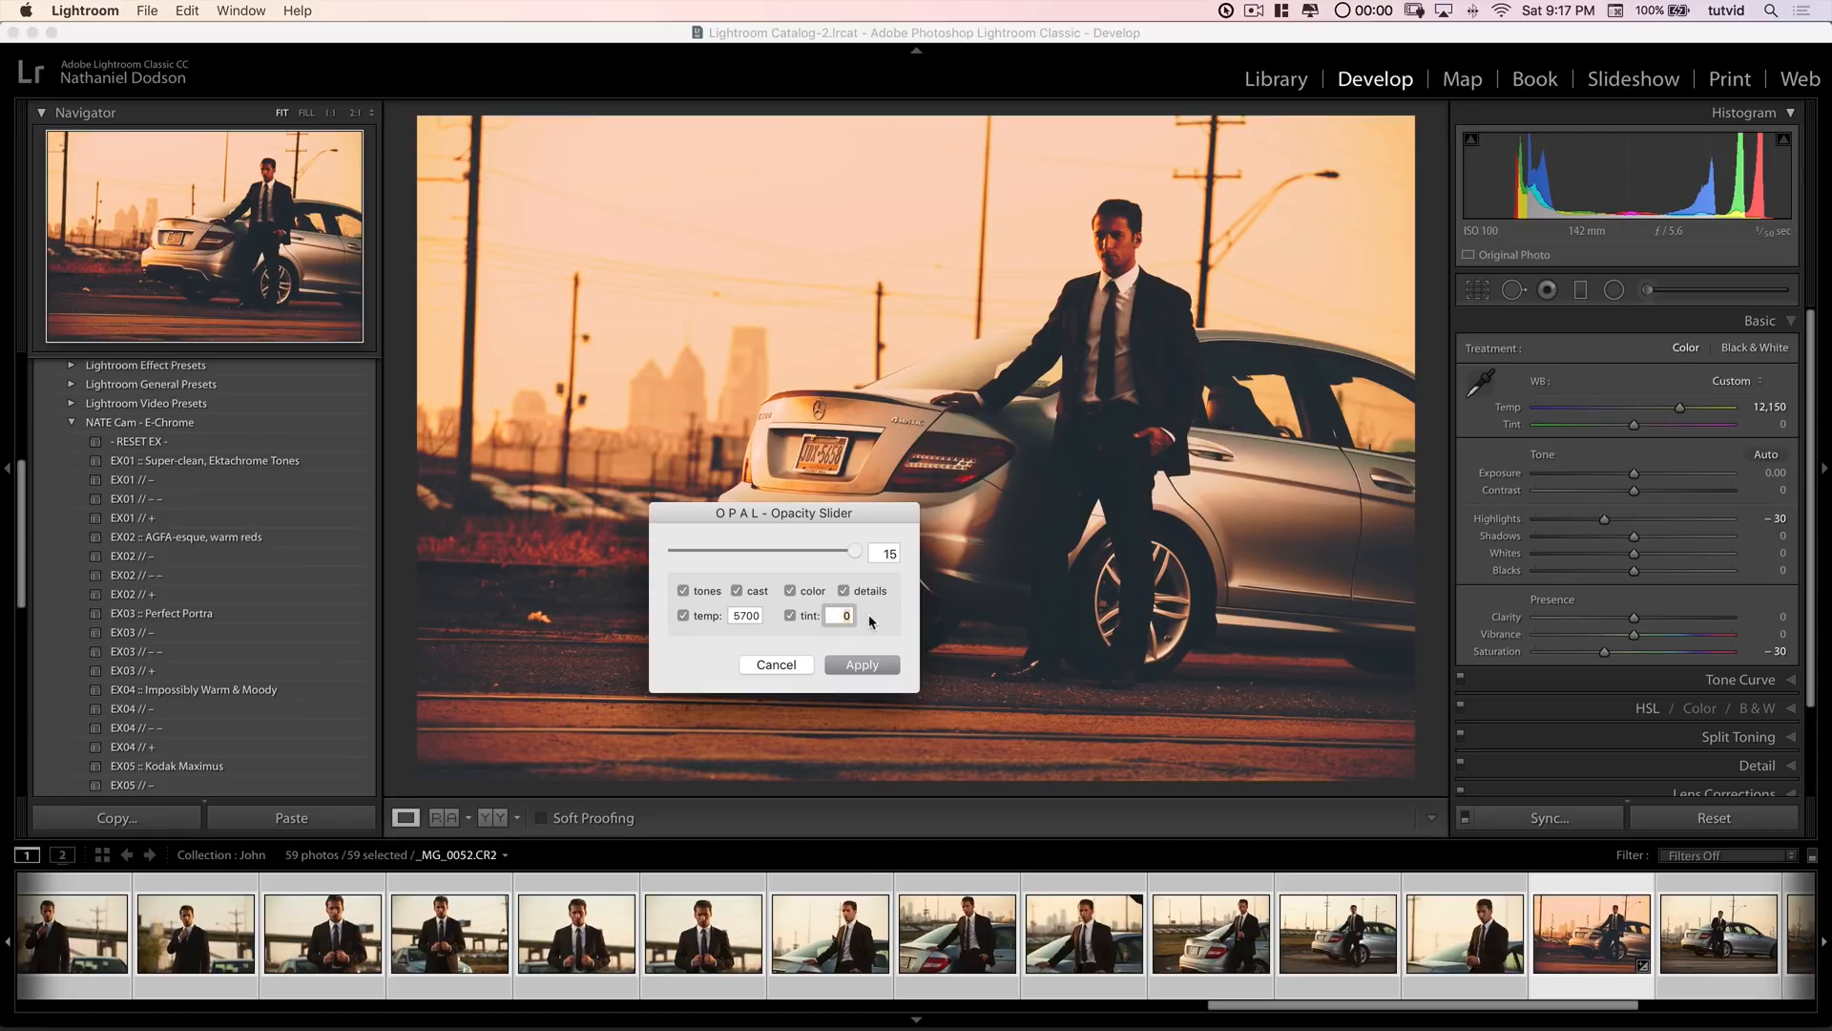
left_click(790, 616)
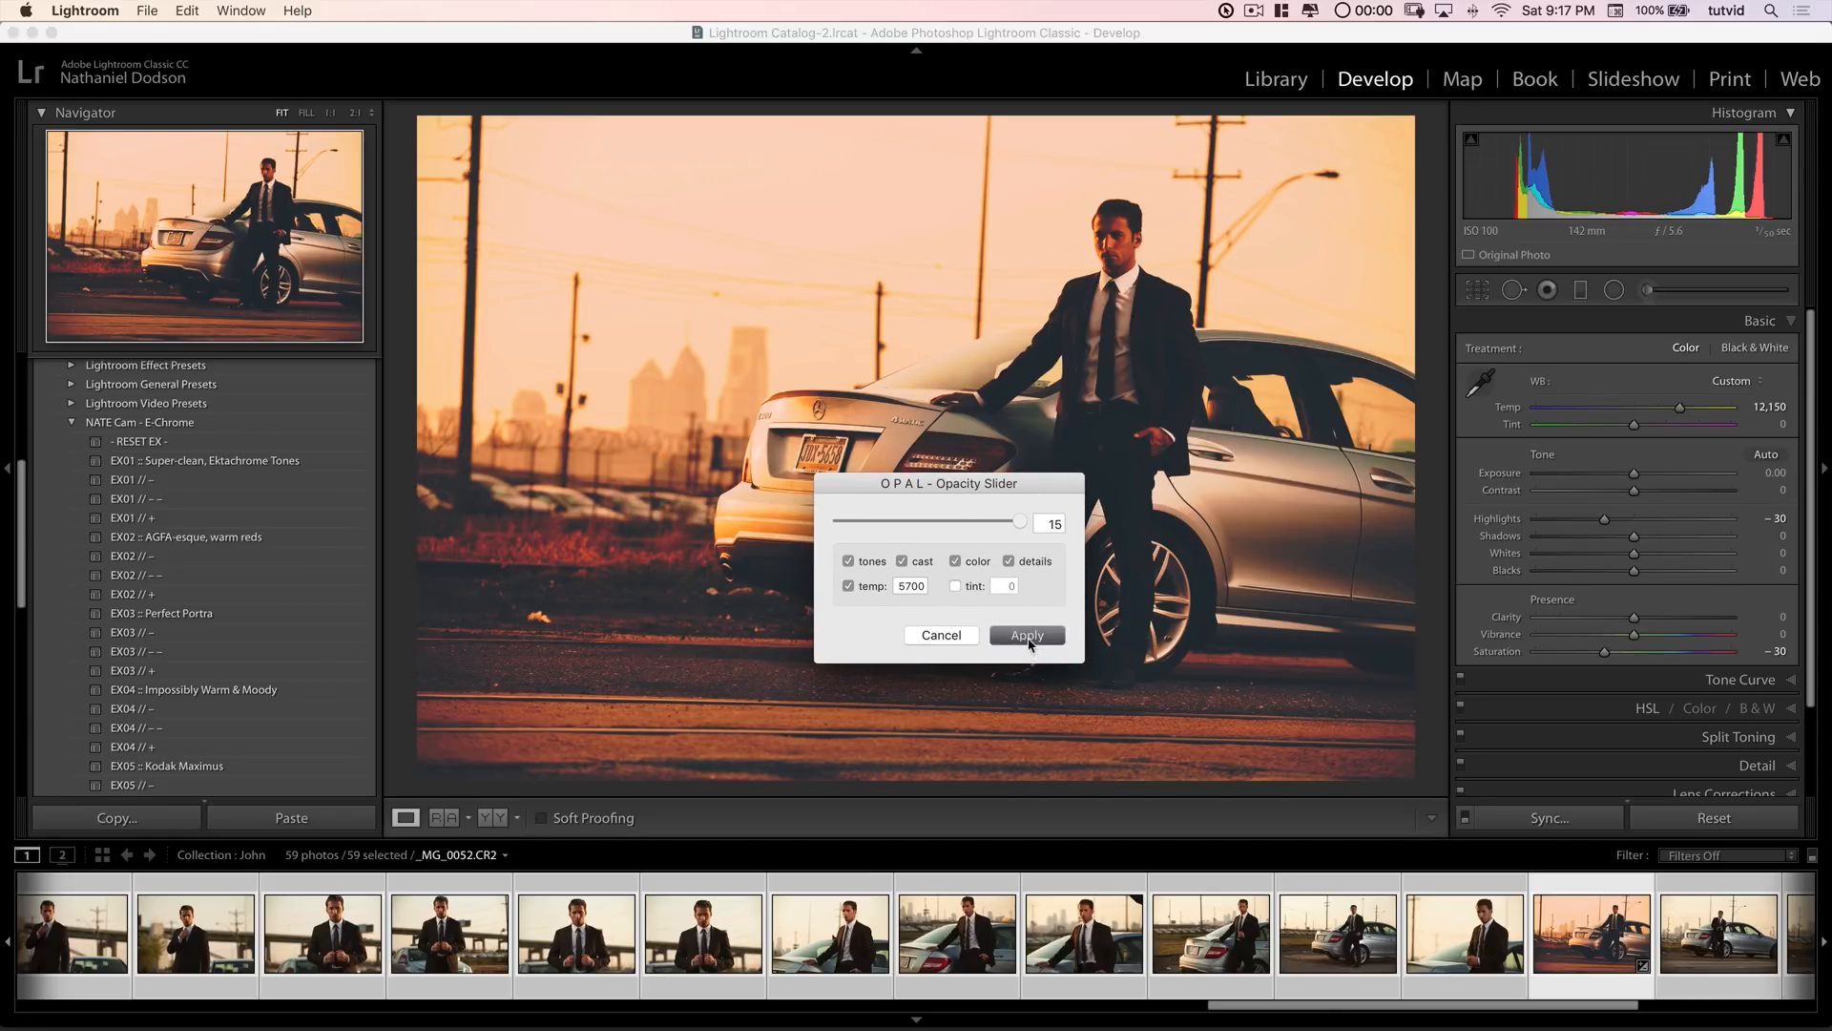
left_click(1027, 634)
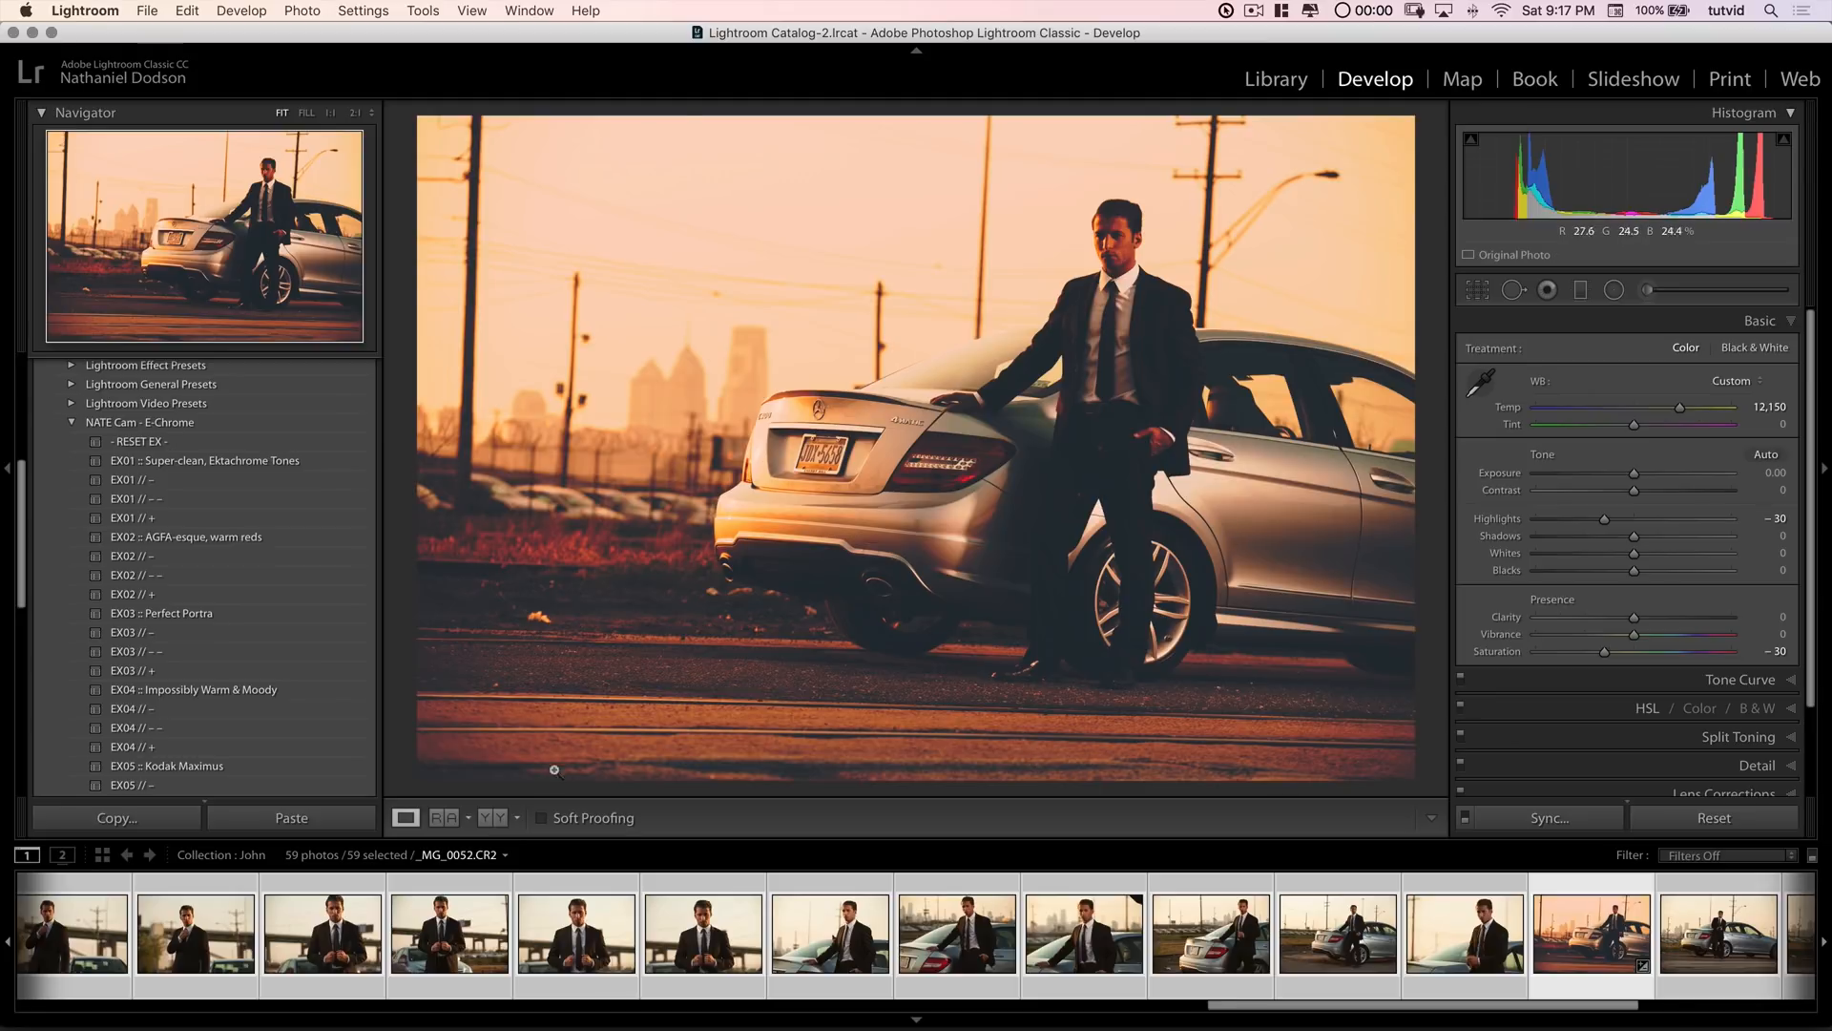
left_click(490, 817)
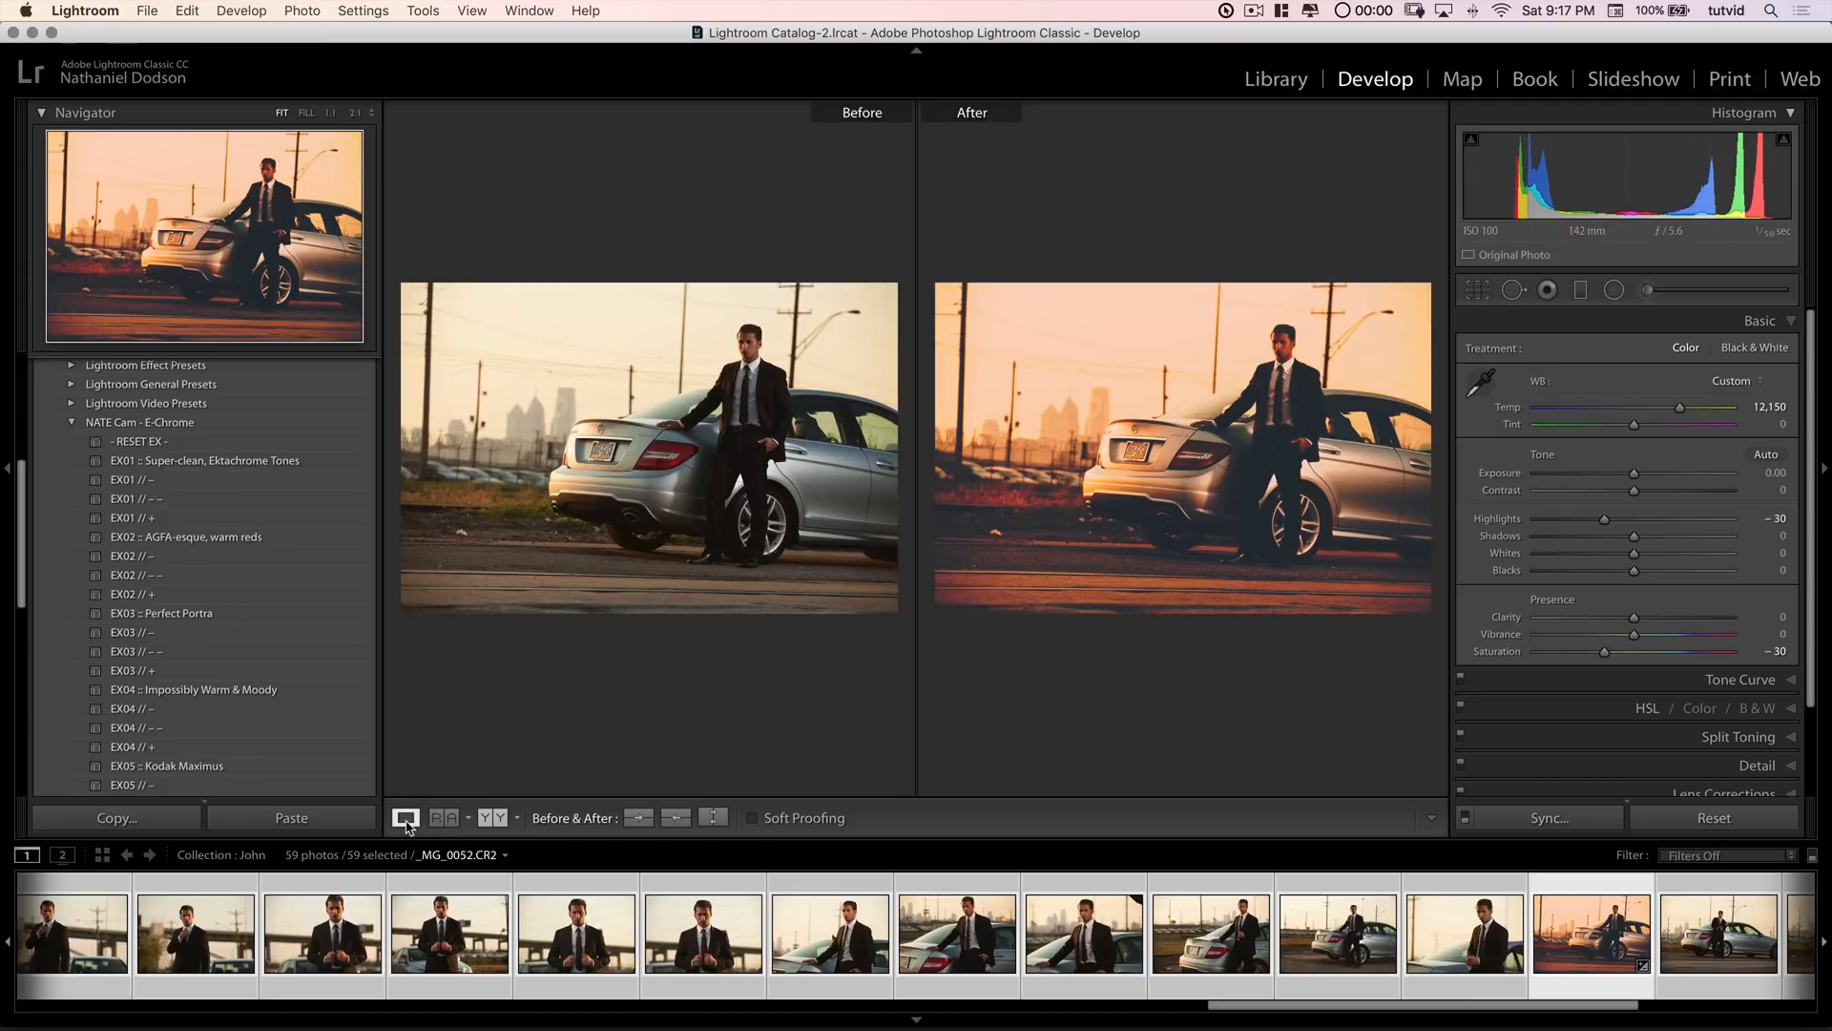
left_click(405, 817)
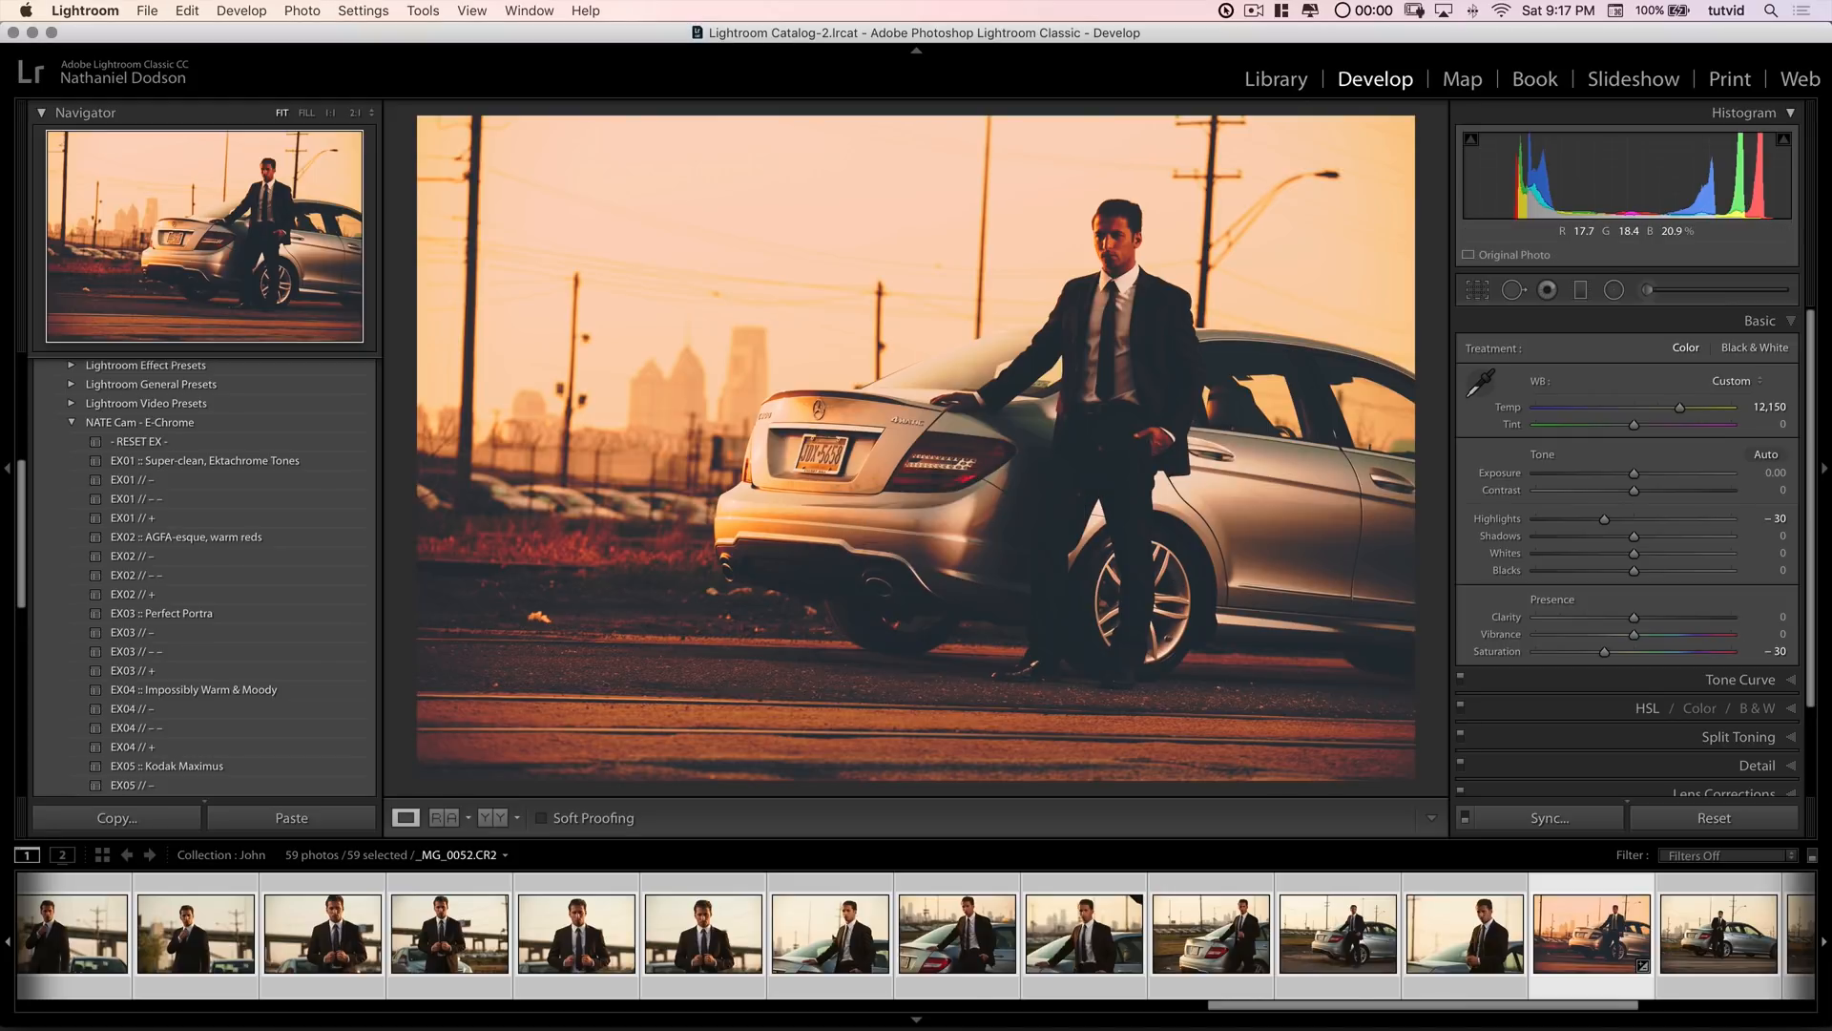
mouse_move(1227, 762)
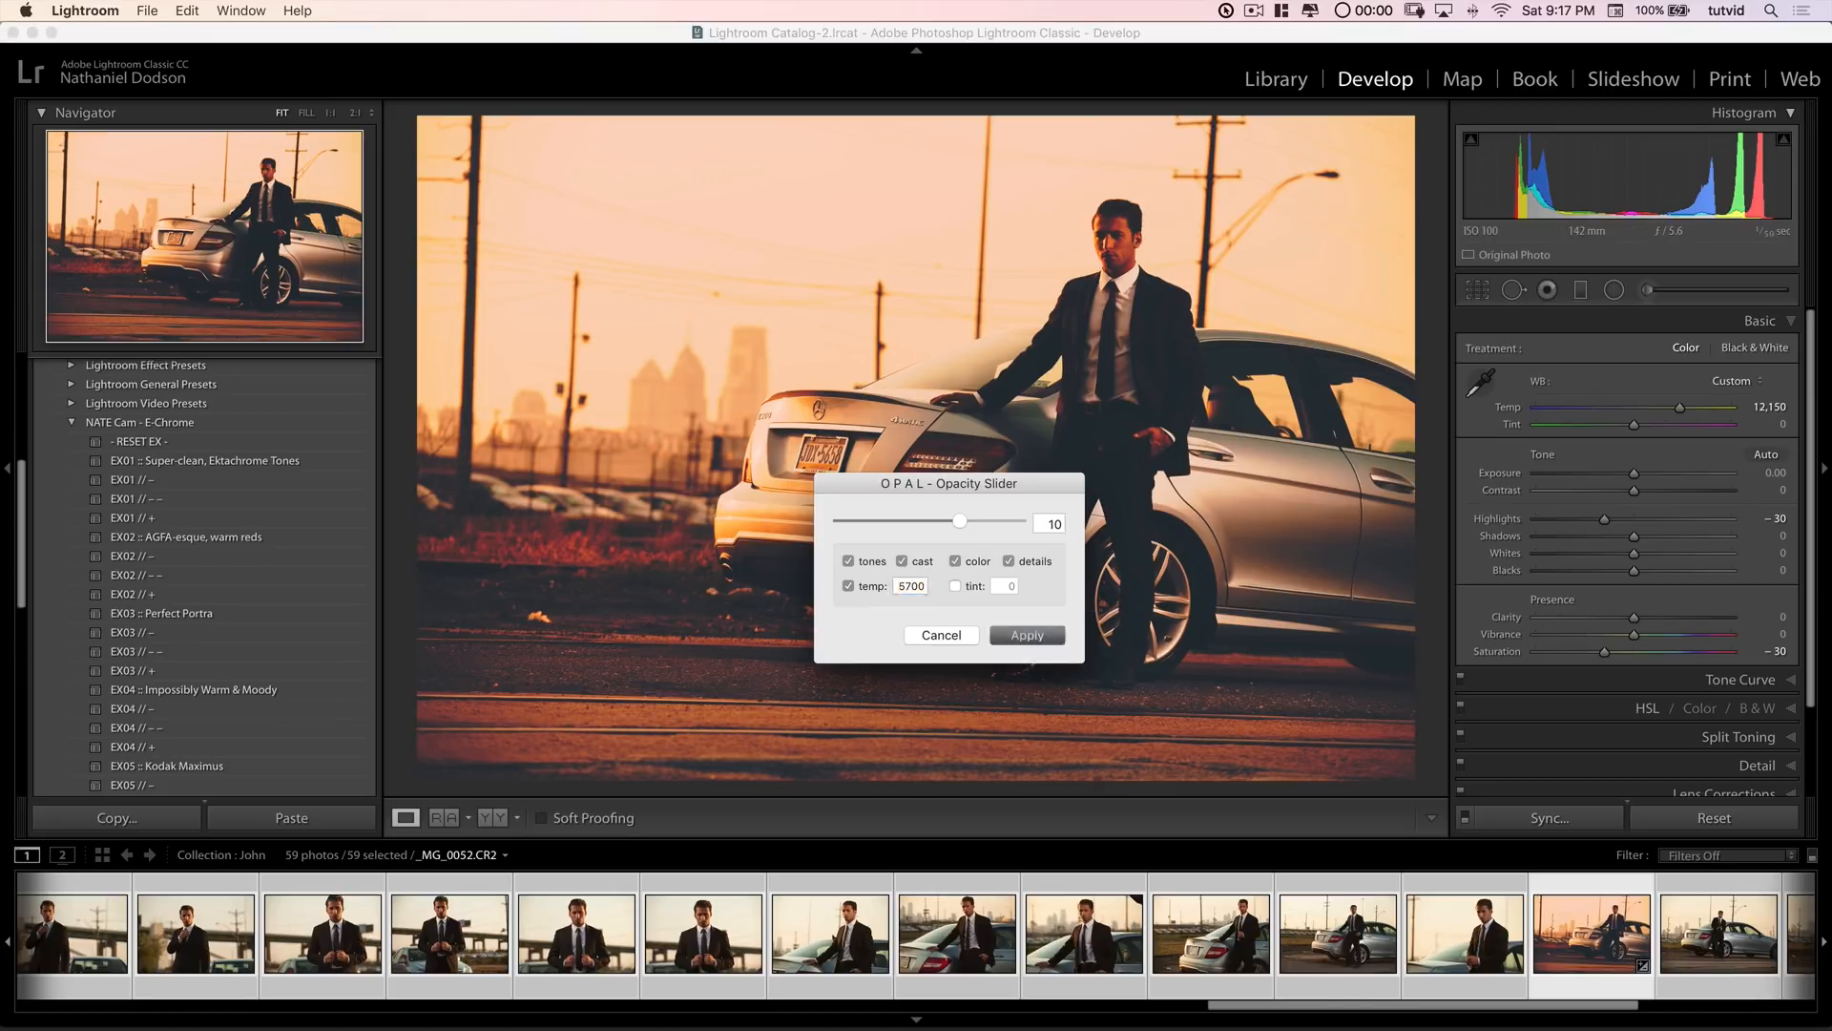
left_click(1025, 634)
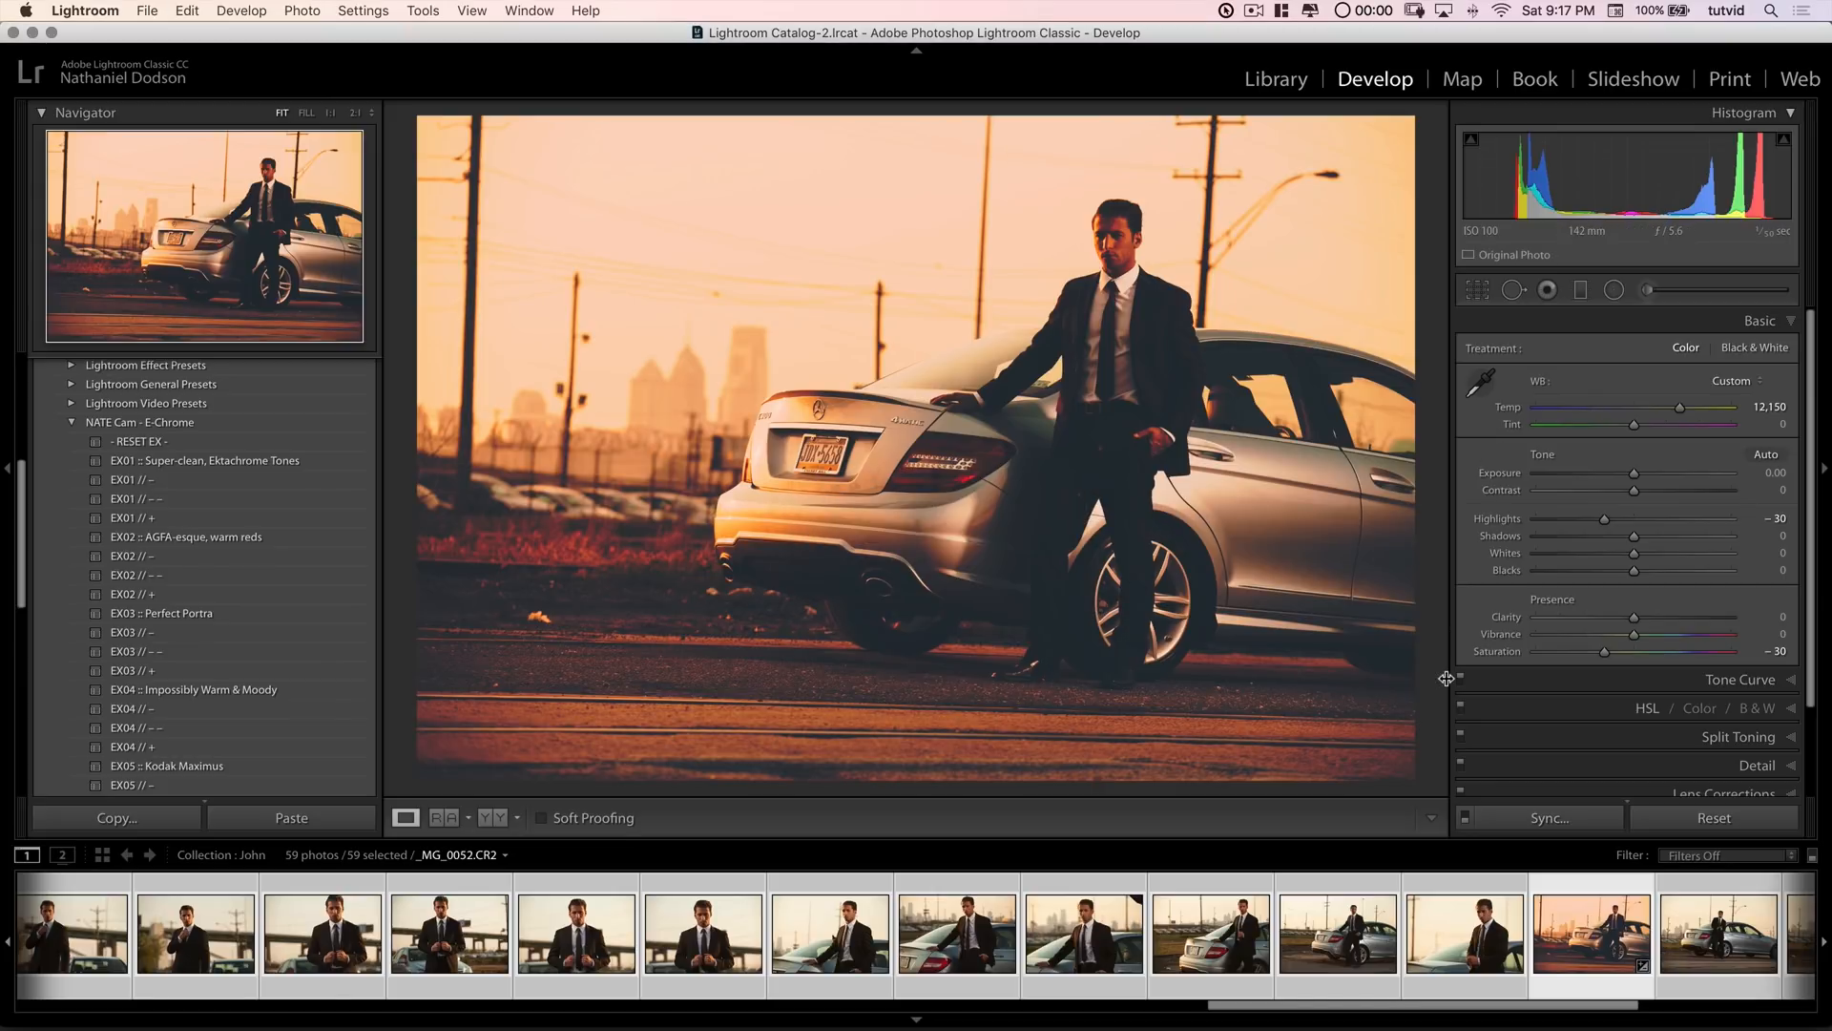